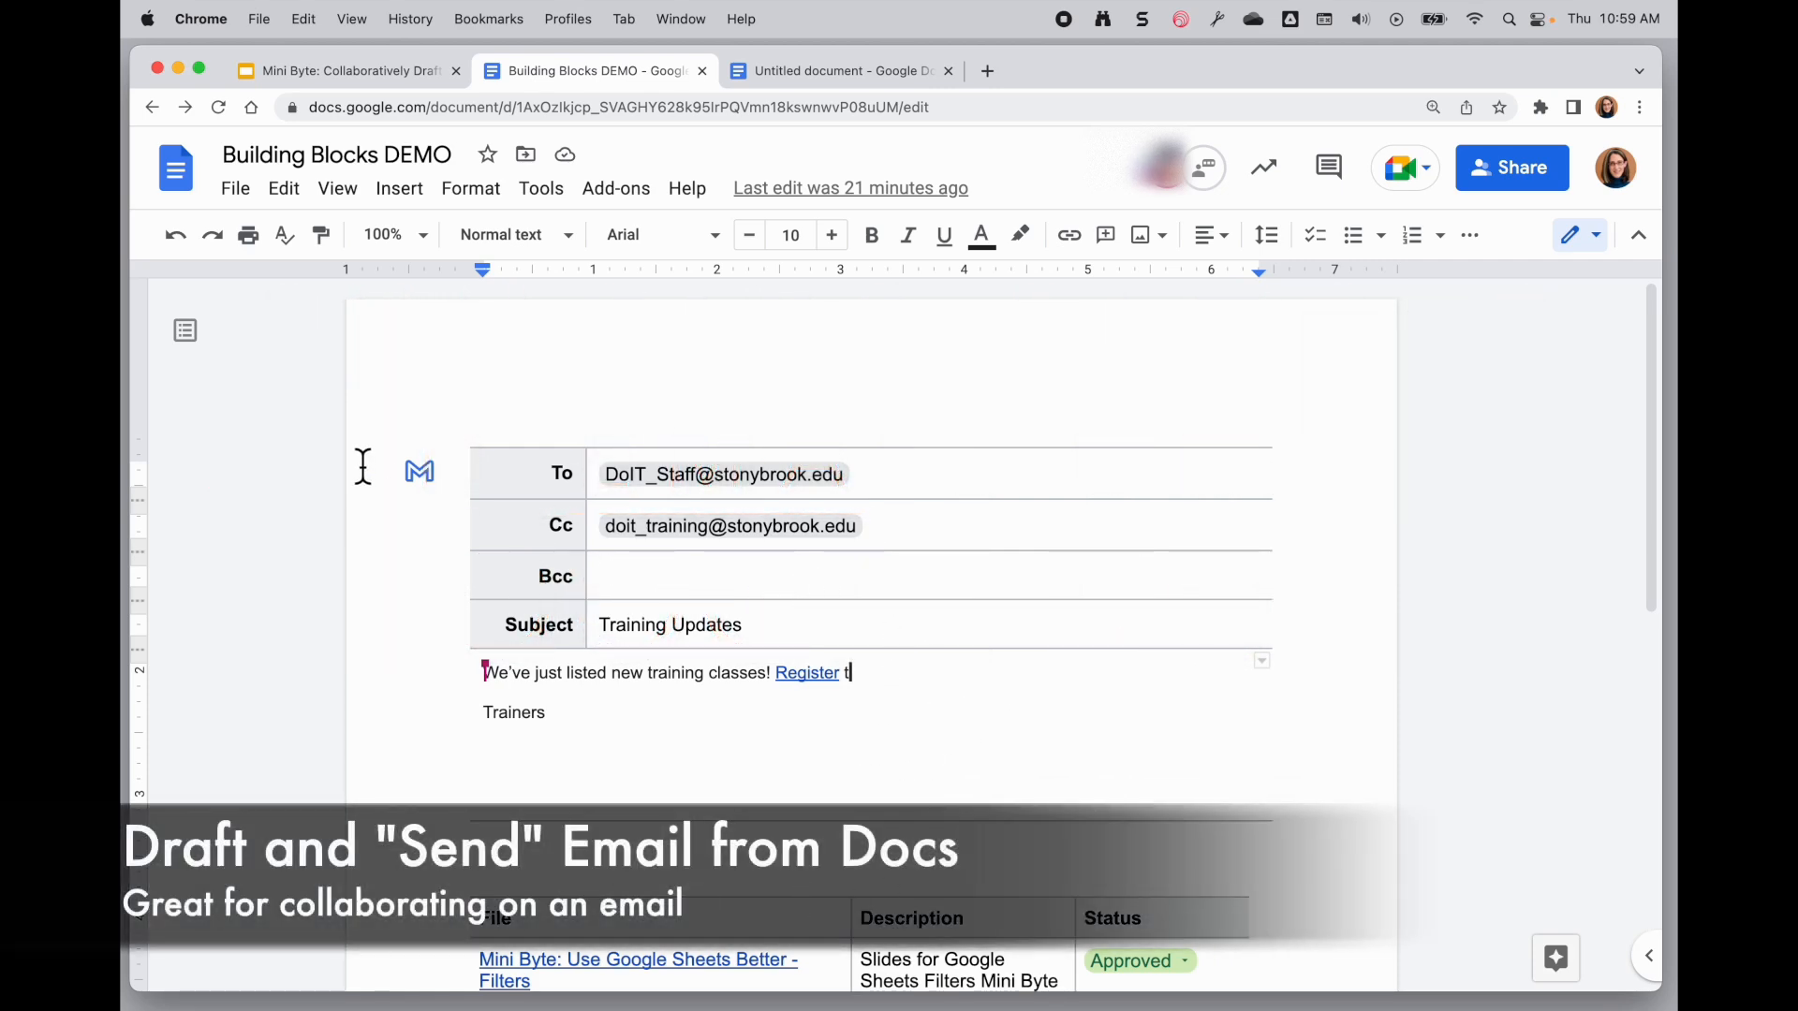
mouse_move(418, 470)
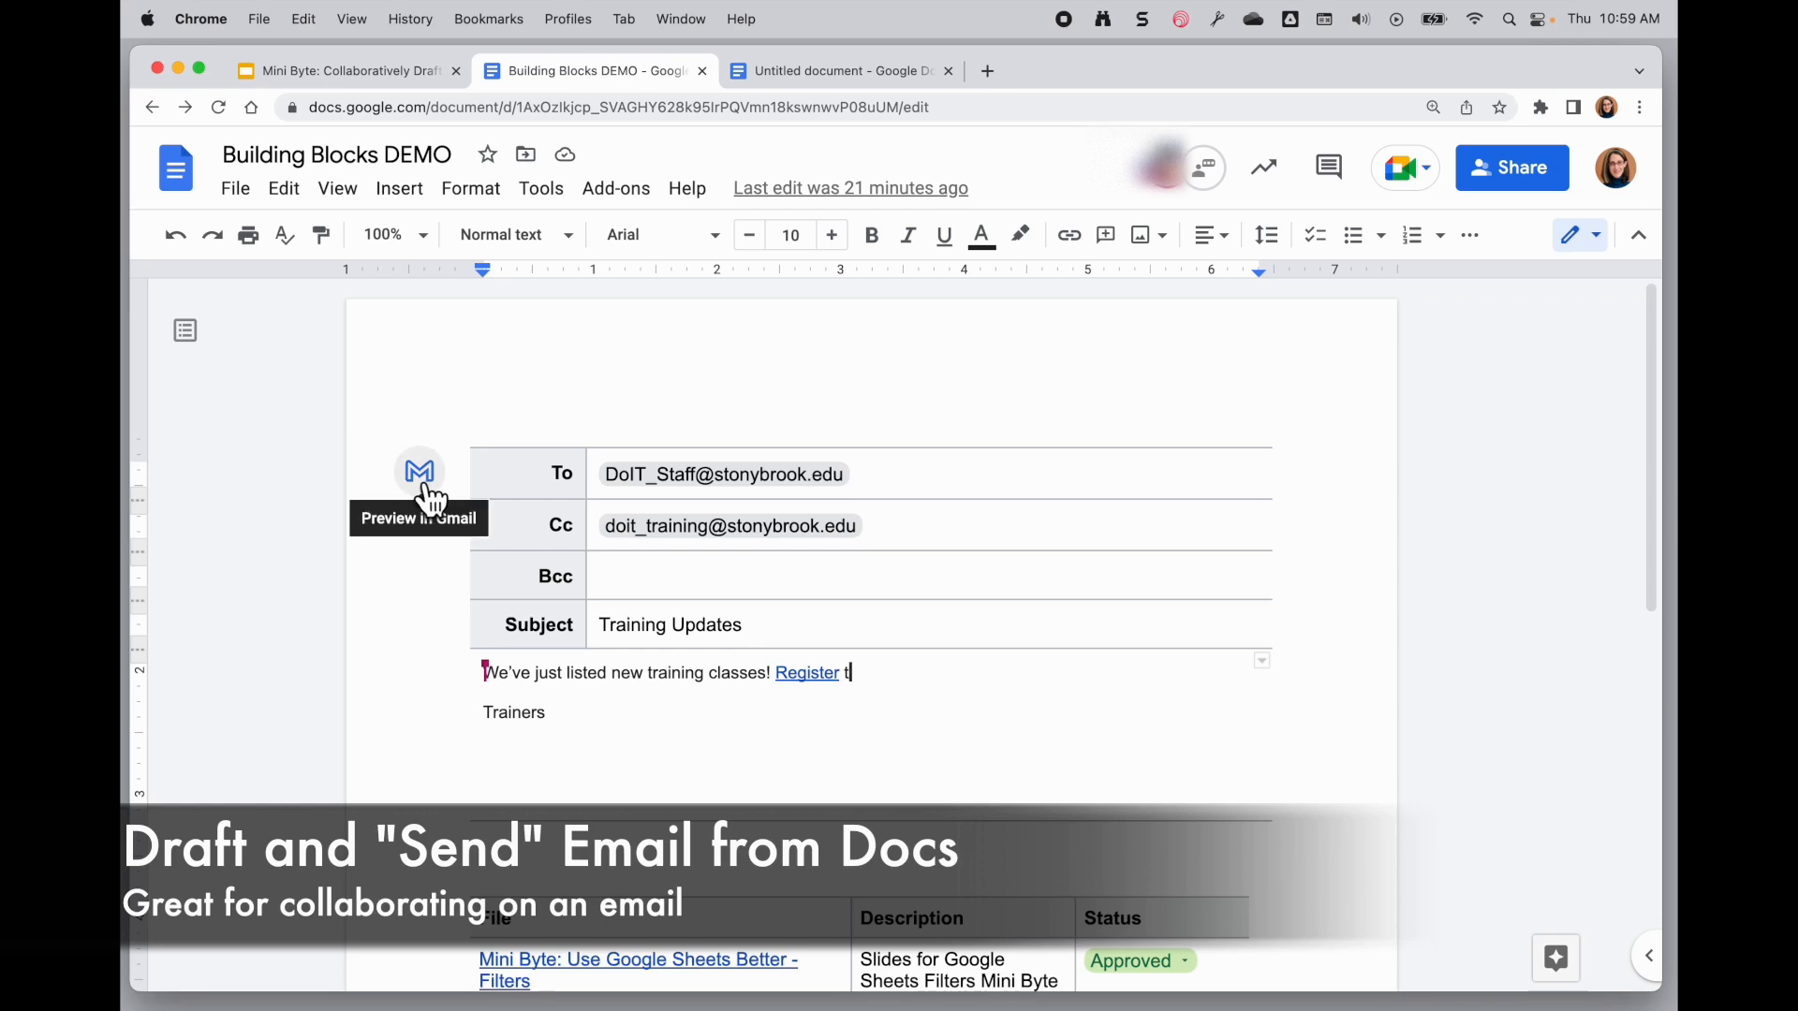
Switch to the Untitled document tab and reload docs.new to create a blank document
scroll("down", 3)
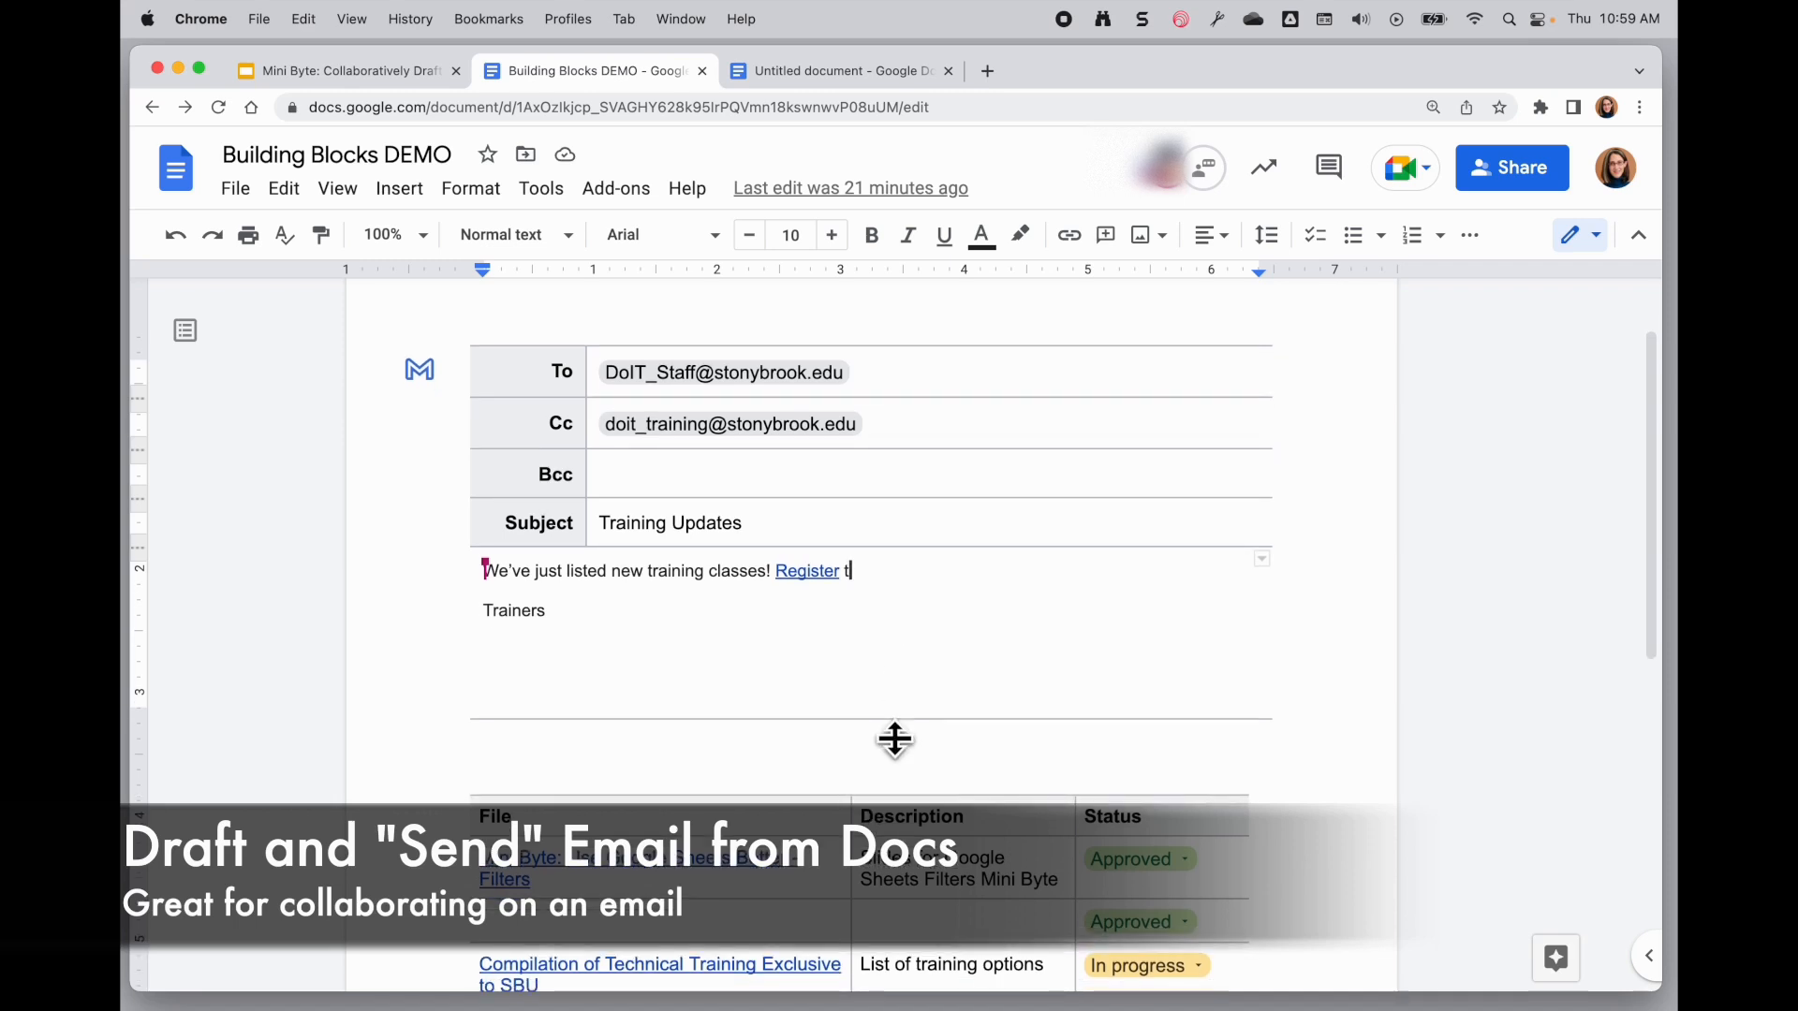
scroll("down", 3)
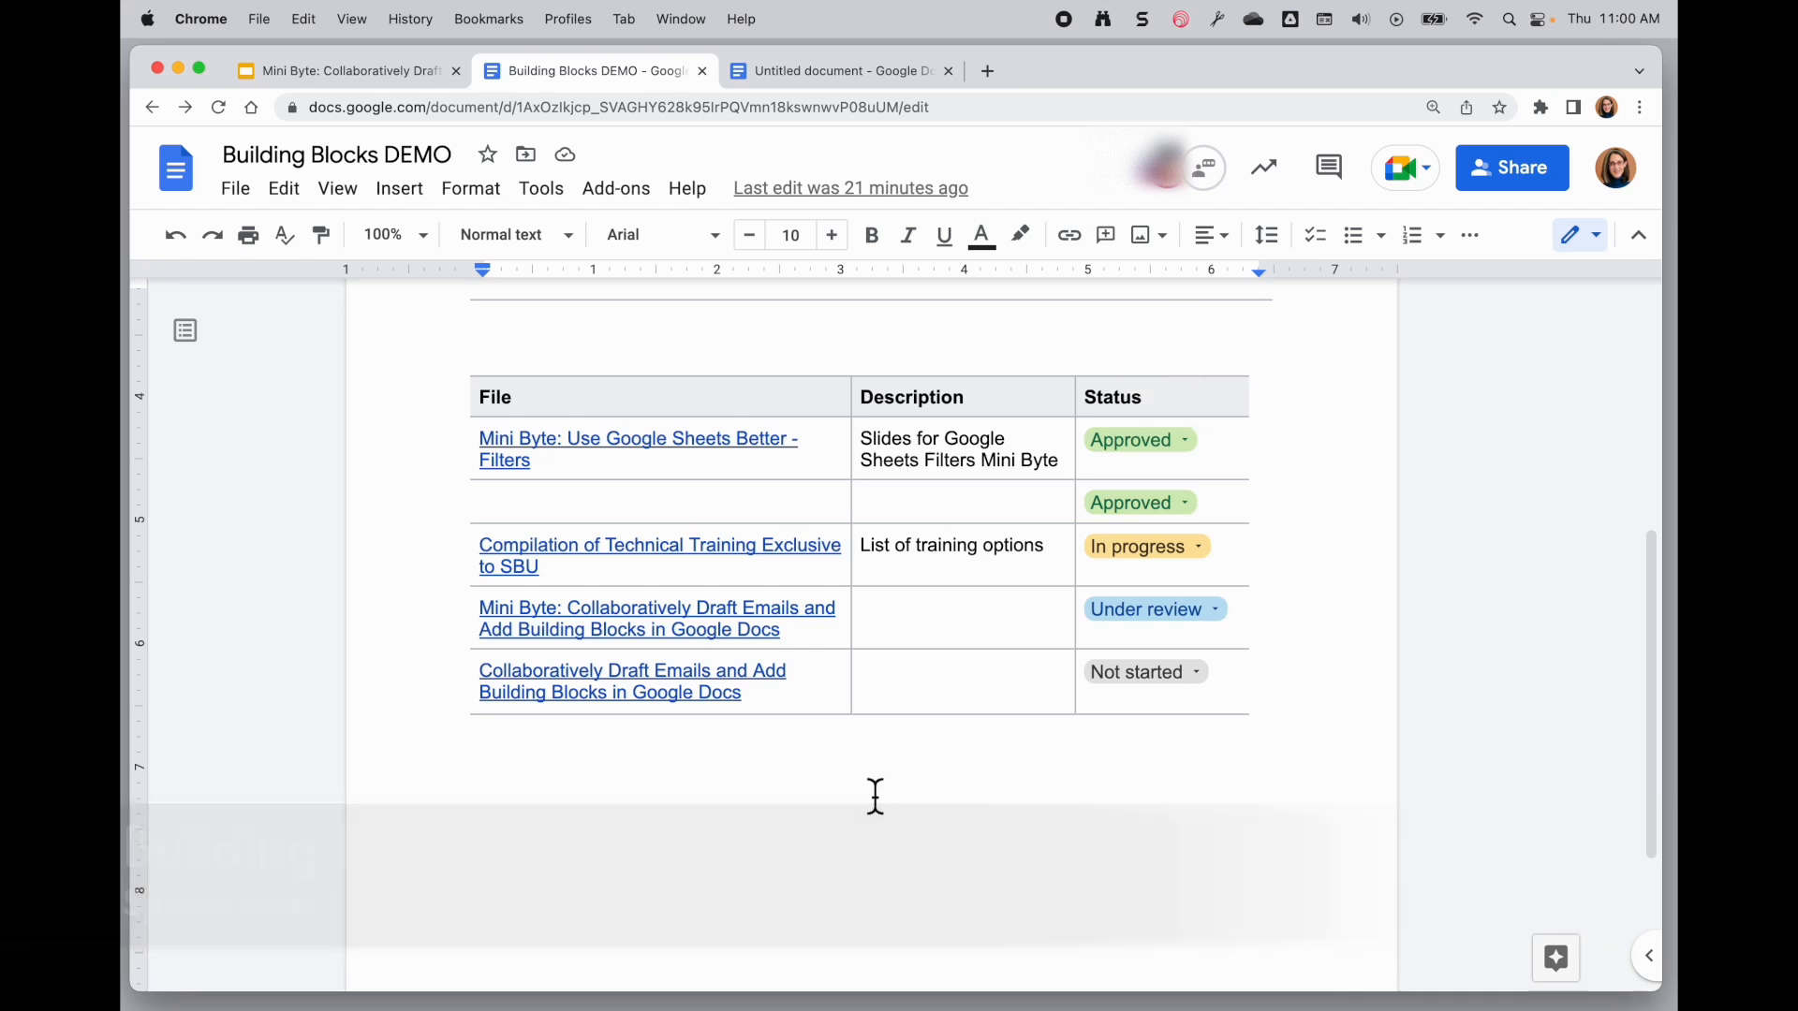
left_click(838, 71)
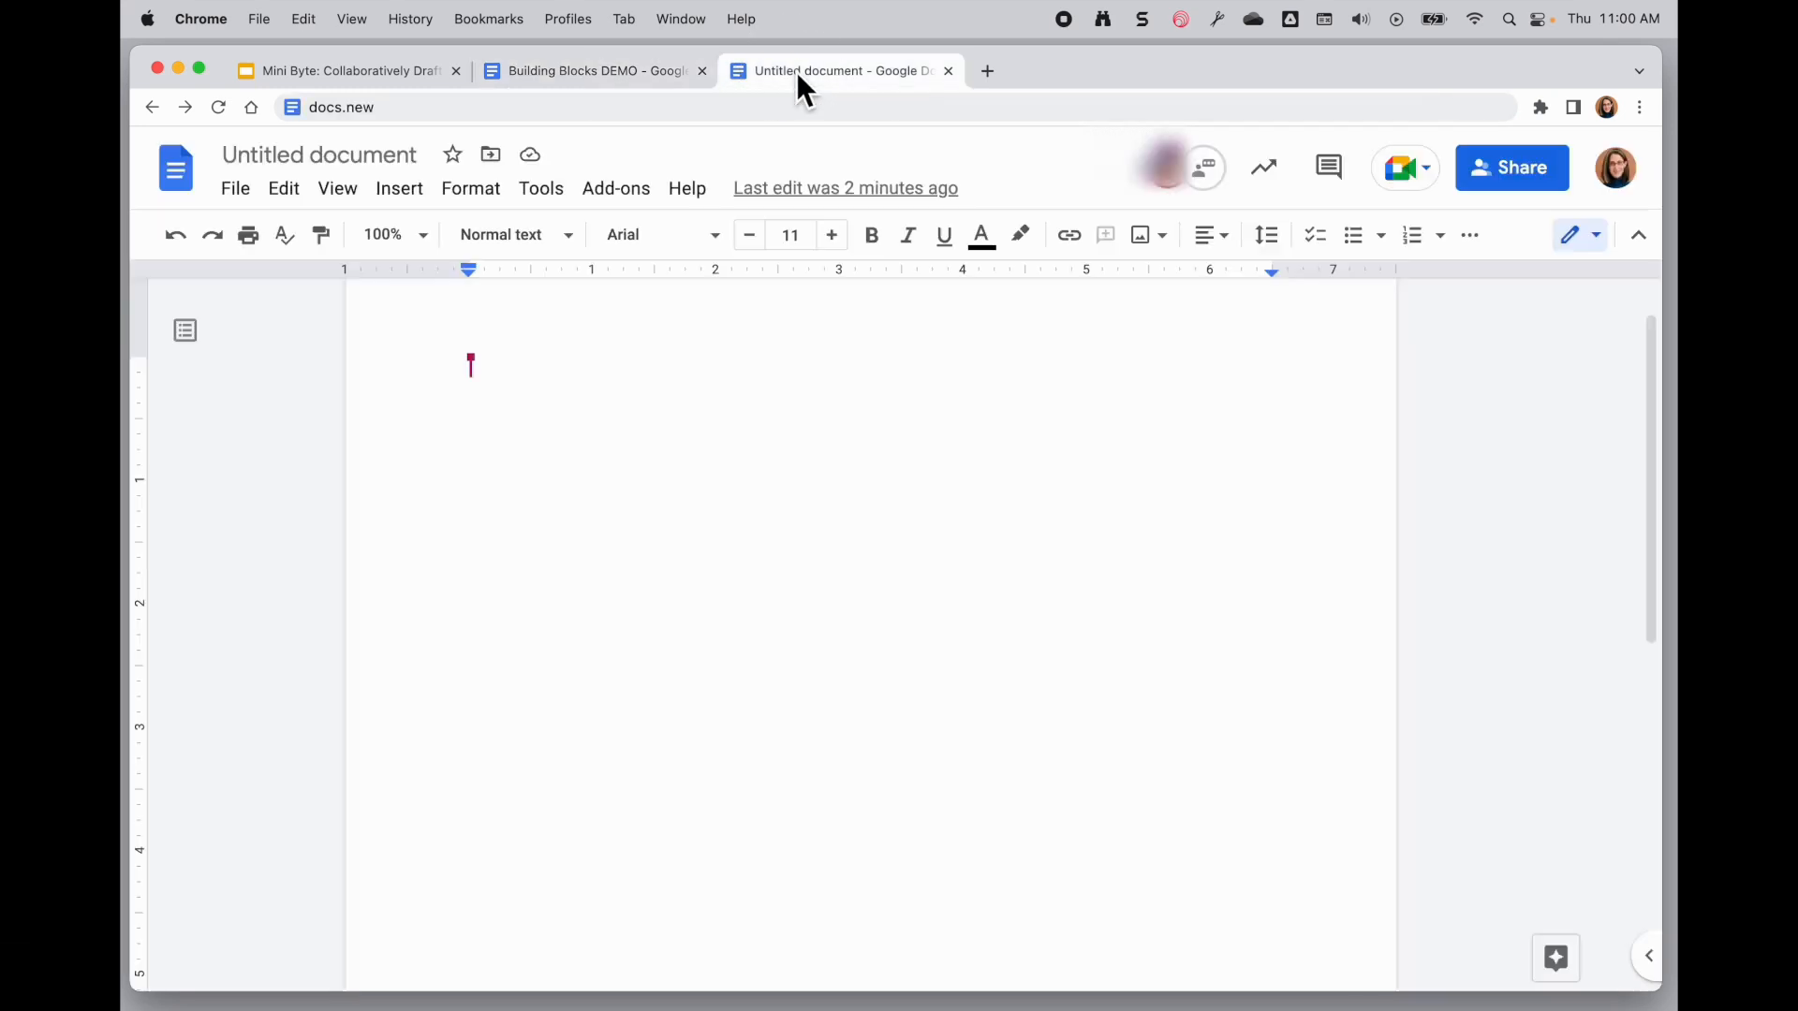
left_click(341, 107)
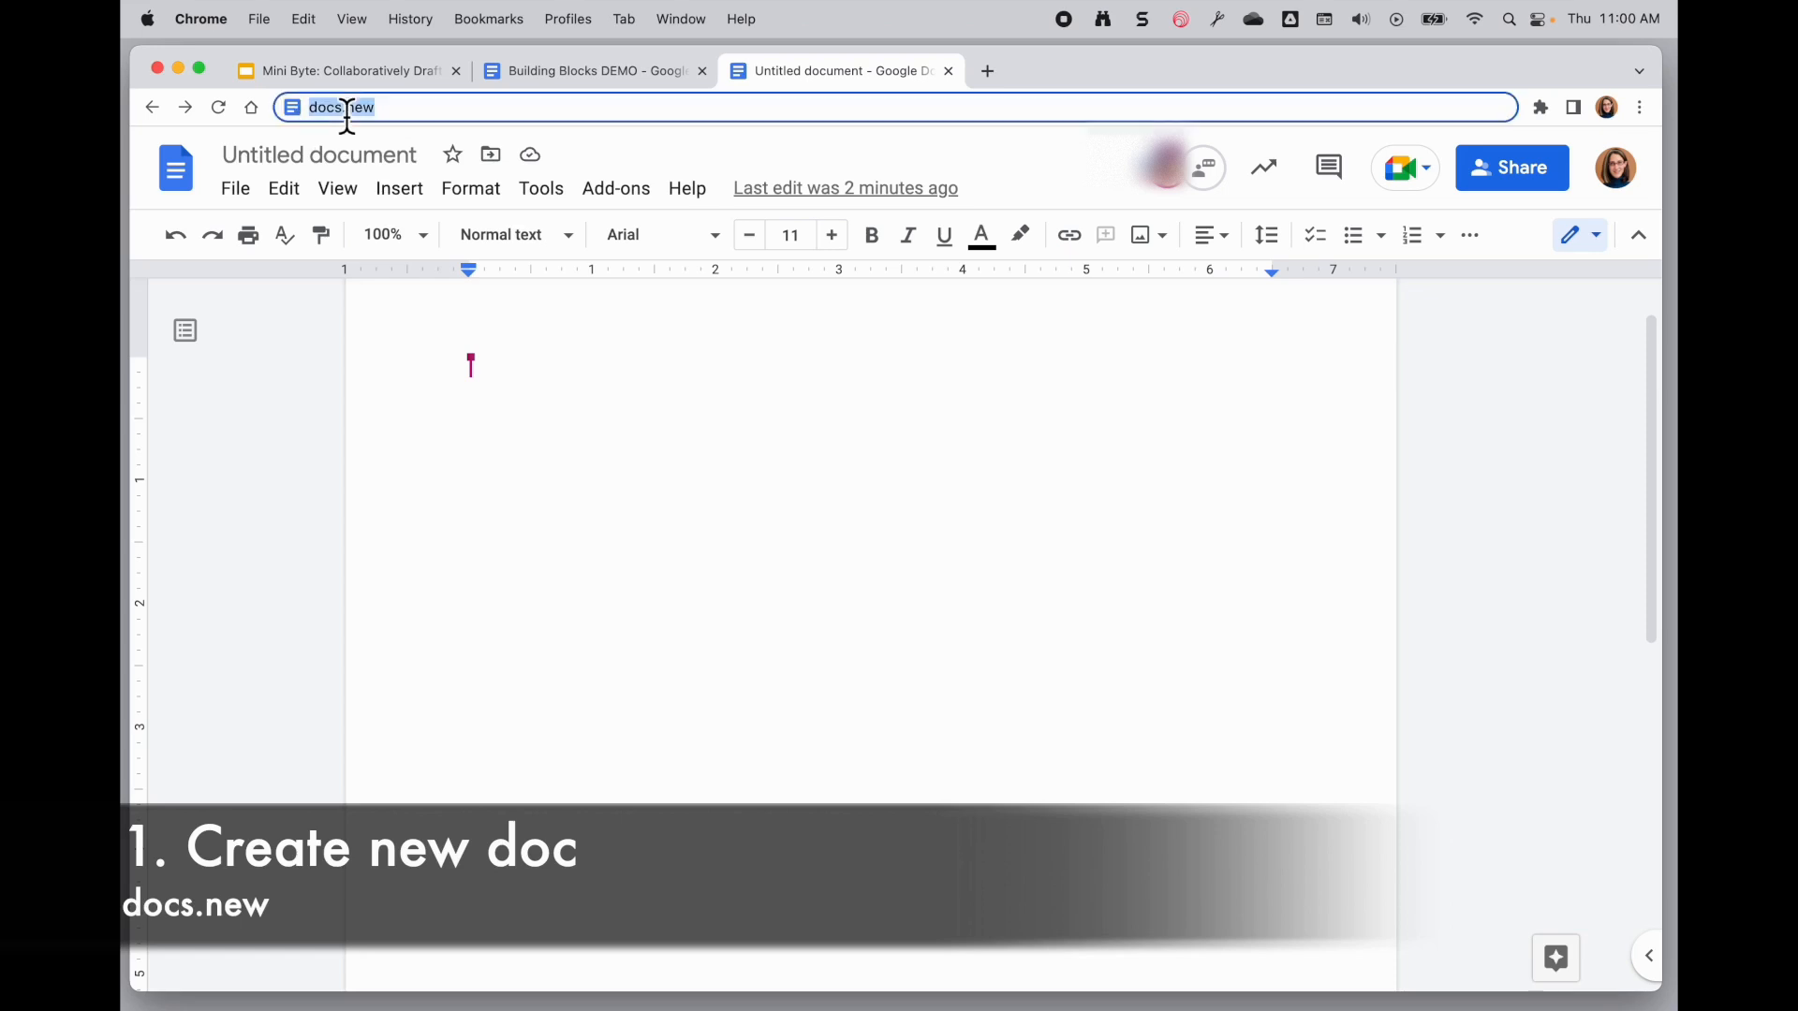
key("Return")
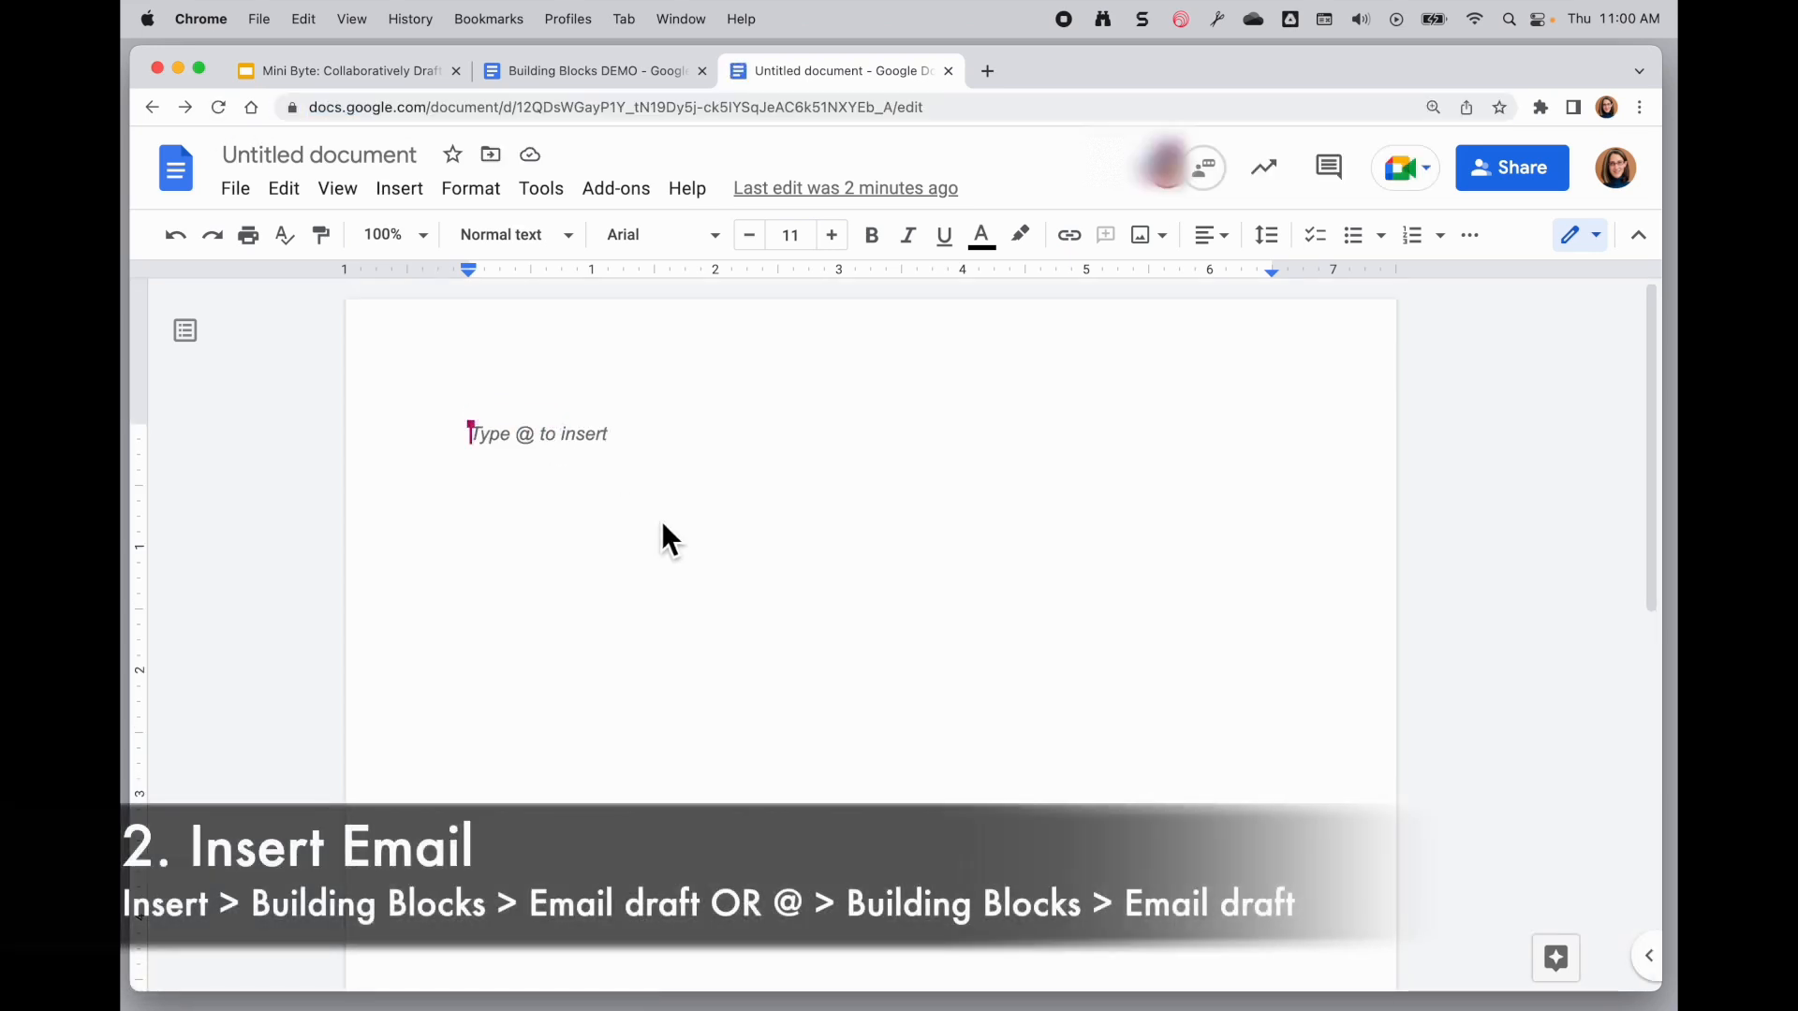
mouse_move(399, 189)
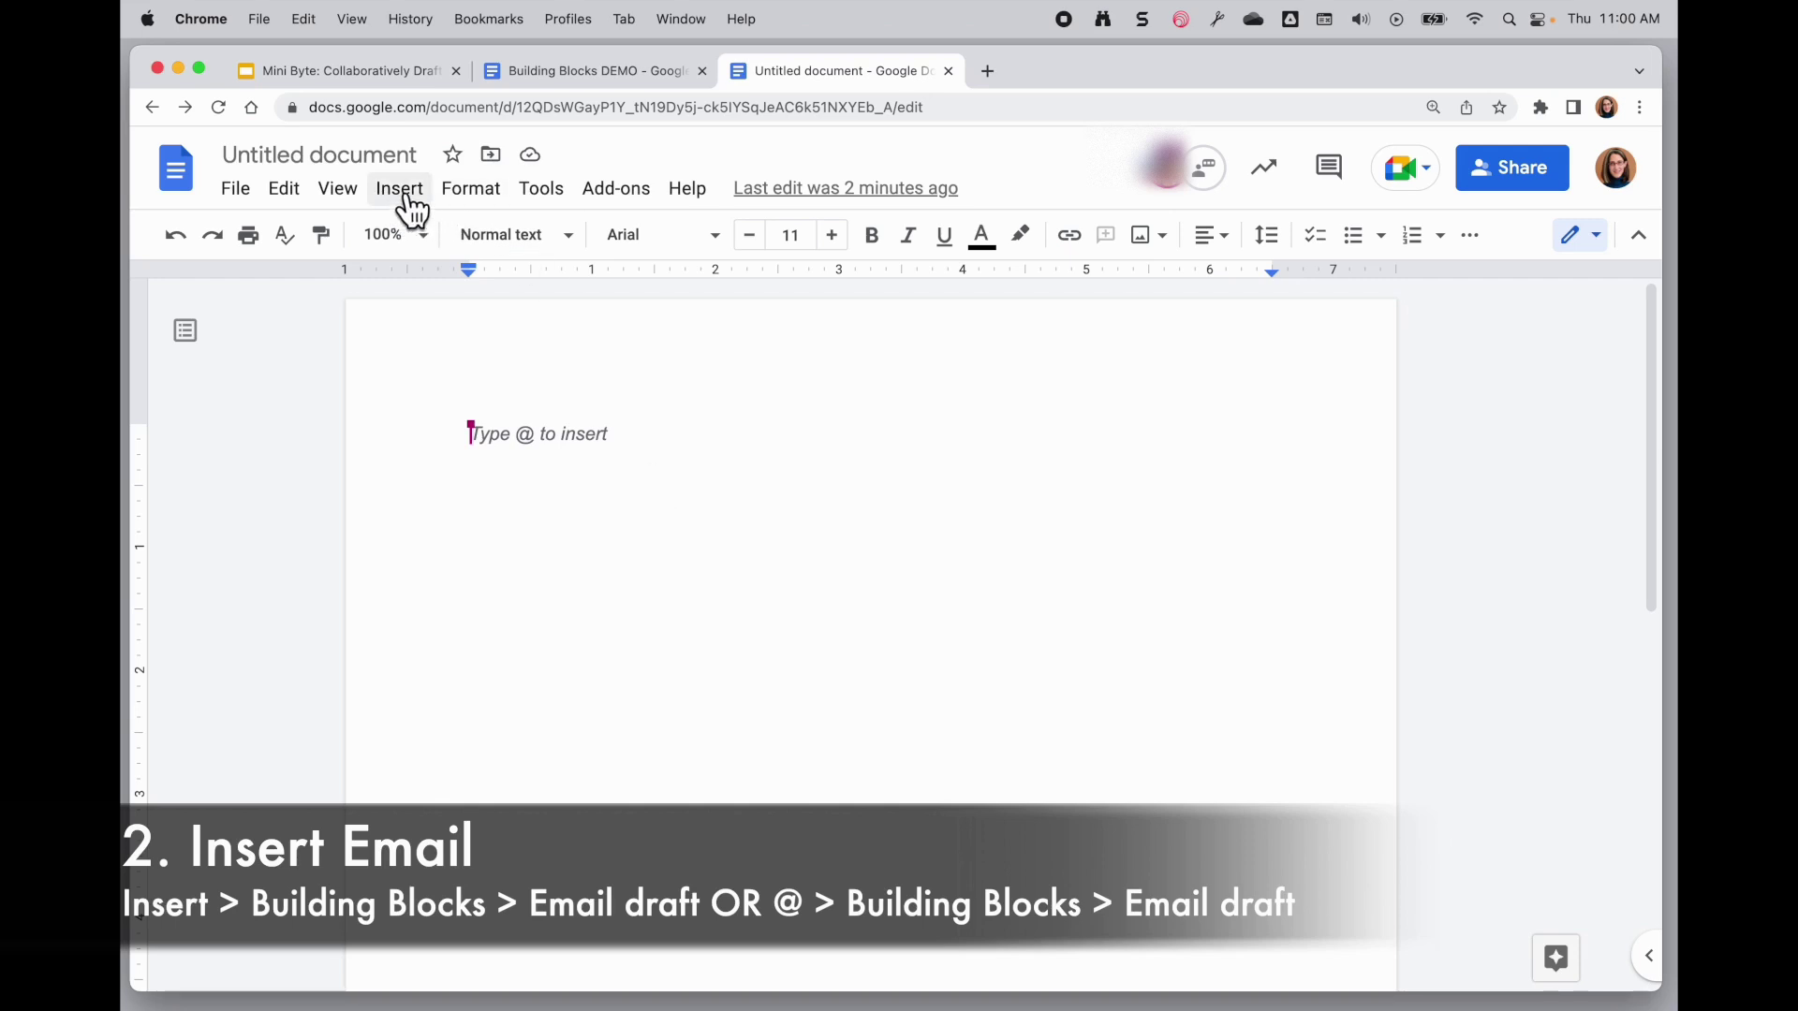
Insert an Email draft building block with empty To, Cc, Bcc and Subject fields
left_click(399, 189)
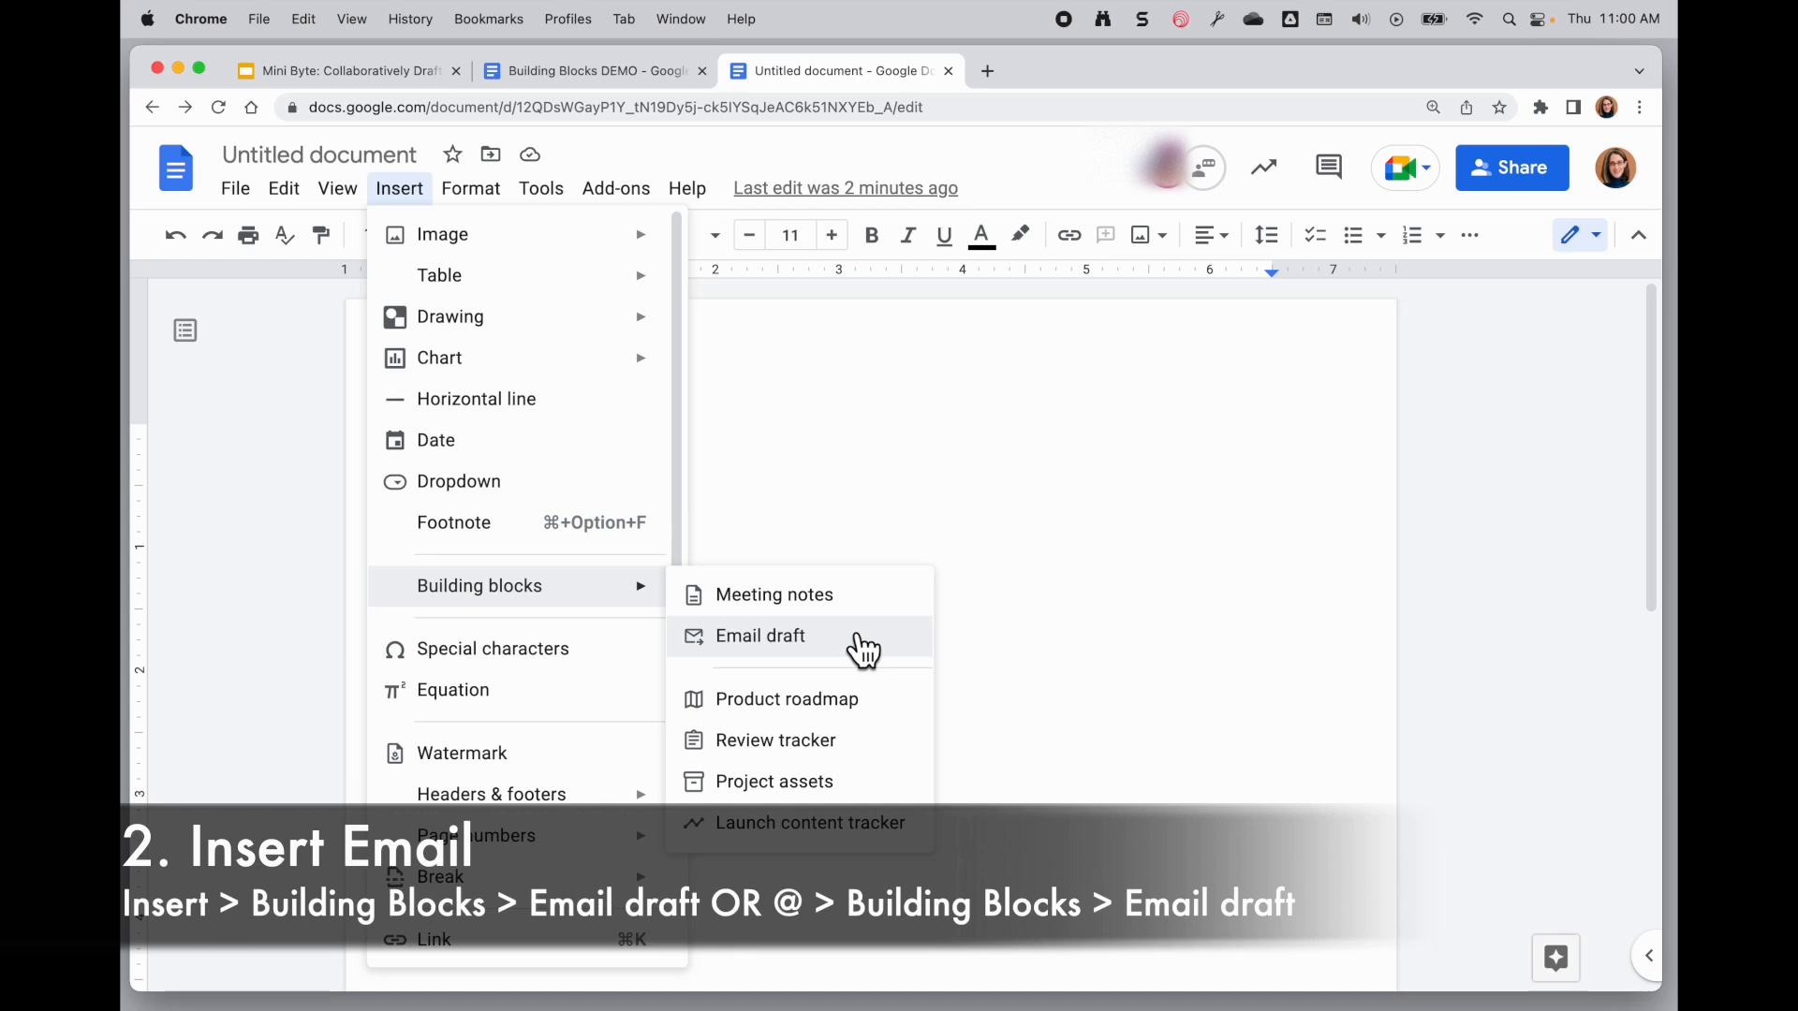
left_click(760, 636)
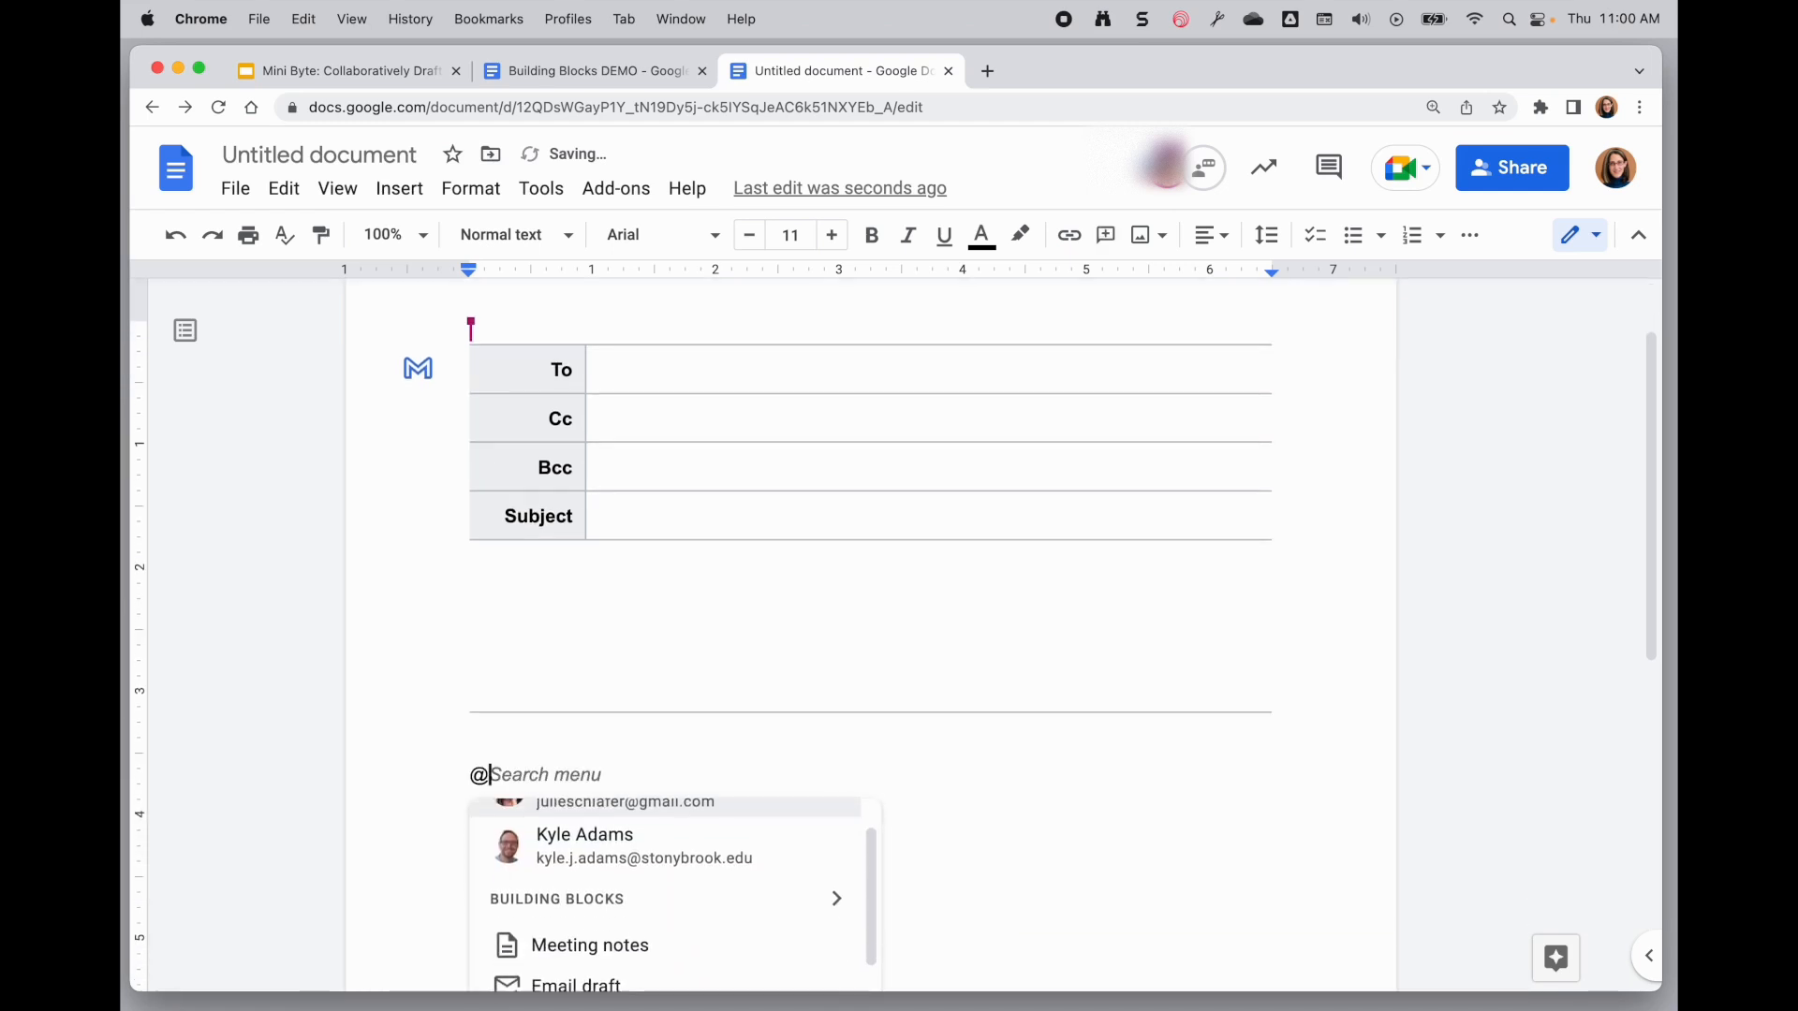
scroll("down", 3)
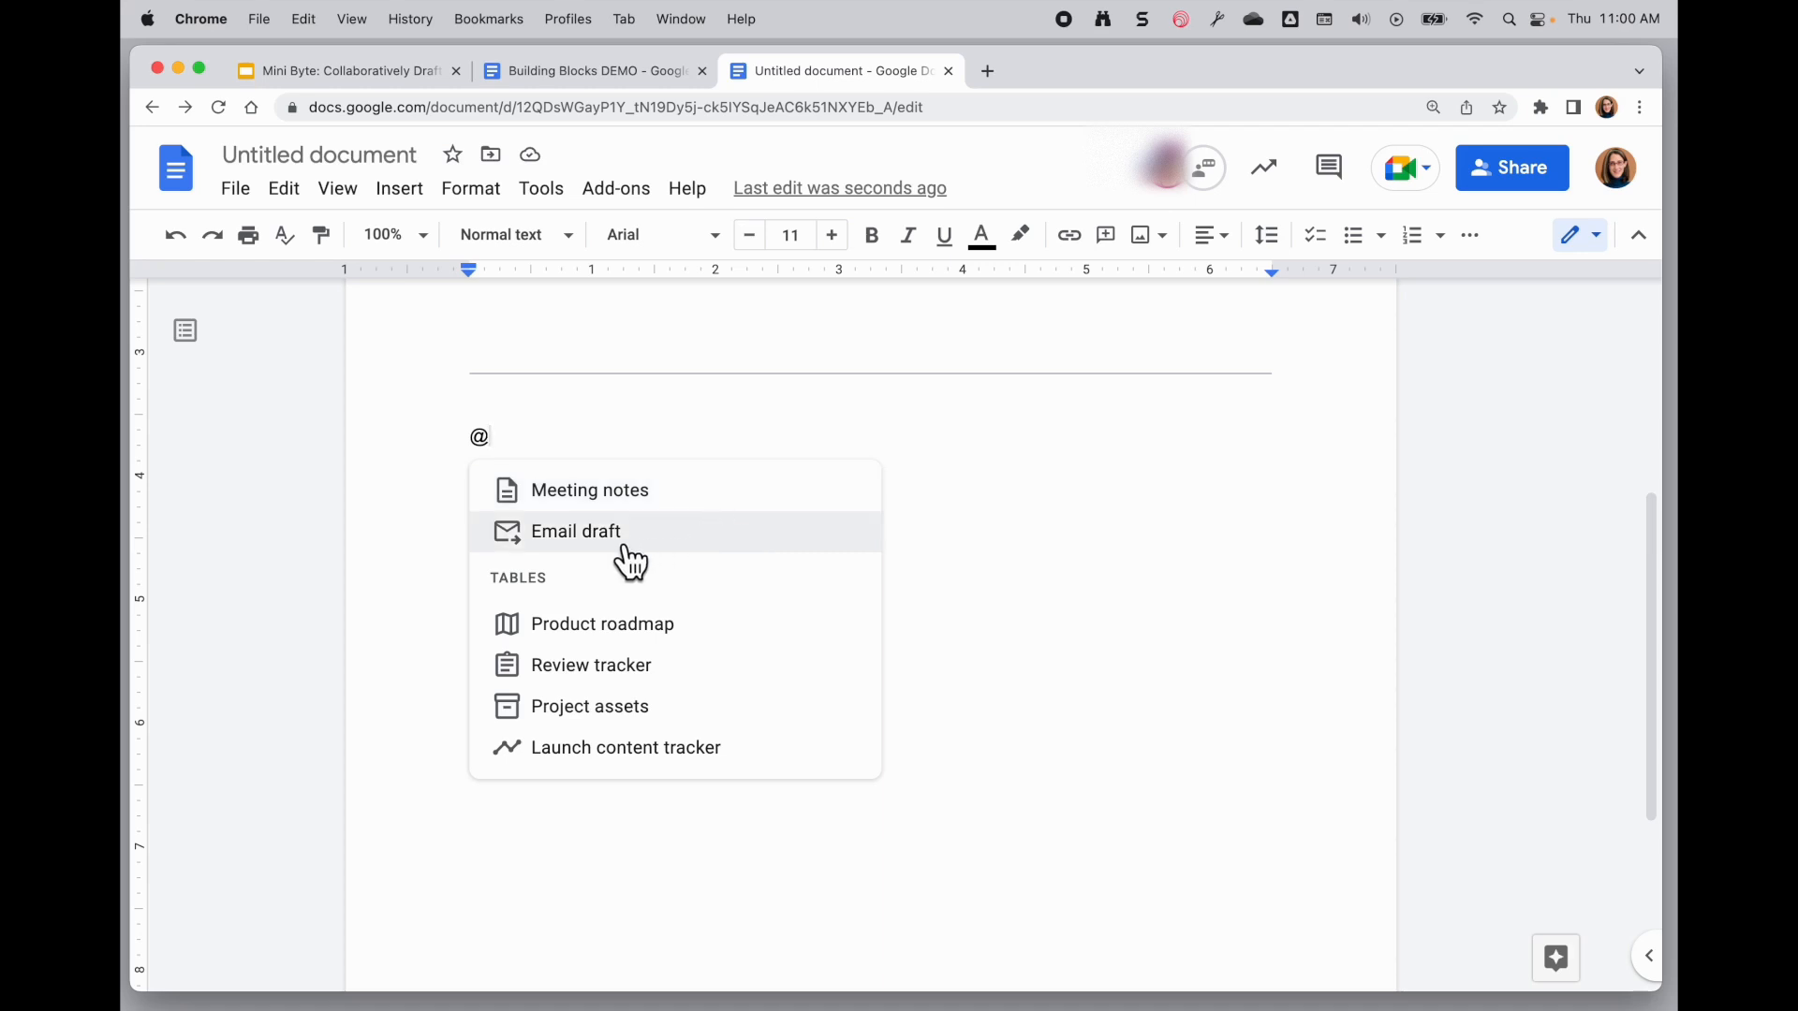
left_click(574, 531)
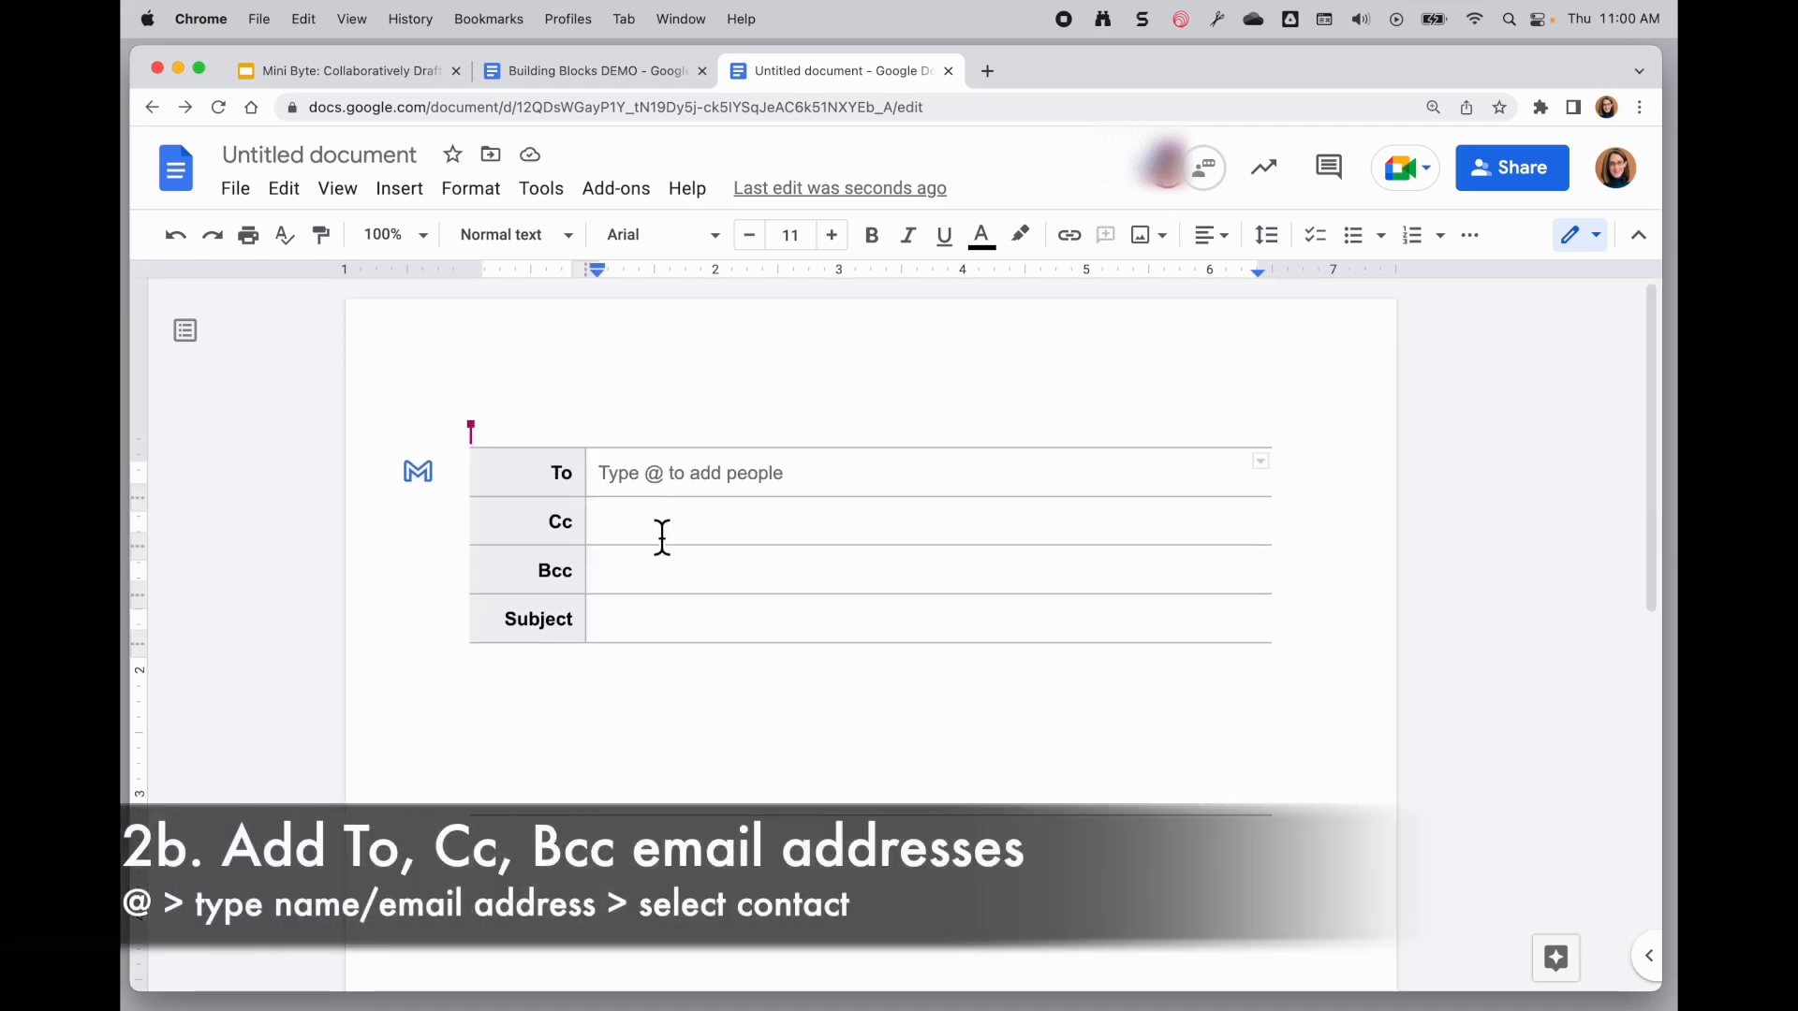
Address the draft to the DoIT training group with subject 'Register for training' and body text
type("@")
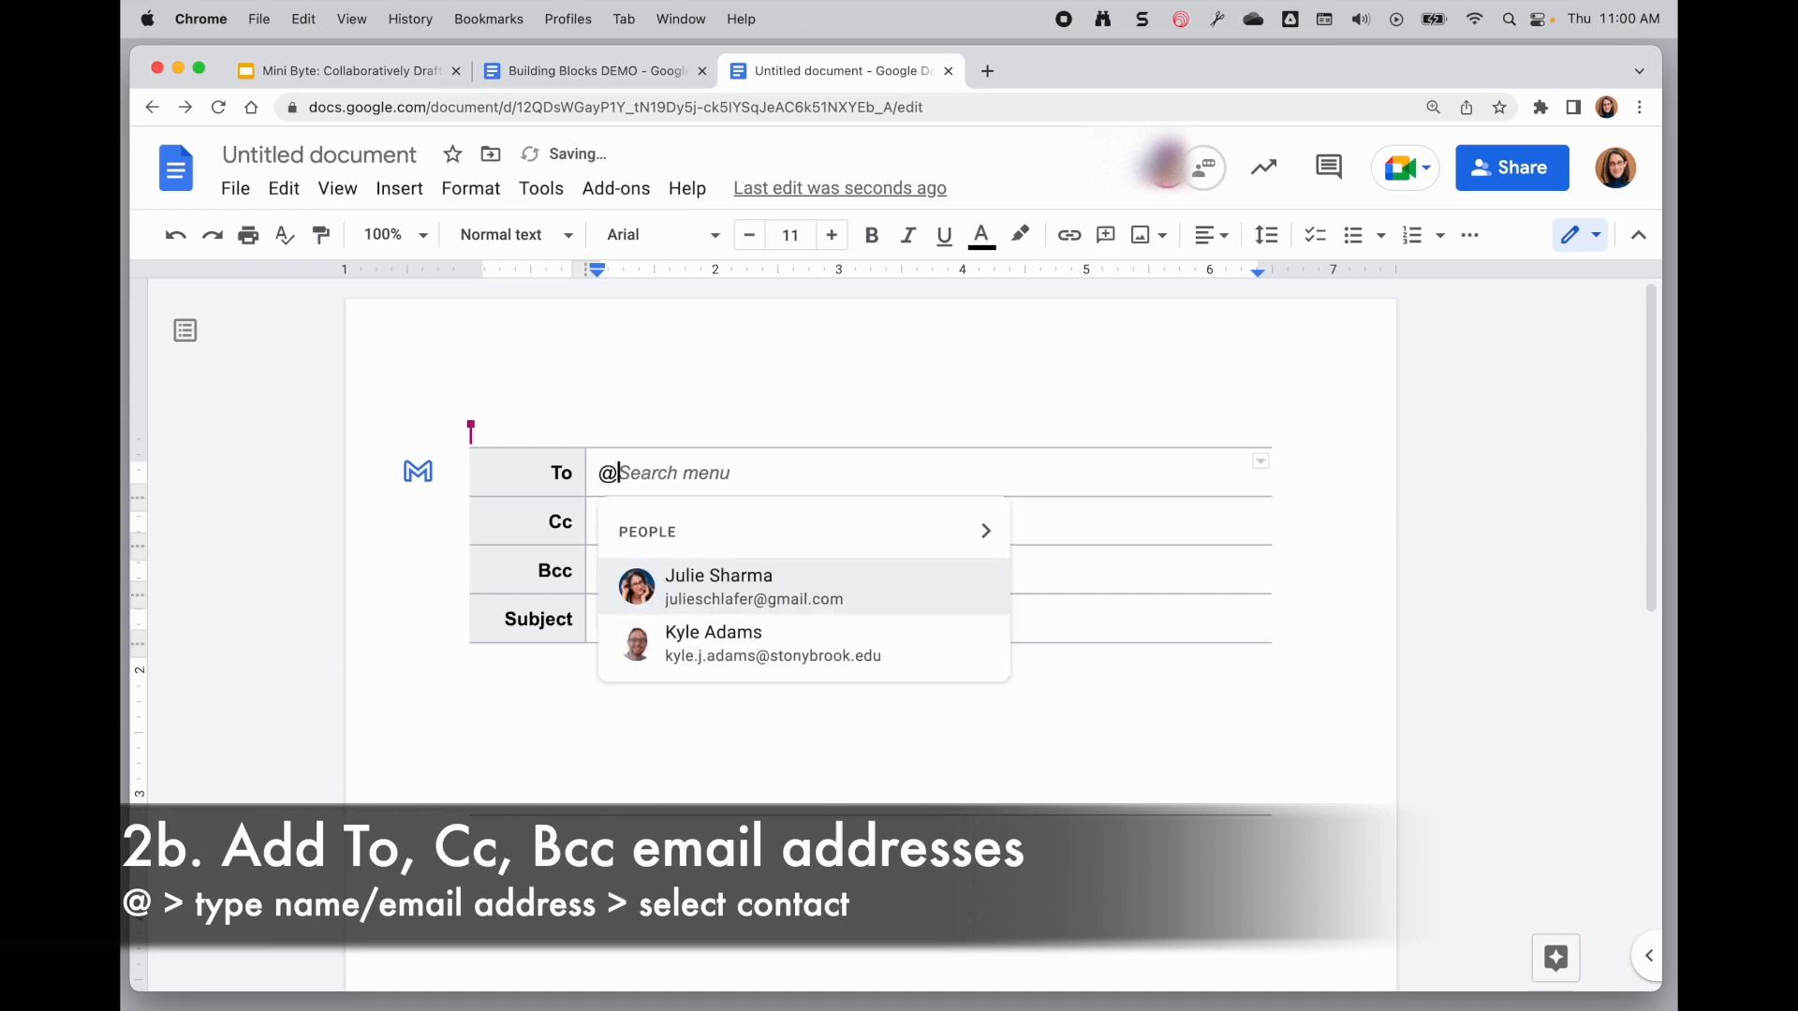
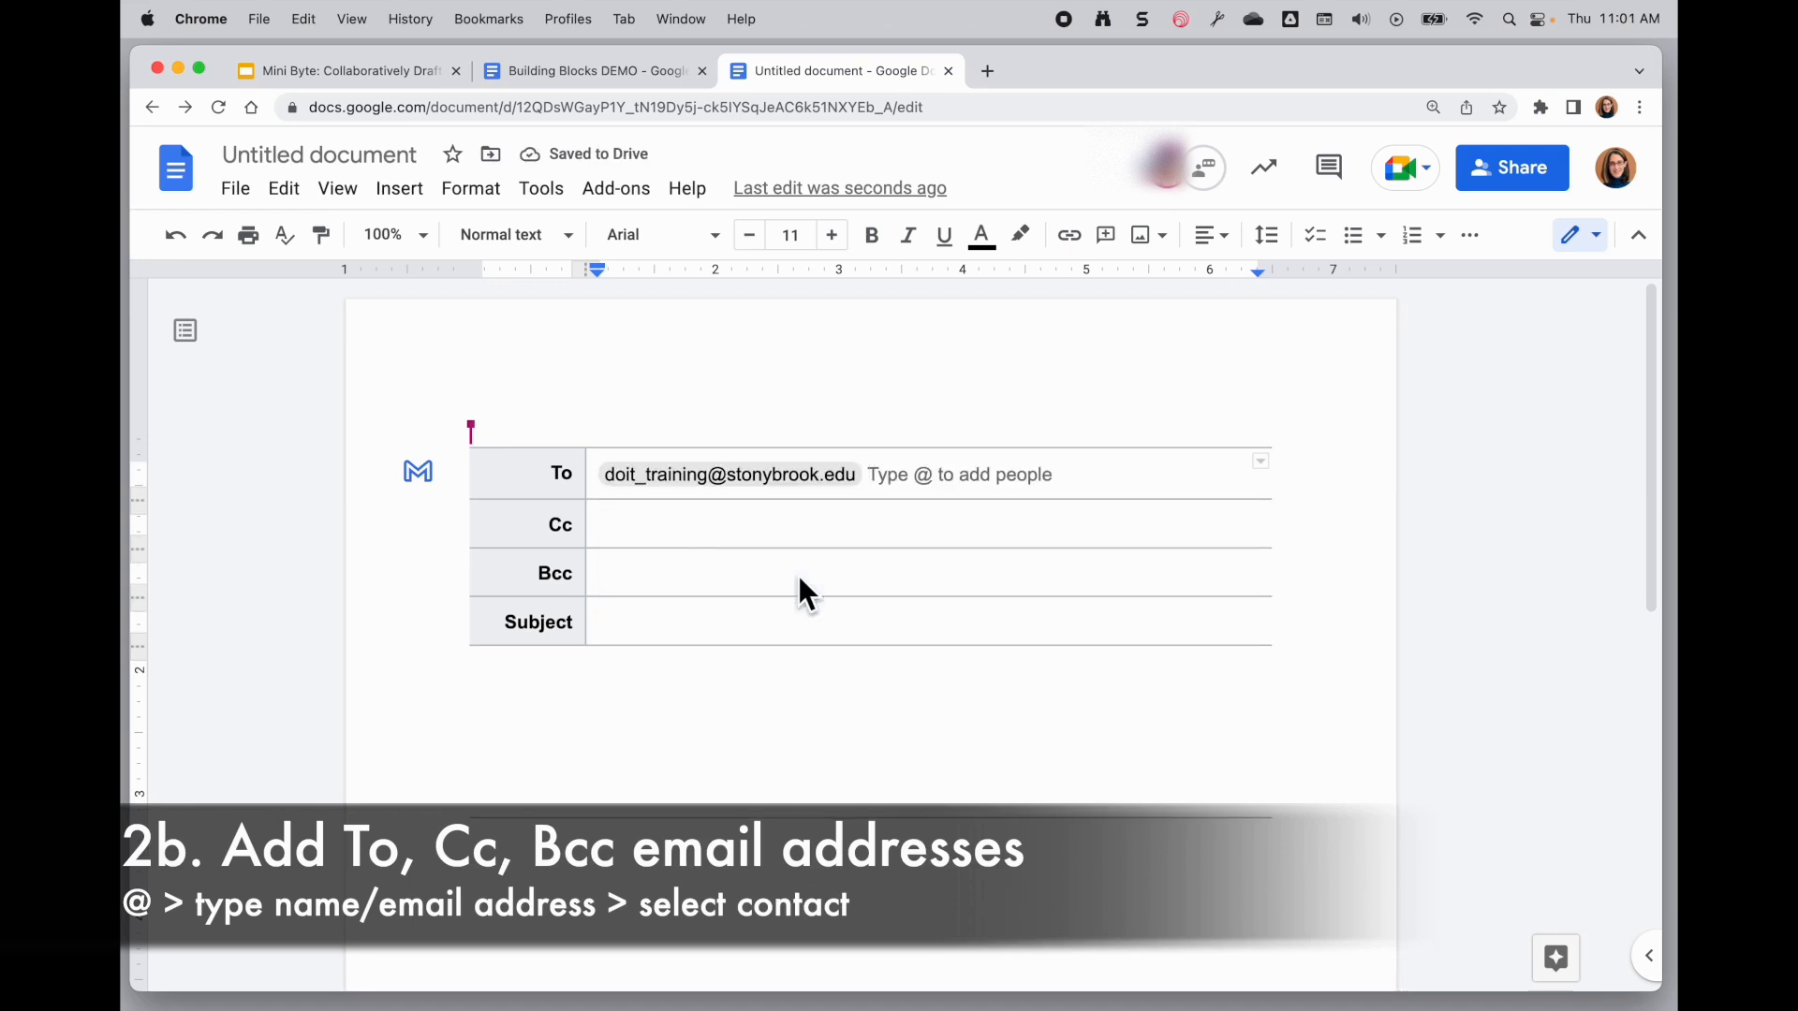
type("Rre")
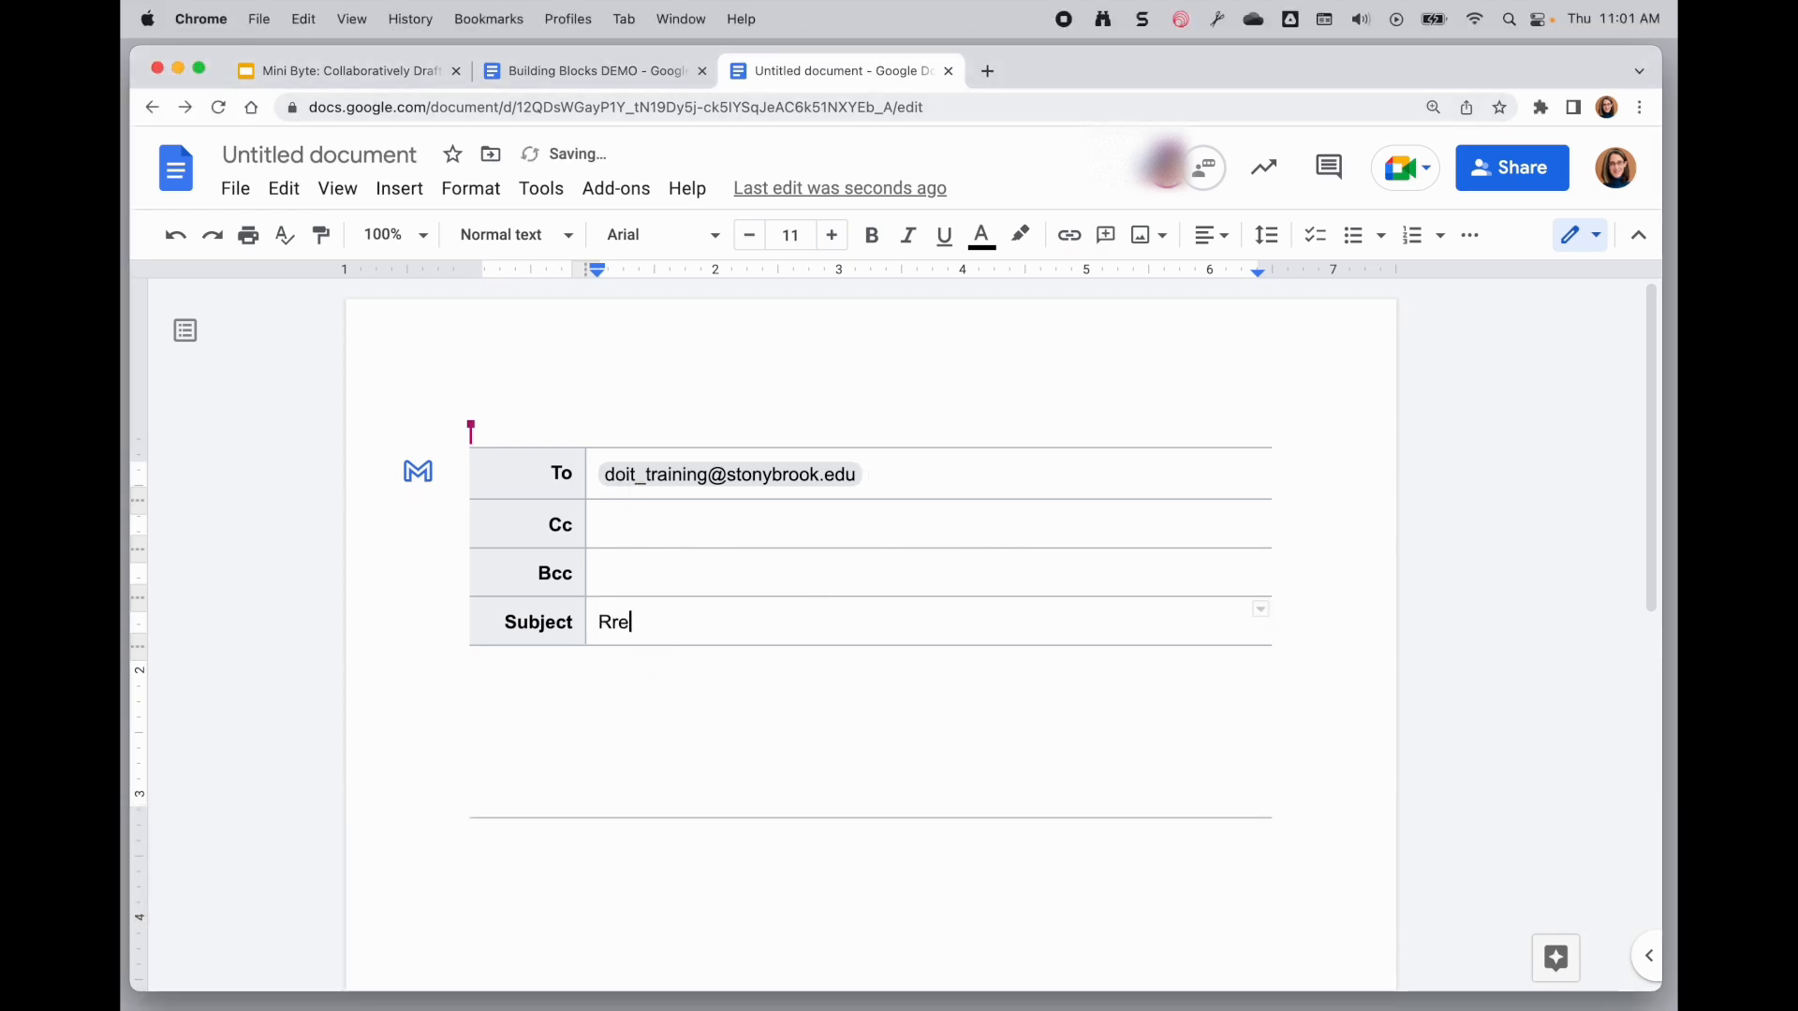
type("gister for training")
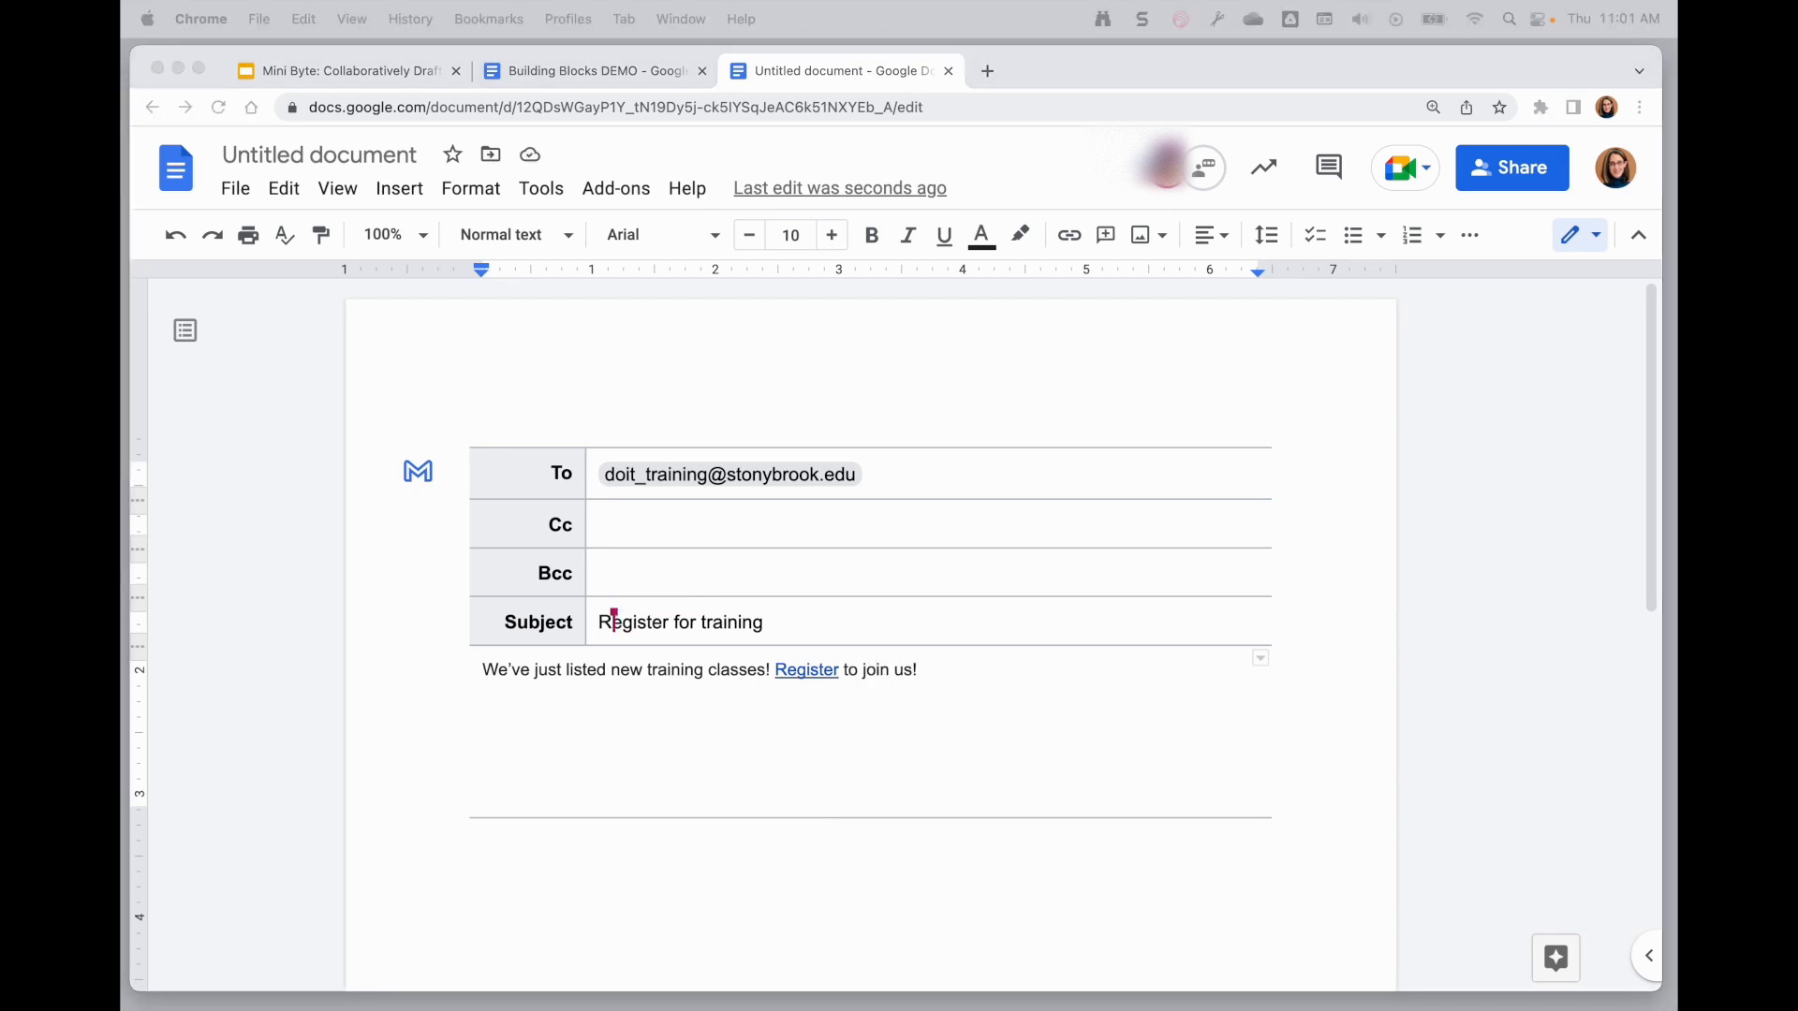
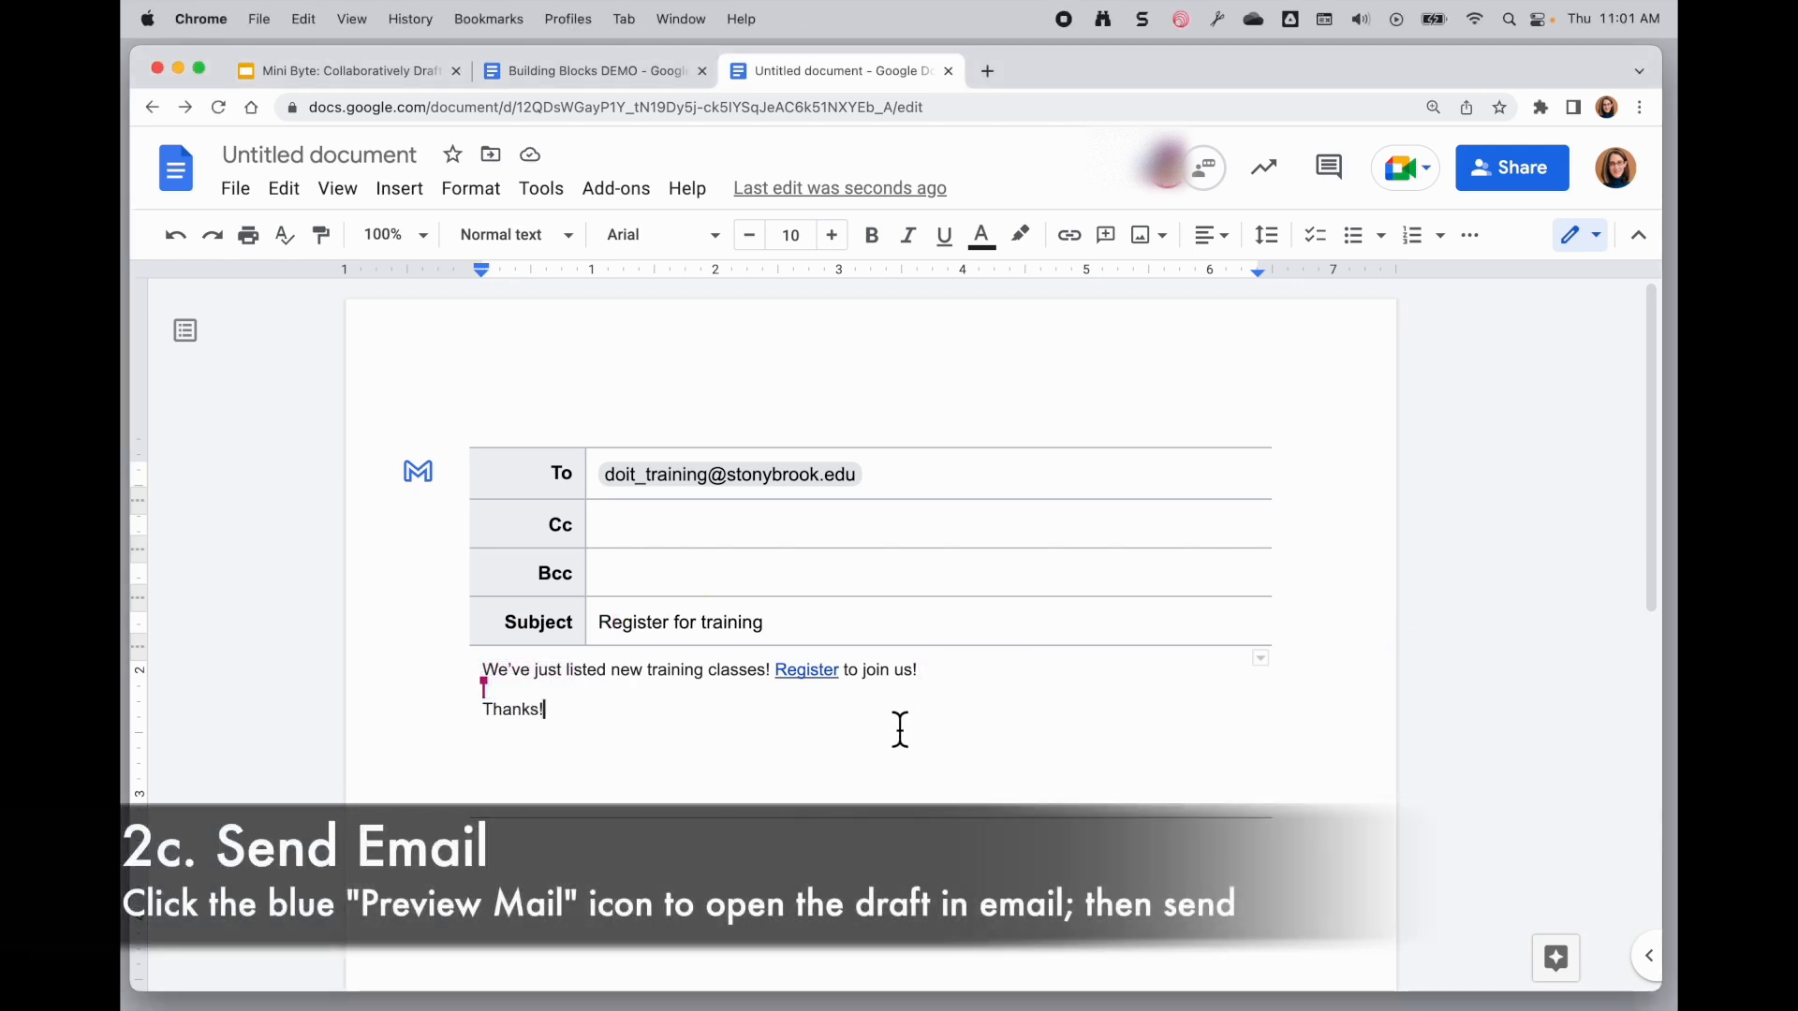
mouse_move(417, 472)
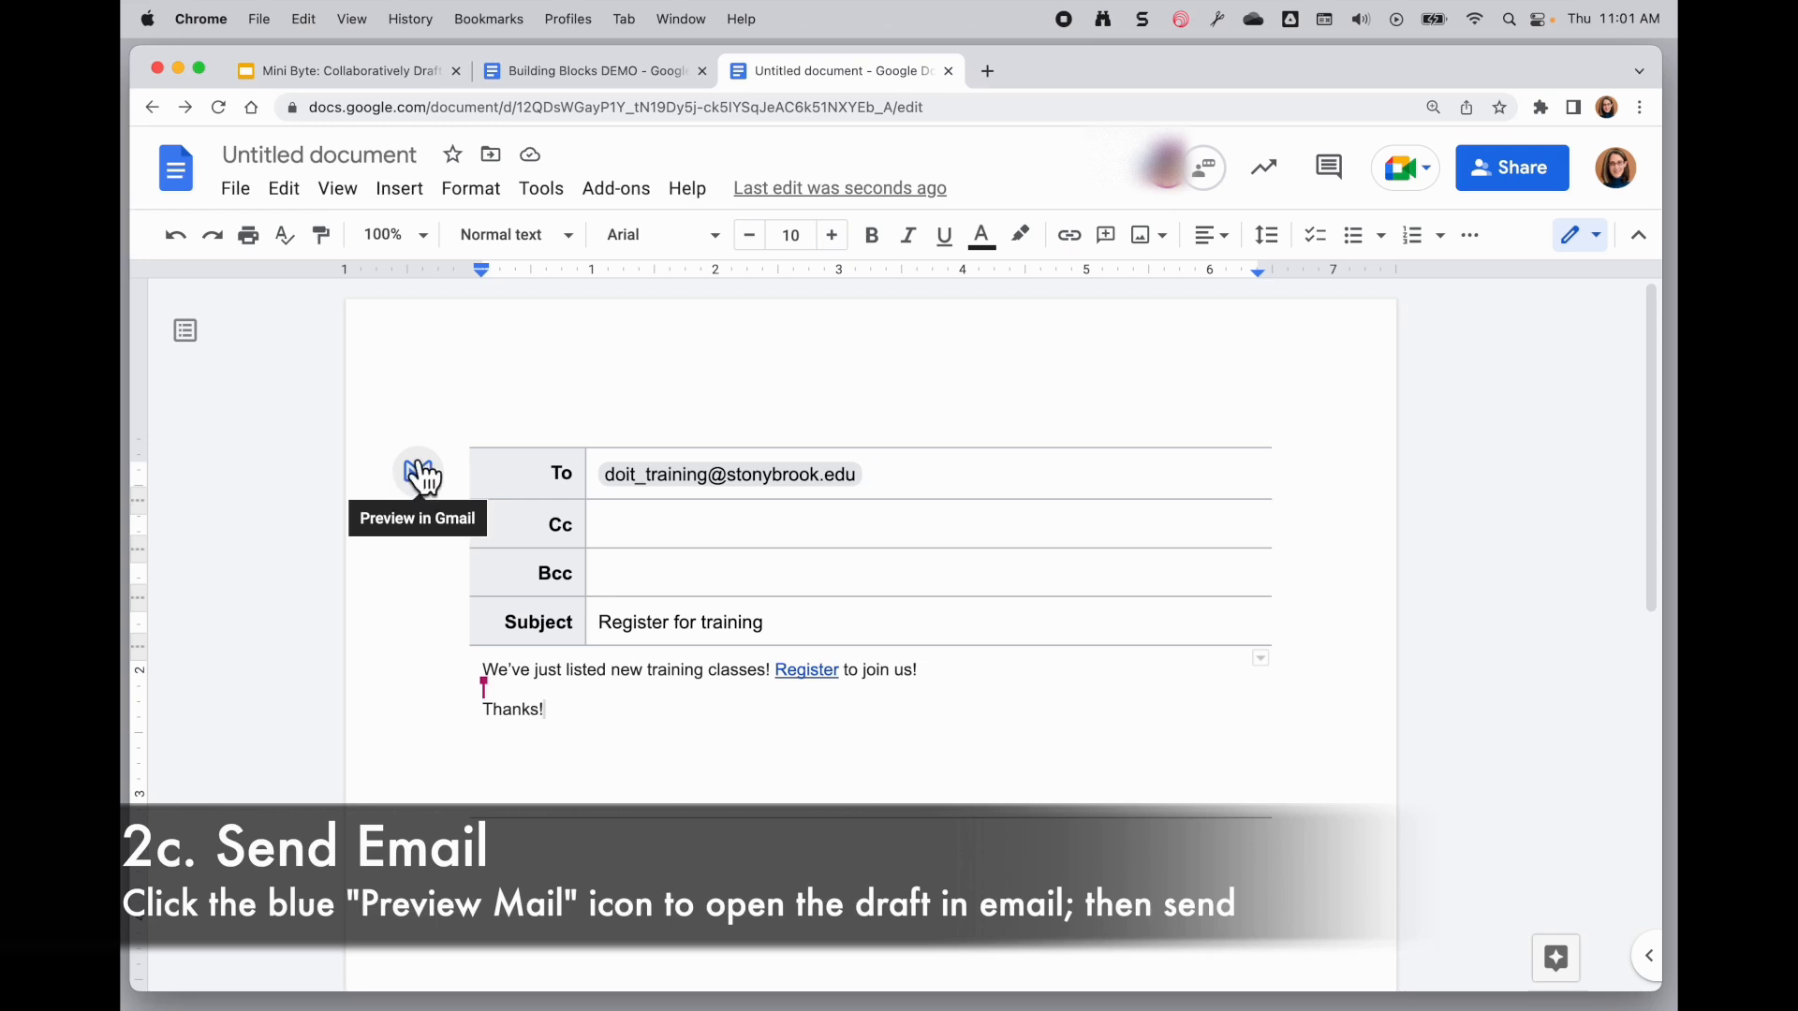
left_click(419, 472)
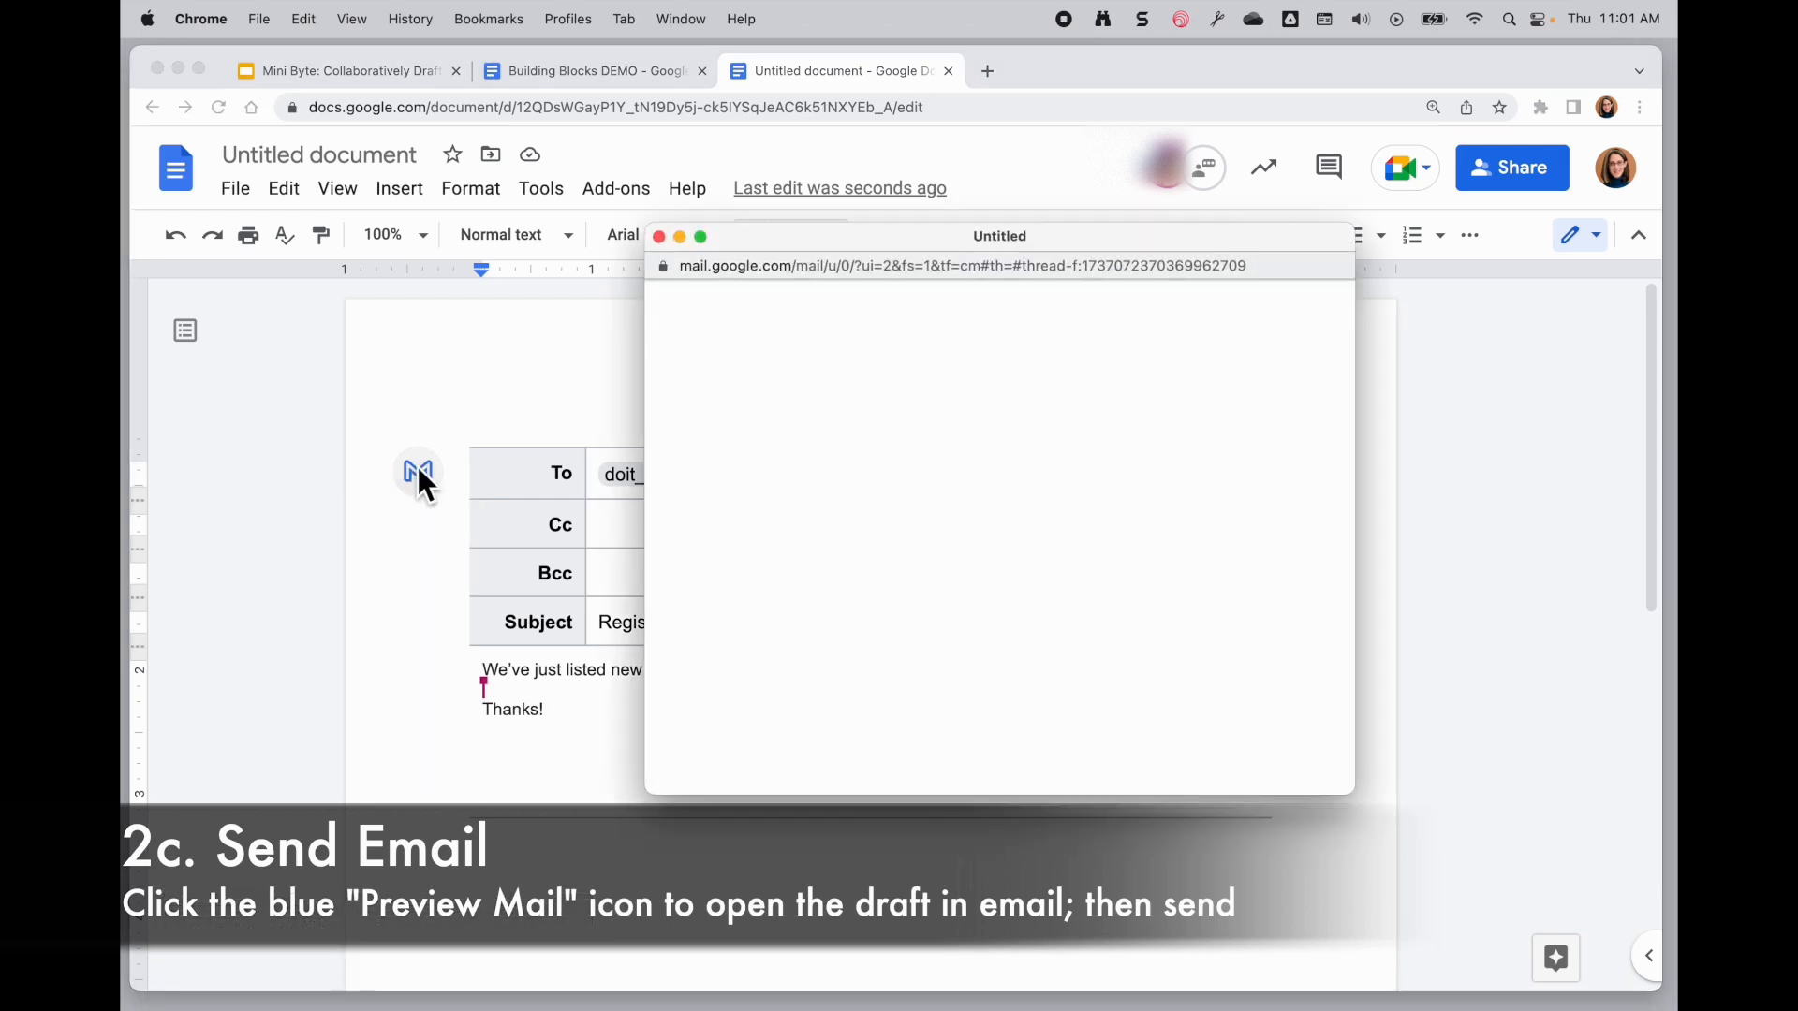
left_click(418, 472)
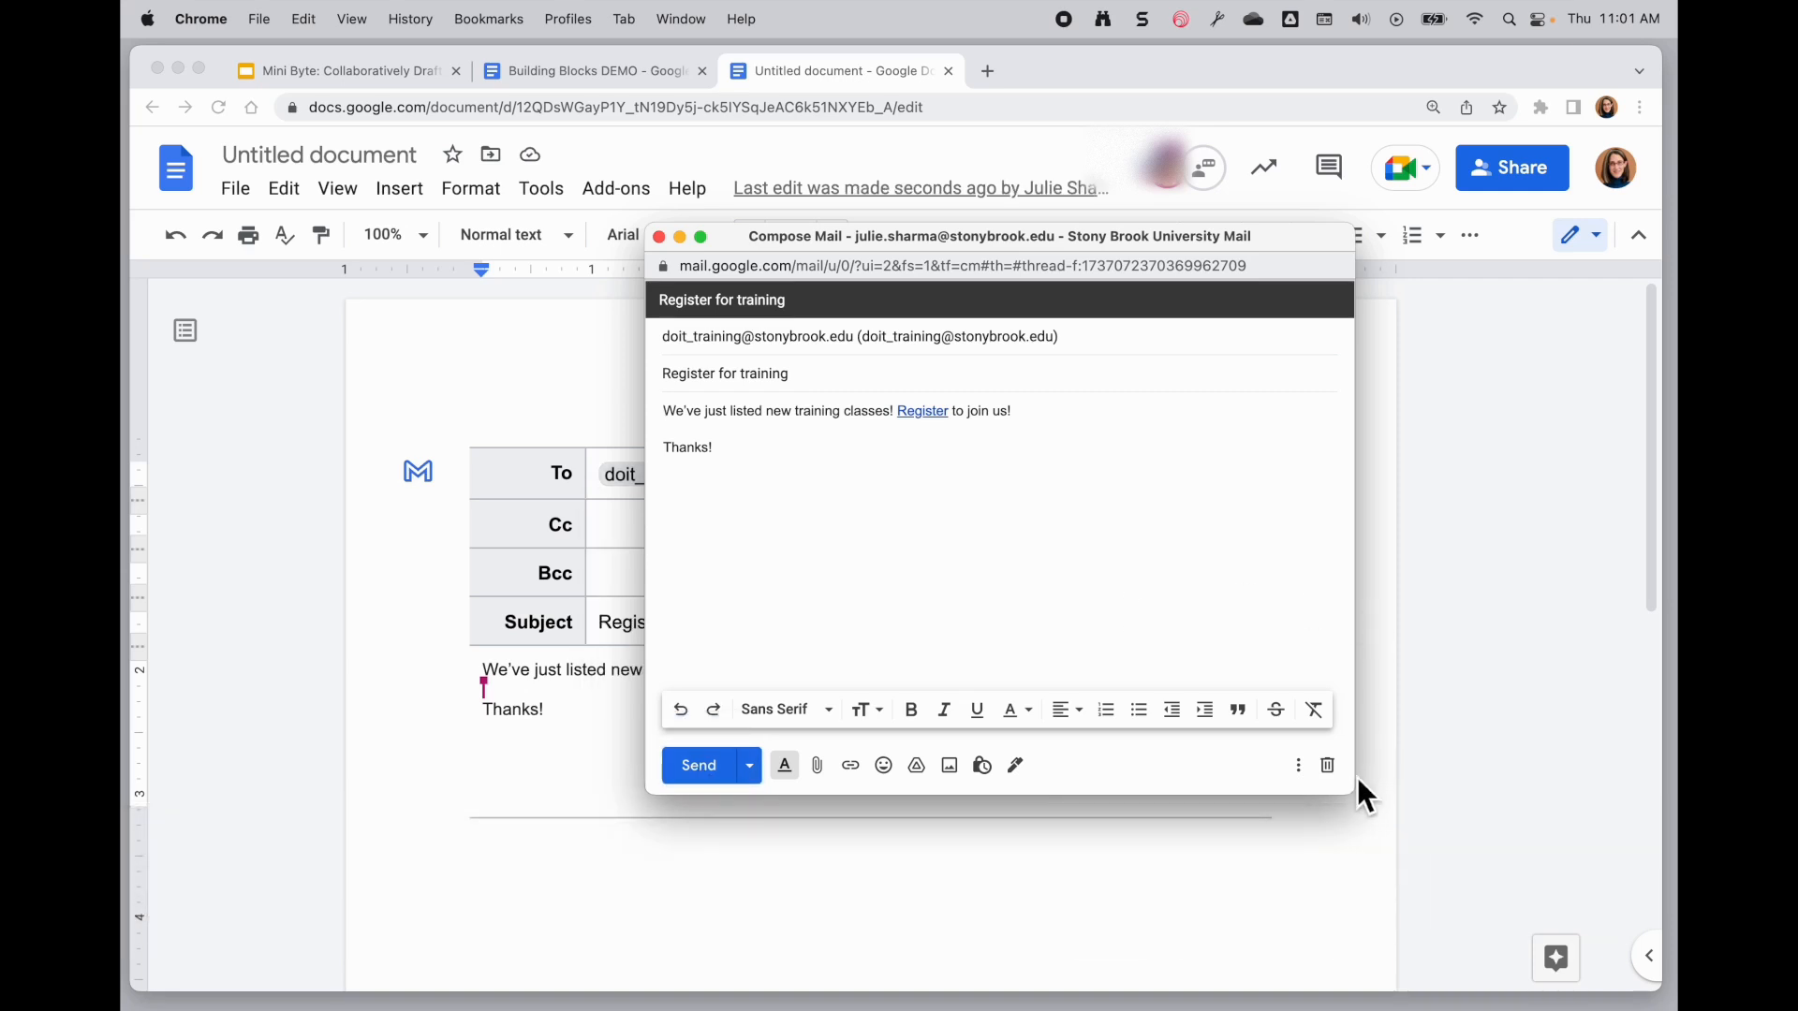
left_click(1327, 765)
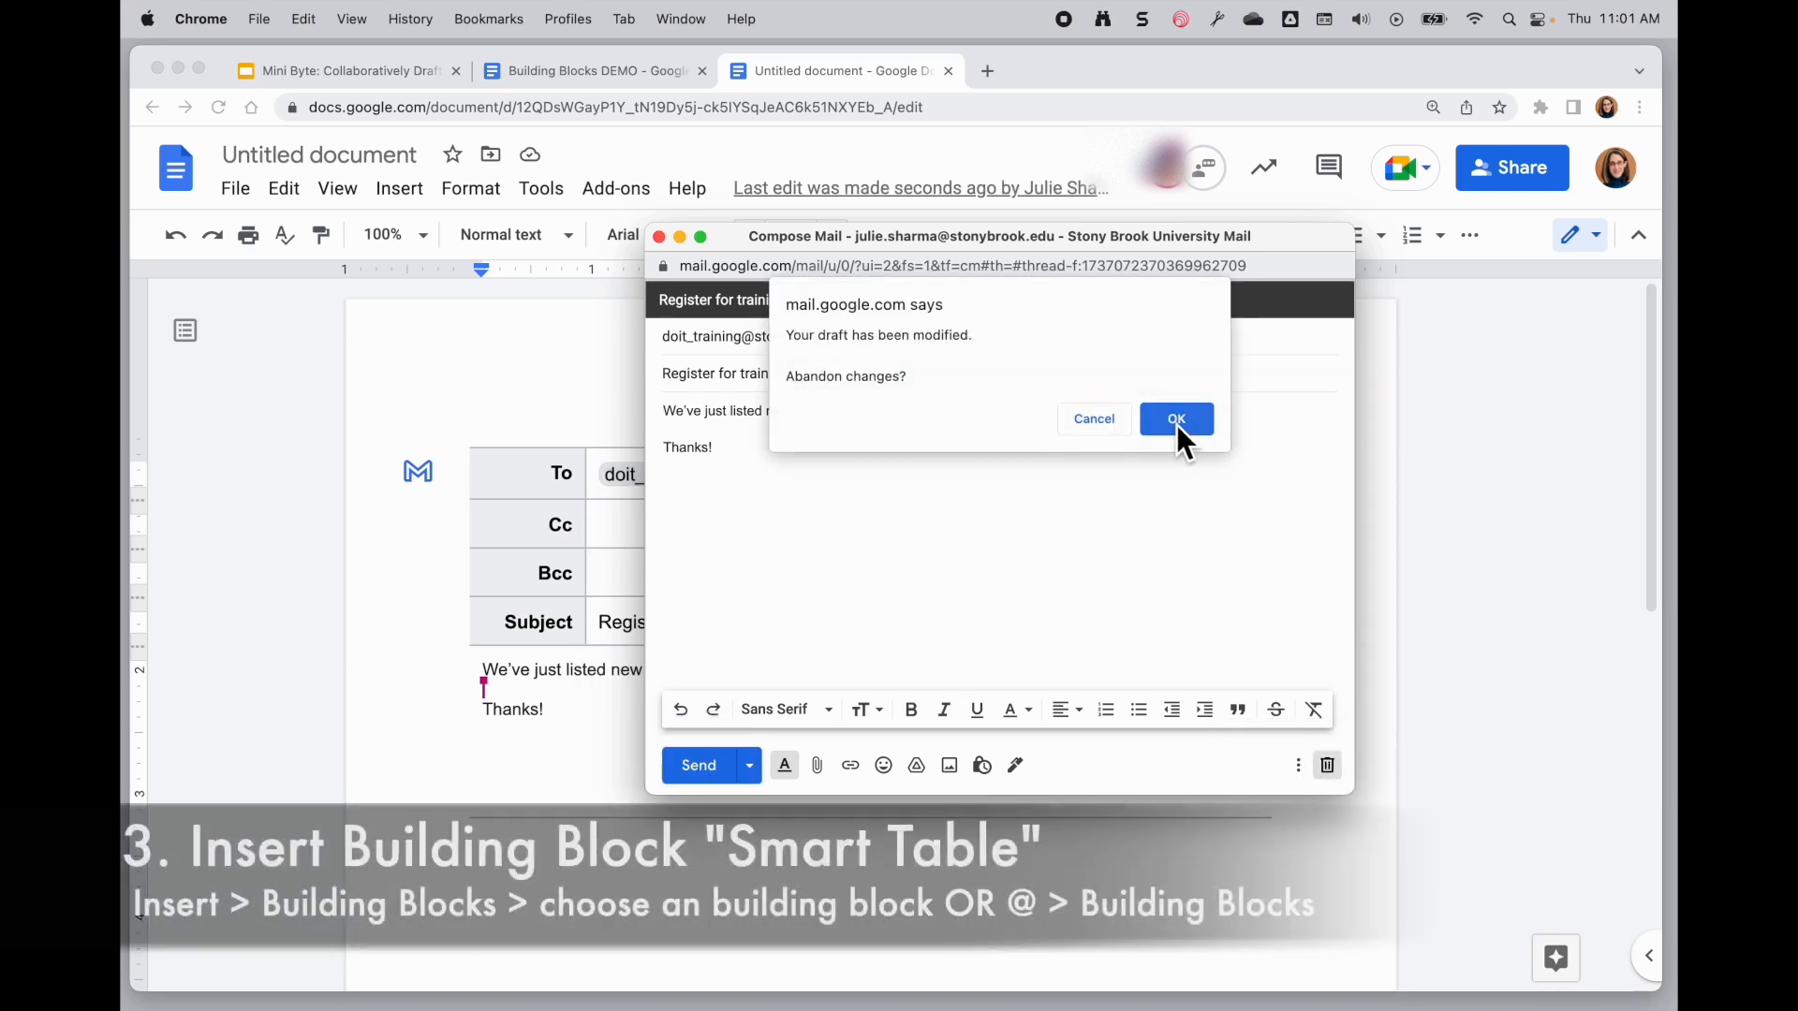
left_click(1174, 418)
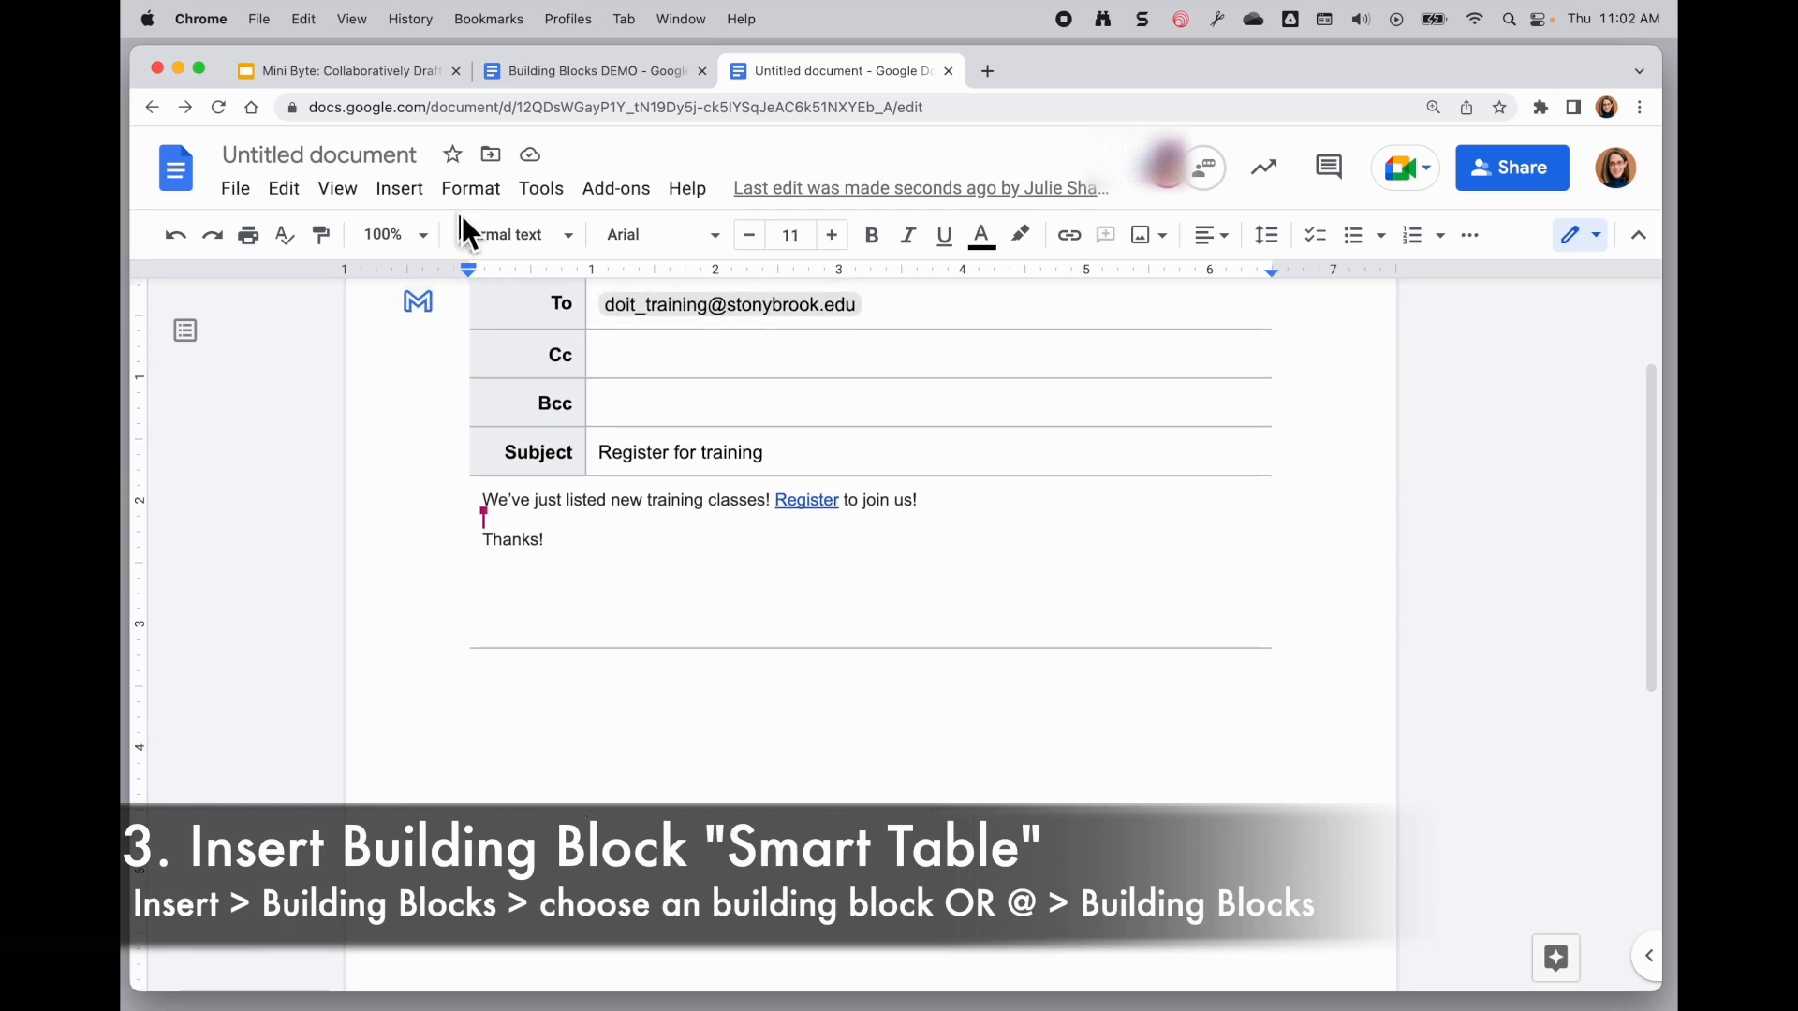
Insert the Project assets building block table below the email draft
left_click(399, 188)
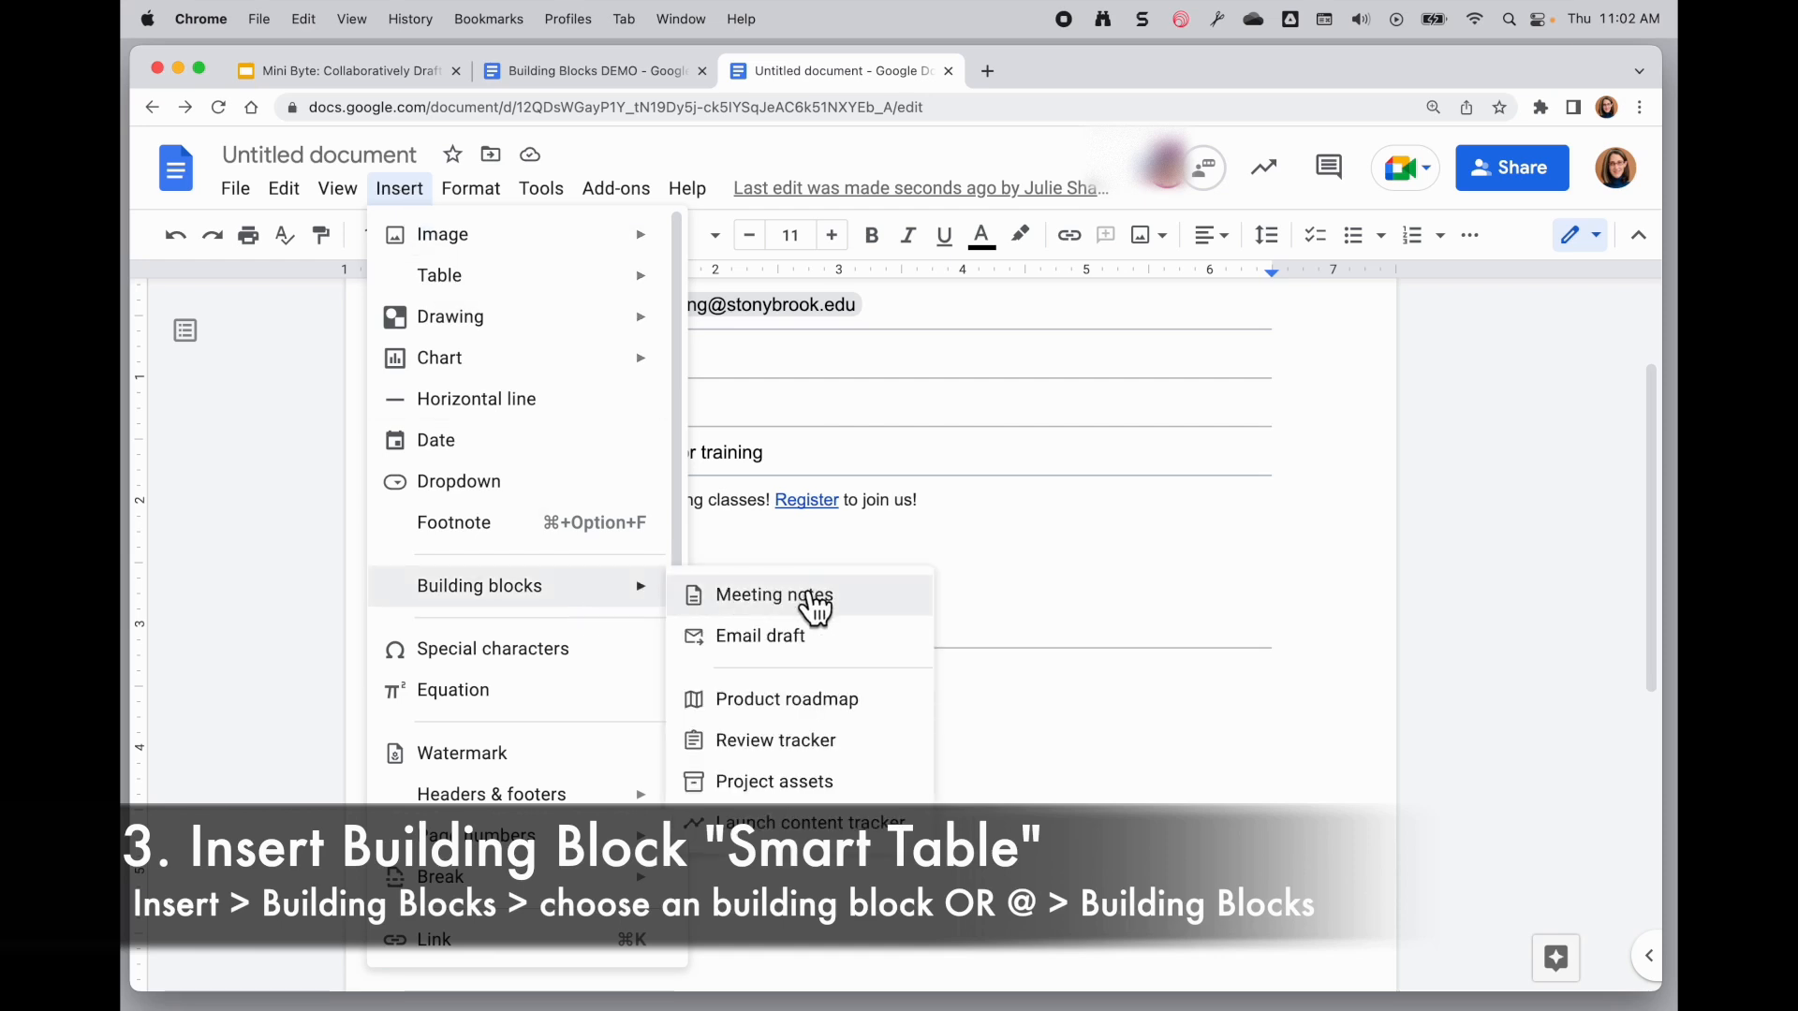
mouse_move(865, 708)
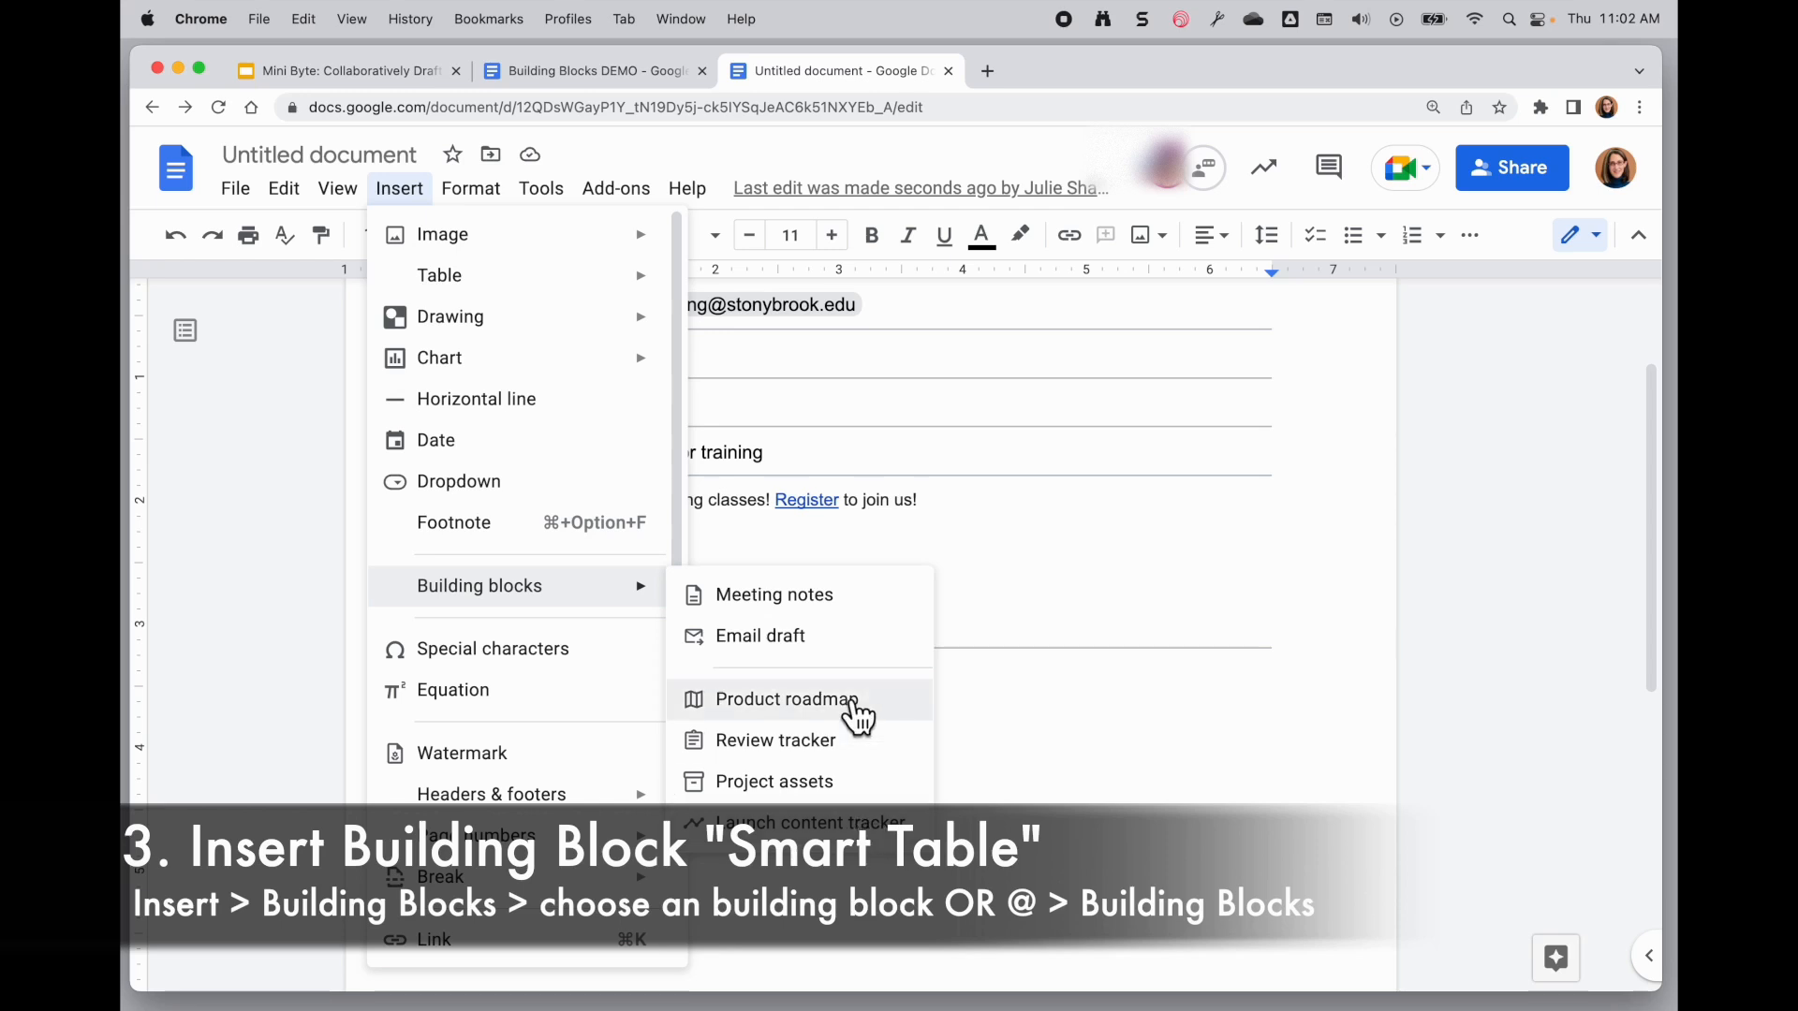
mouse_move(846, 787)
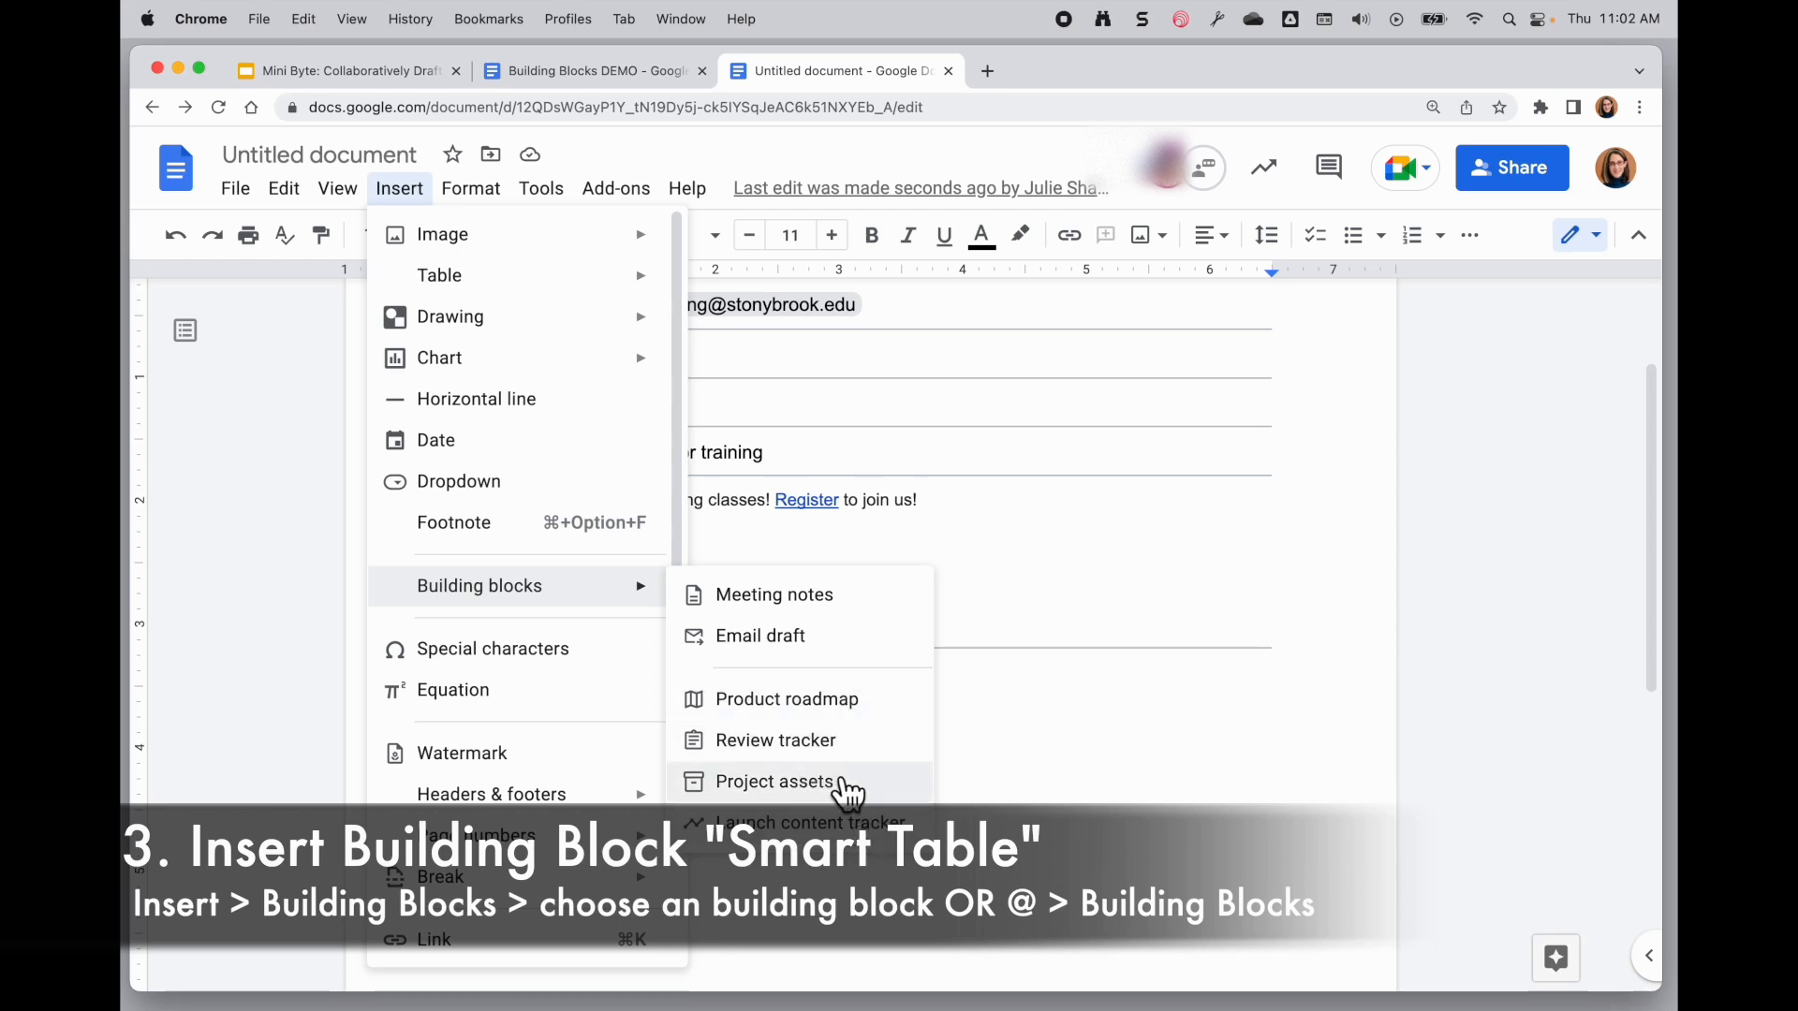
left_click(777, 781)
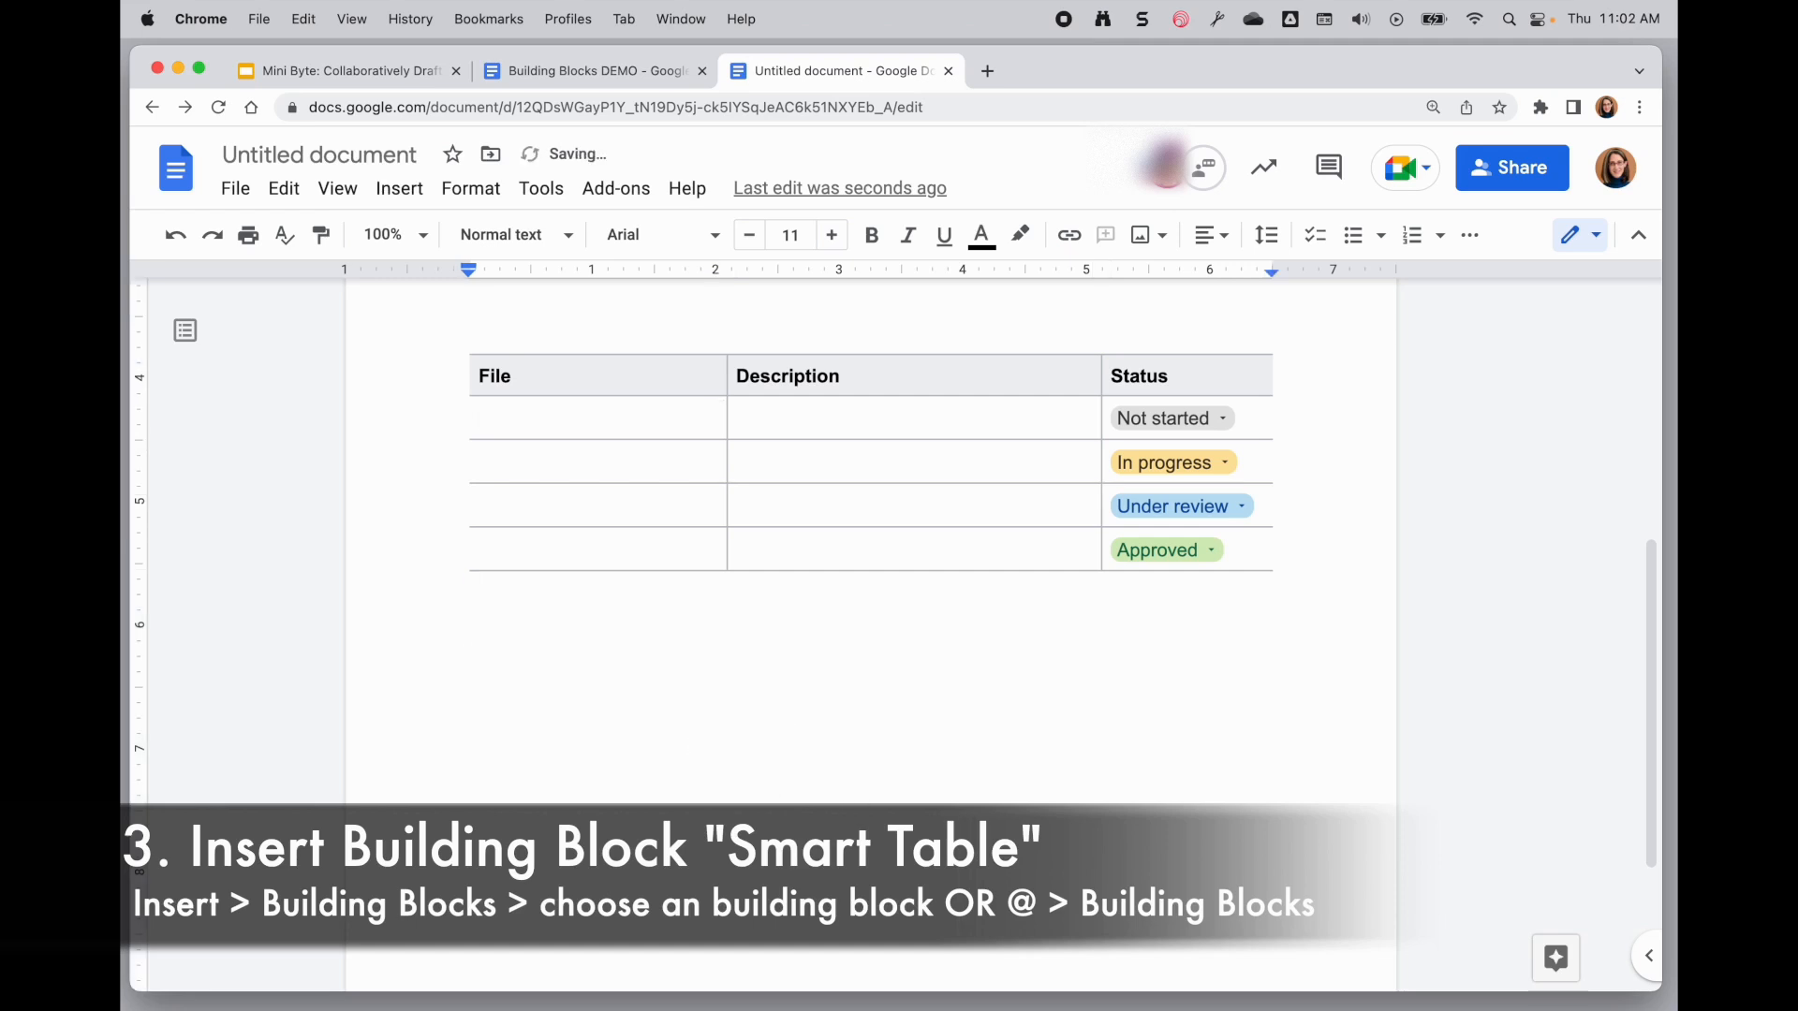
Insert a tracker table template from the @ menu's Building blocks Tables list
type("@")
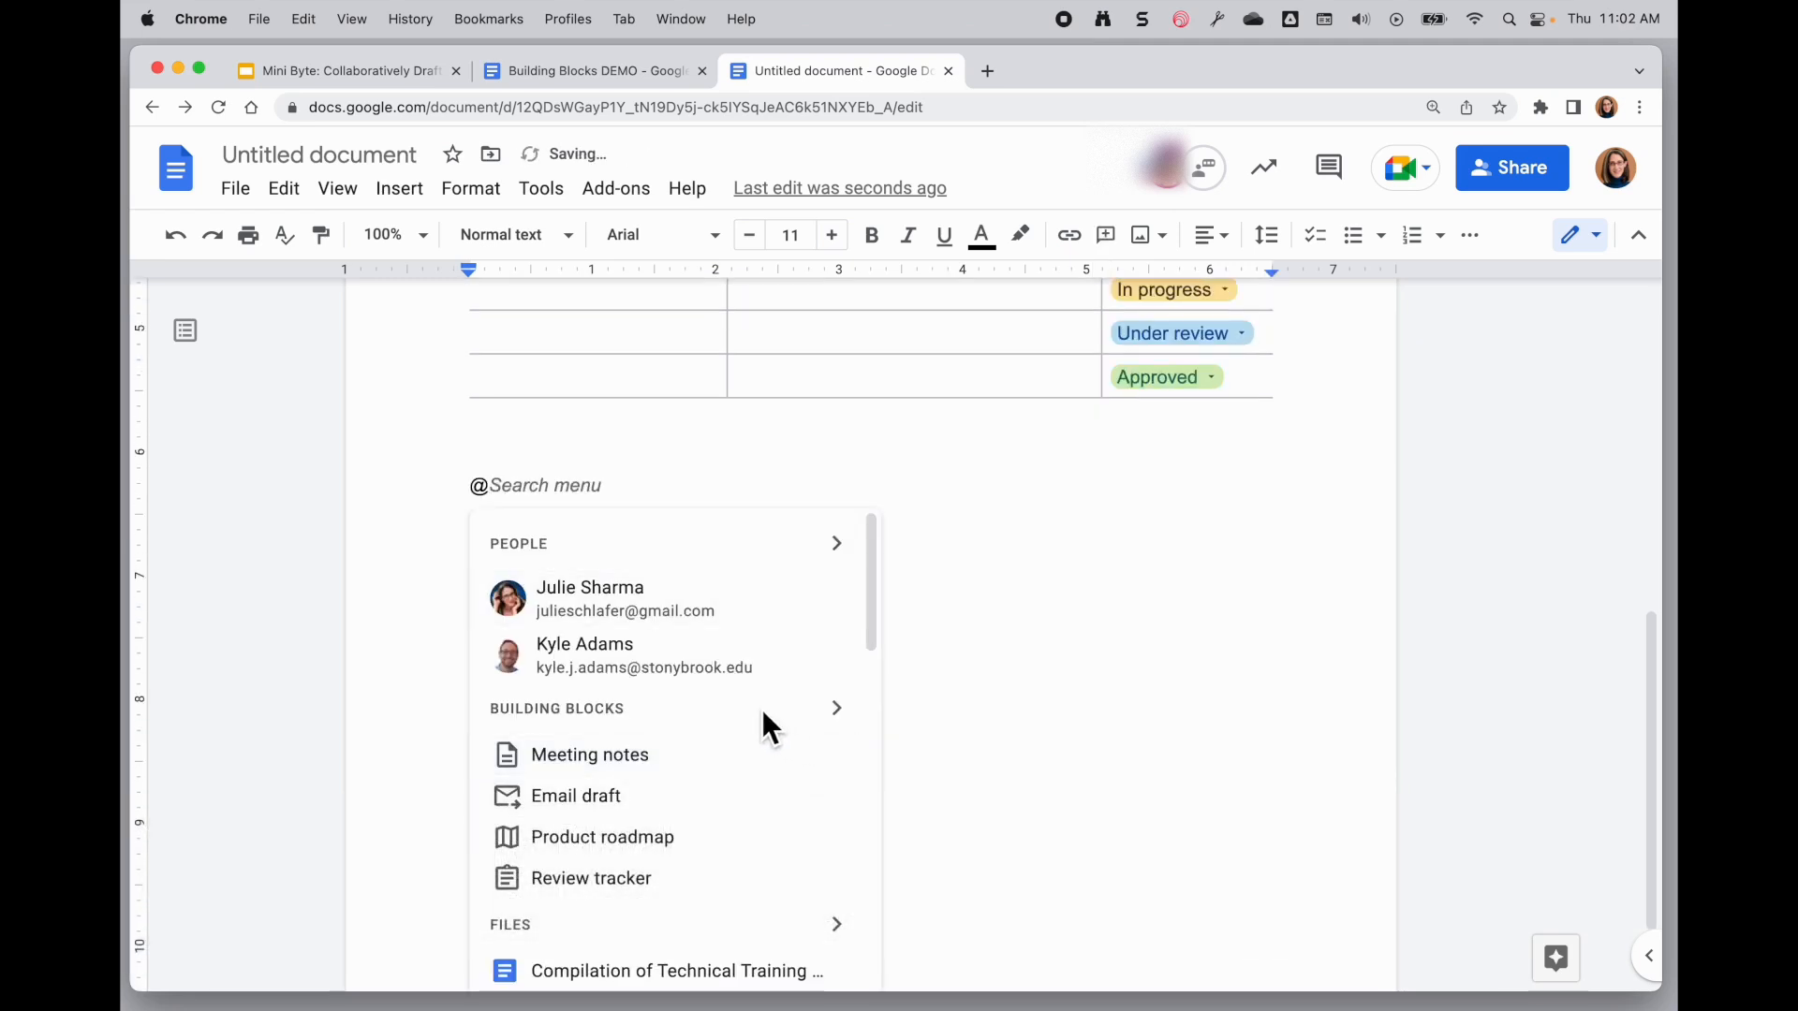
mouse_move(676, 888)
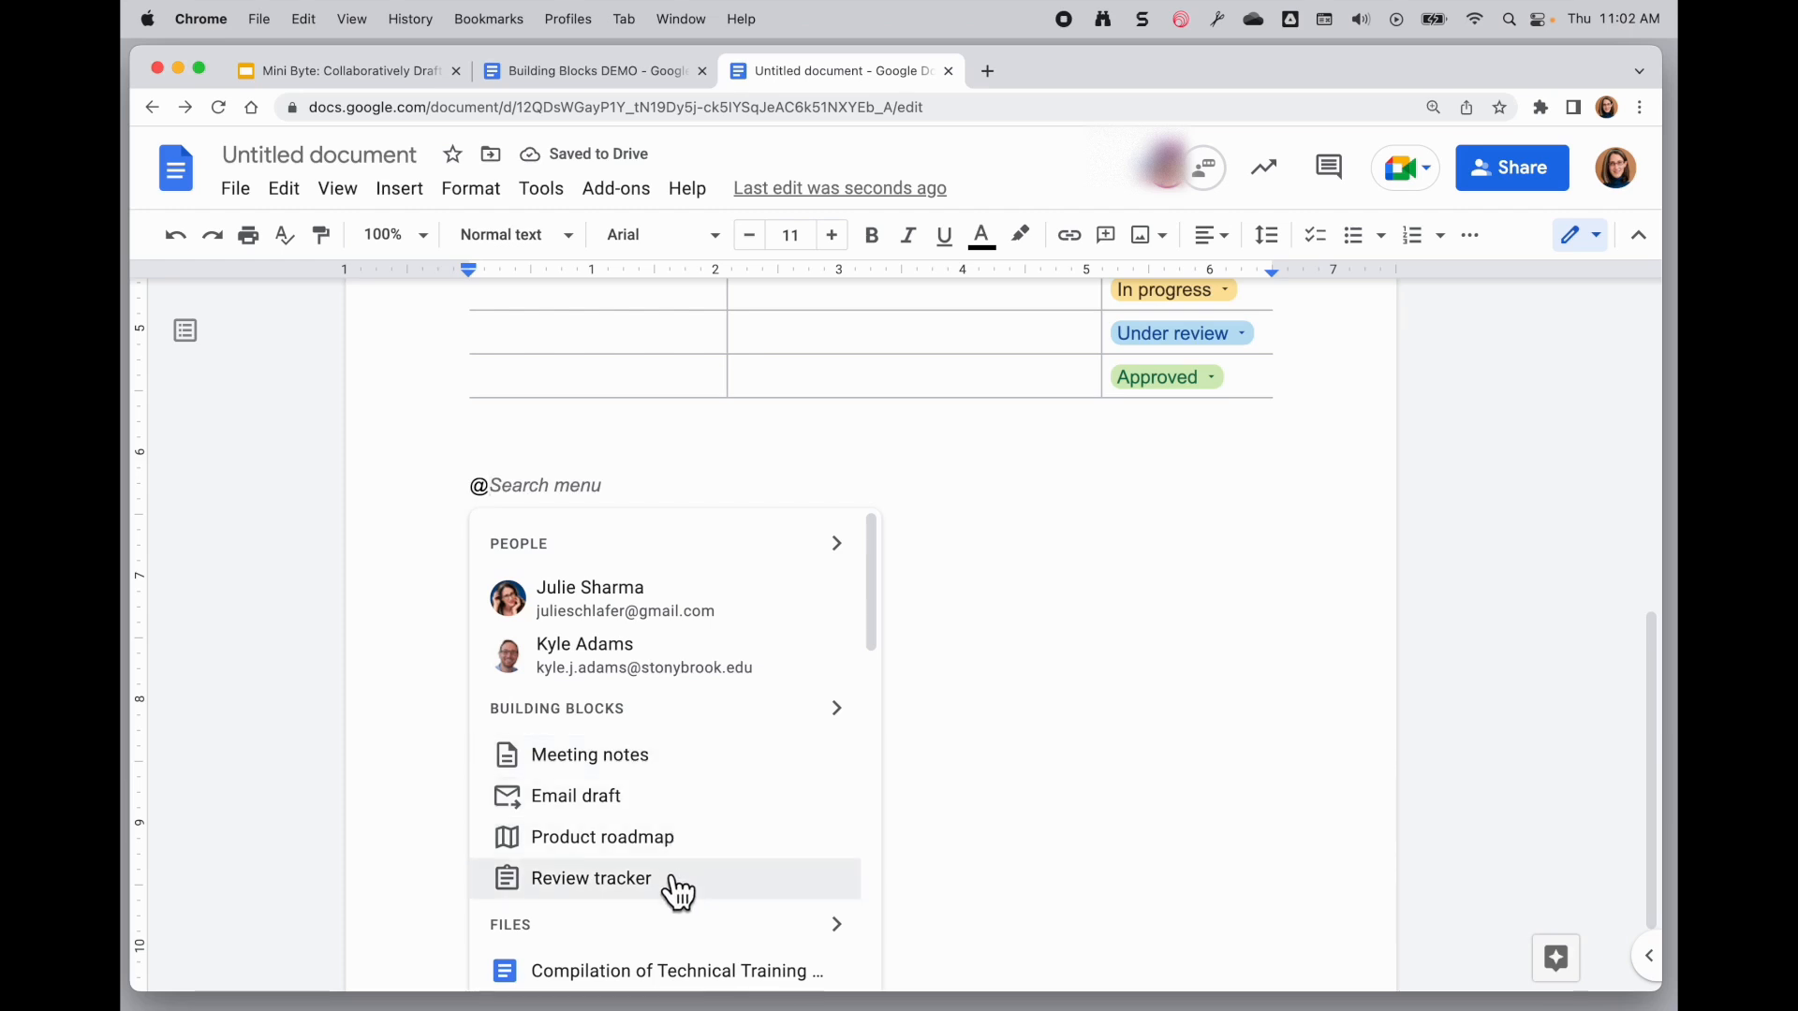
mouse_move(834, 707)
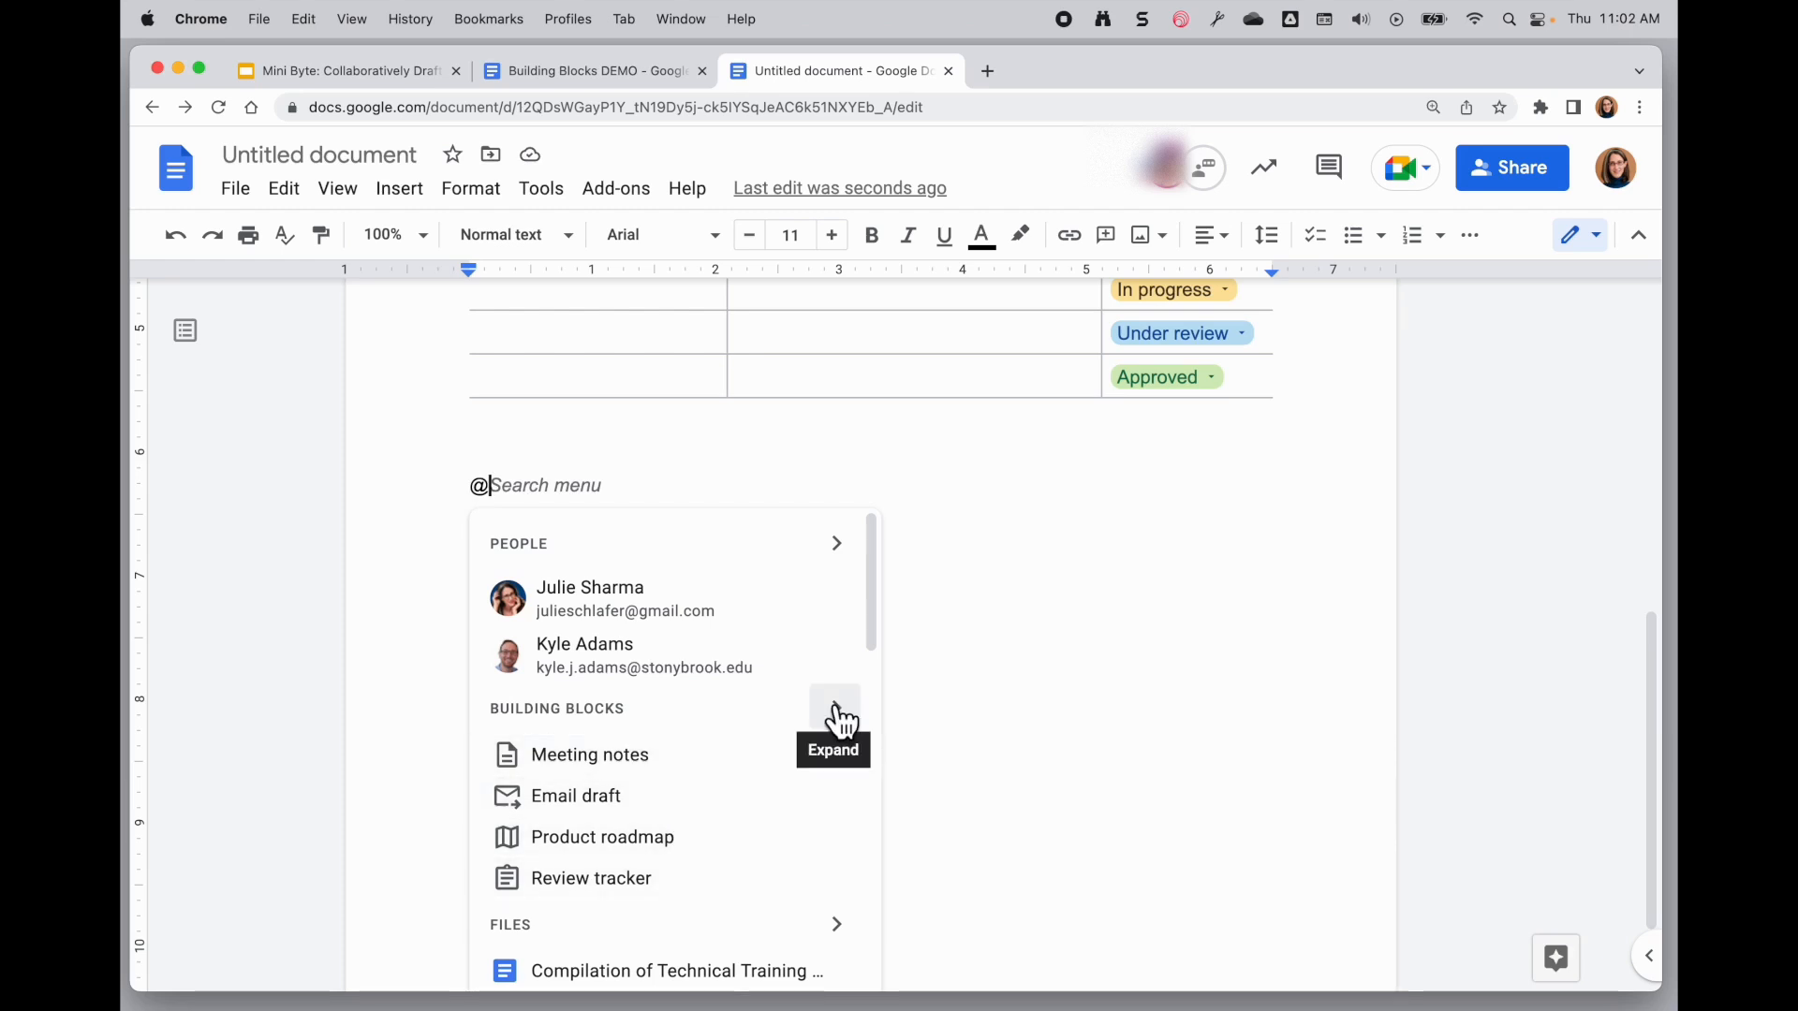
left_click(833, 711)
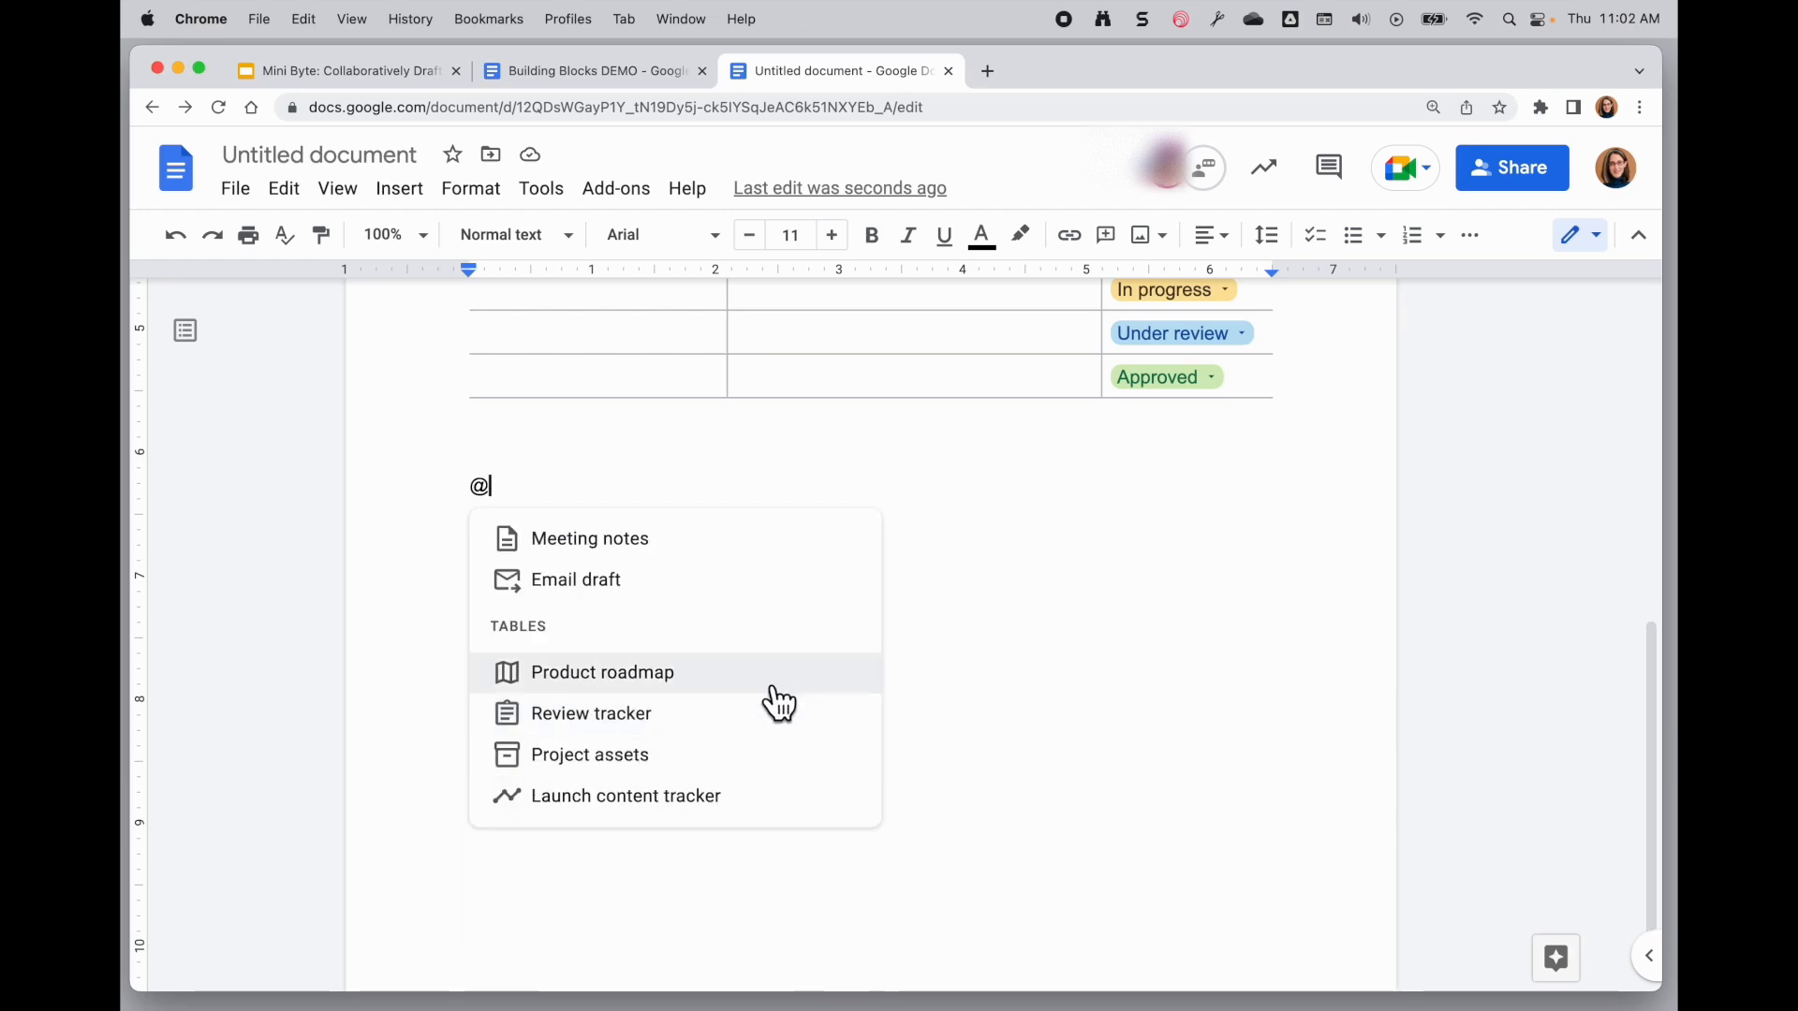
mouse_move(756, 796)
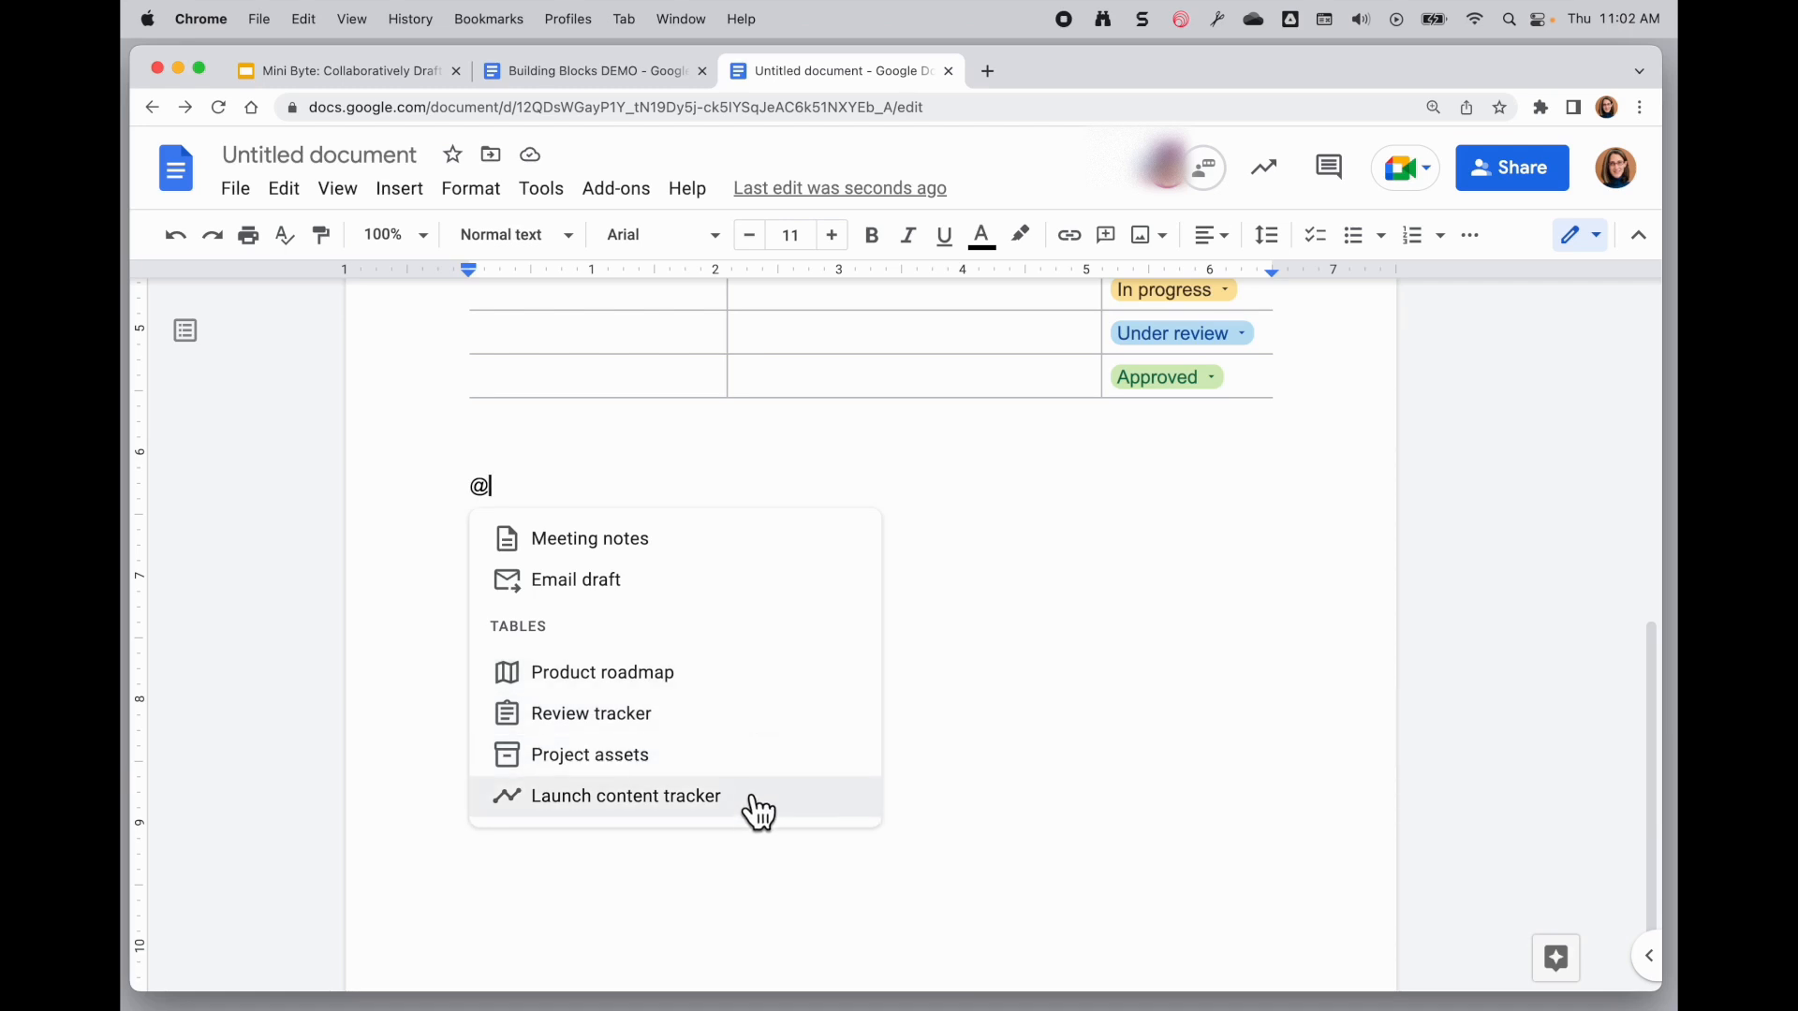
left_click(626, 795)
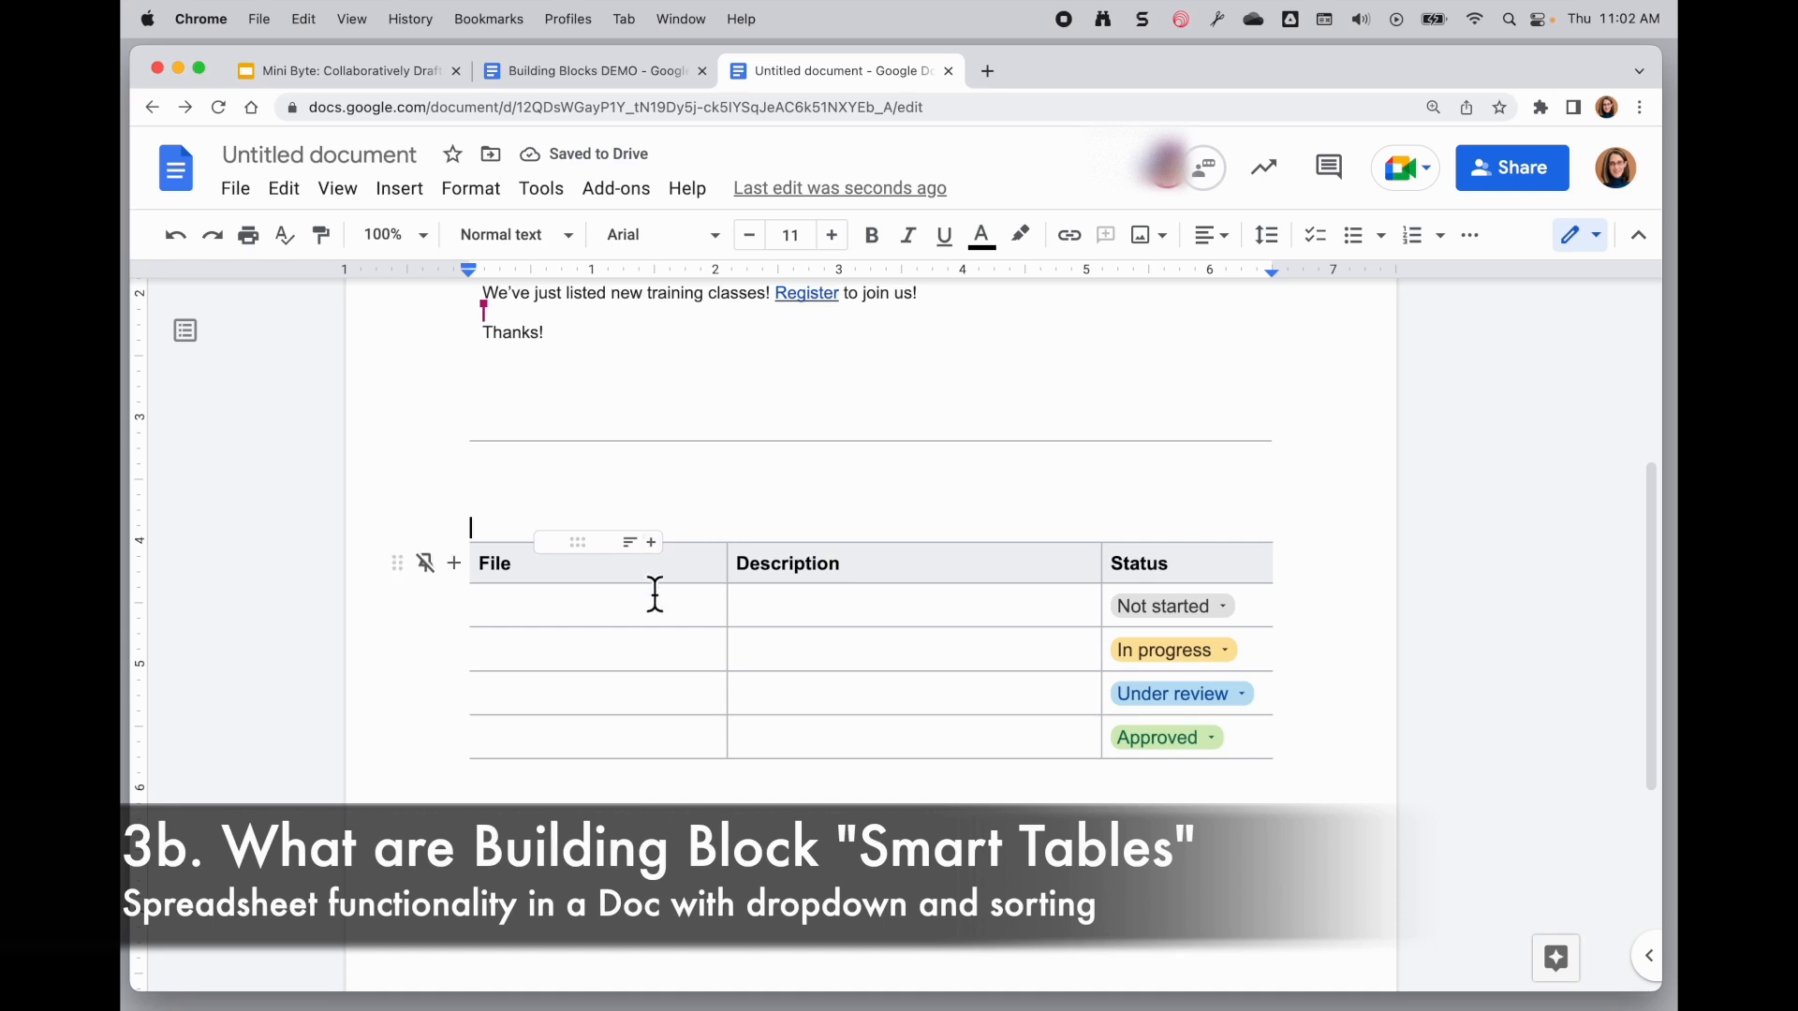
mouse_move(1146, 735)
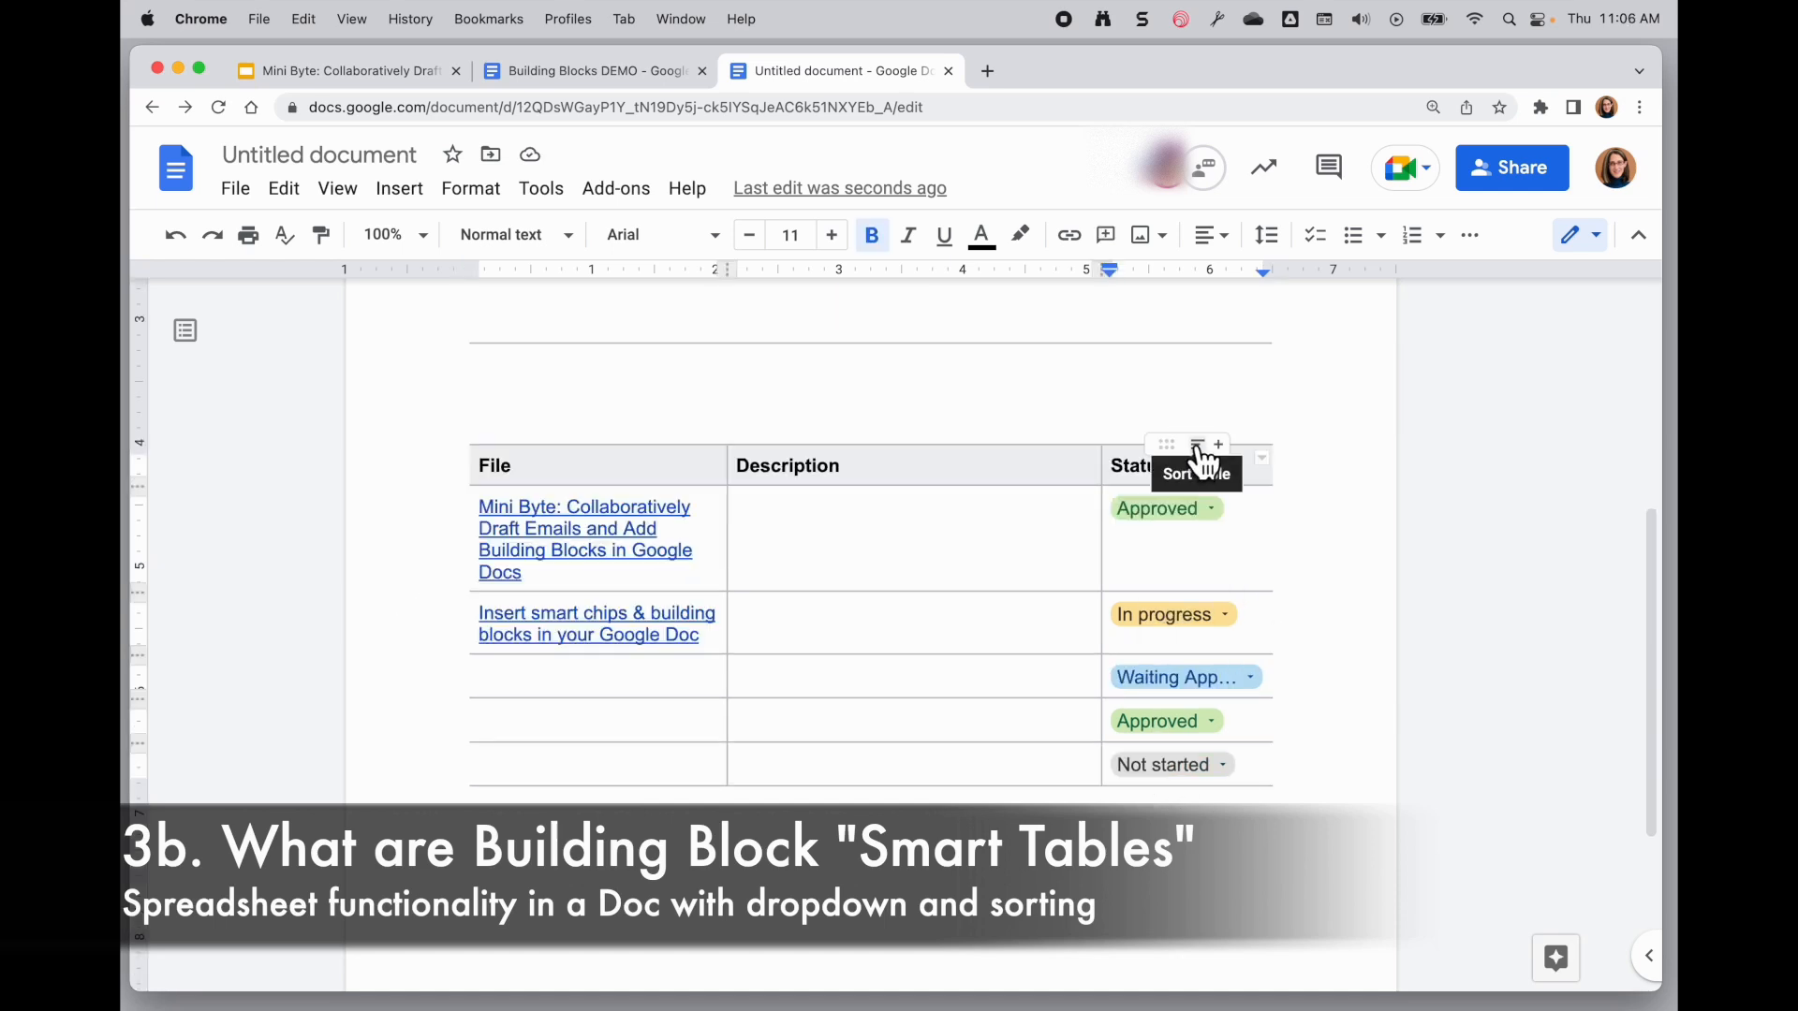
left_click(1196, 445)
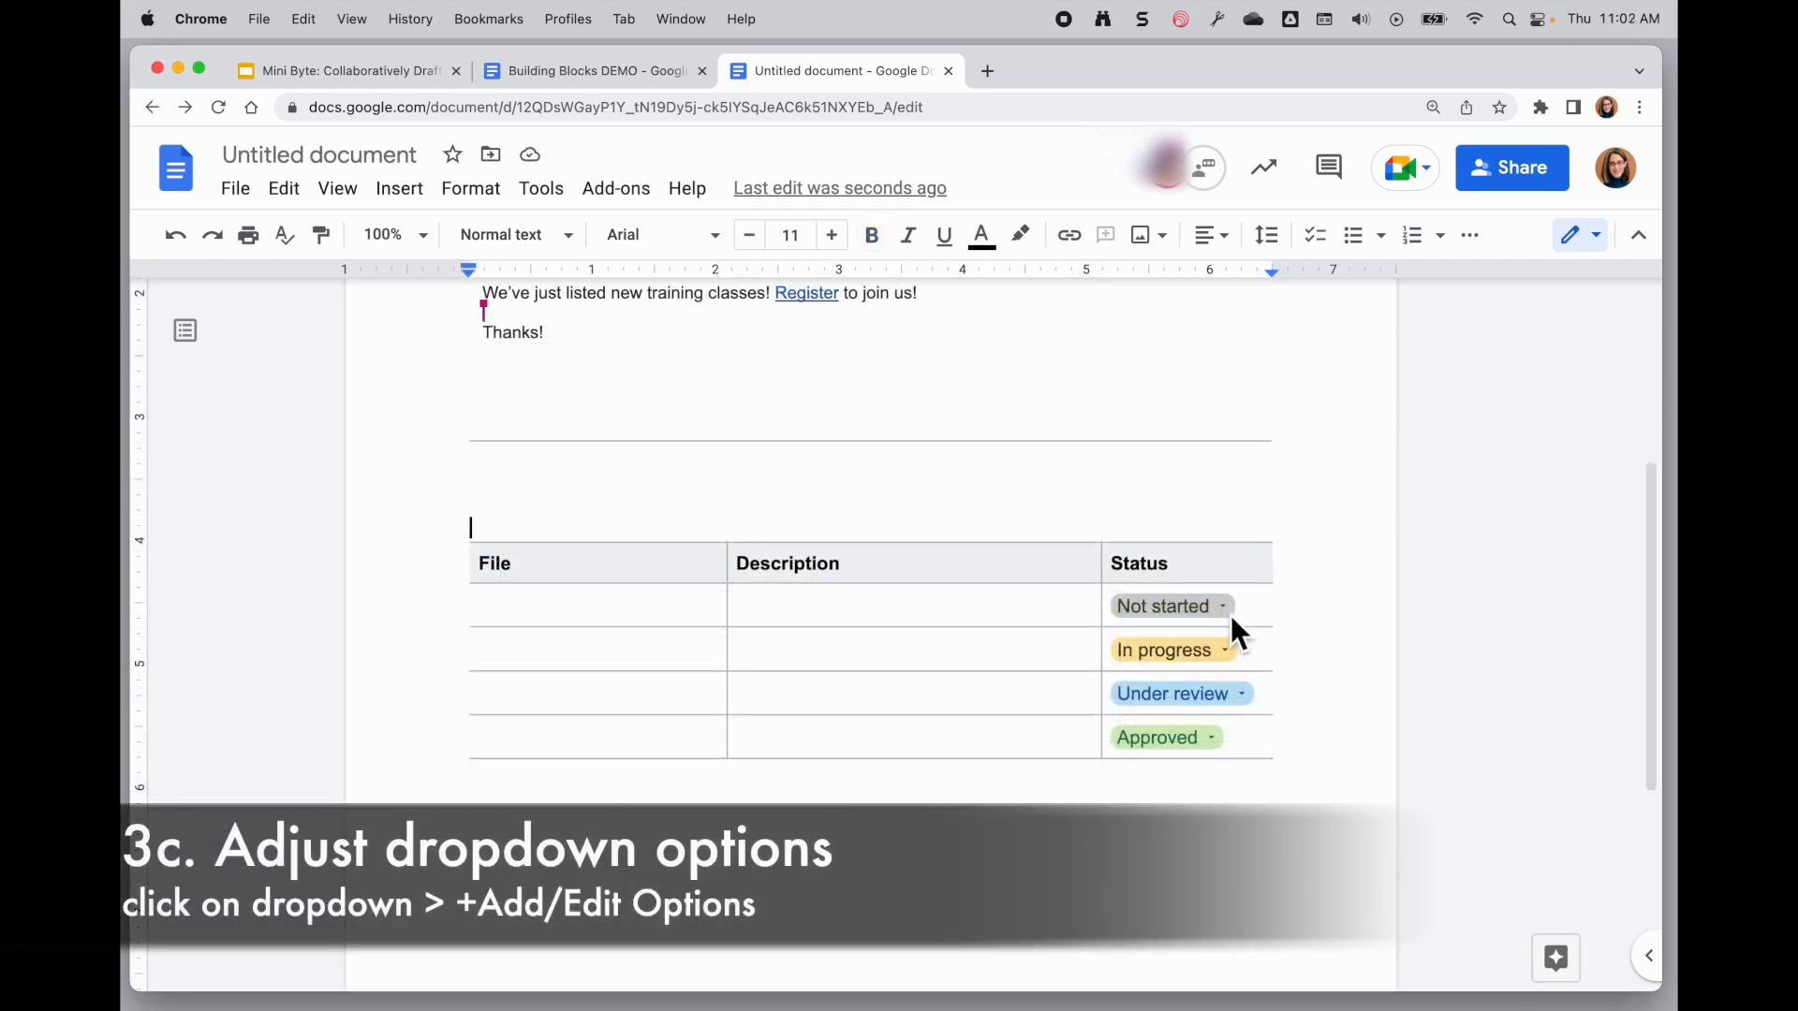
Open the first row's Not started status chip to view its options
left_click(1171, 605)
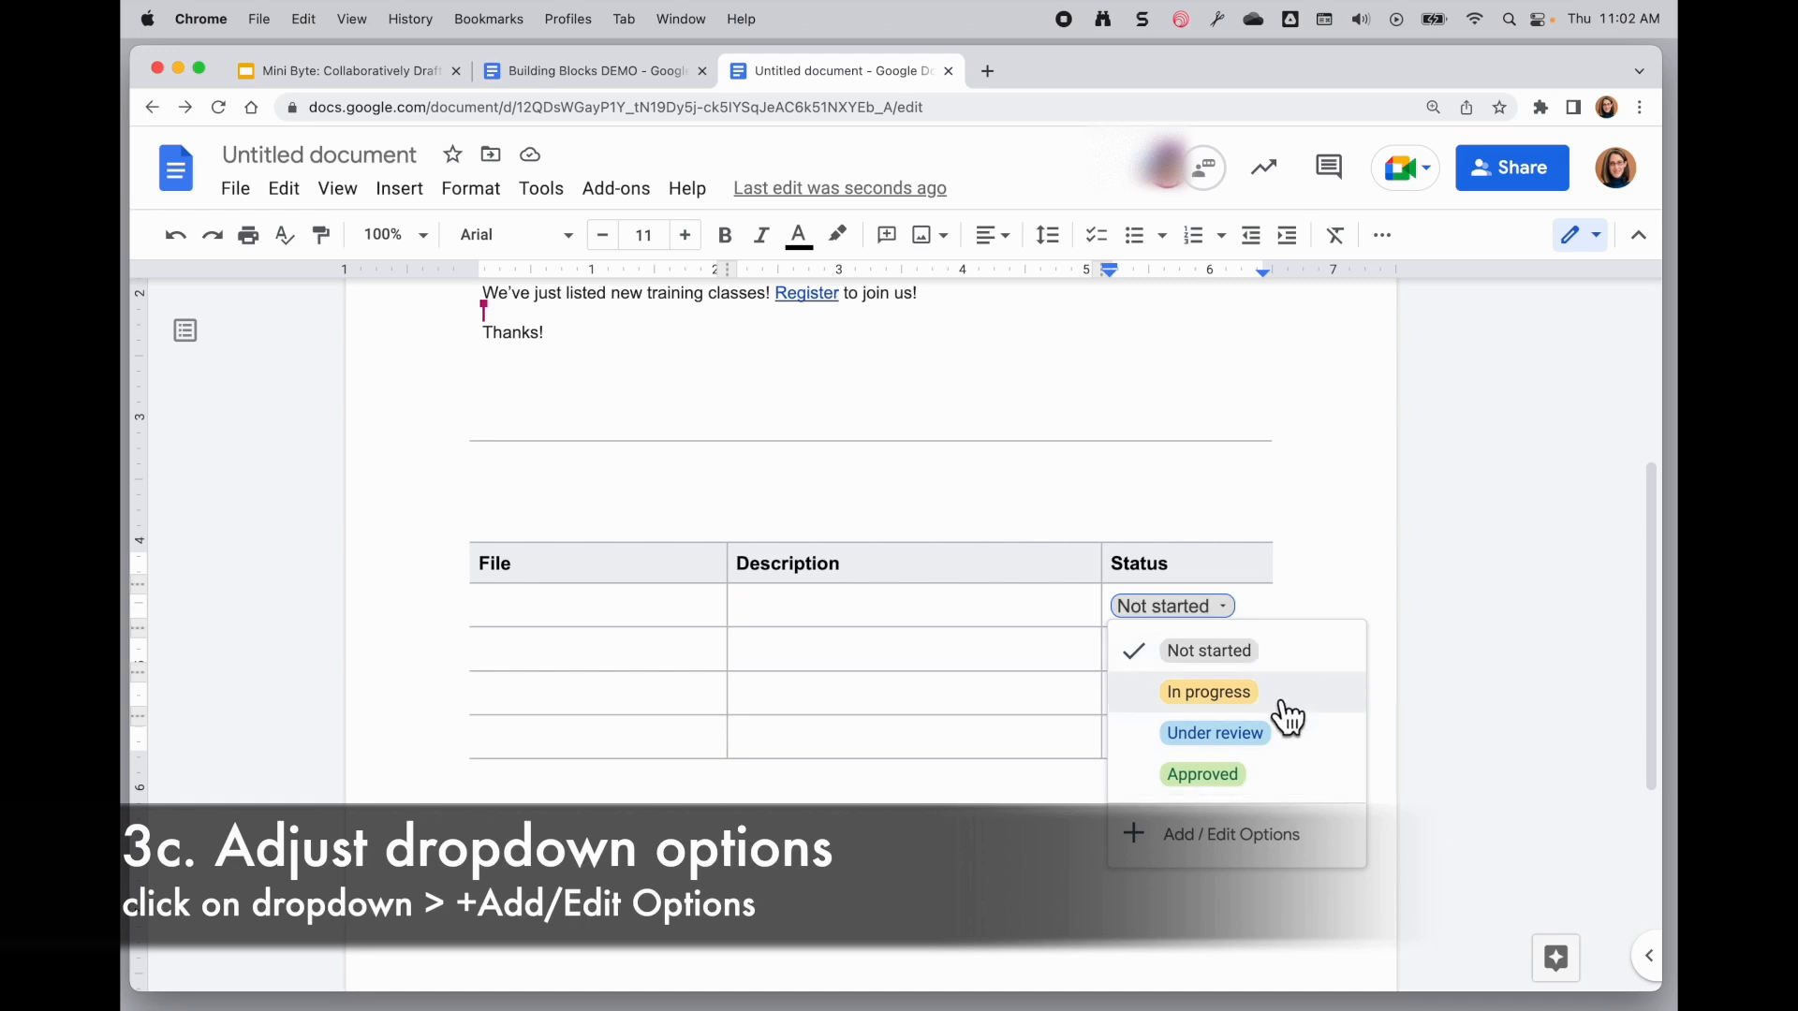
mouse_move(1238, 619)
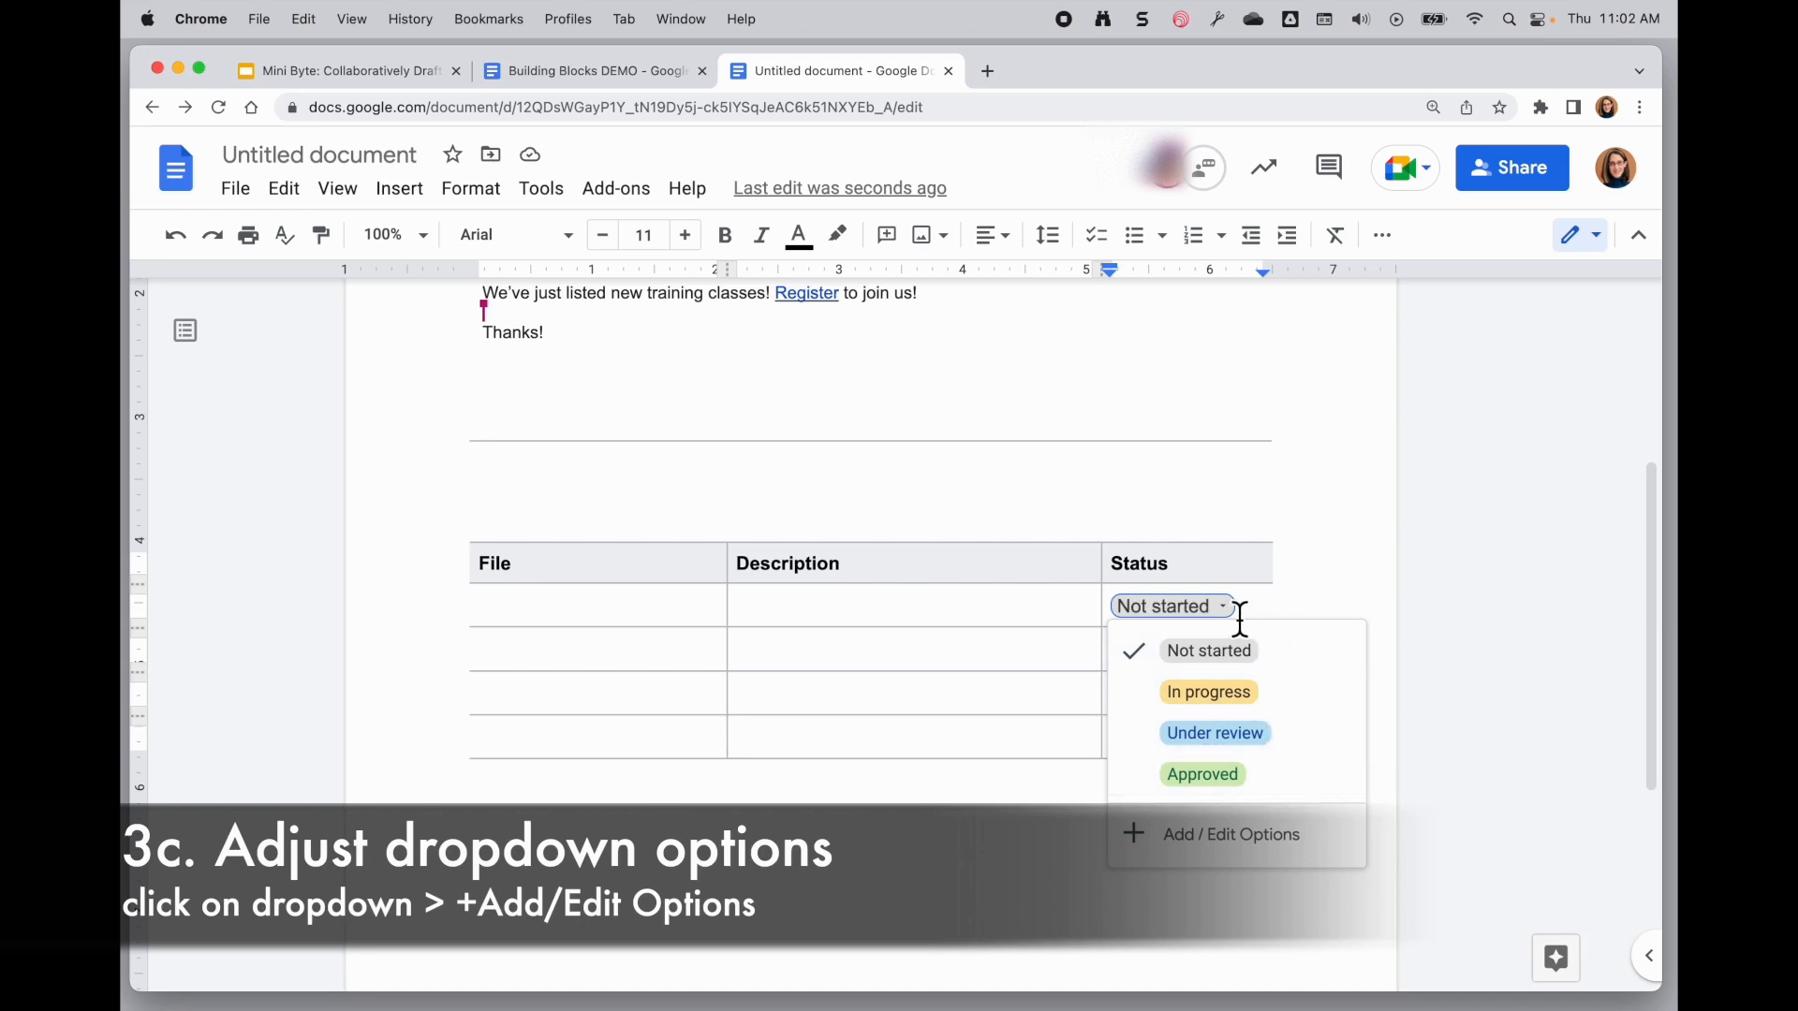
mouse_move(1232, 625)
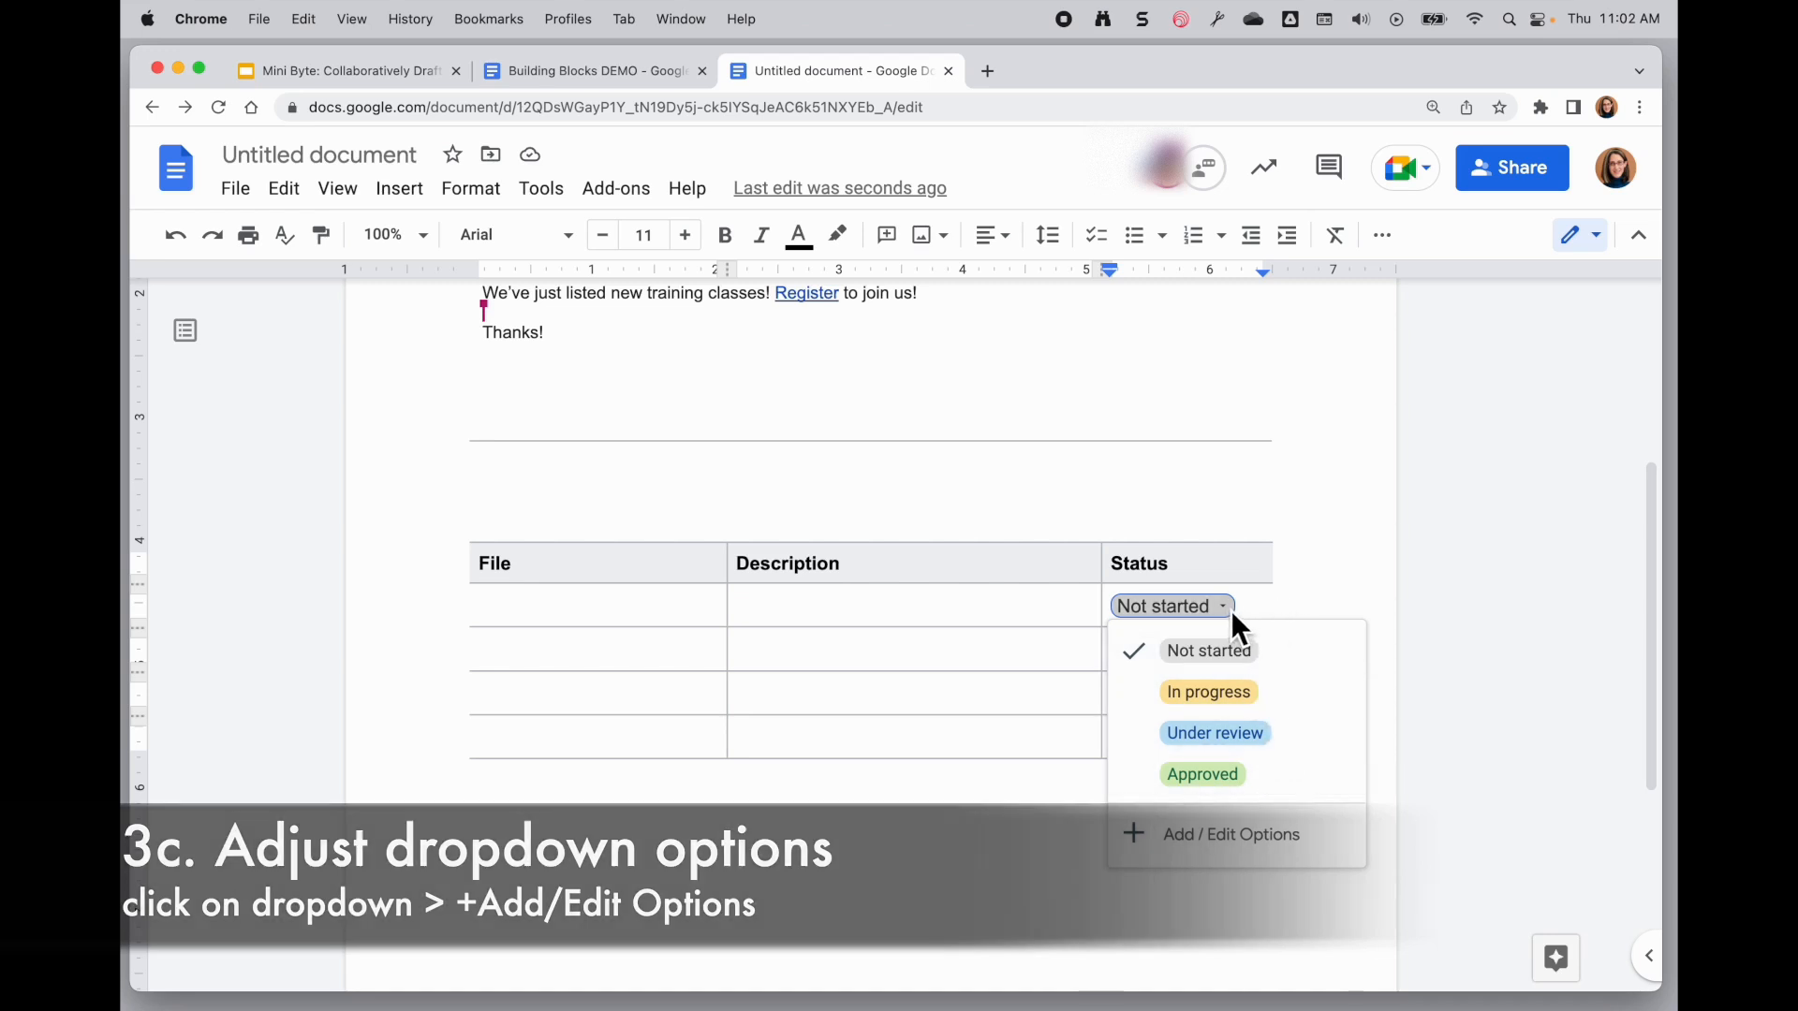
mouse_move(1259, 848)
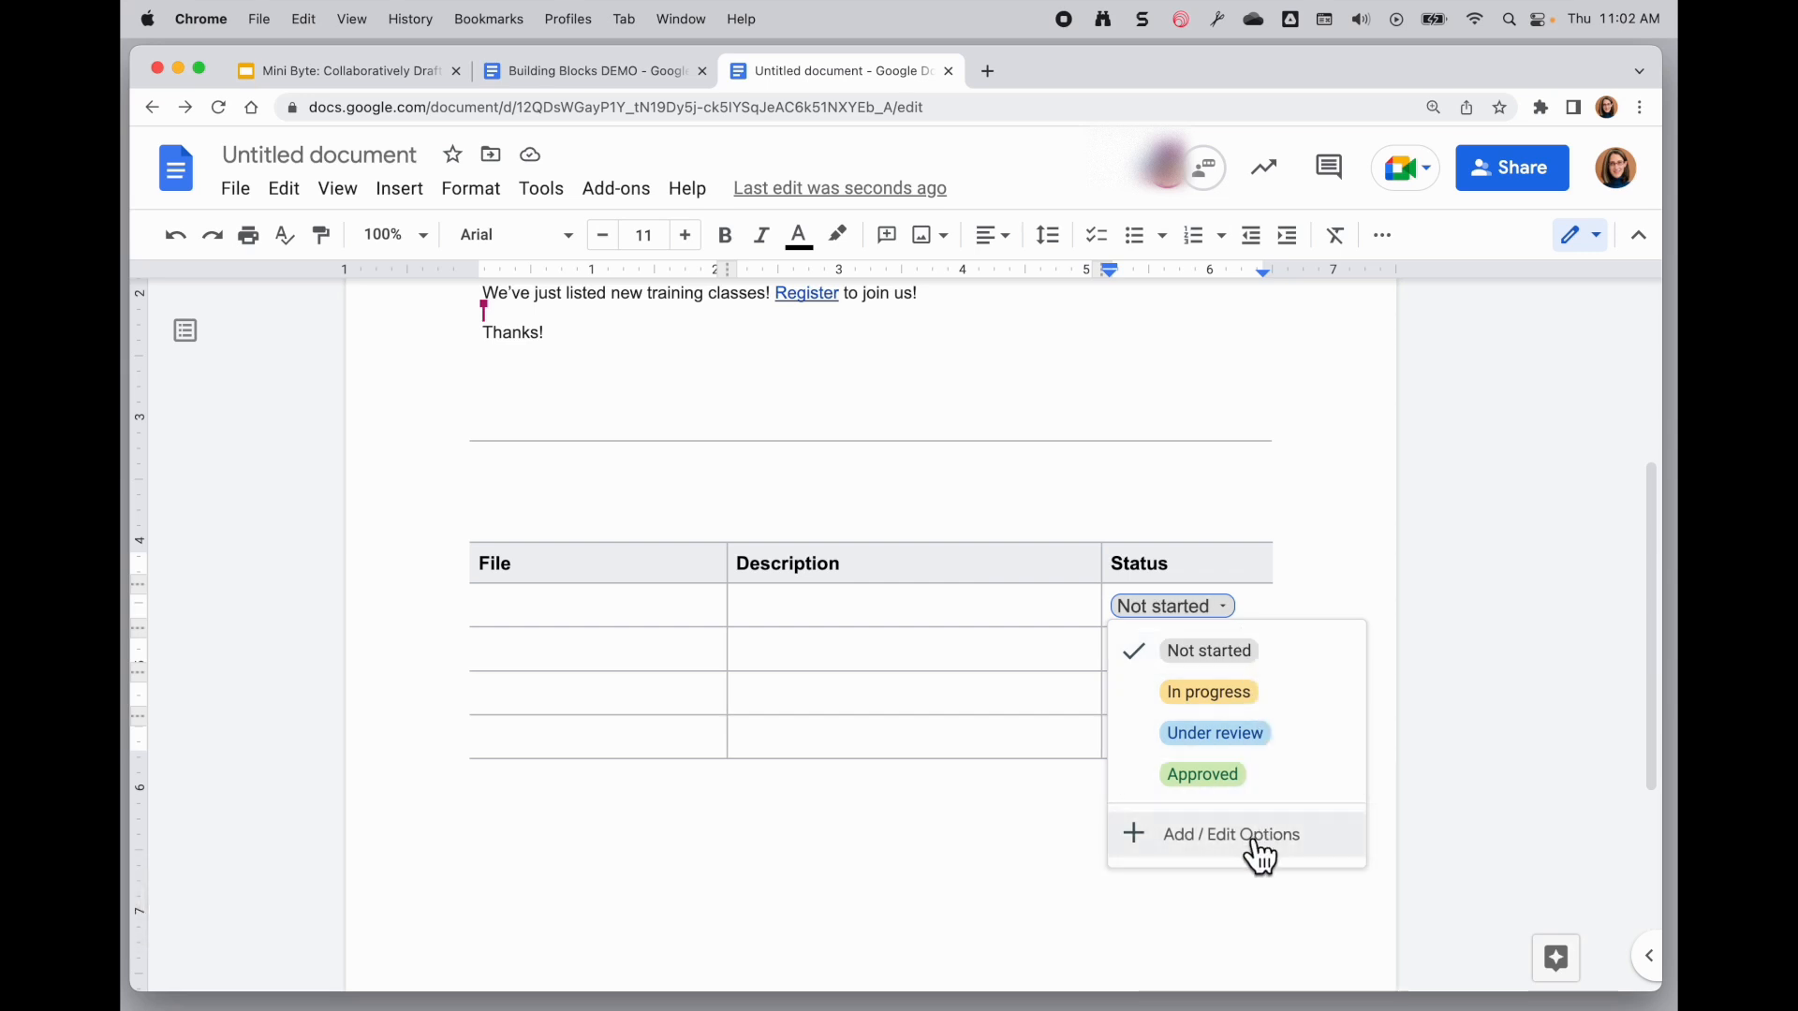
mouse_move(1218, 854)
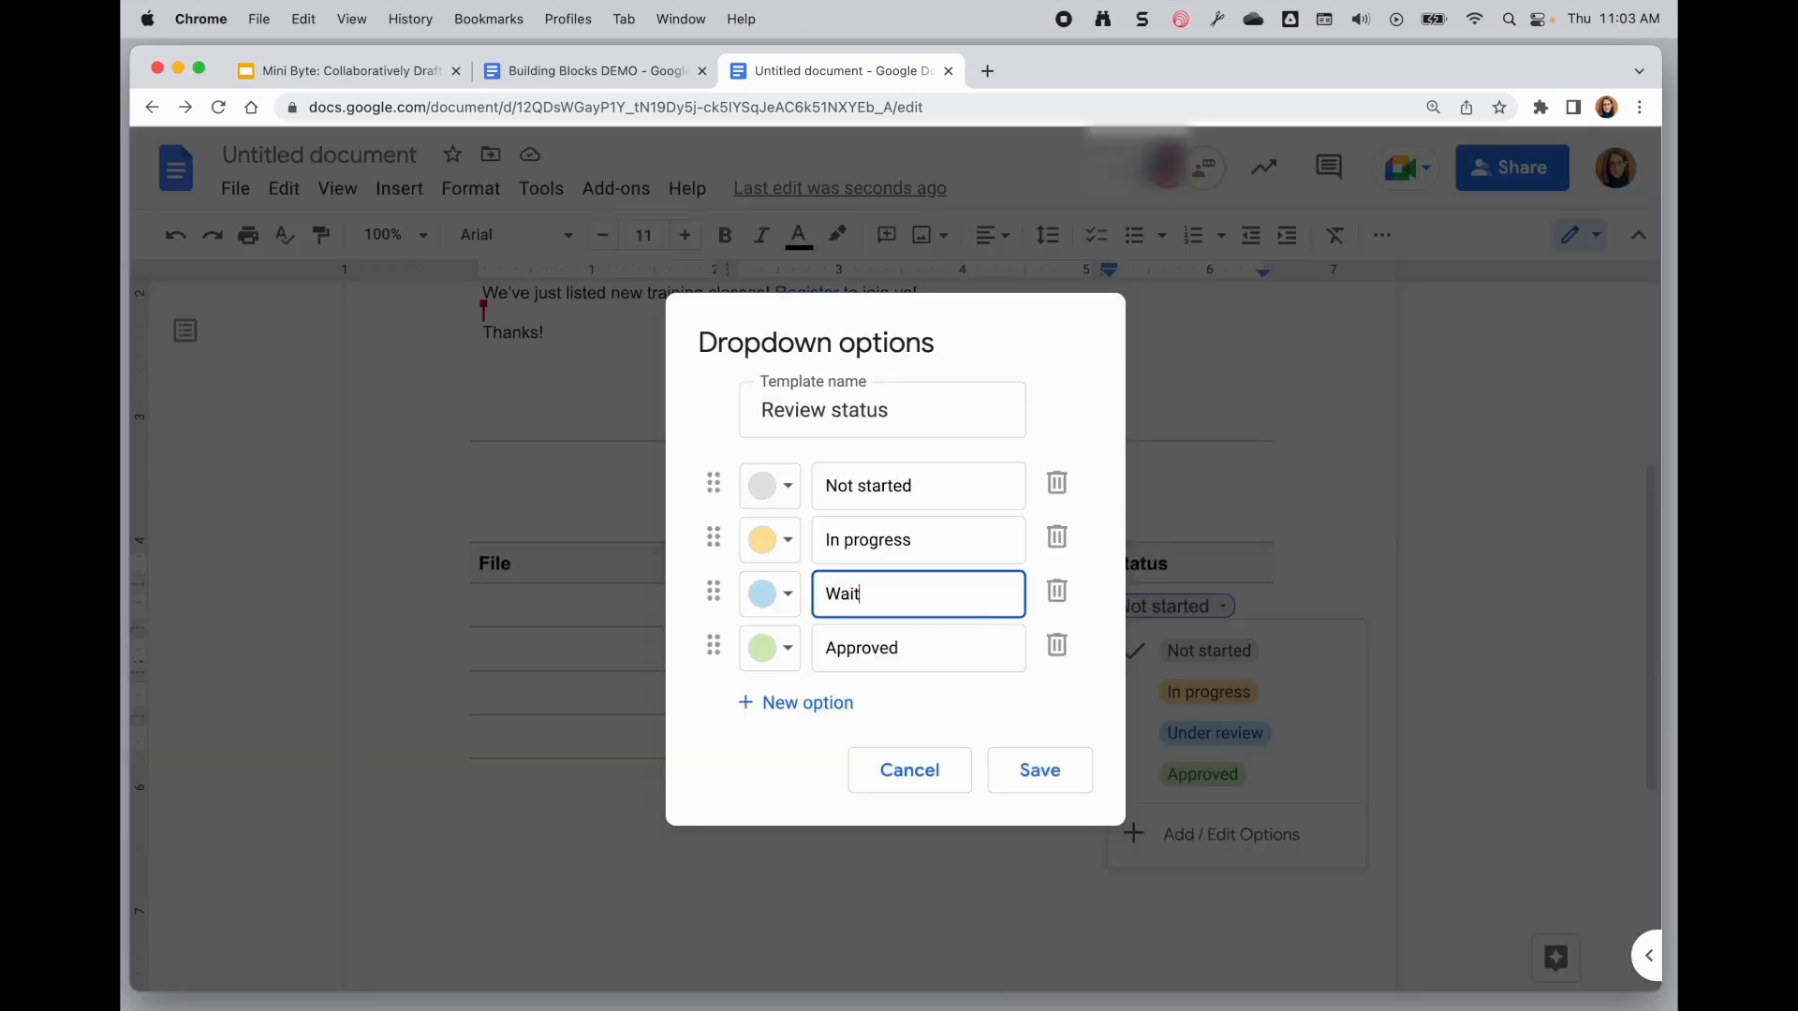
Rename the third status option to 'Waiting Approval', save, and apply it to all dropdowns
type("ing Approval")
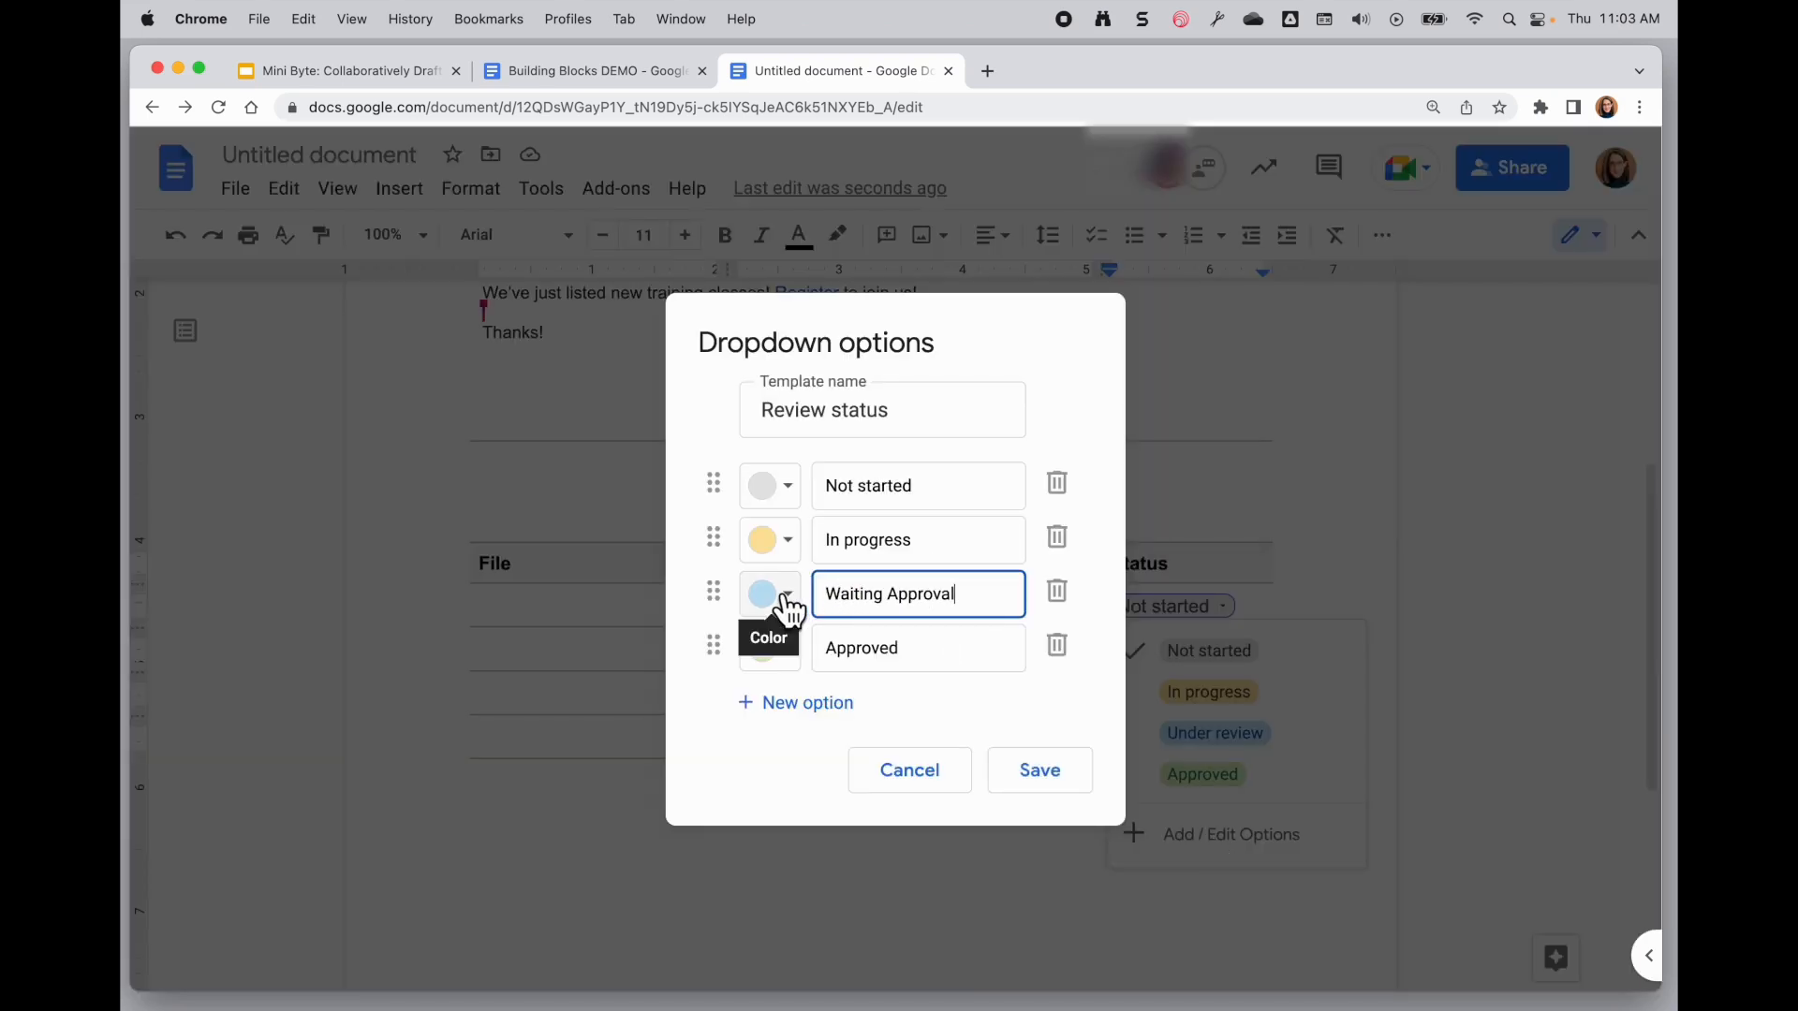
mouse_move(1005, 705)
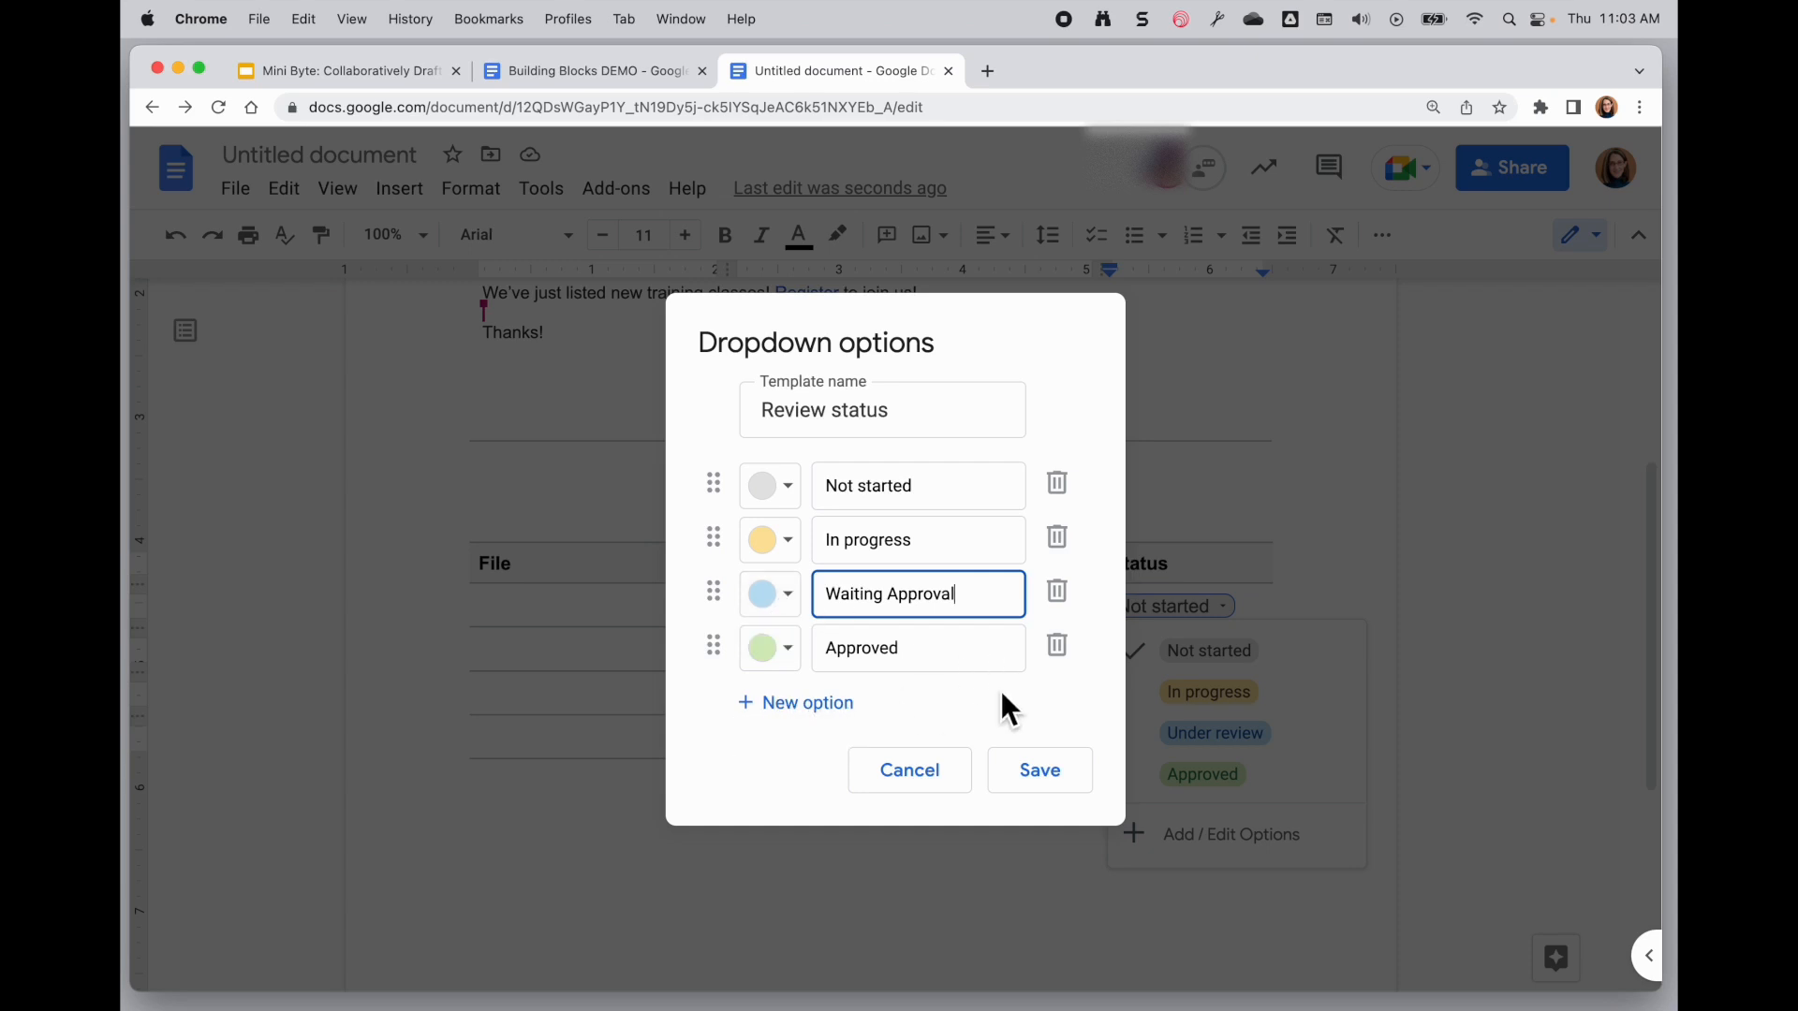
mouse_move(977, 711)
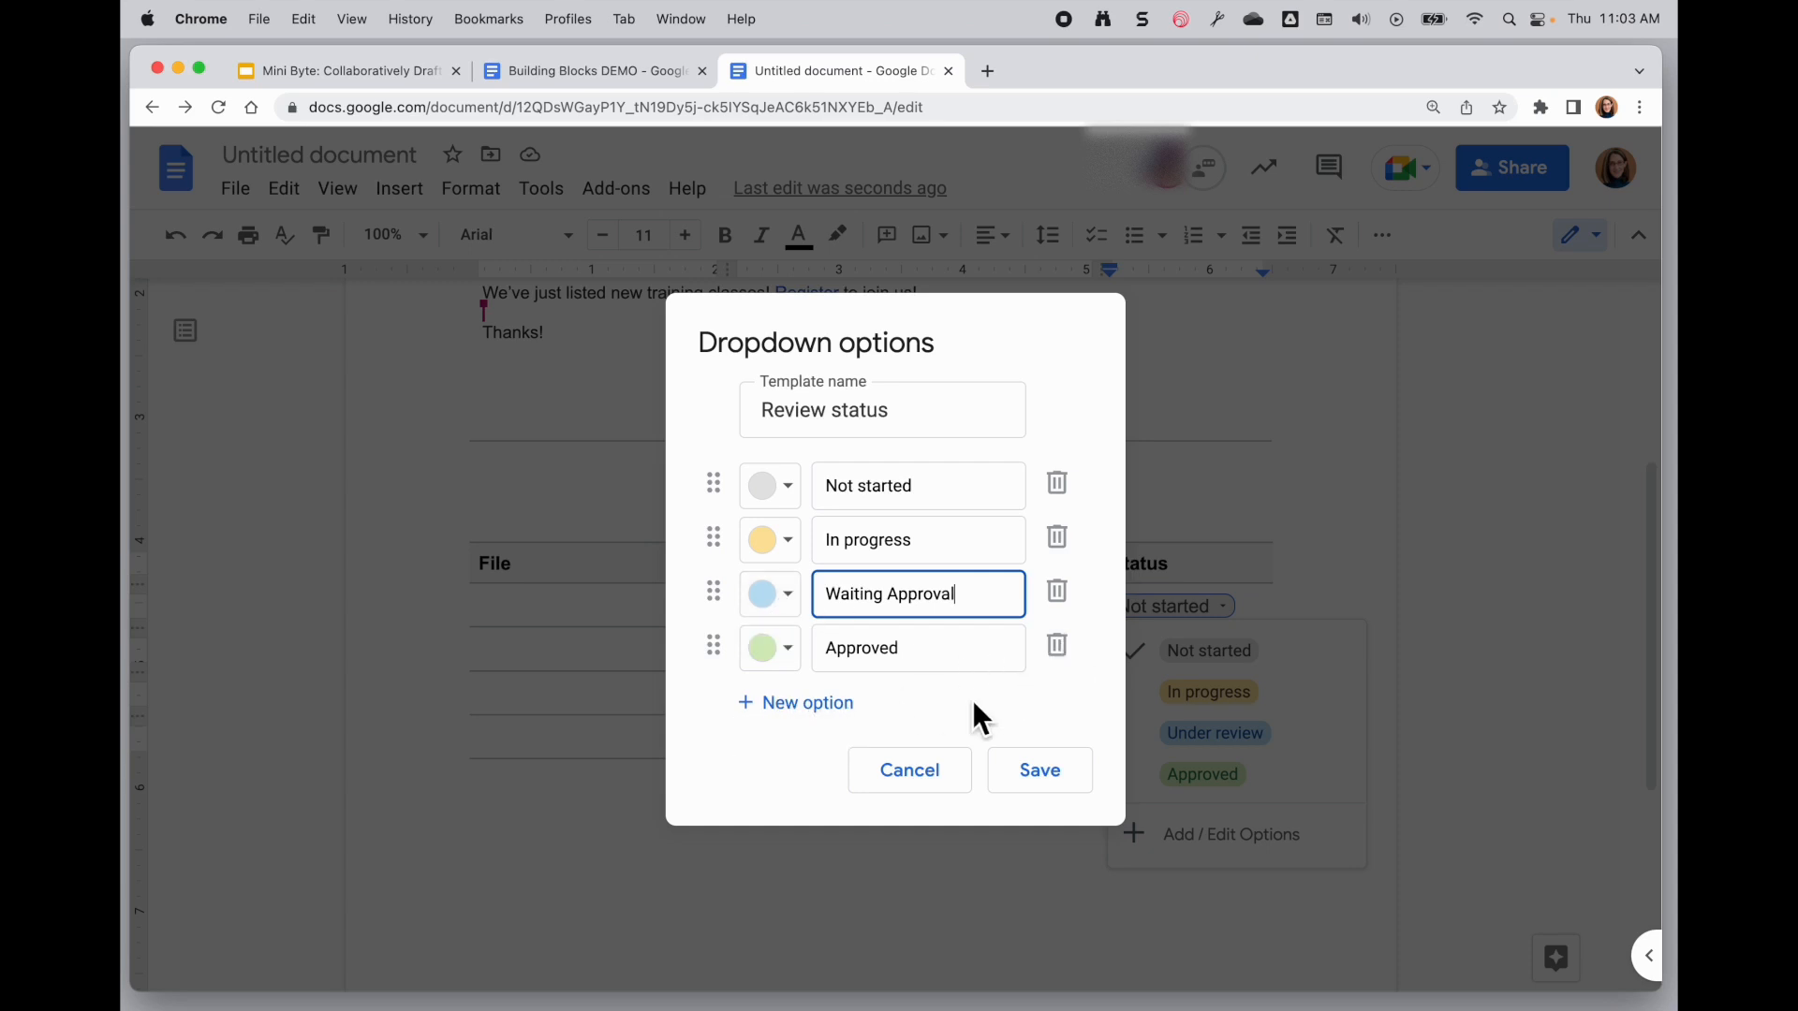
left_click(1037, 770)
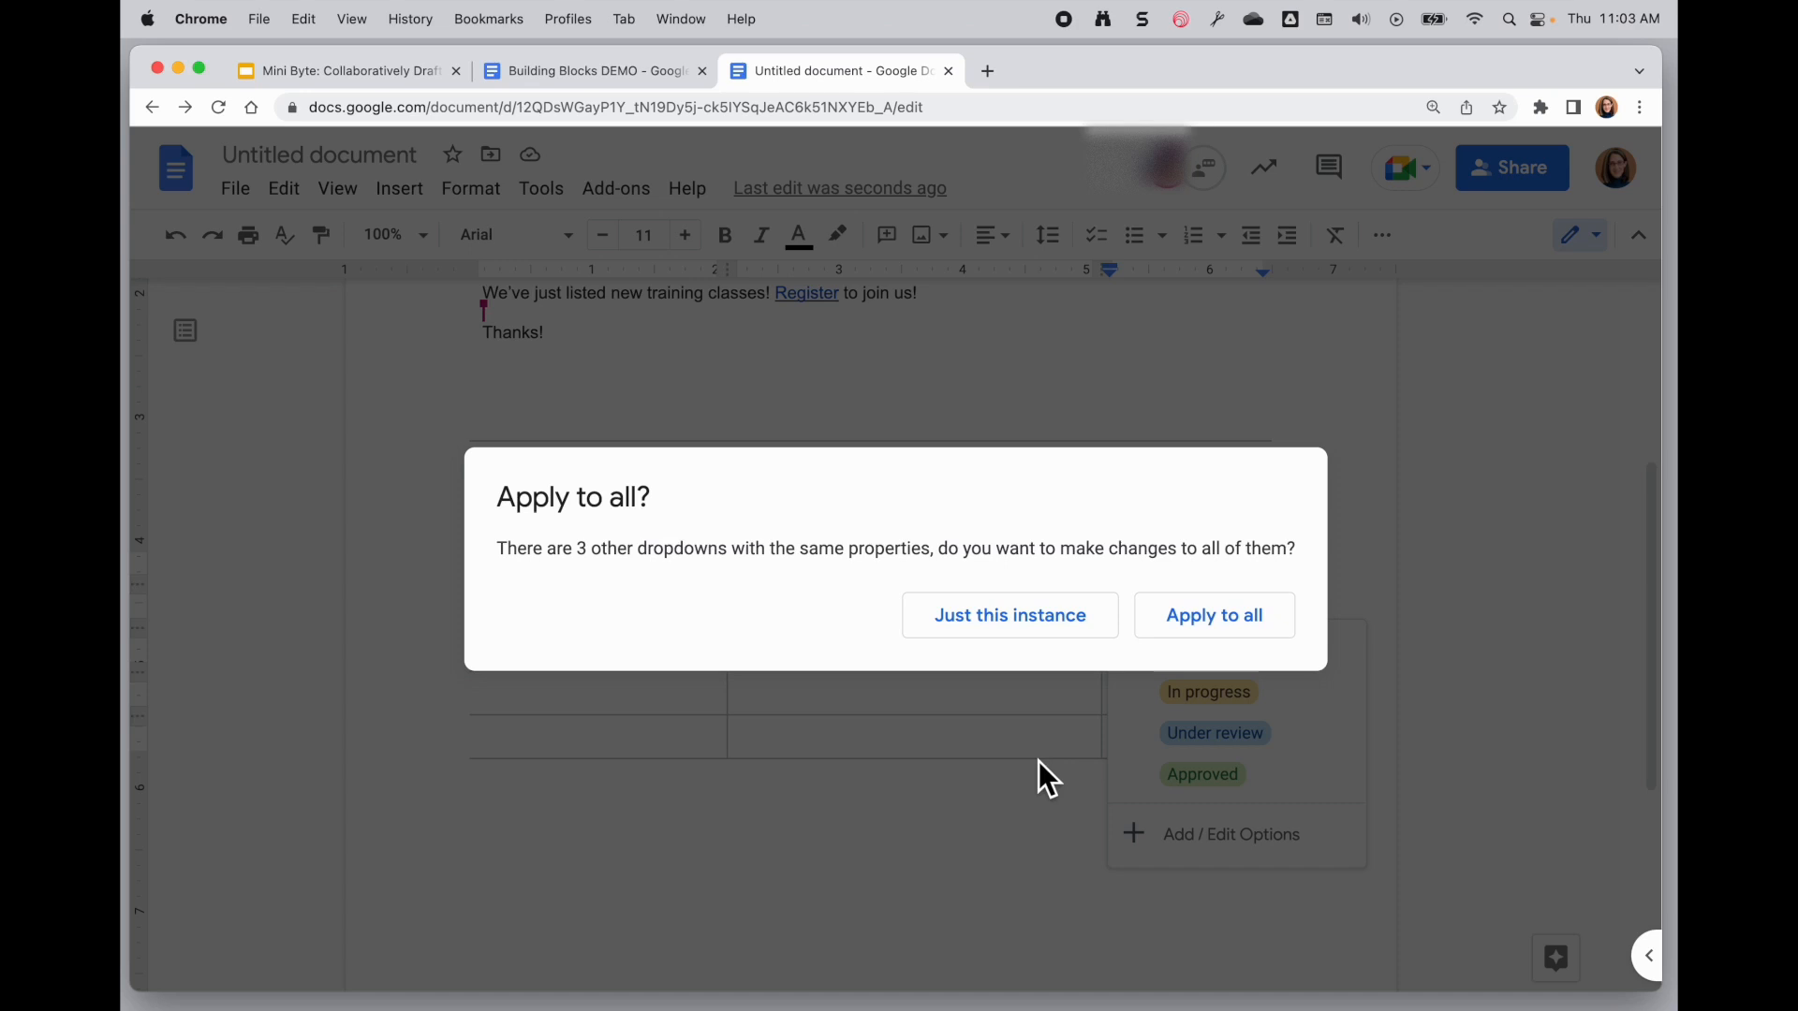
mouse_move(1180, 688)
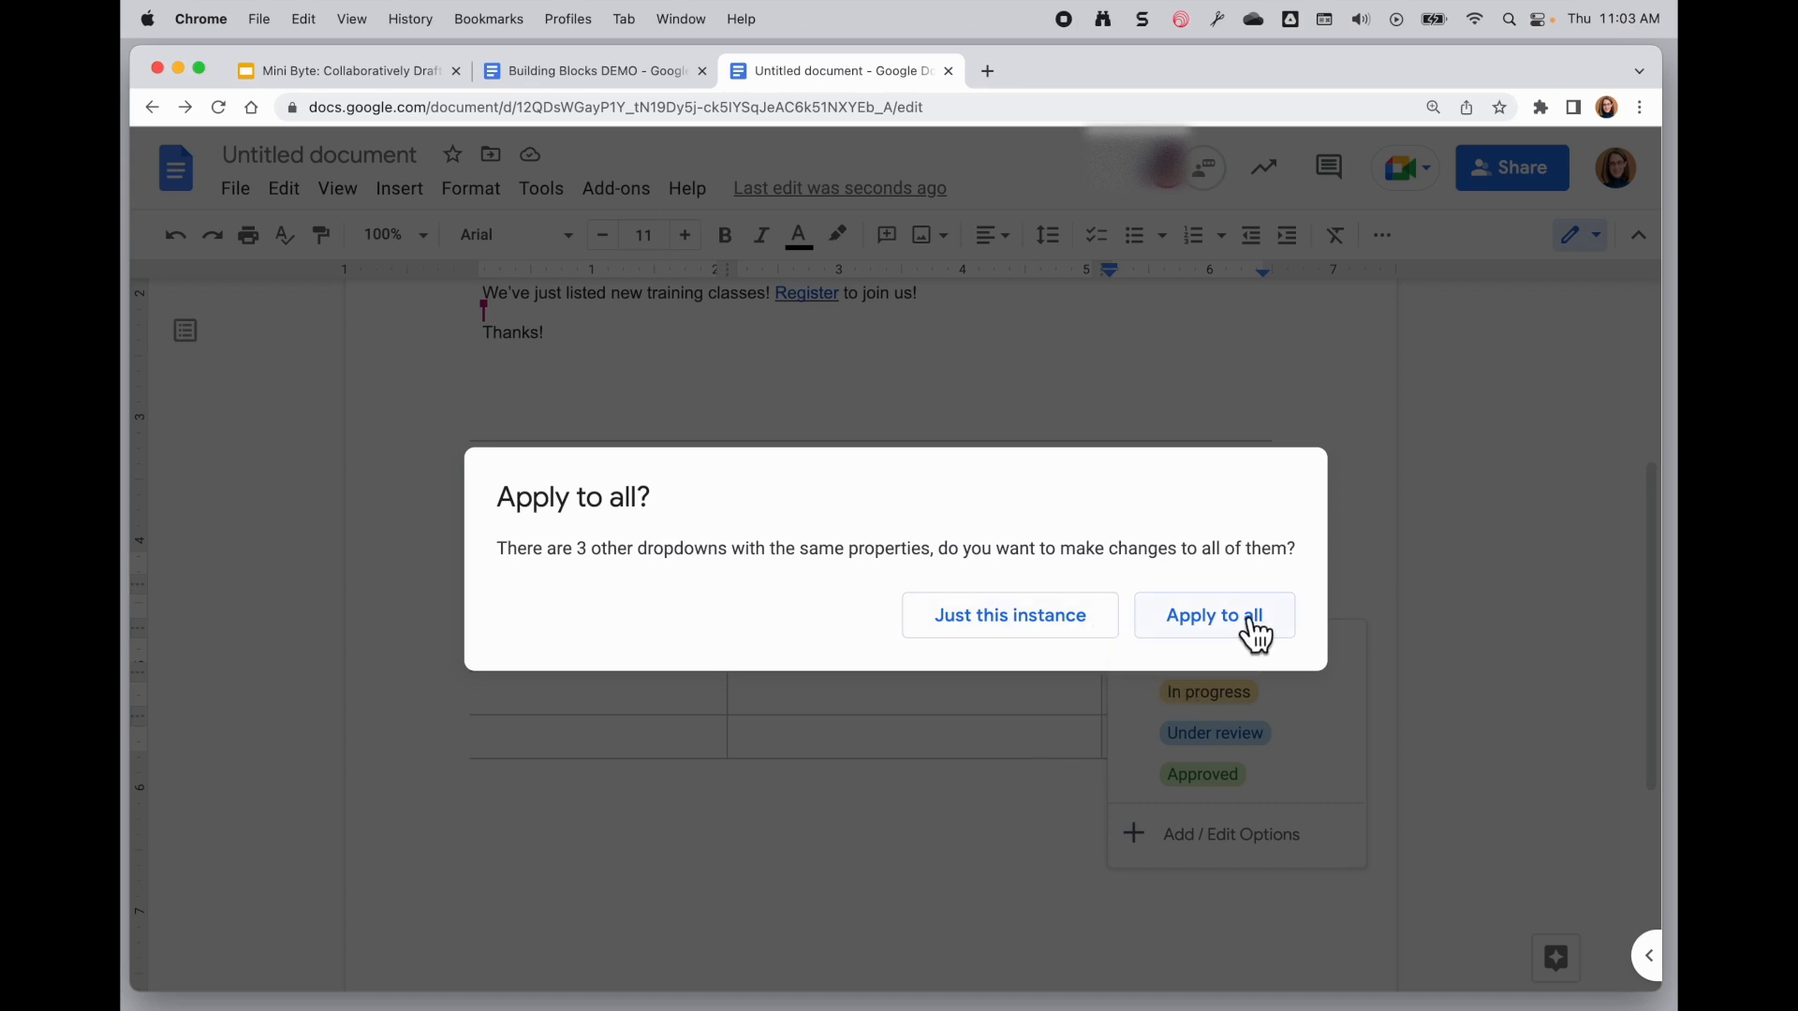
left_click(1213, 614)
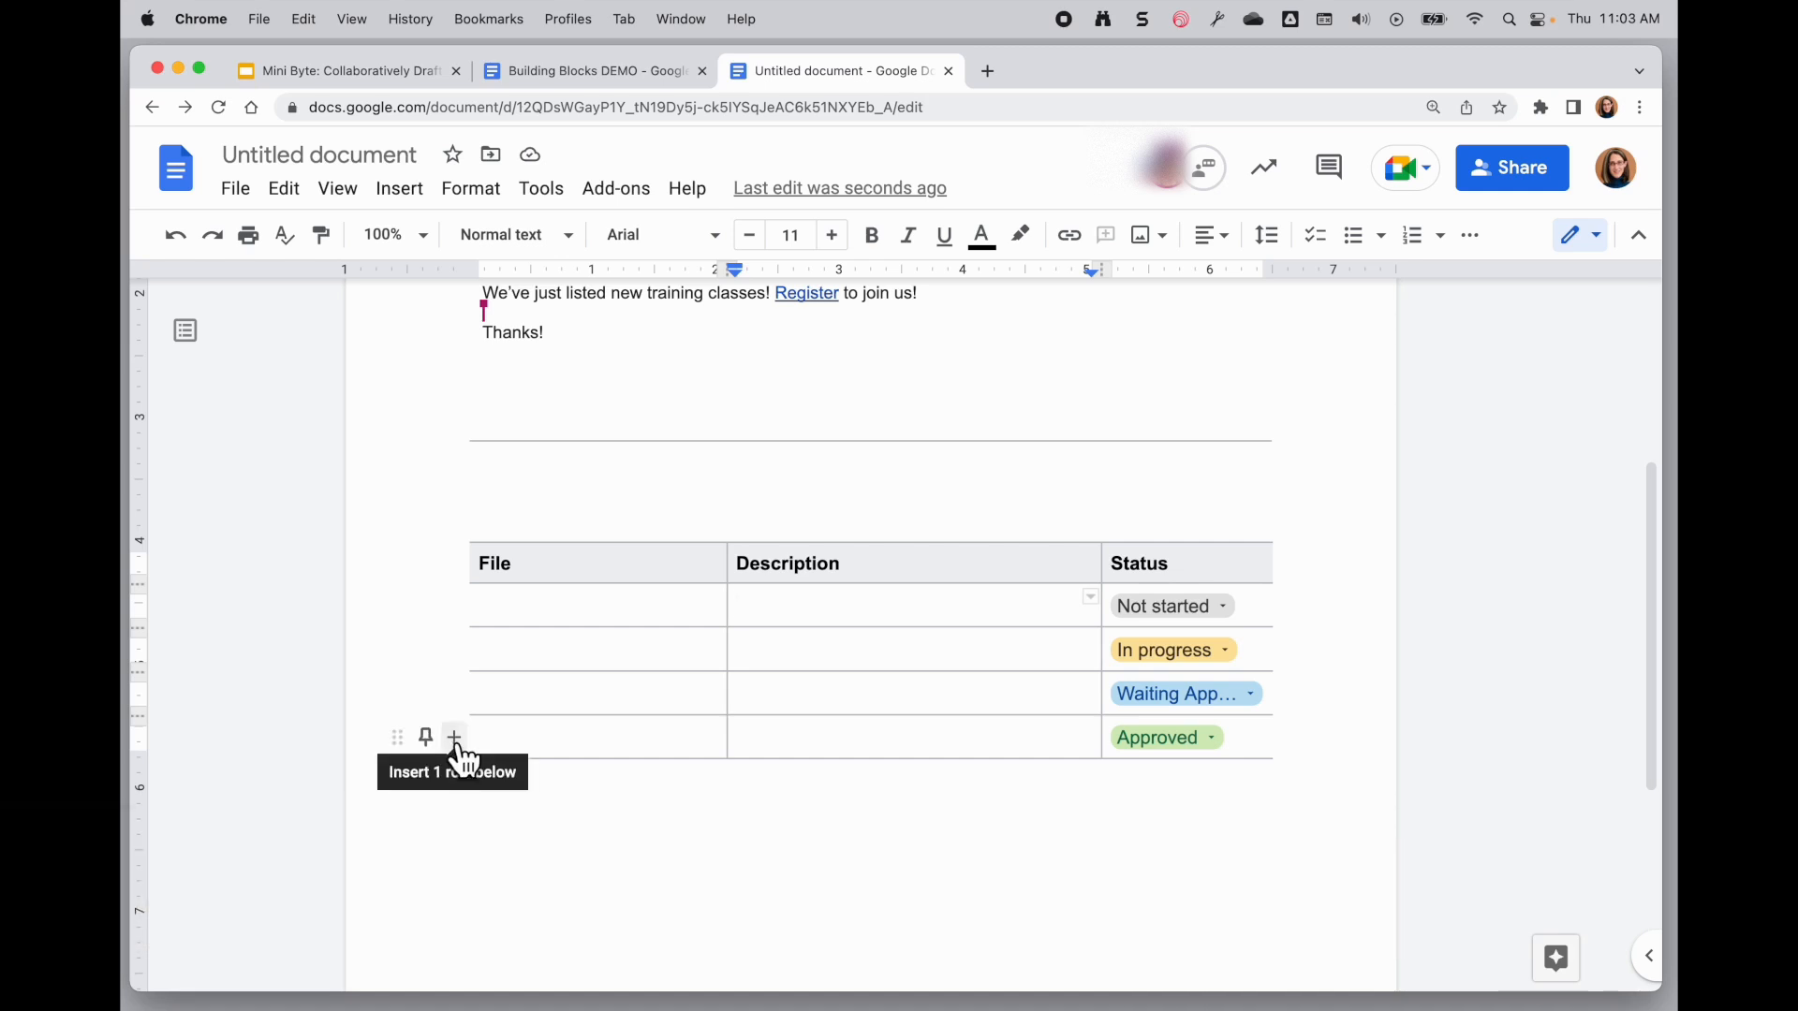
Add a fifth row below the last row and a blank column right of File
left_click(454, 736)
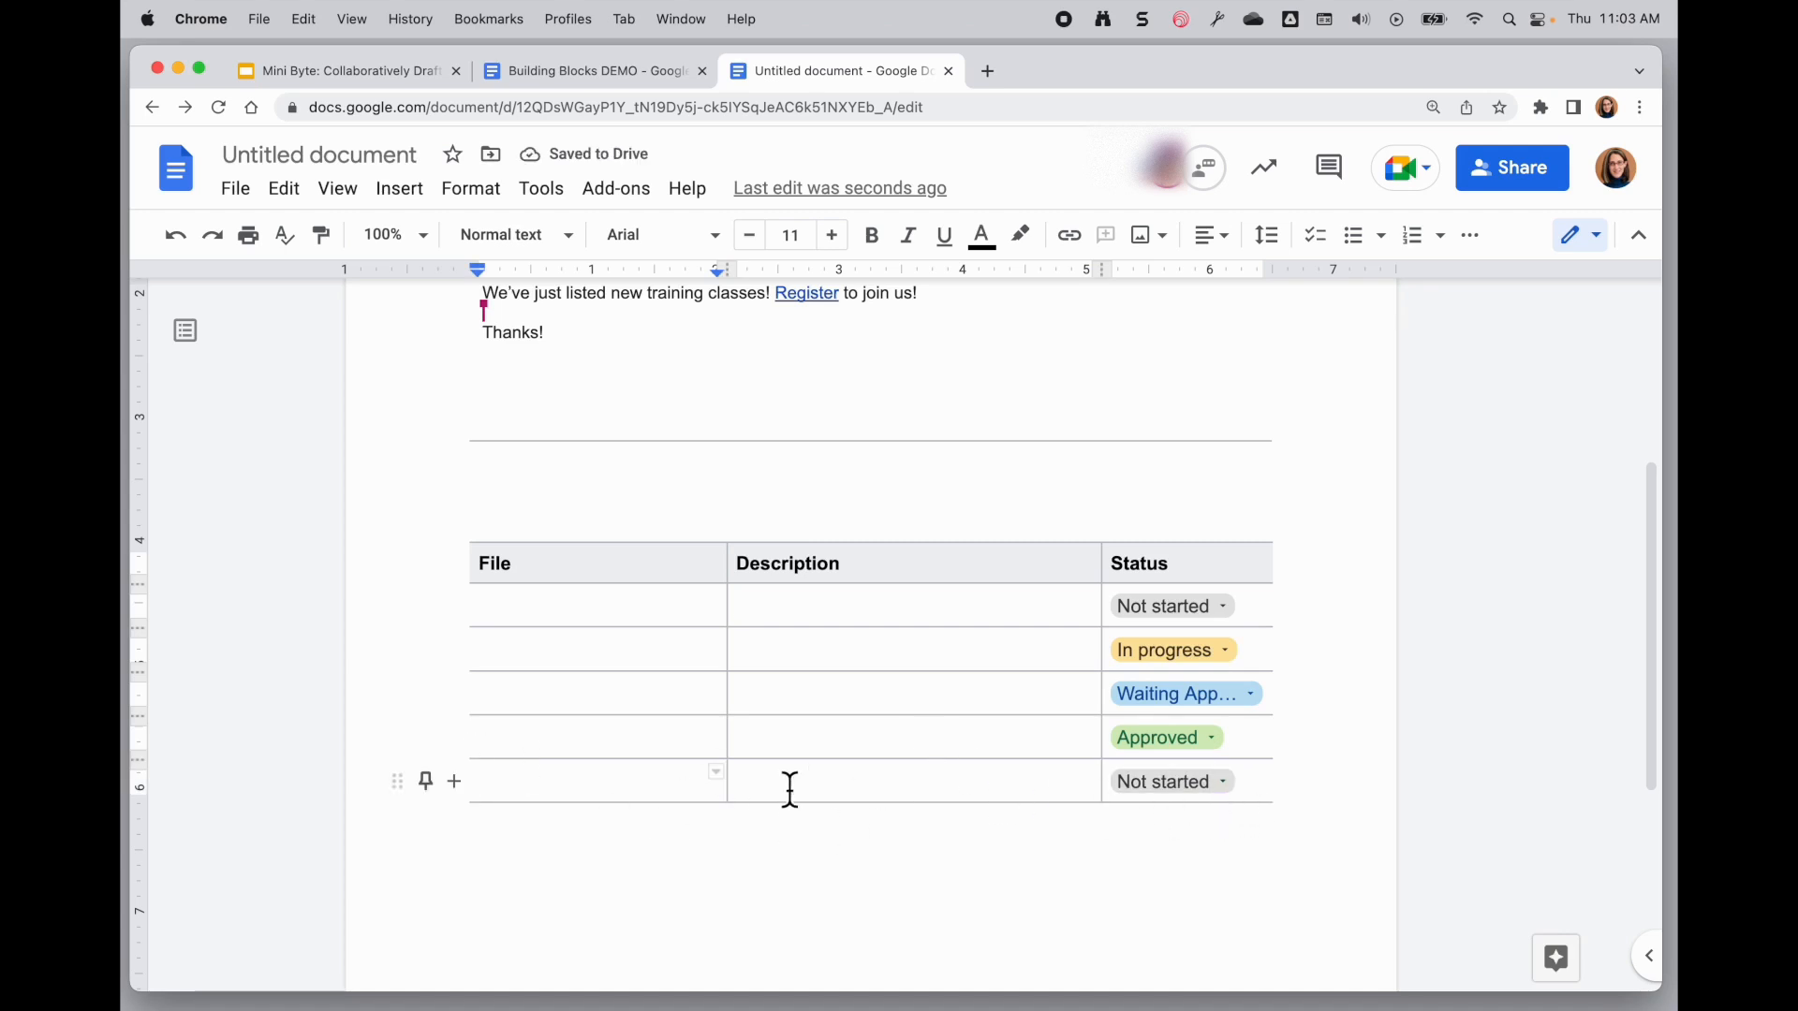
left_click(545, 781)
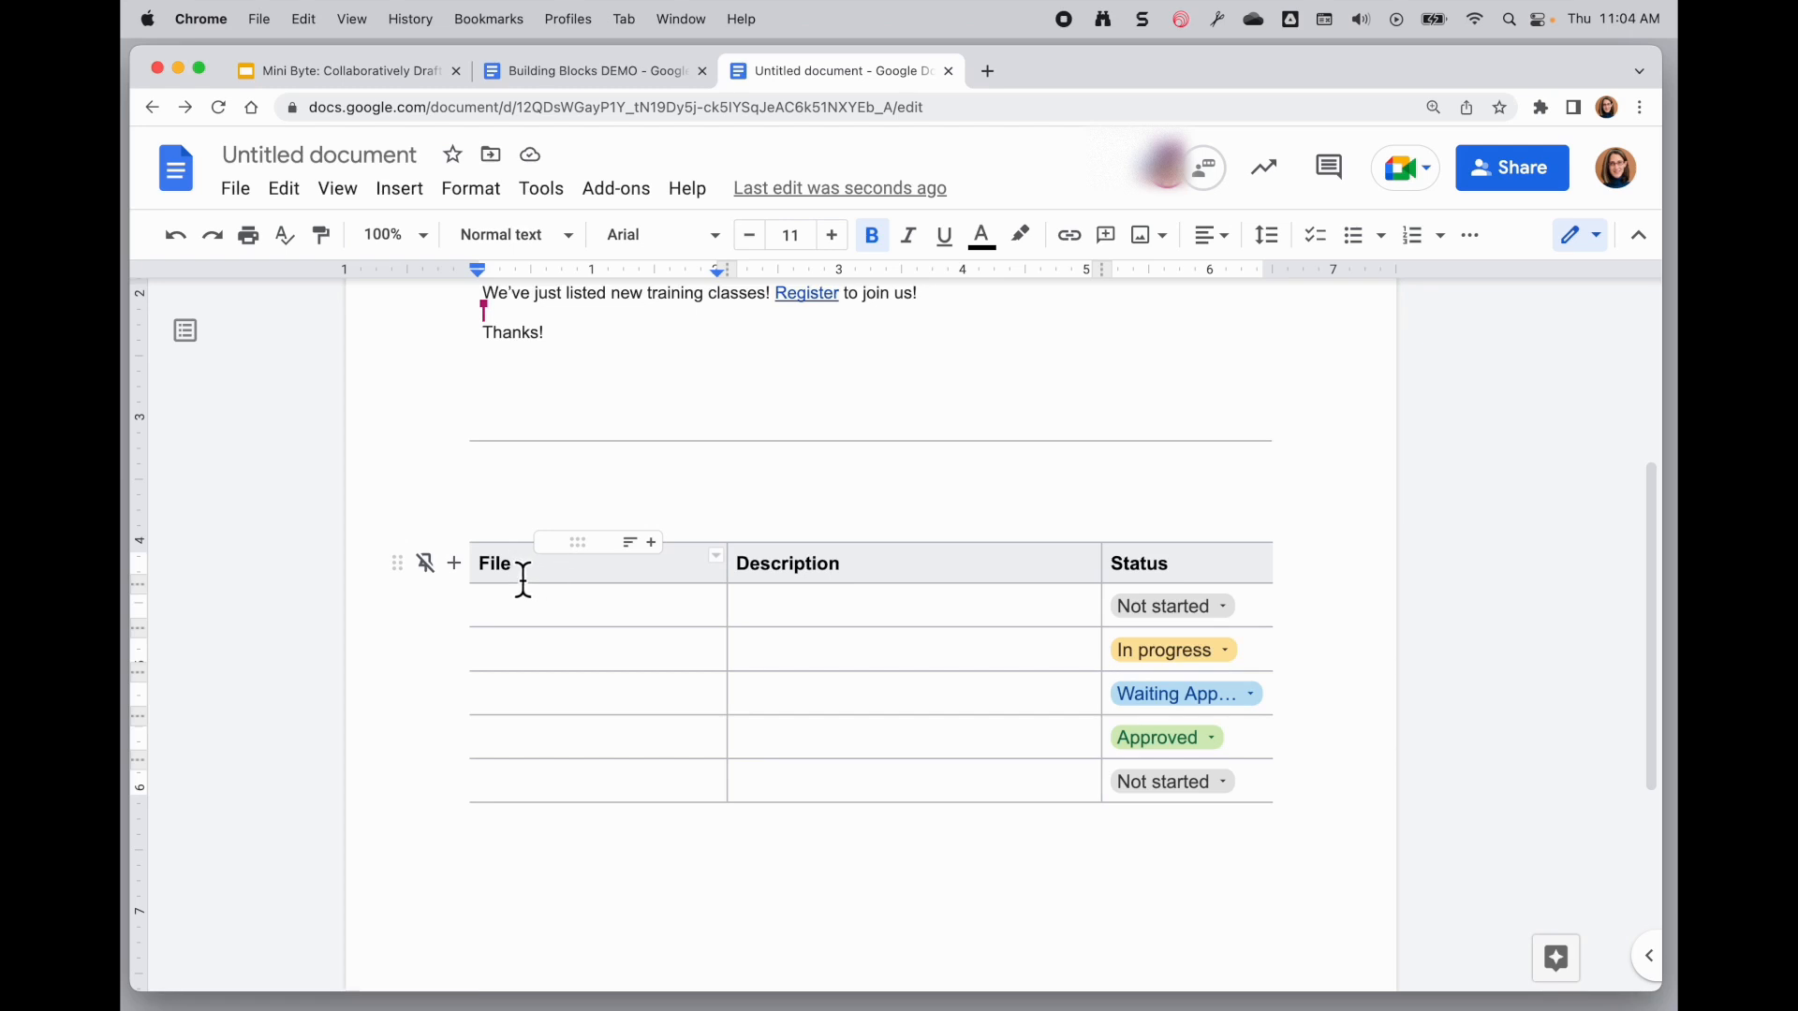
mouse_move(650, 542)
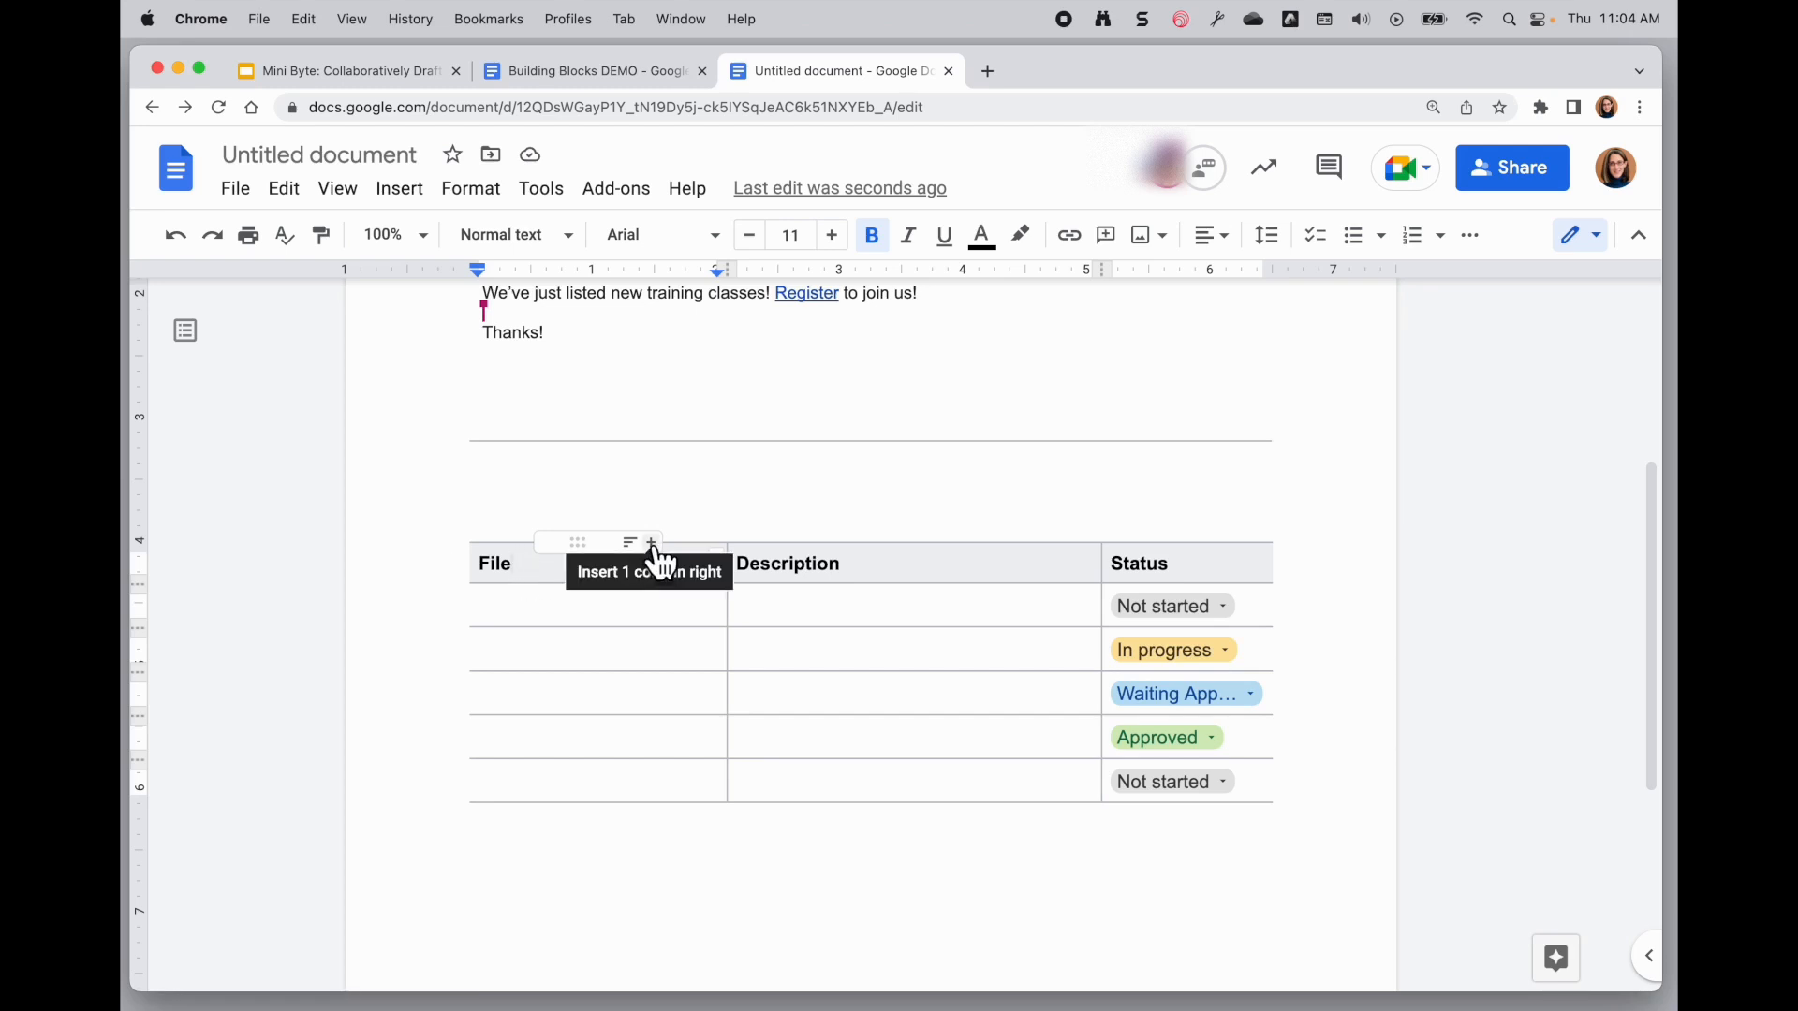
left_click(650, 542)
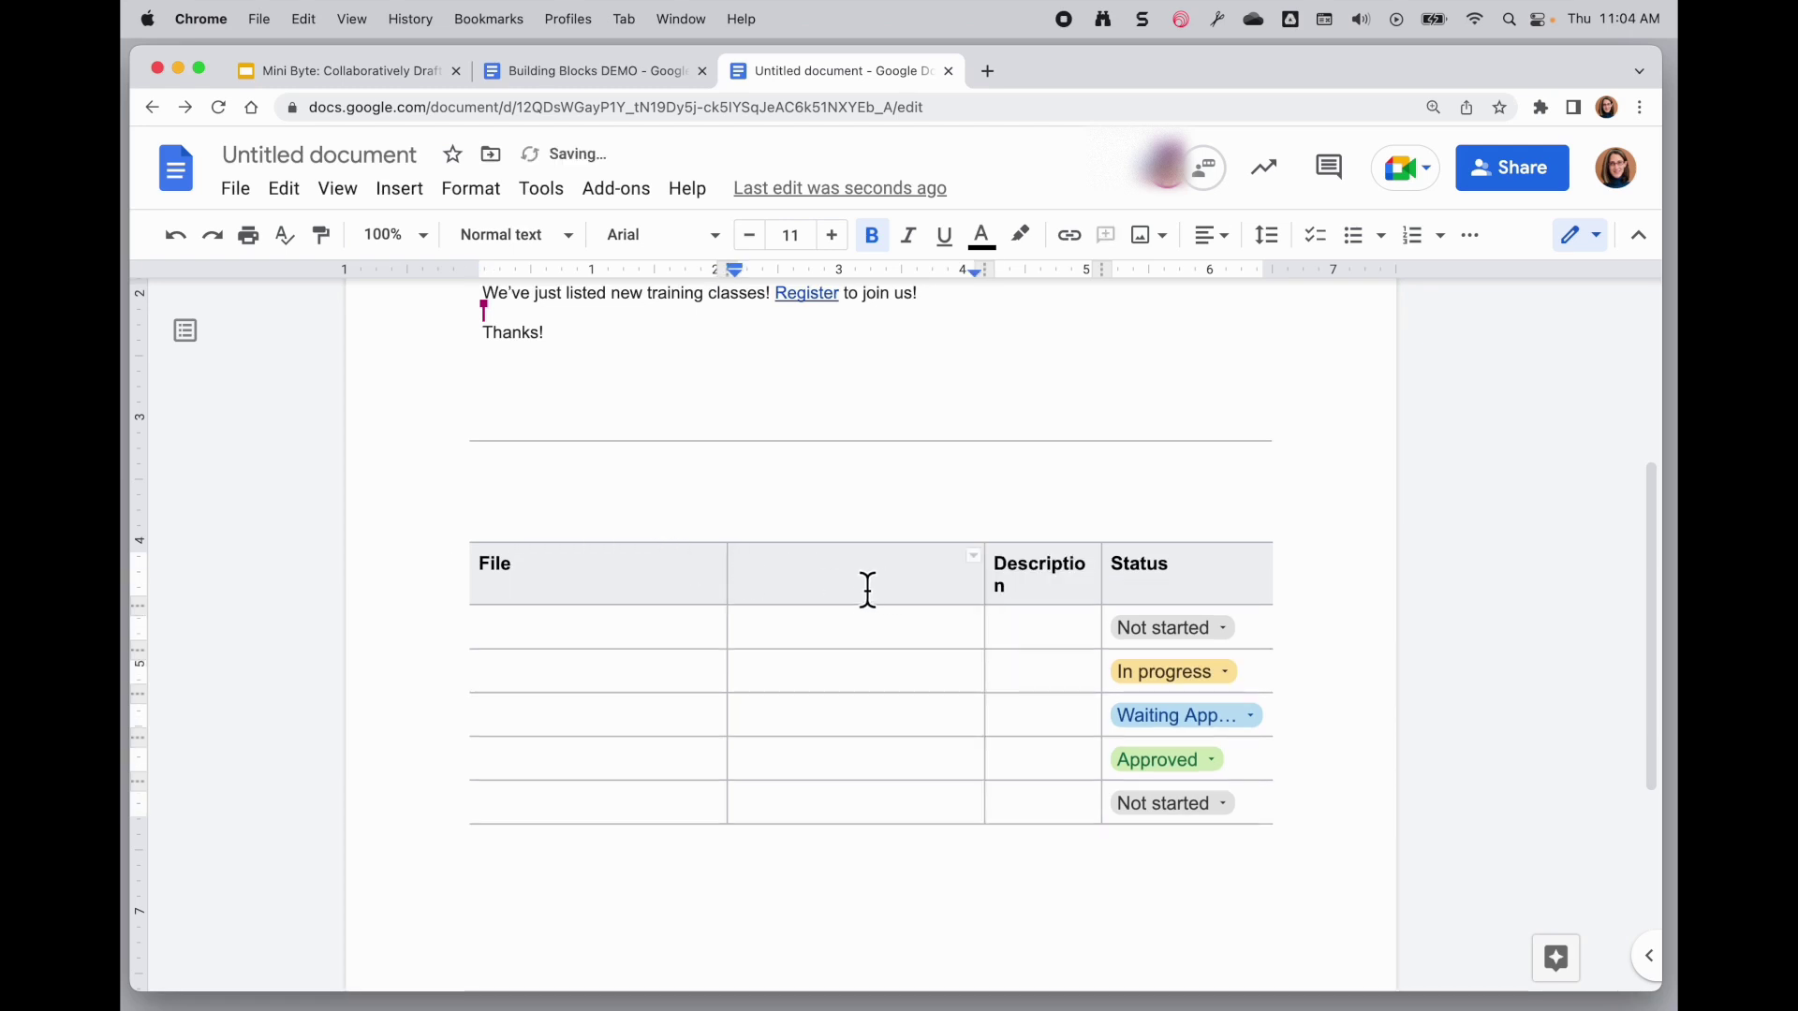
left_click(854, 563)
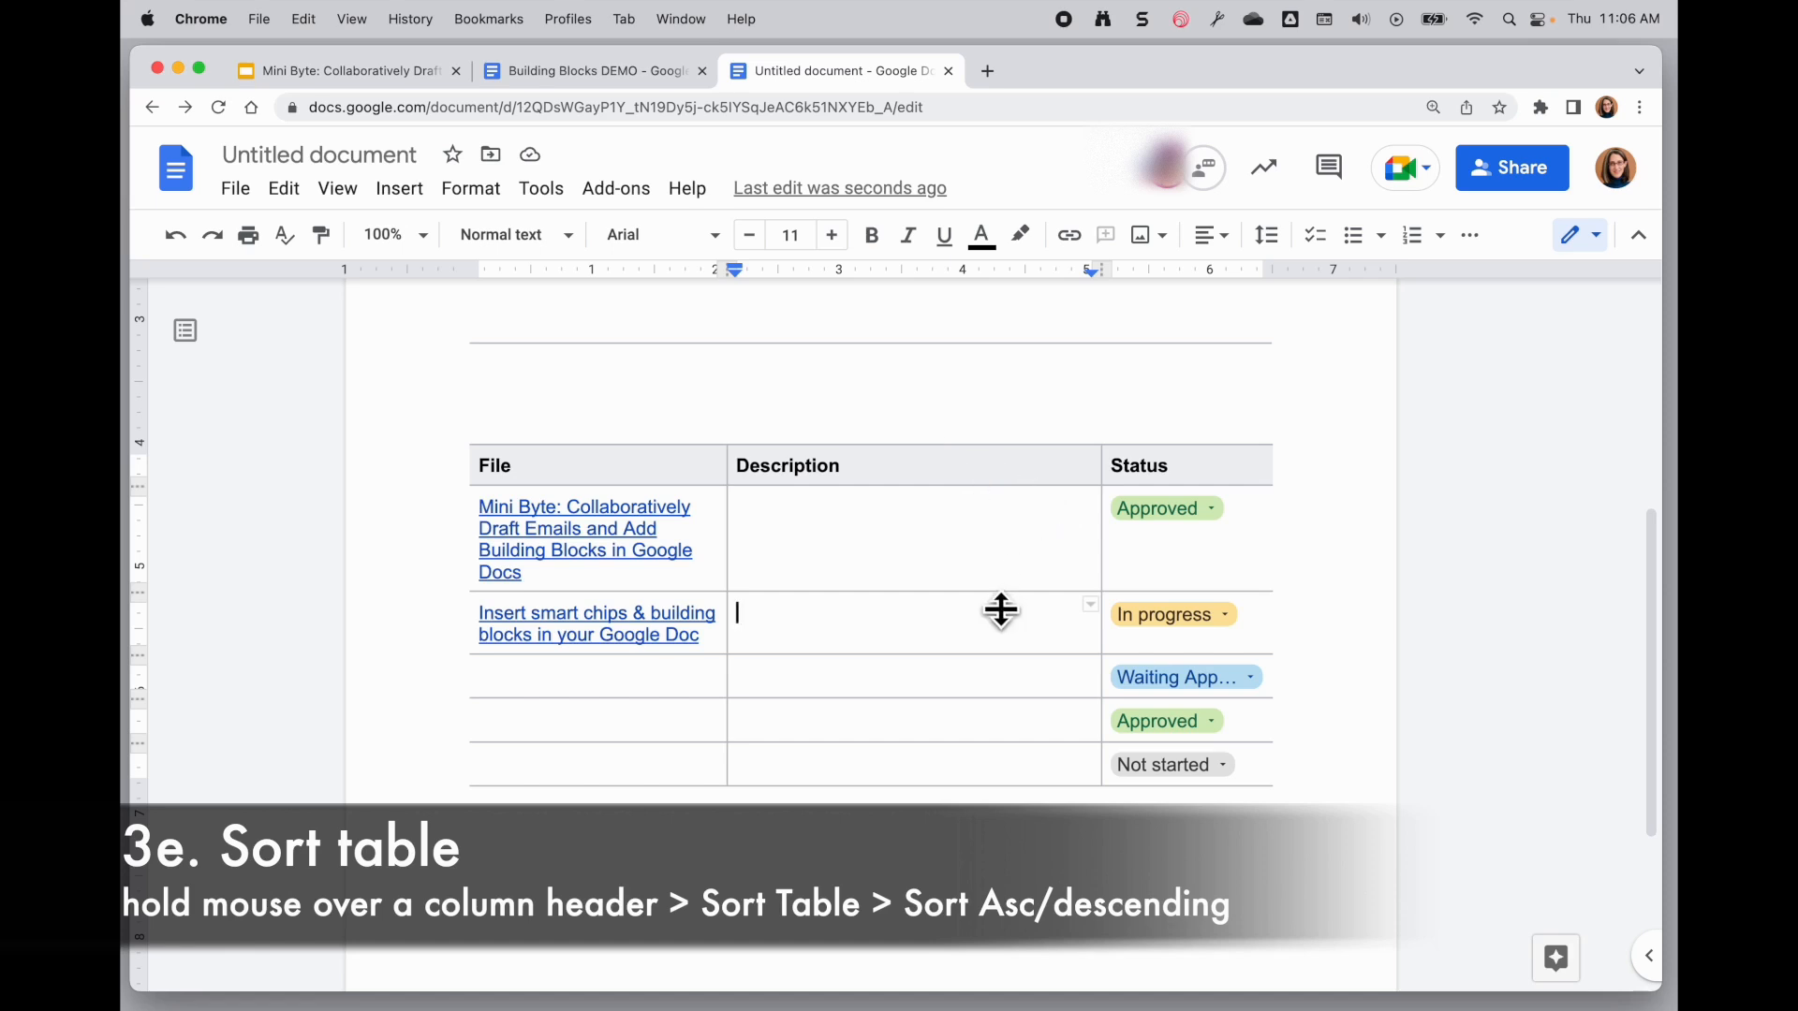
mouse_move(888, 552)
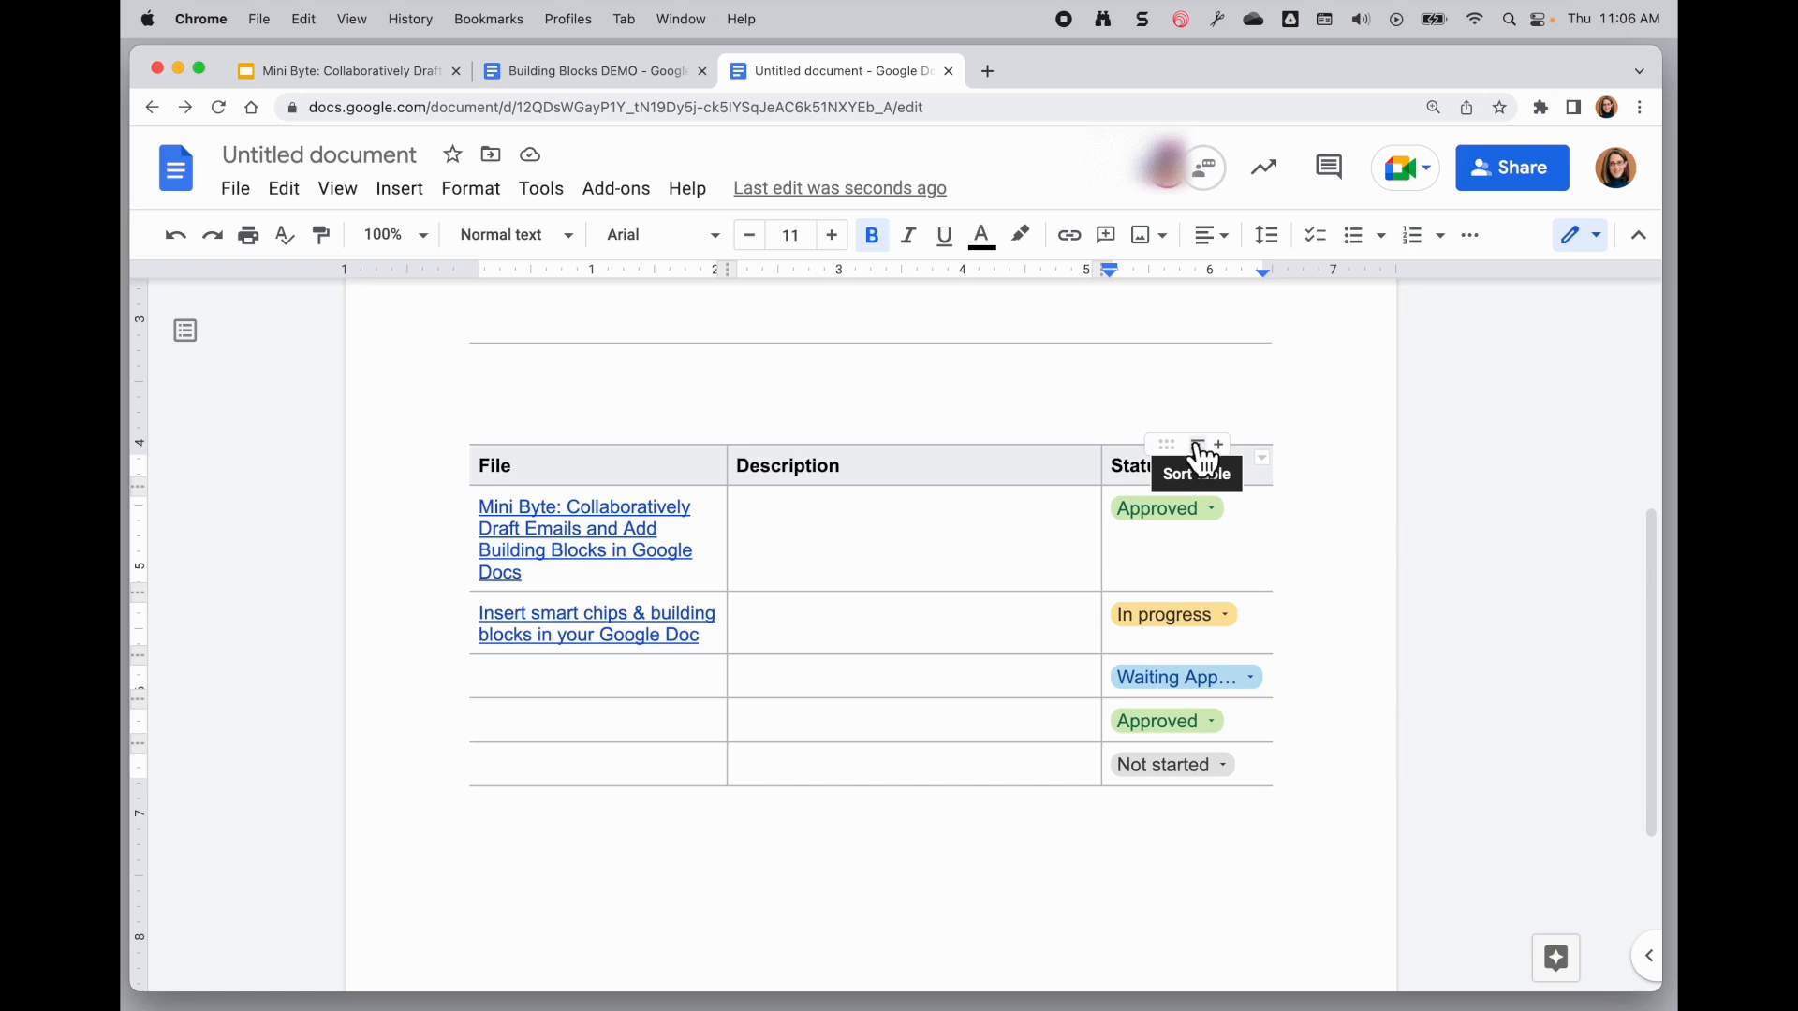
Sort the table by Status ascending so the Approved rows end up last
left_click(1195, 445)
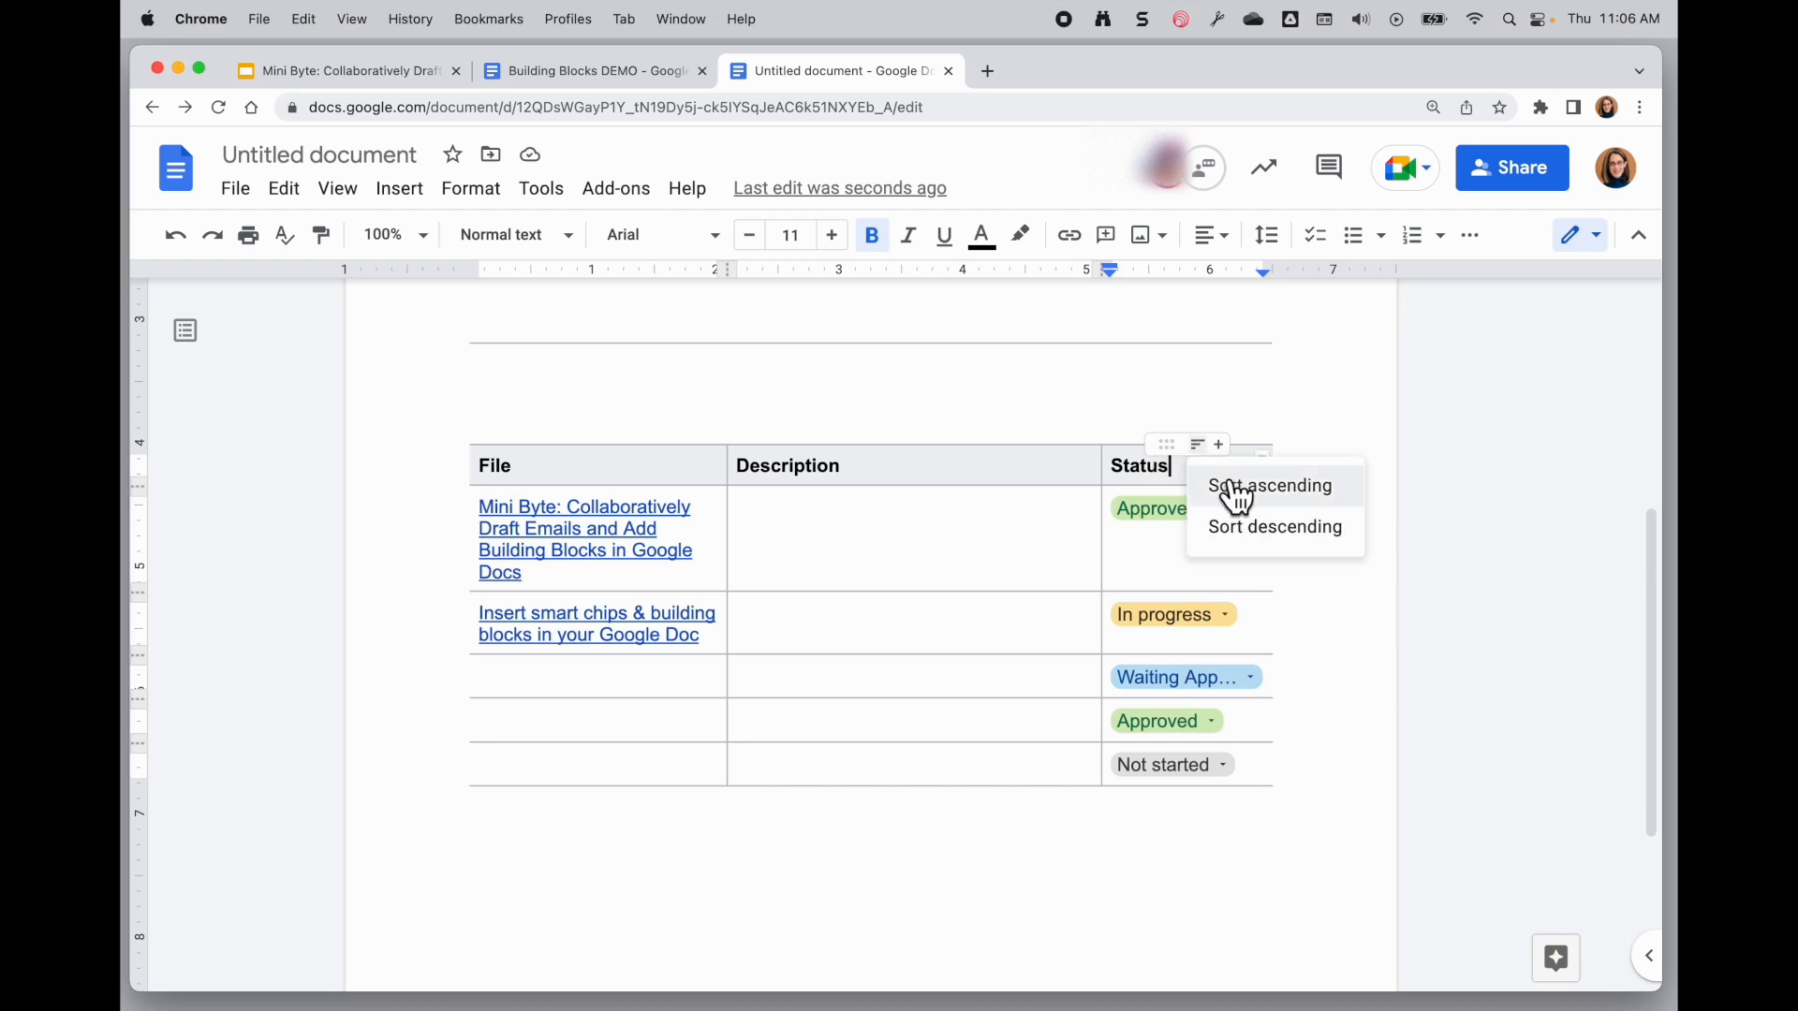
left_click(1268, 485)
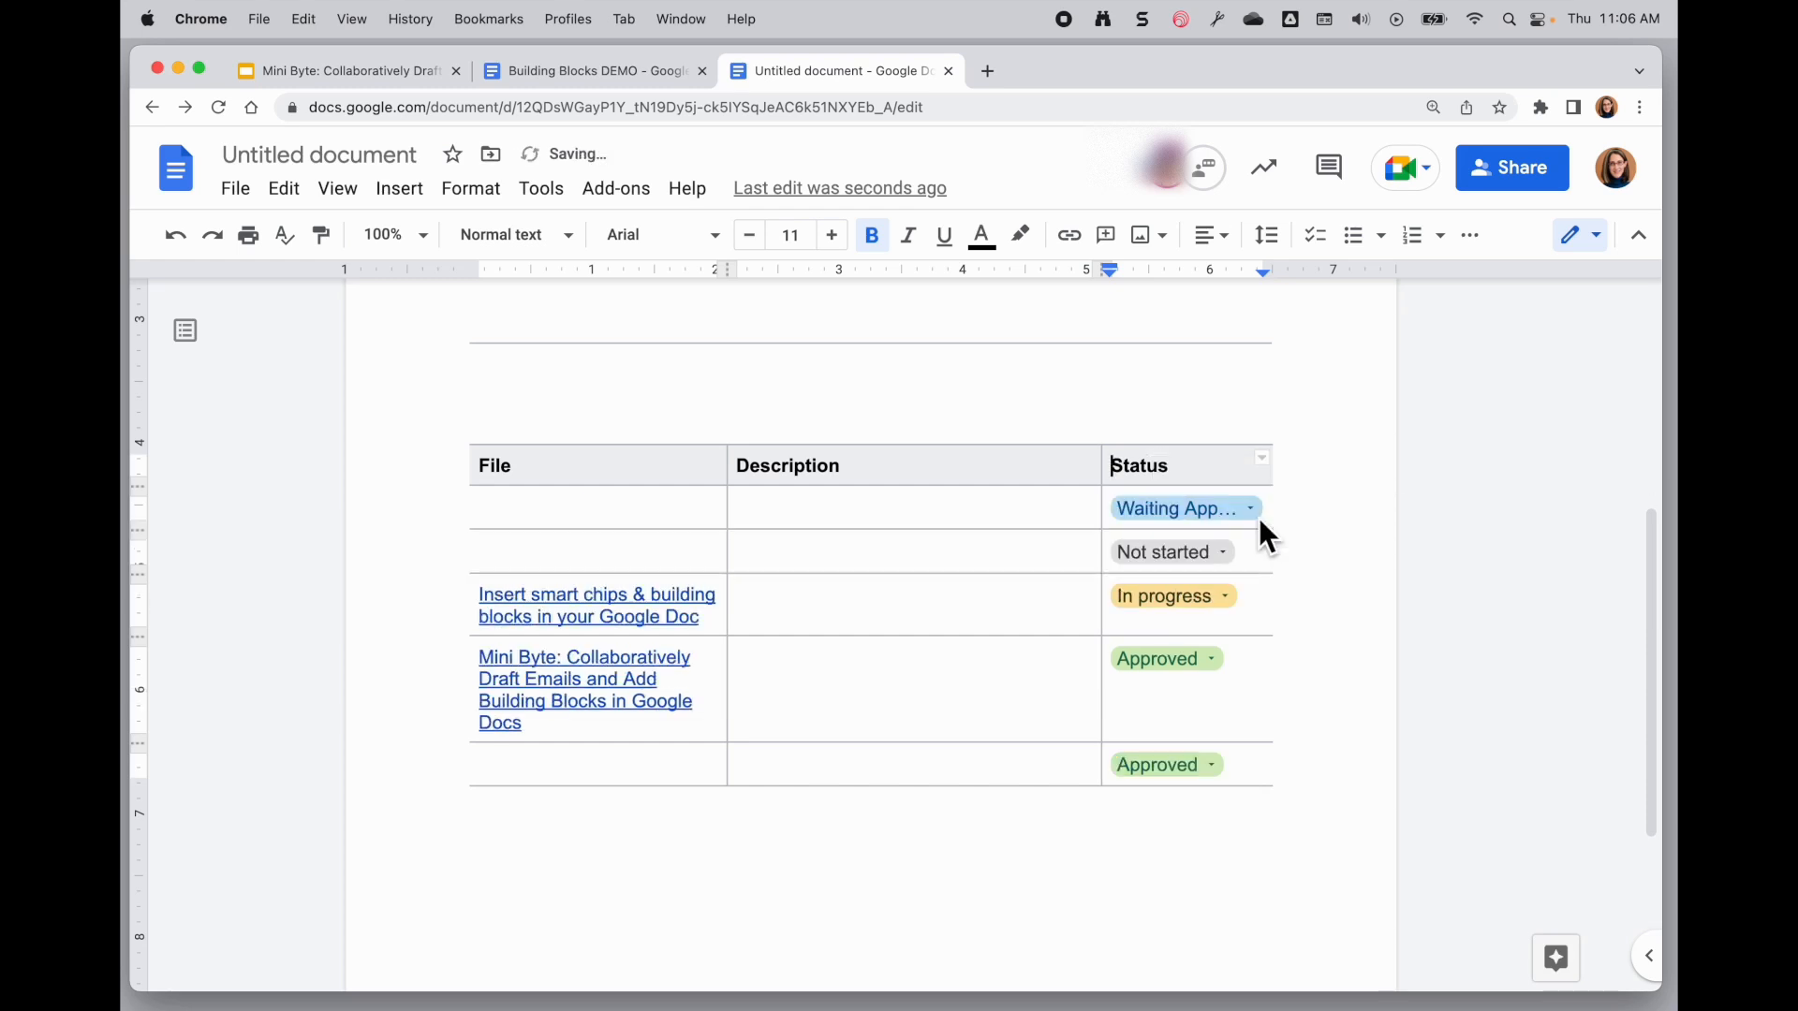
mouse_move(1164, 552)
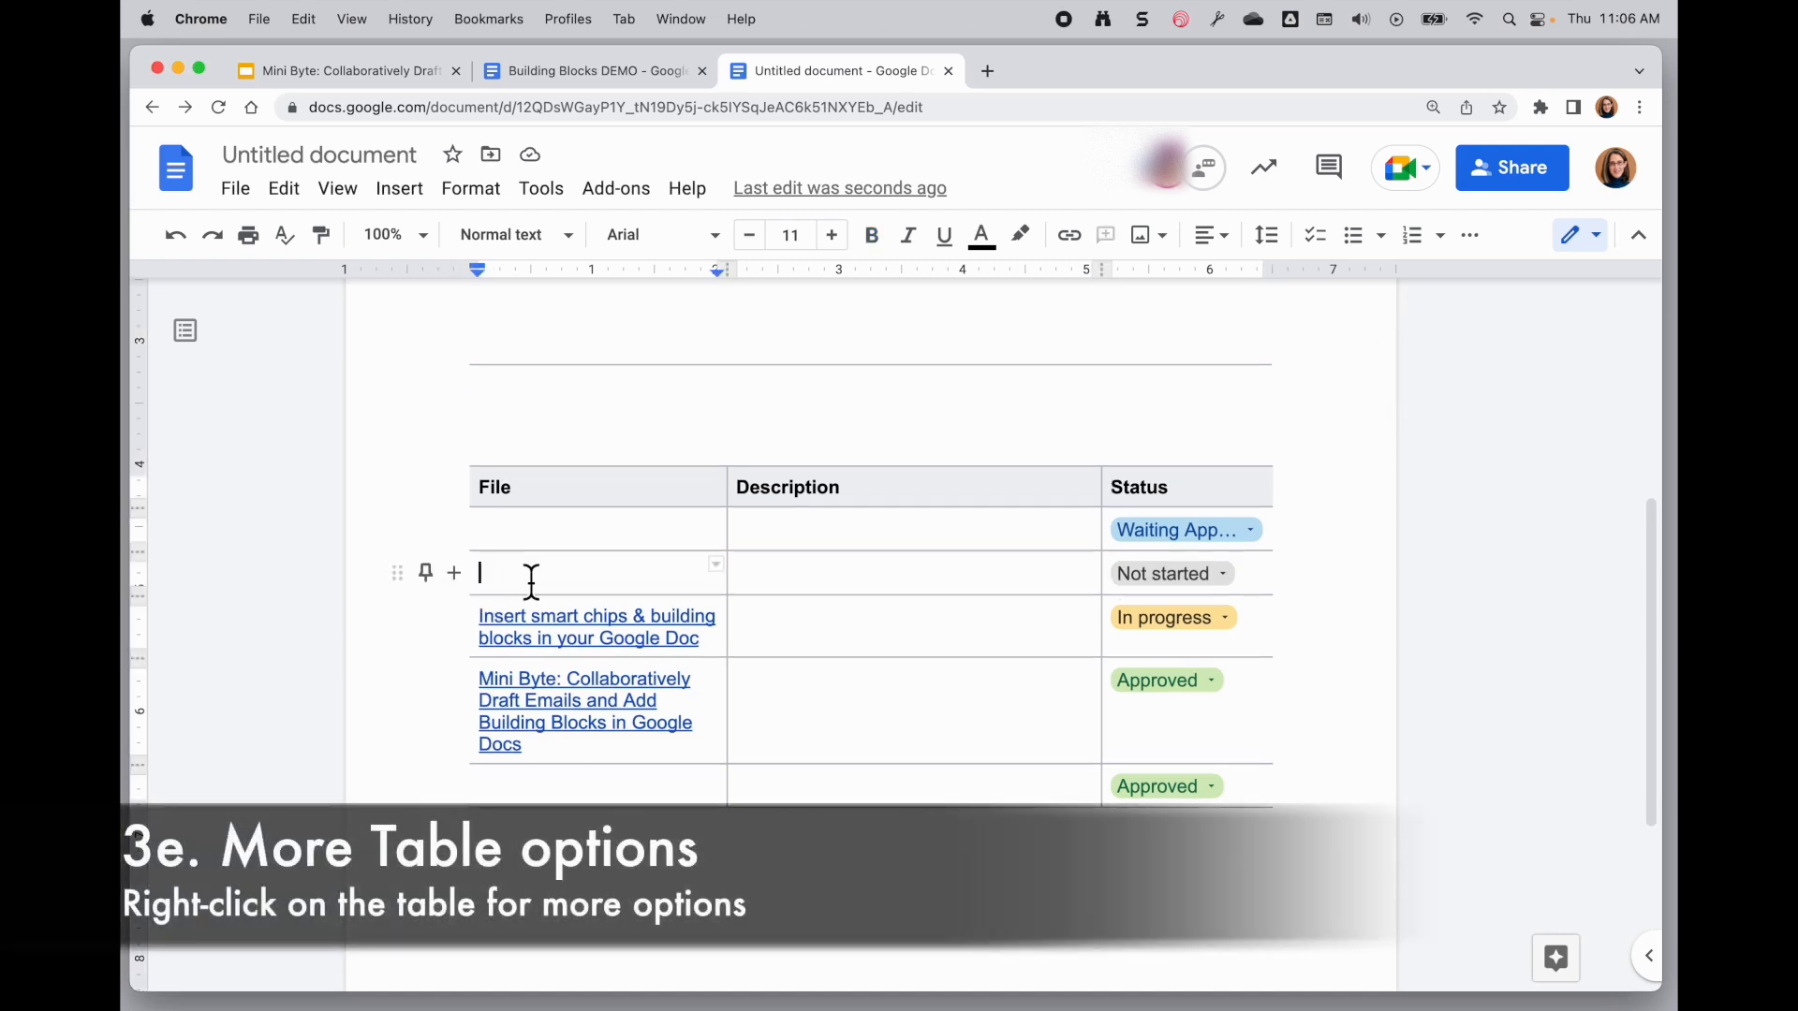
mouse_move(582, 582)
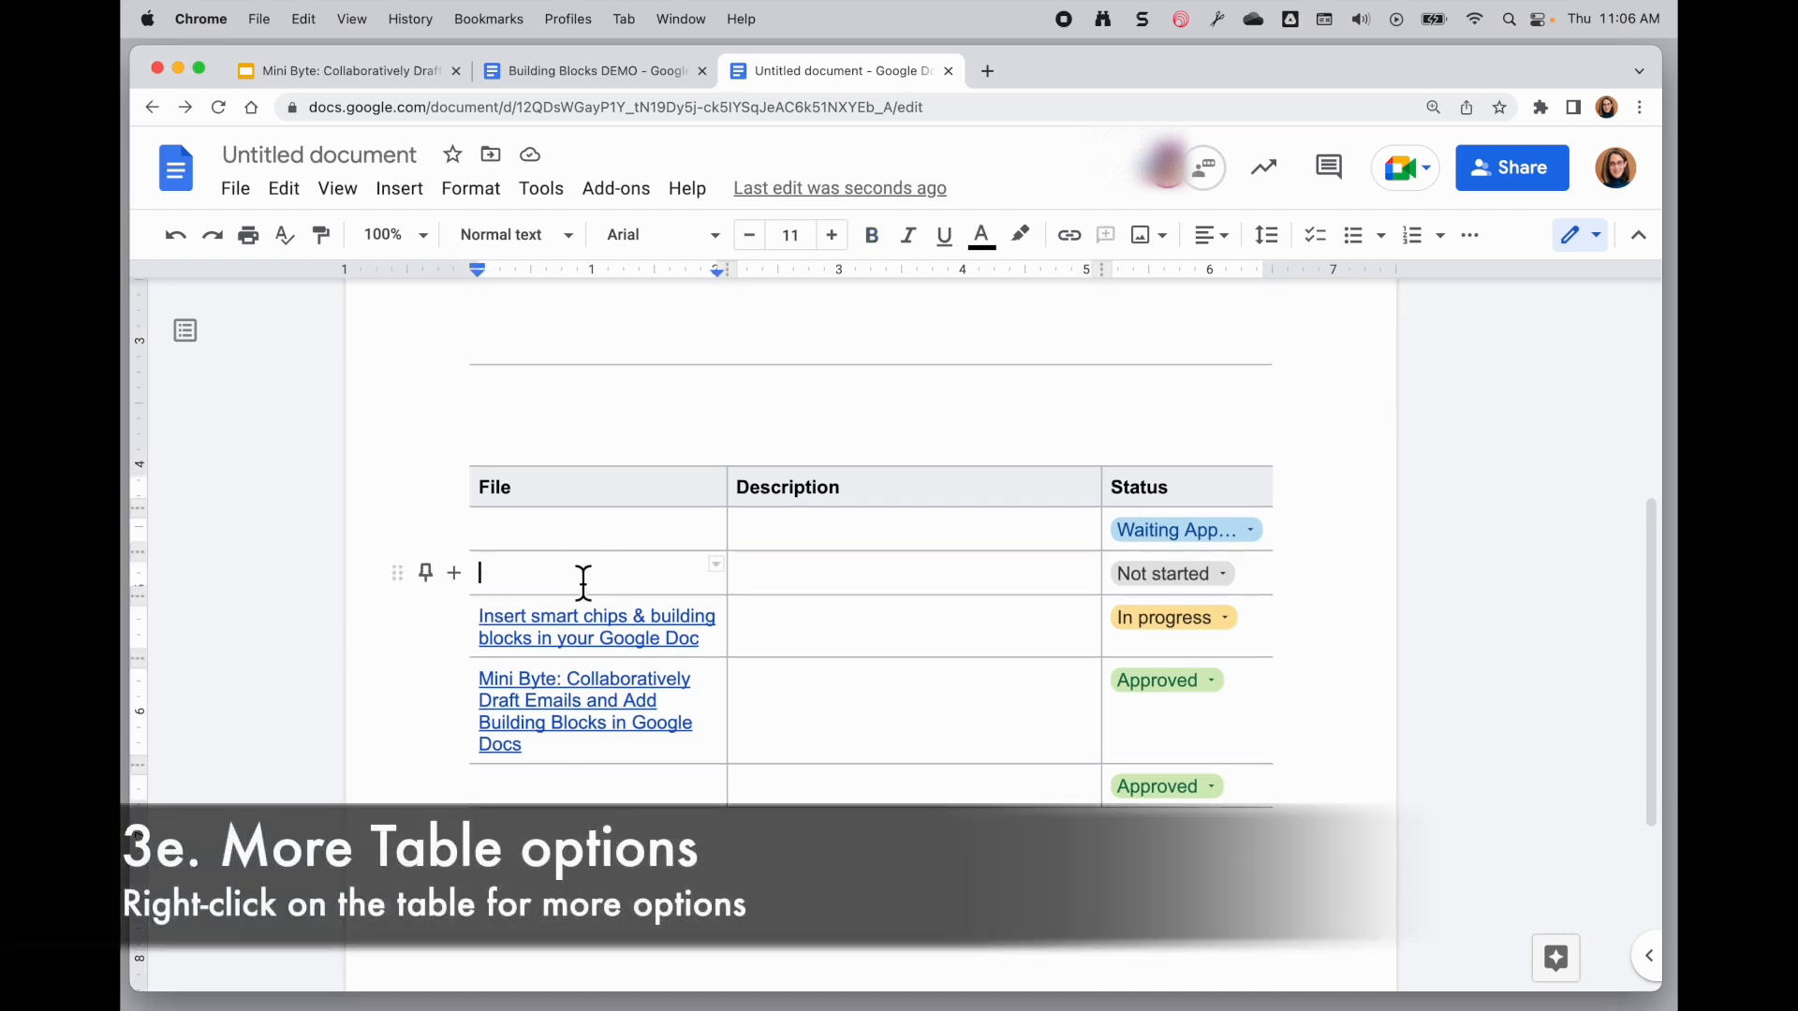
Distribute the status table's columns to equal widths
right_click(583, 573)
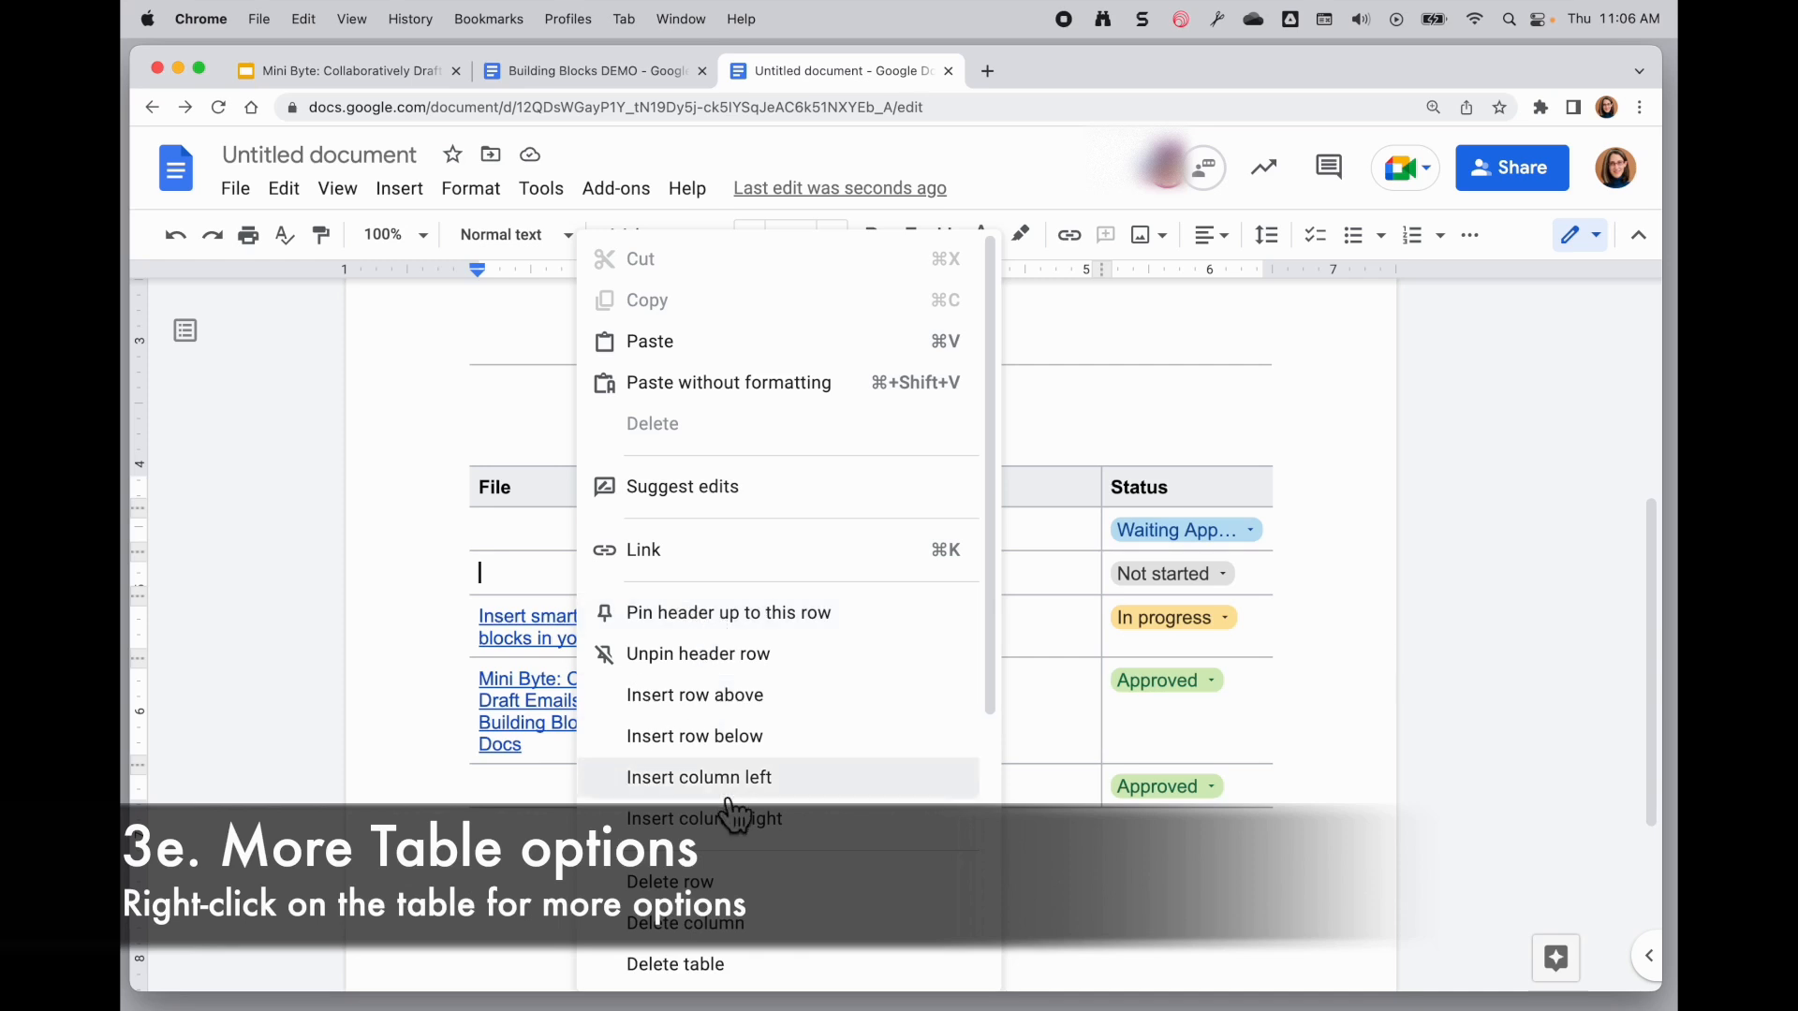
scroll("down", 3)
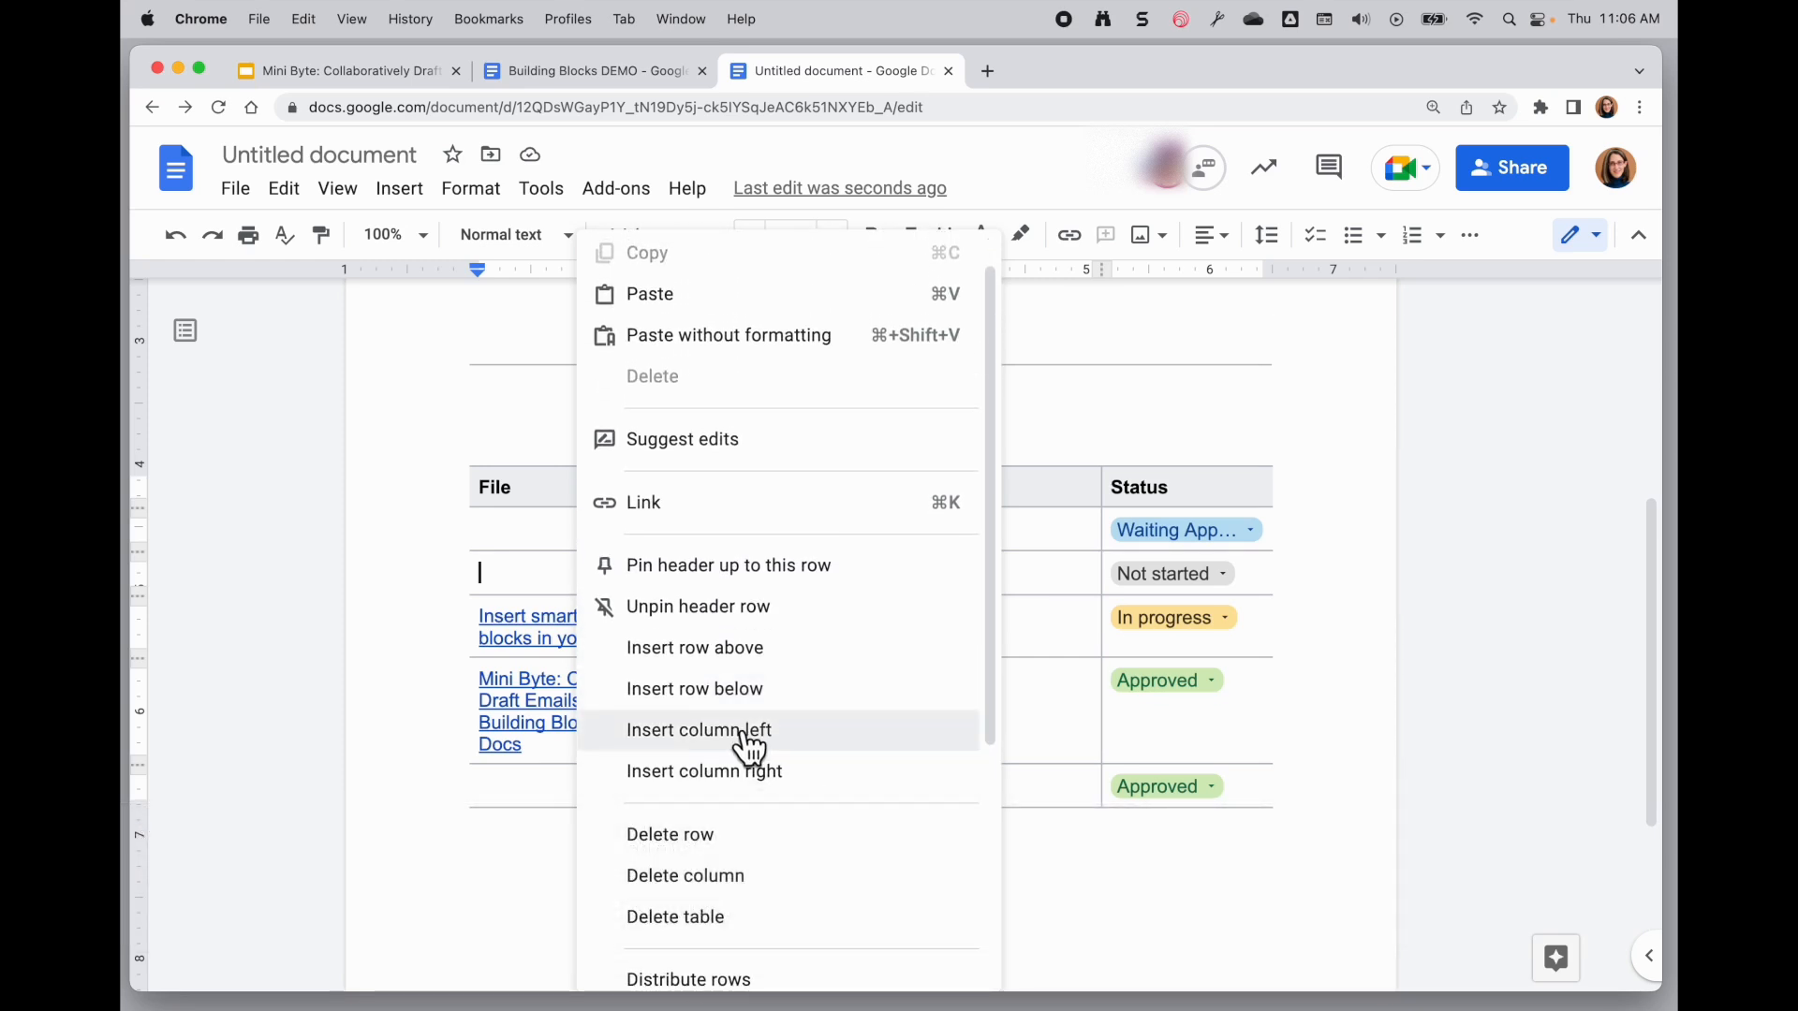
scroll("down", 3)
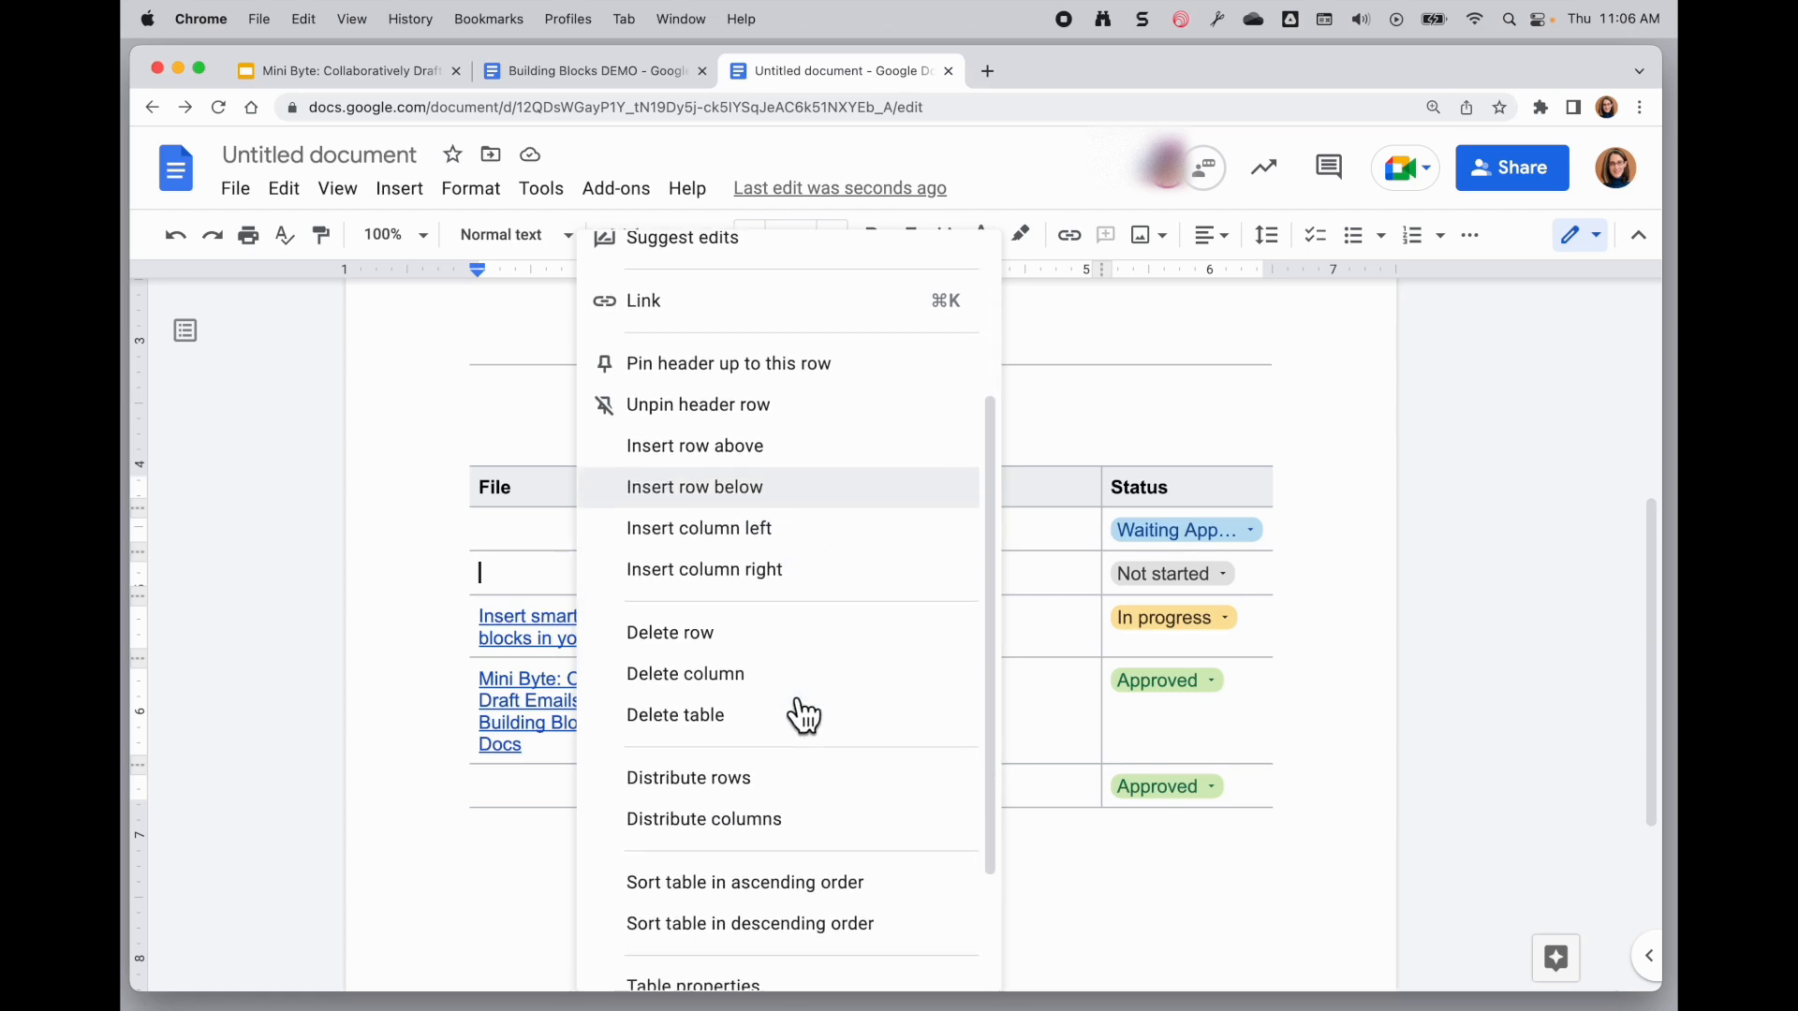
scroll("down", 3)
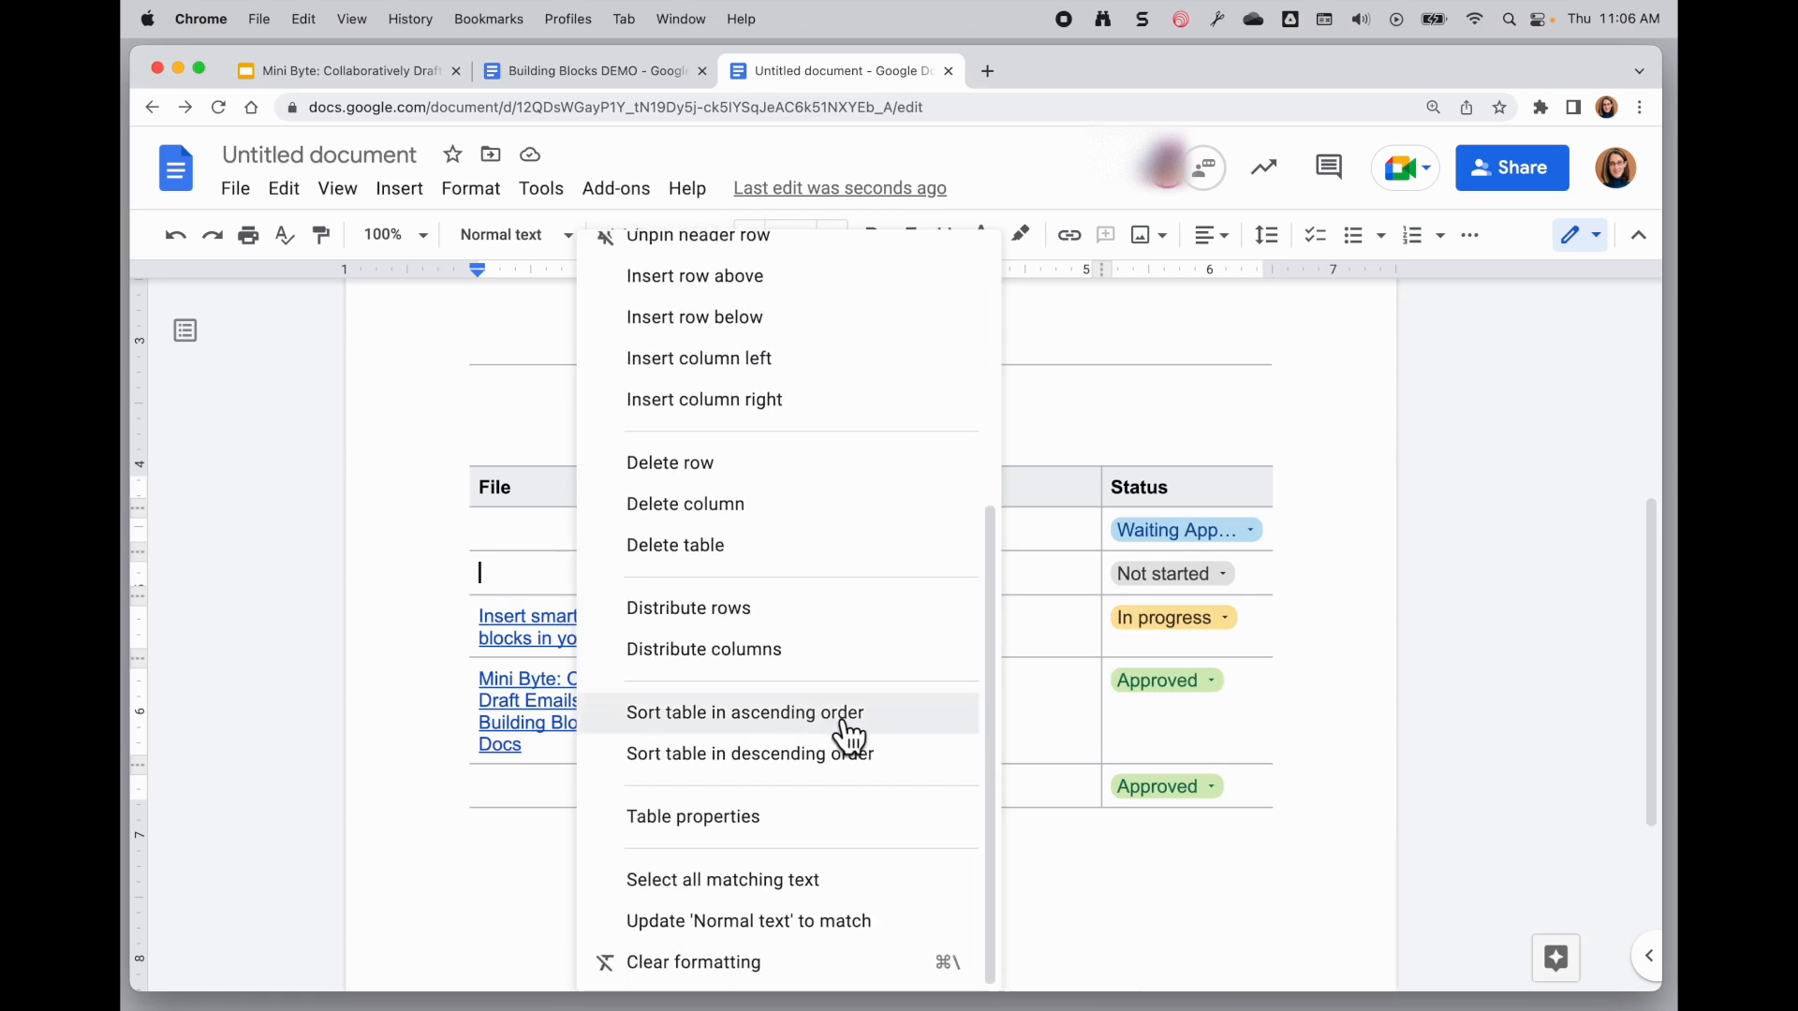
mouse_move(717, 619)
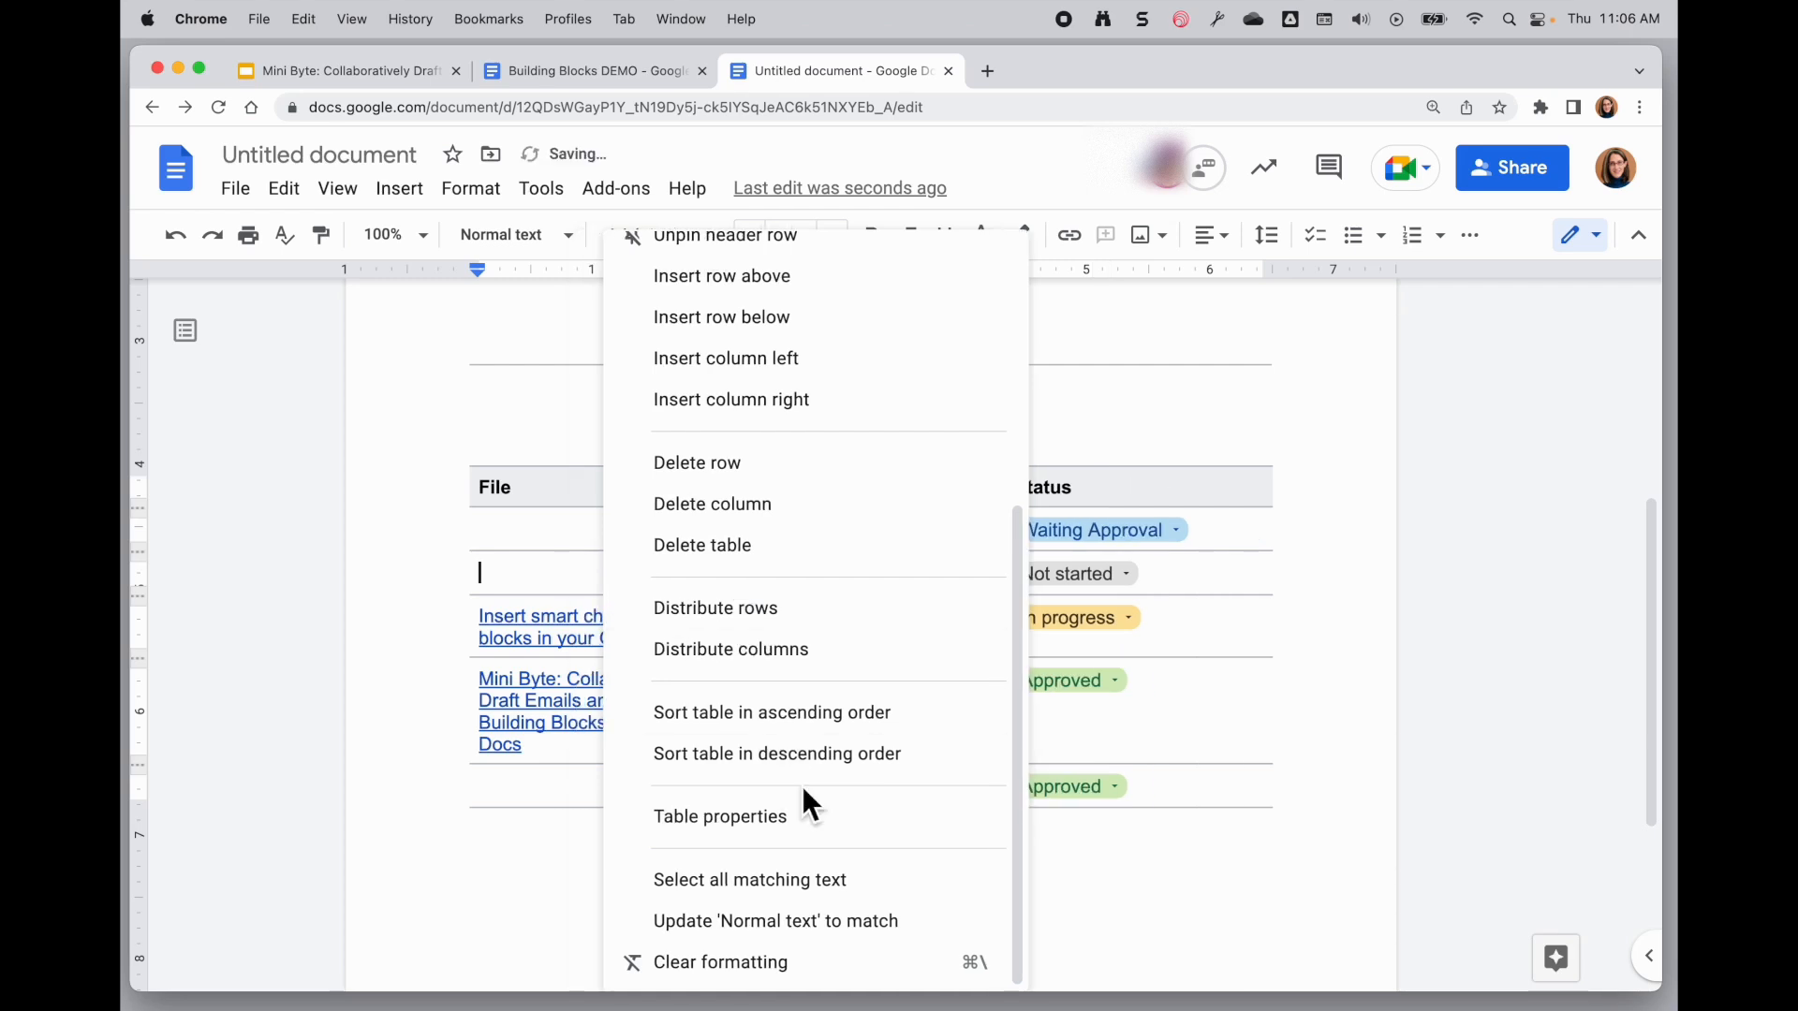
left_click(720, 816)
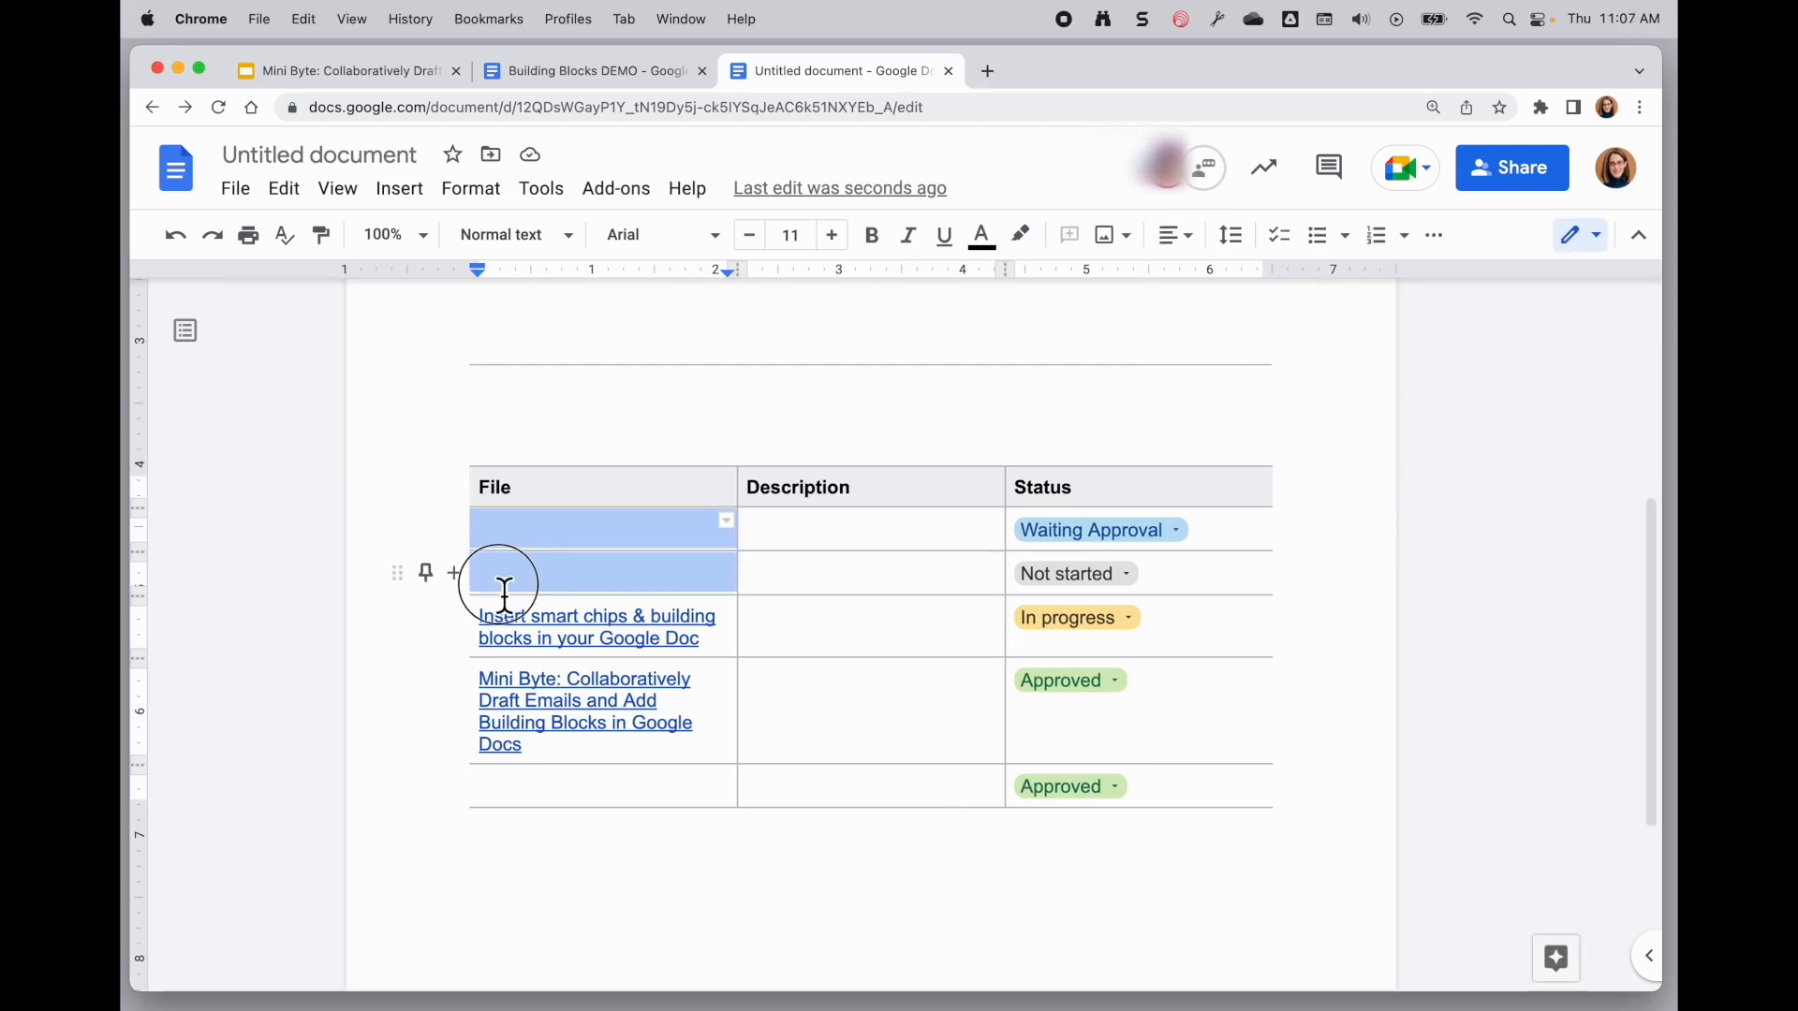
Insert two rows below the selected rows, twice, adding Not started rows
right_click(504, 573)
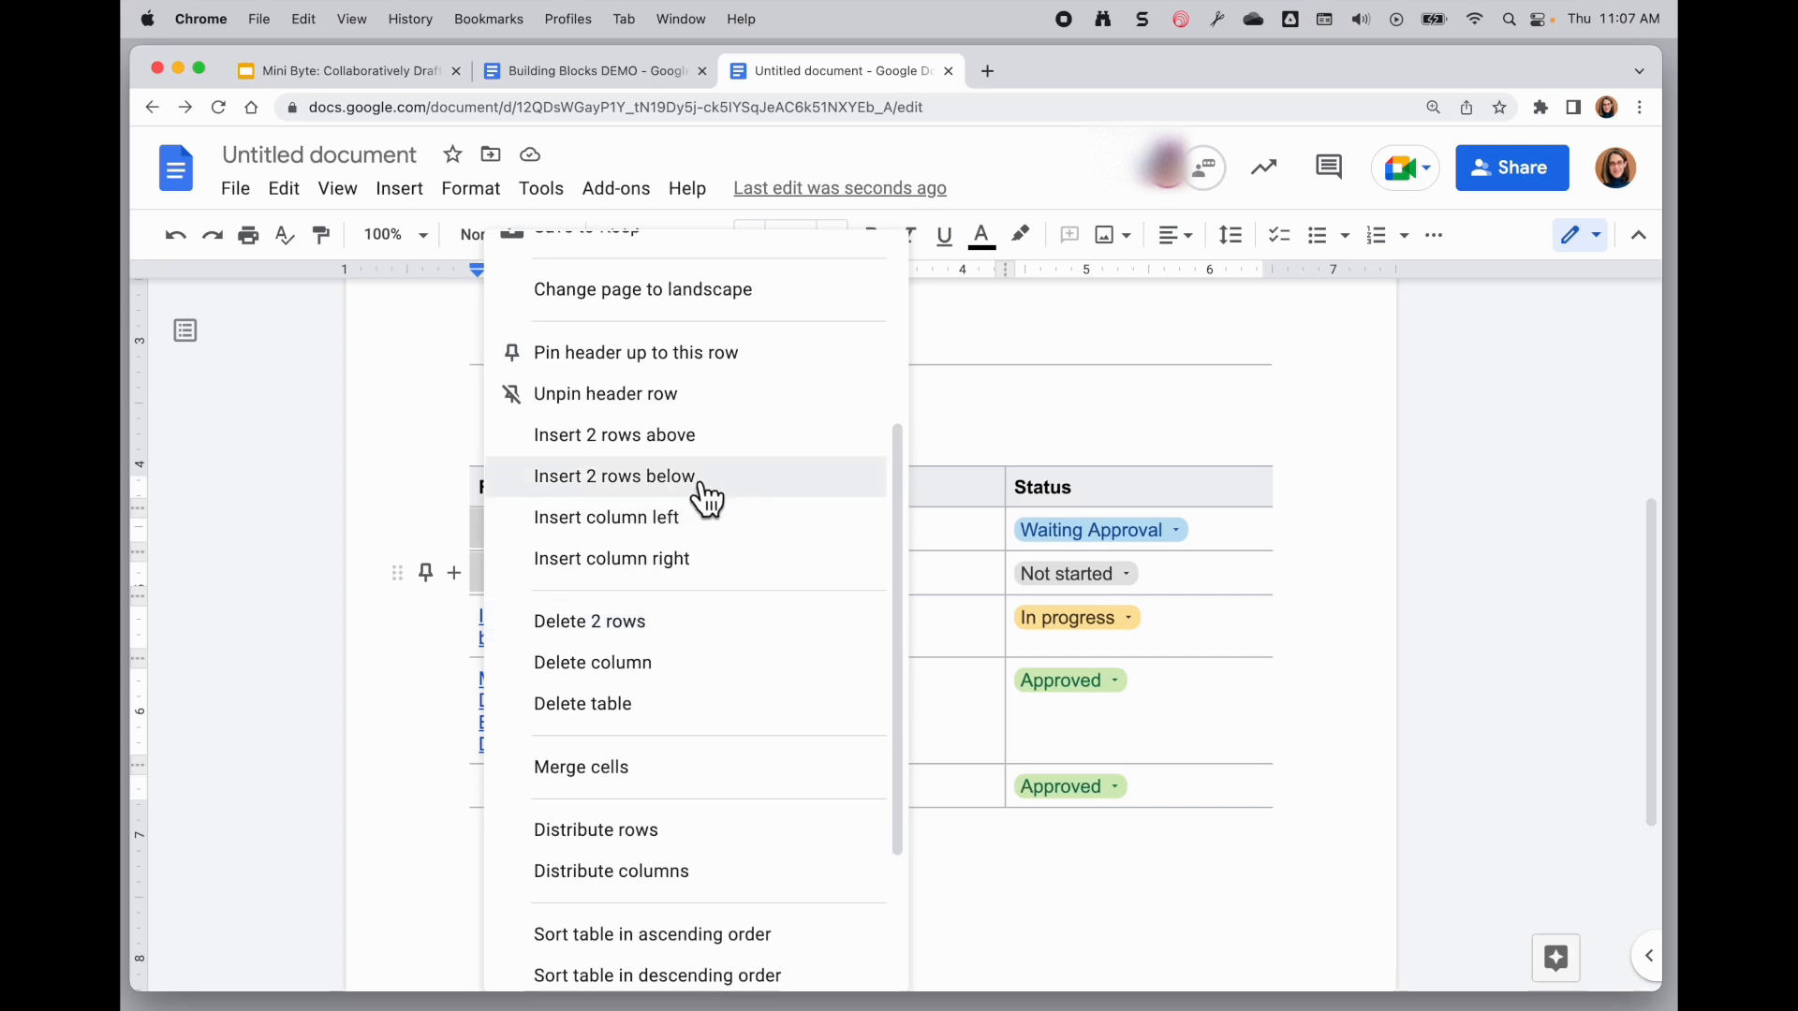
left_click(613, 476)
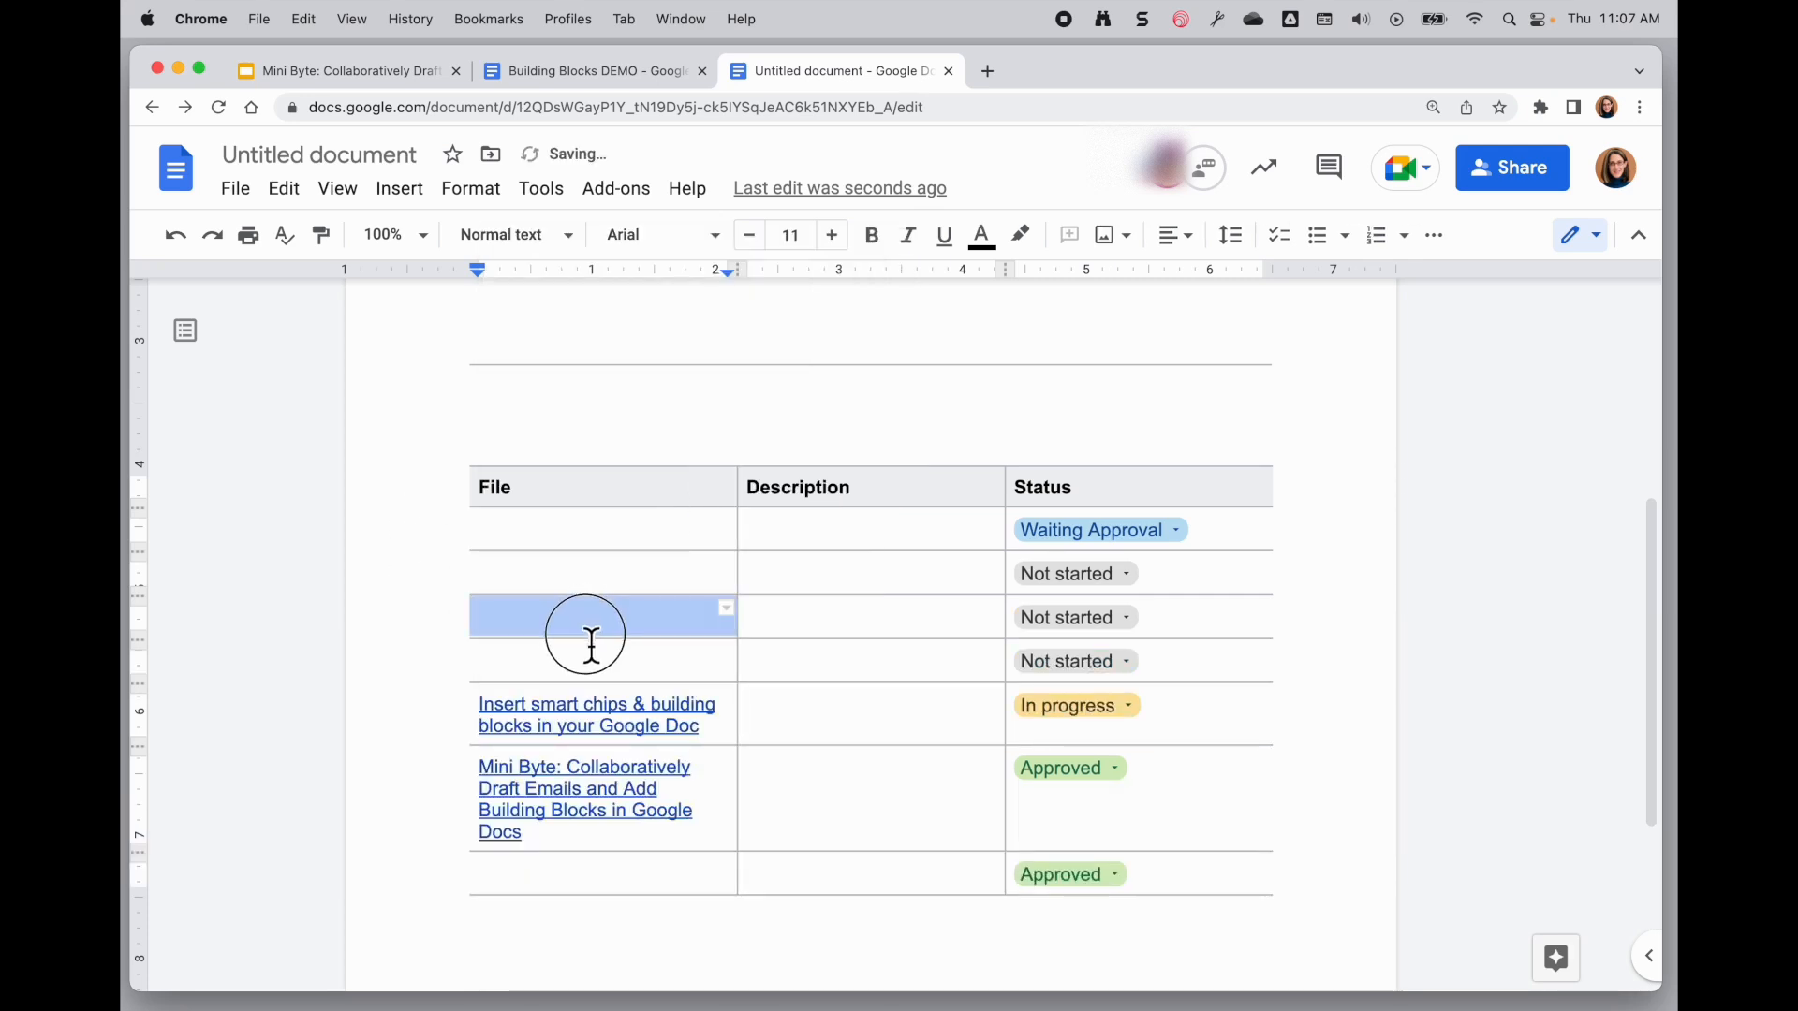
right_click(585, 637)
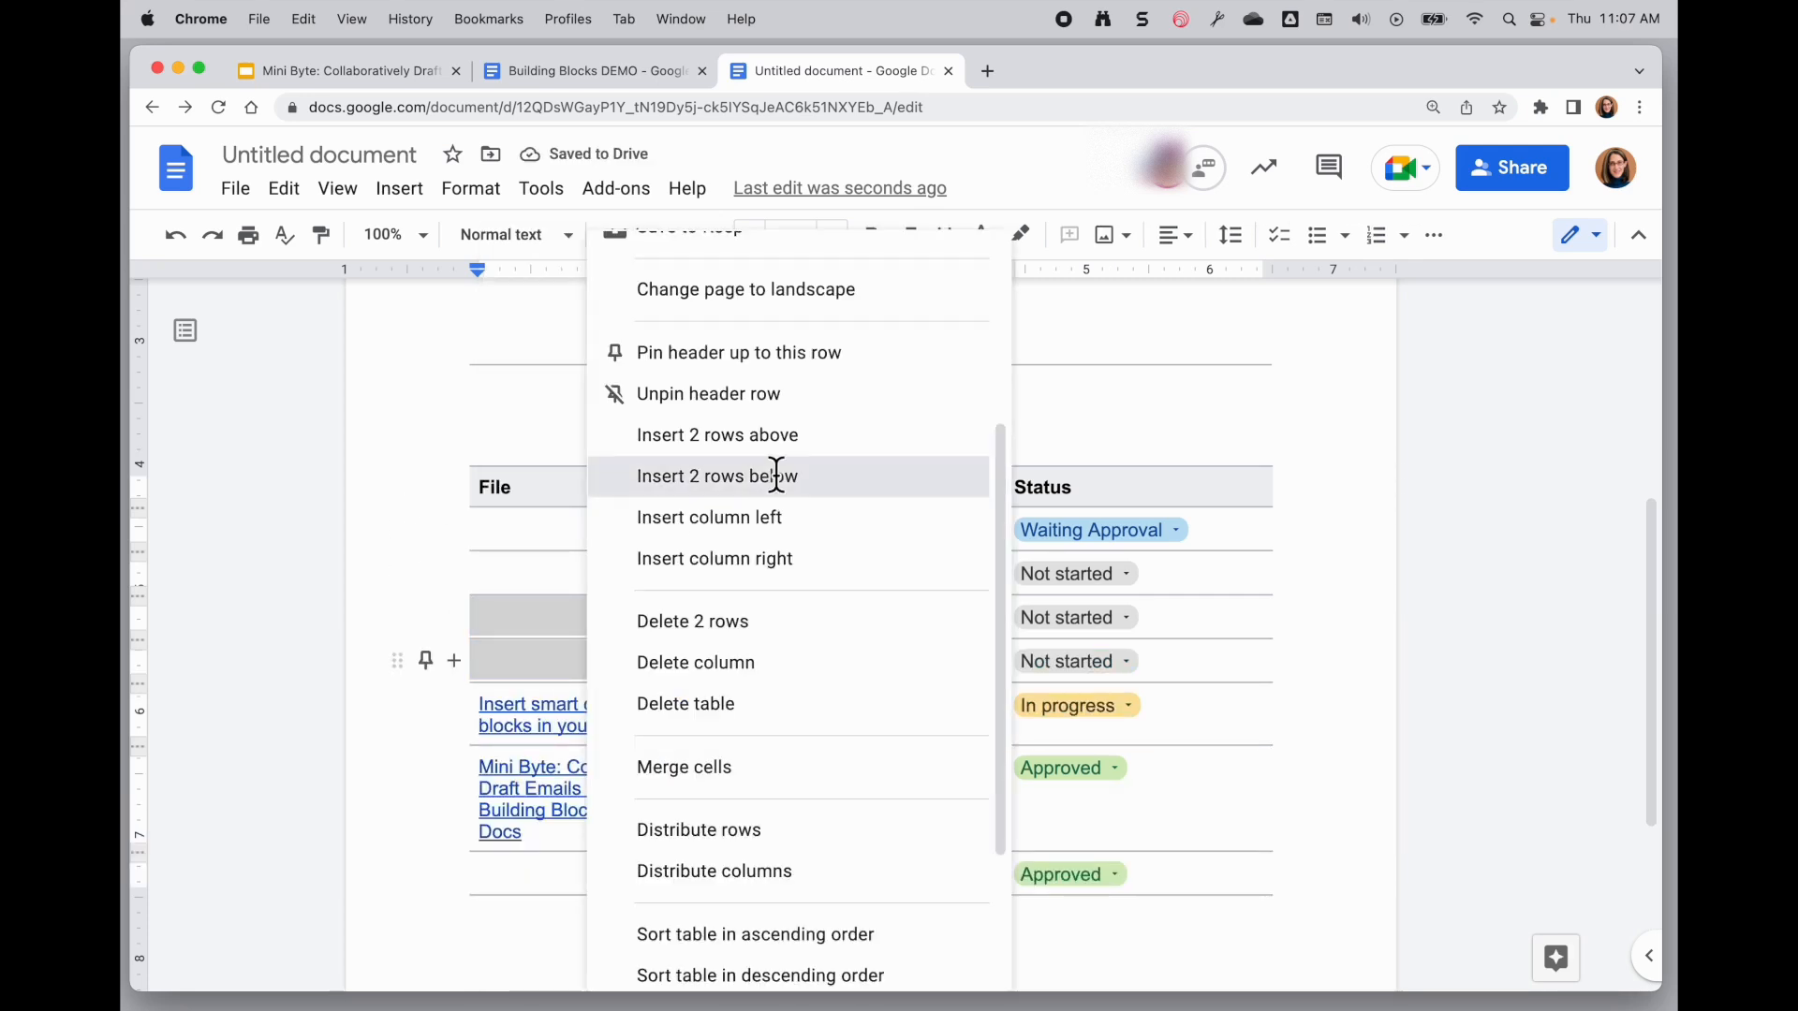
left_click(716, 475)
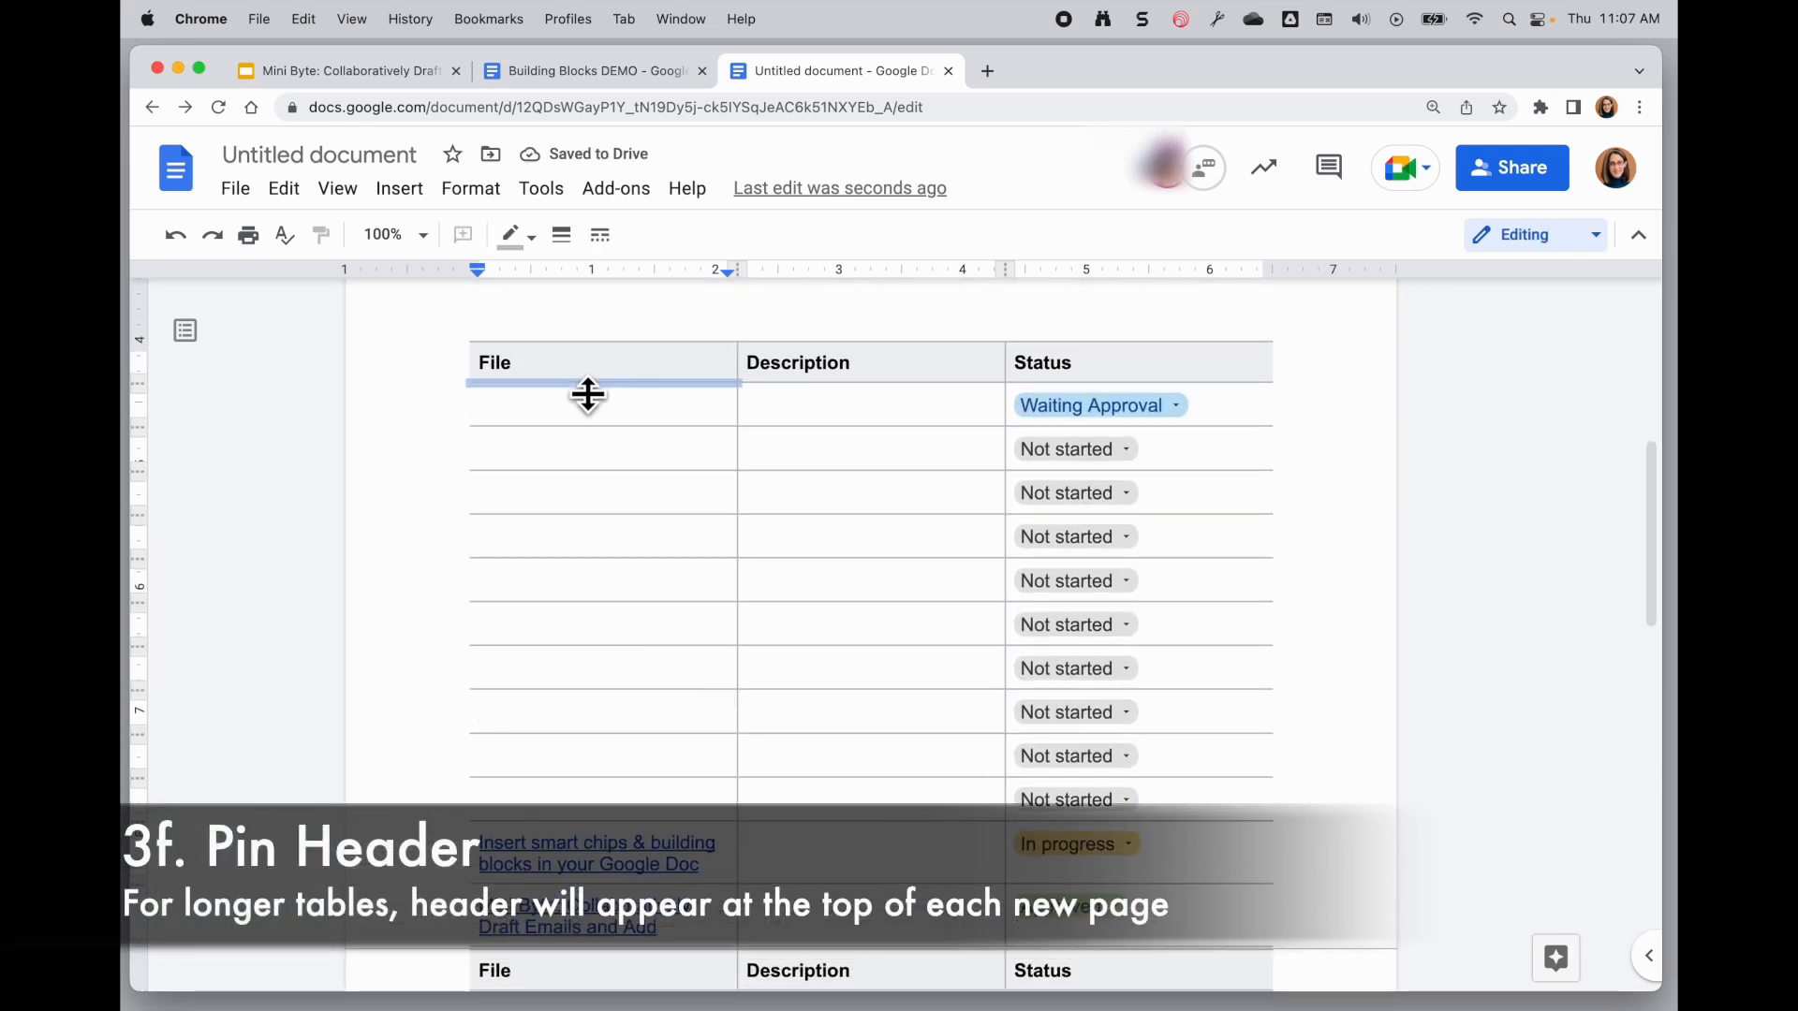
left_click(423, 362)
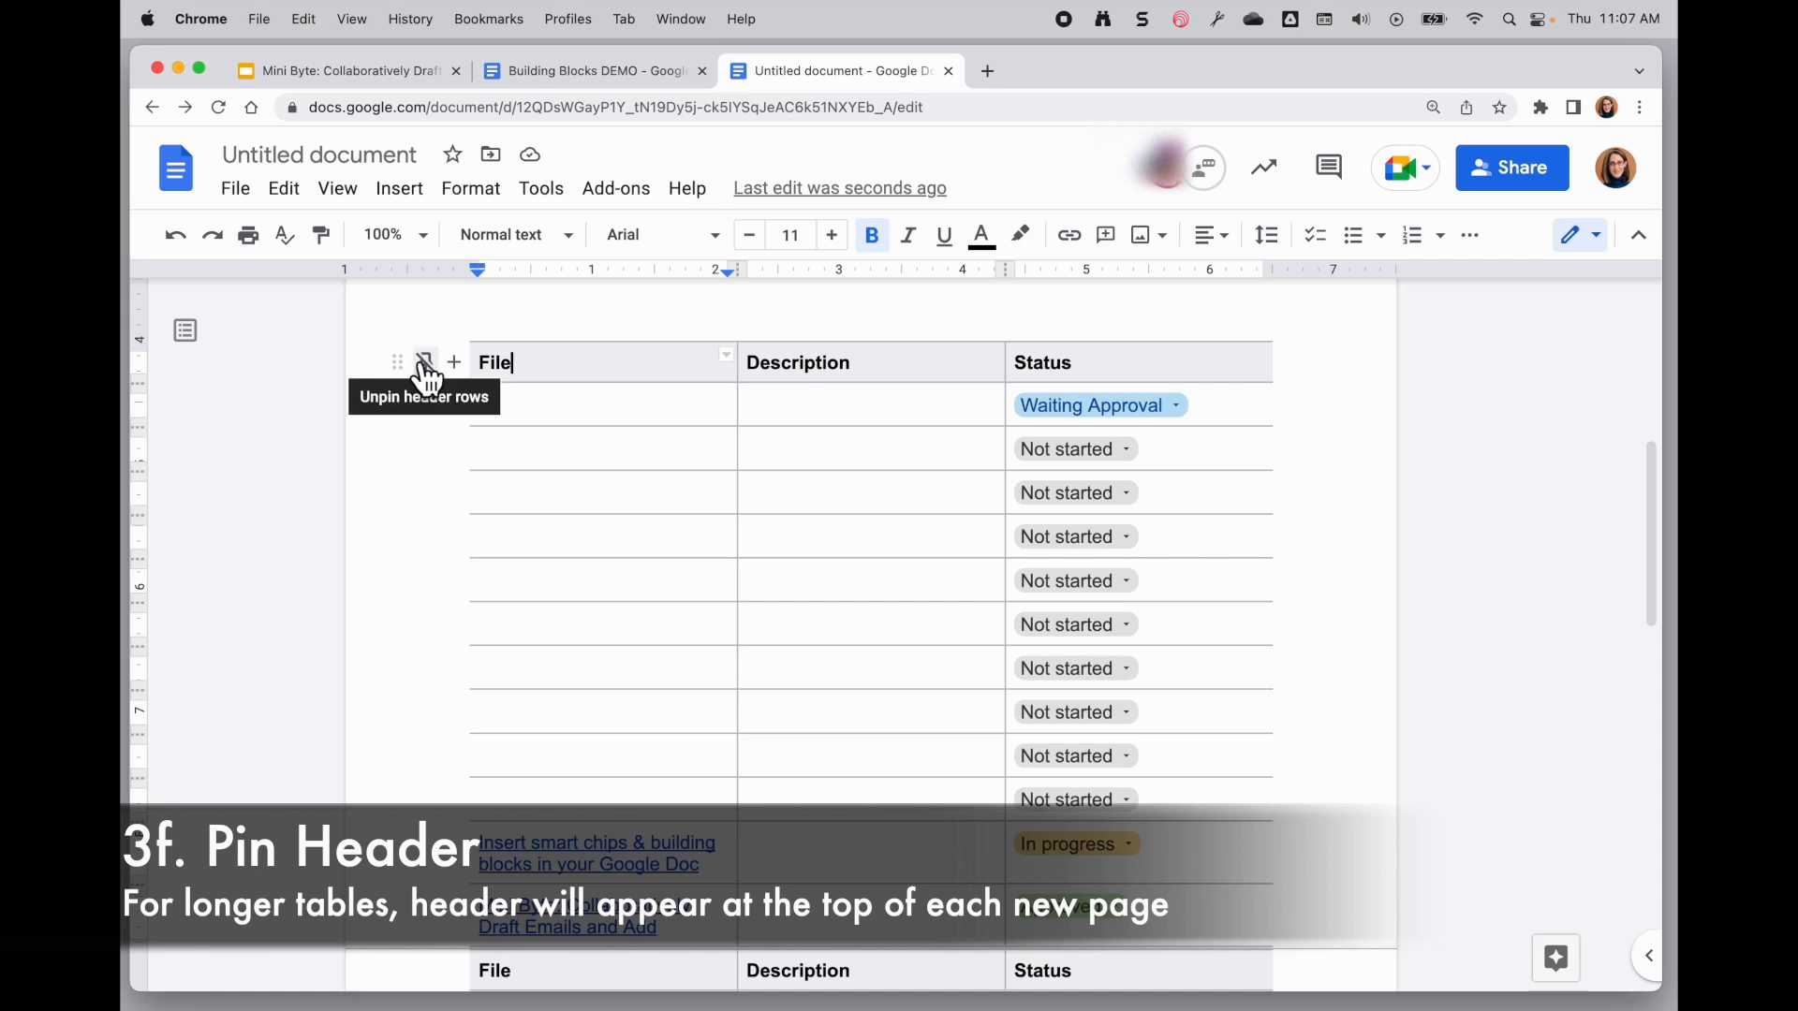
scroll("down", 3)
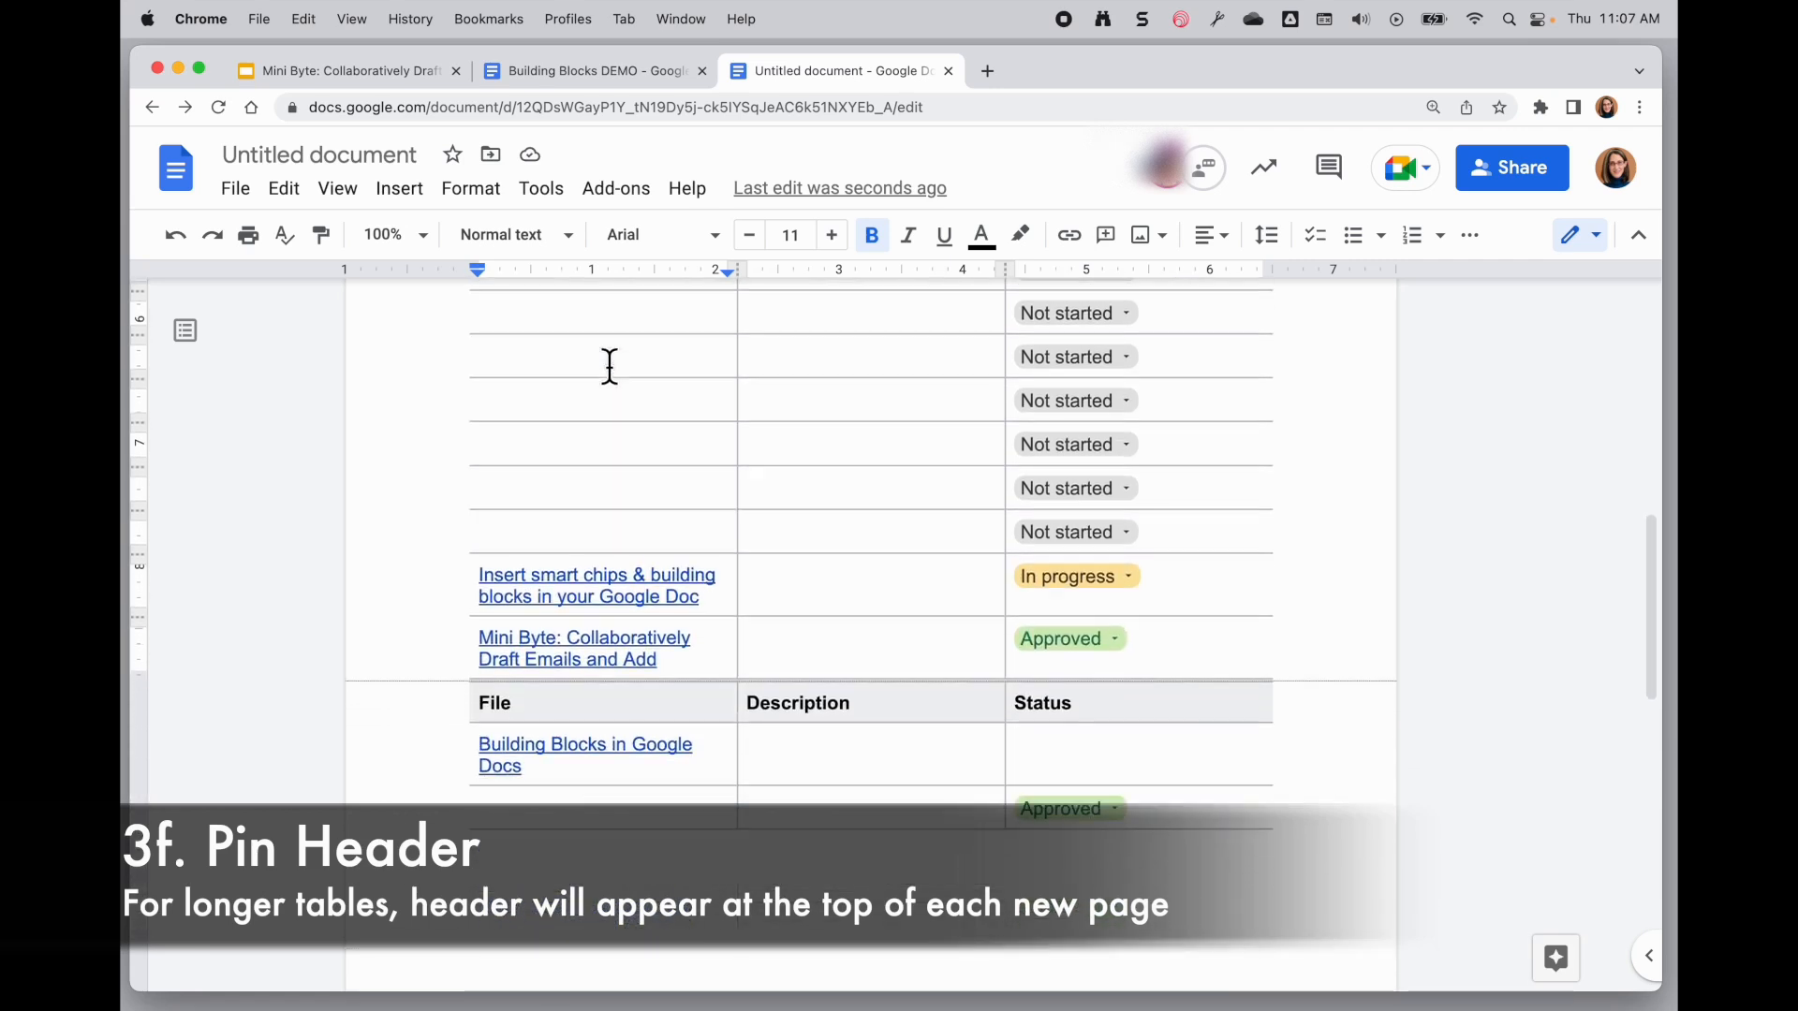
scroll("down", 3)
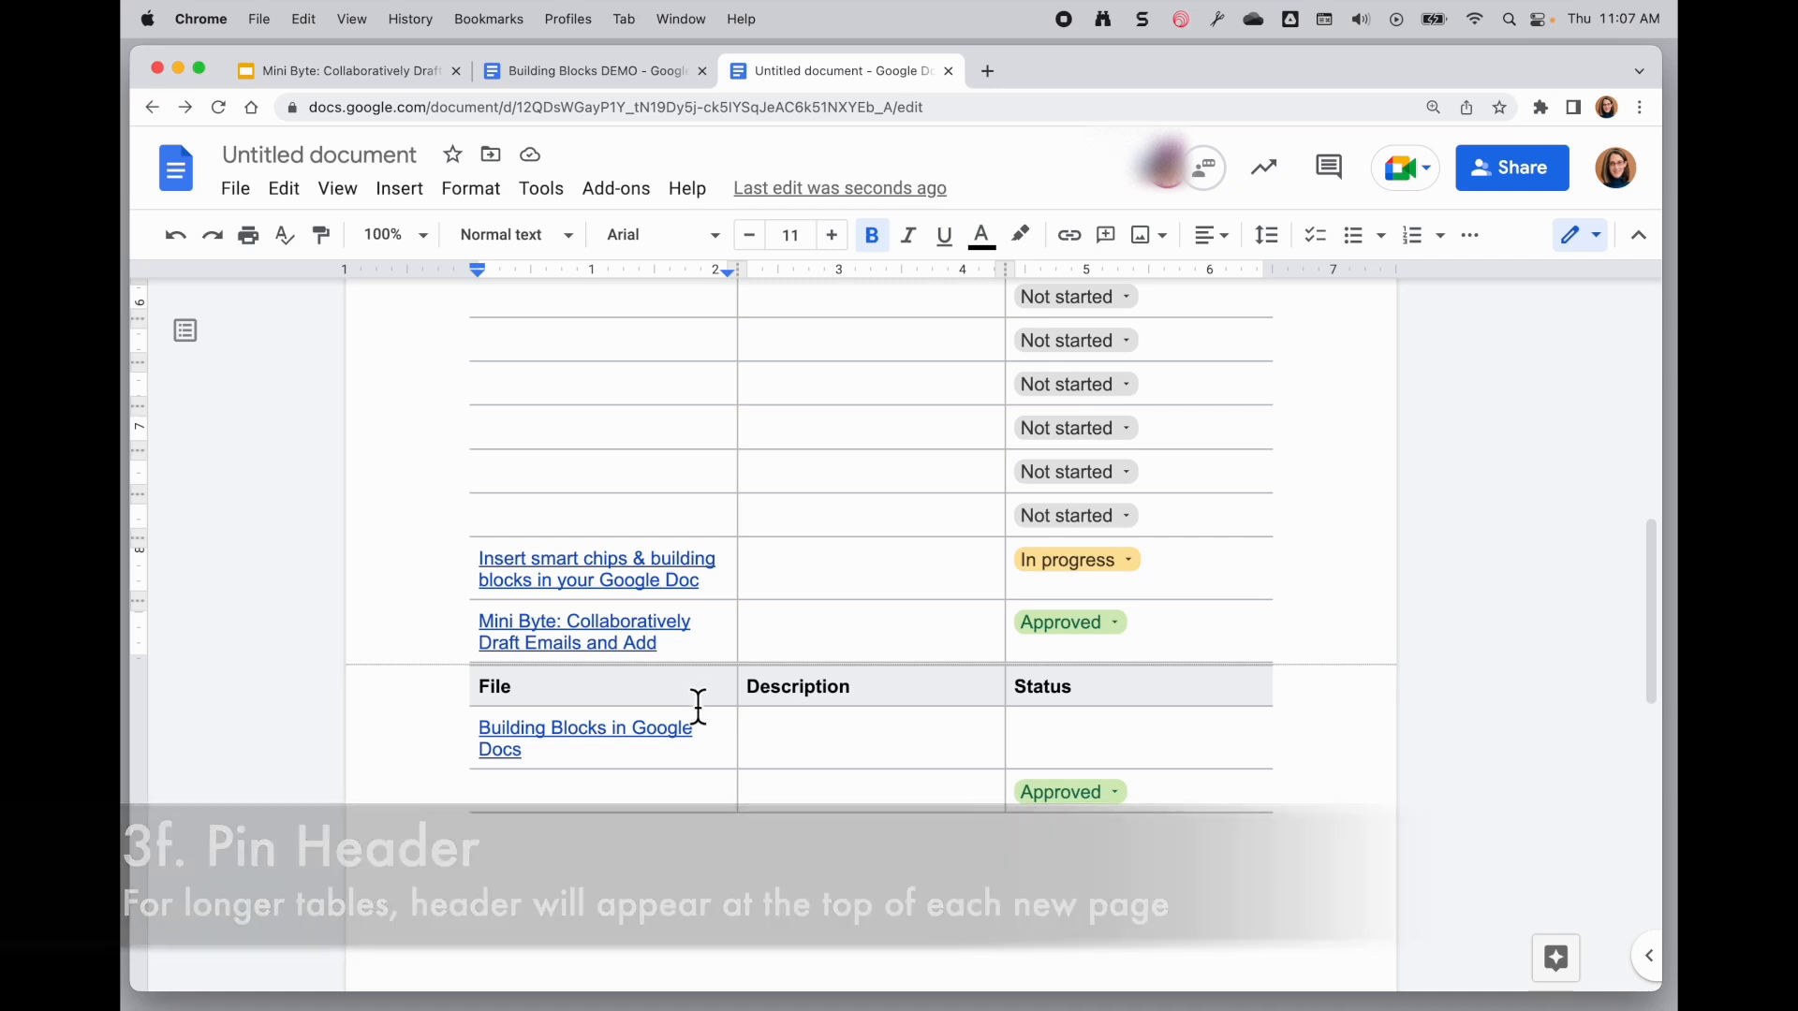
scroll("up", 3)
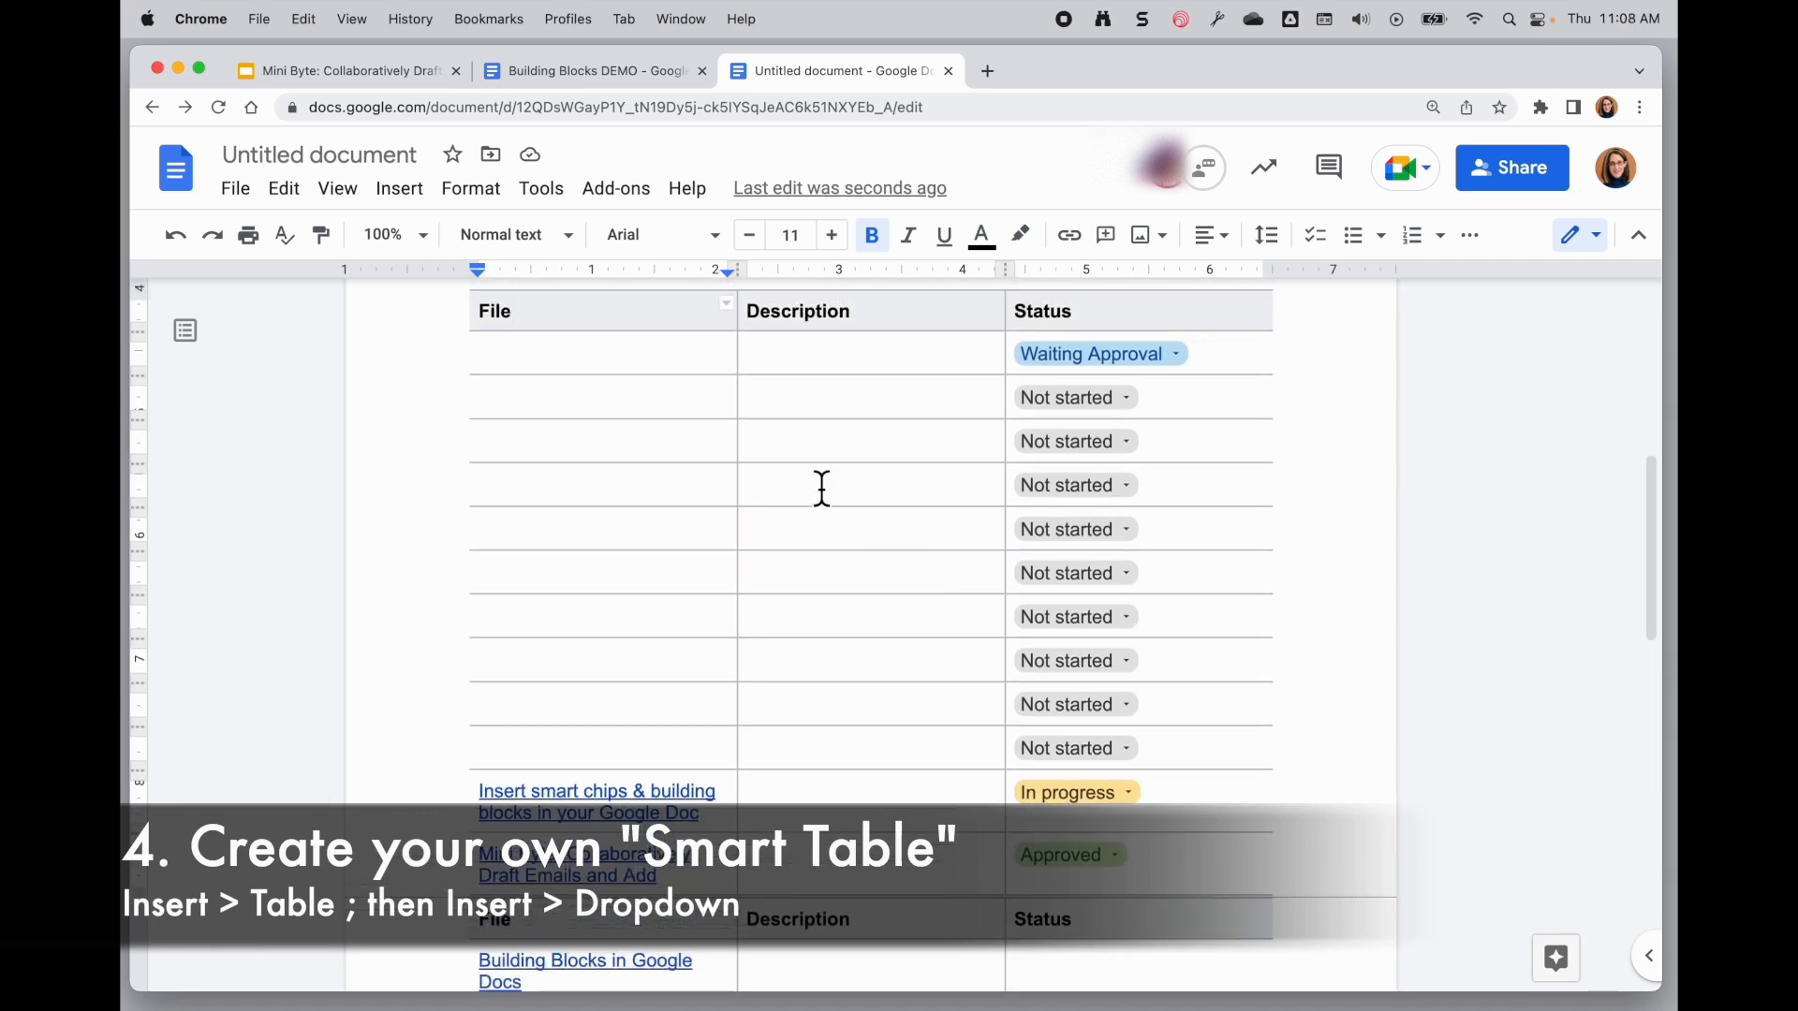
scroll("down", 3)
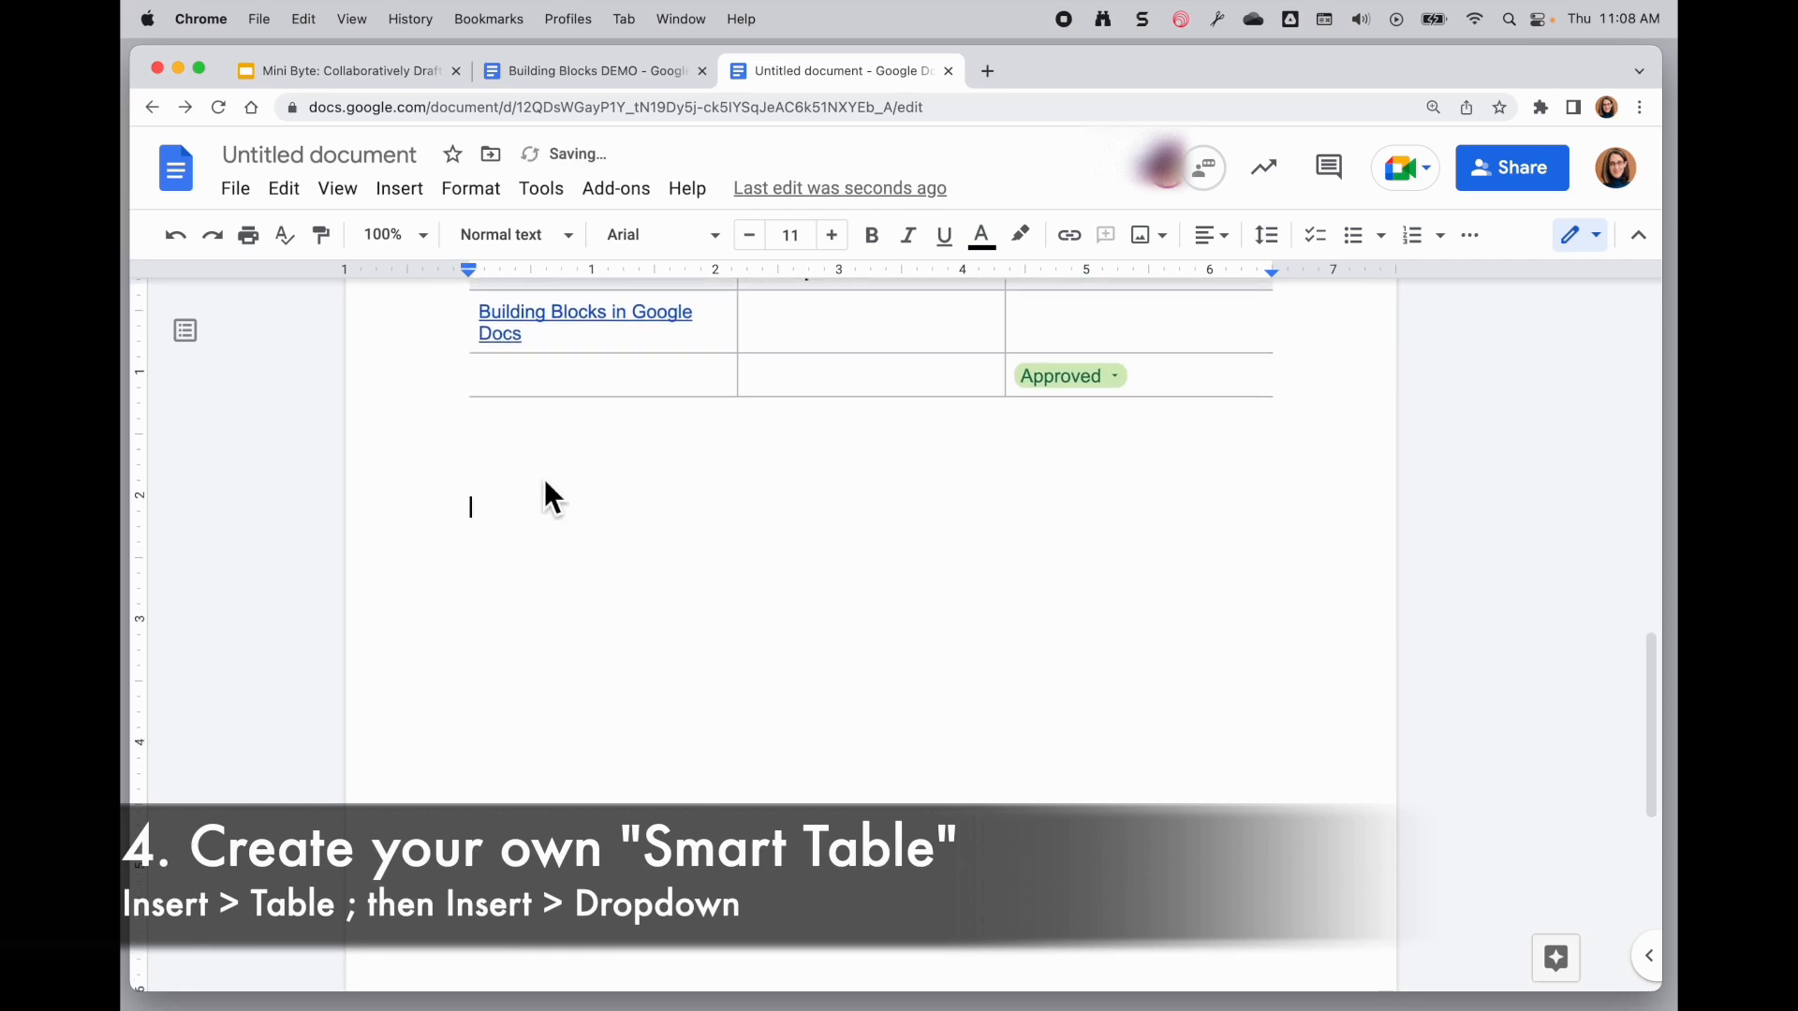
Insert a 2 x 2 table below the status table with Link and Status headings
left_click(398, 189)
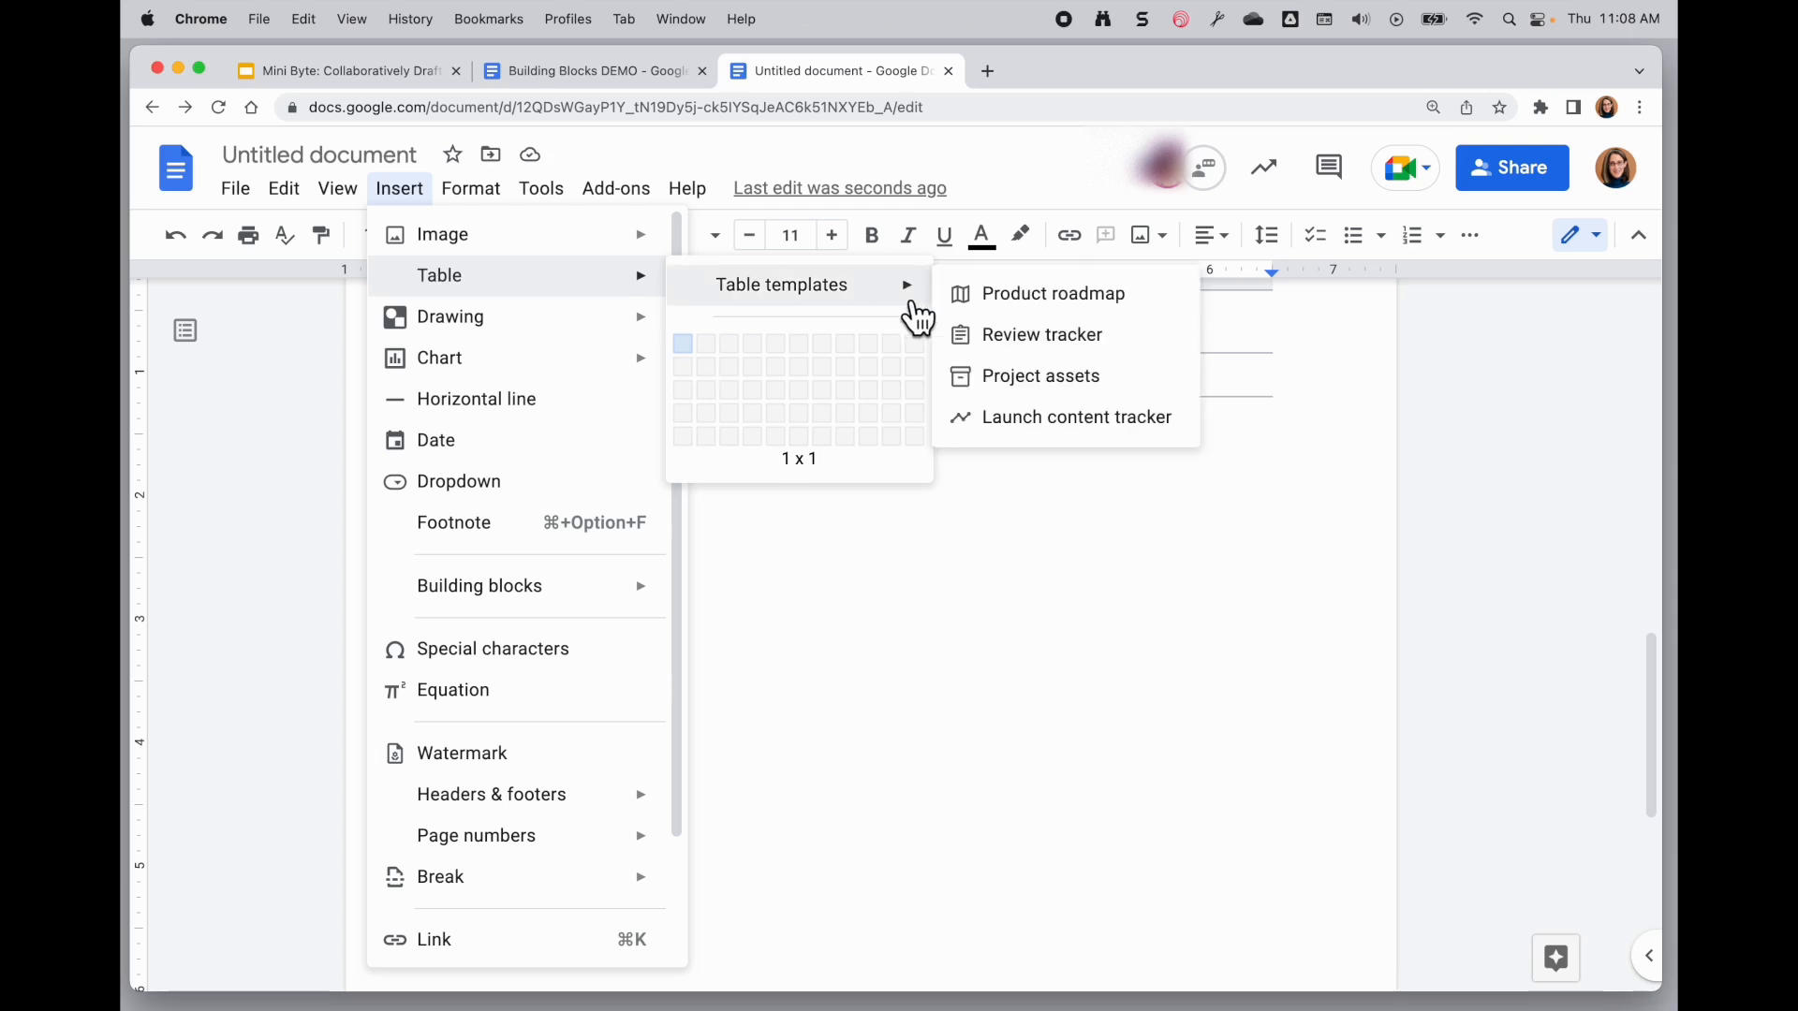
mouse_move(1040, 333)
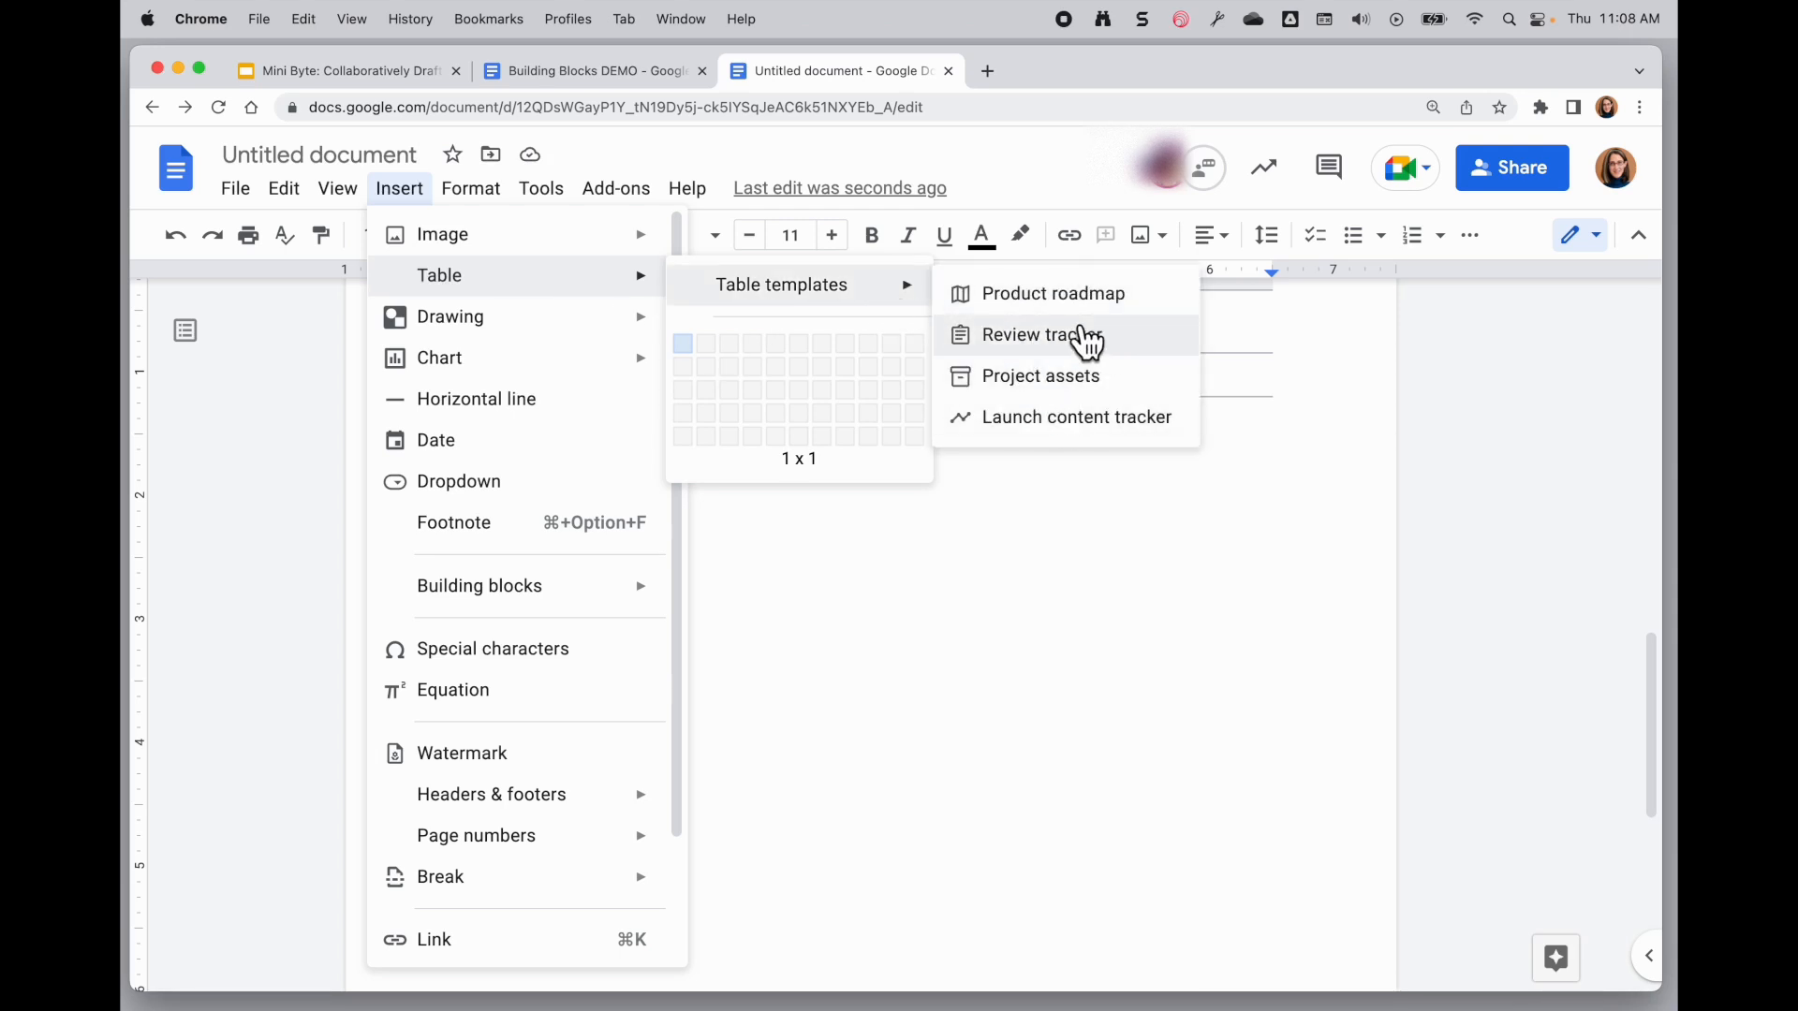
mouse_move(706, 344)
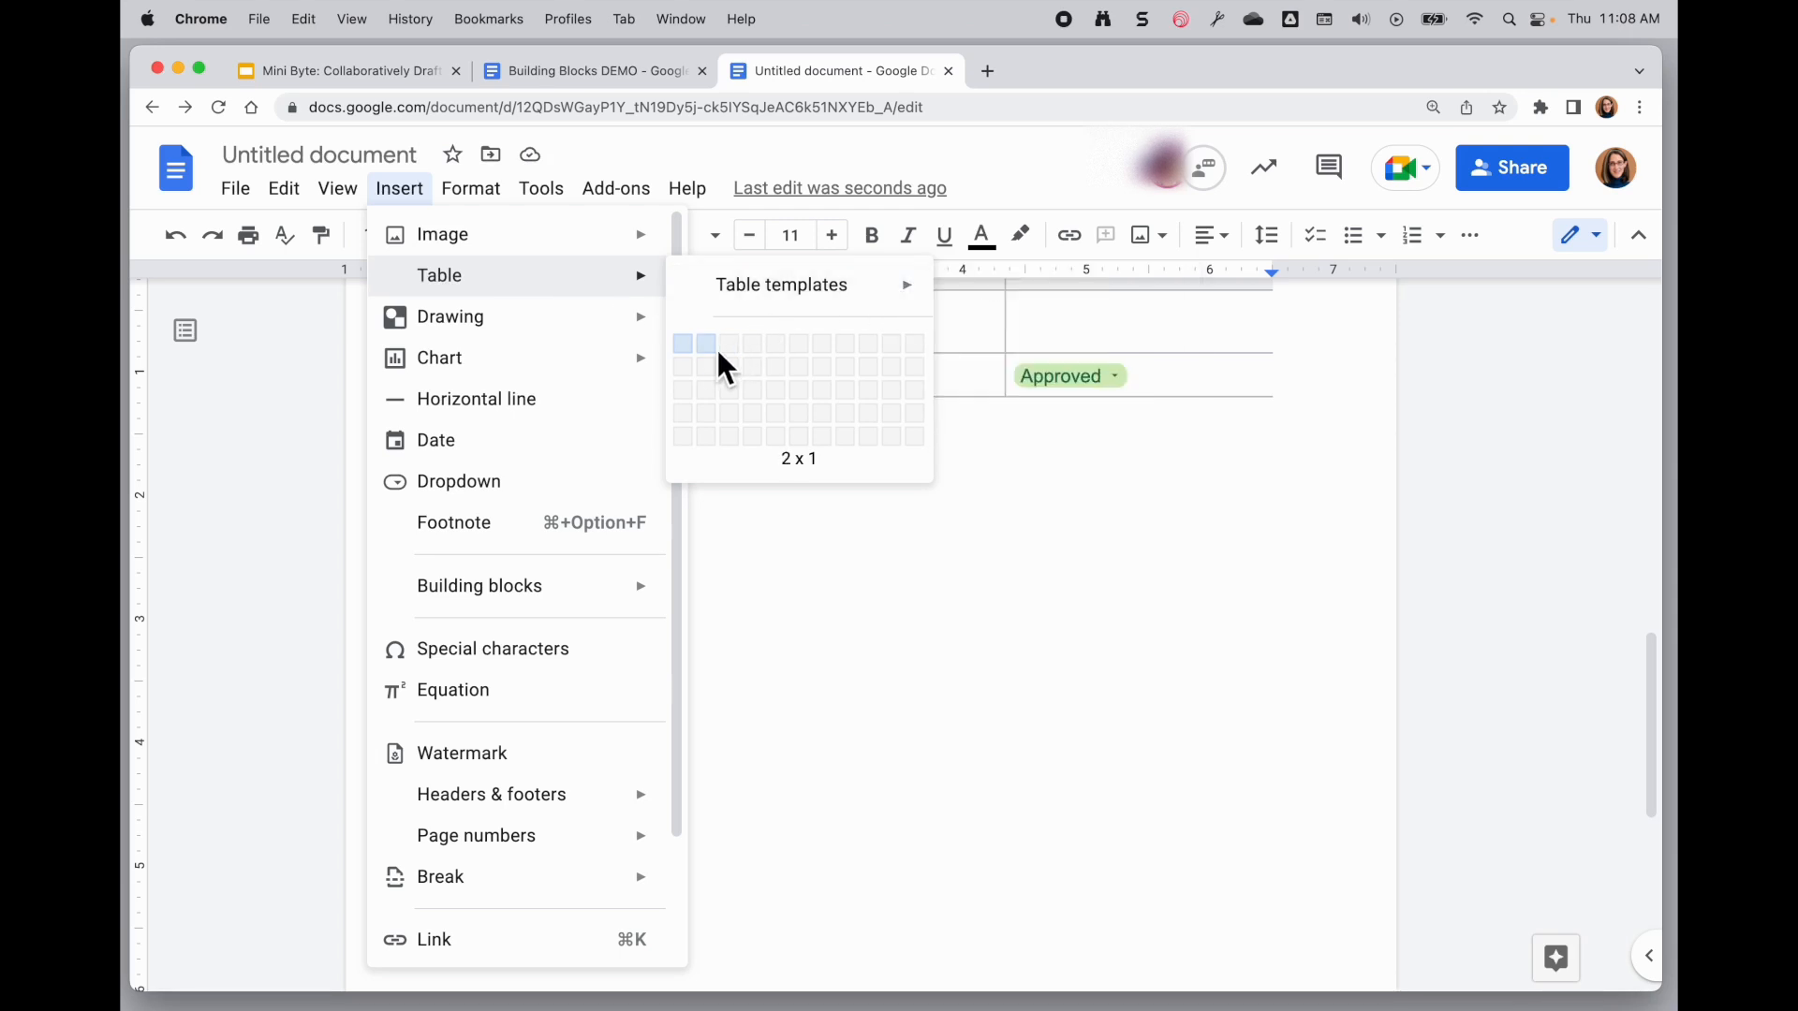
mouse_move(730, 344)
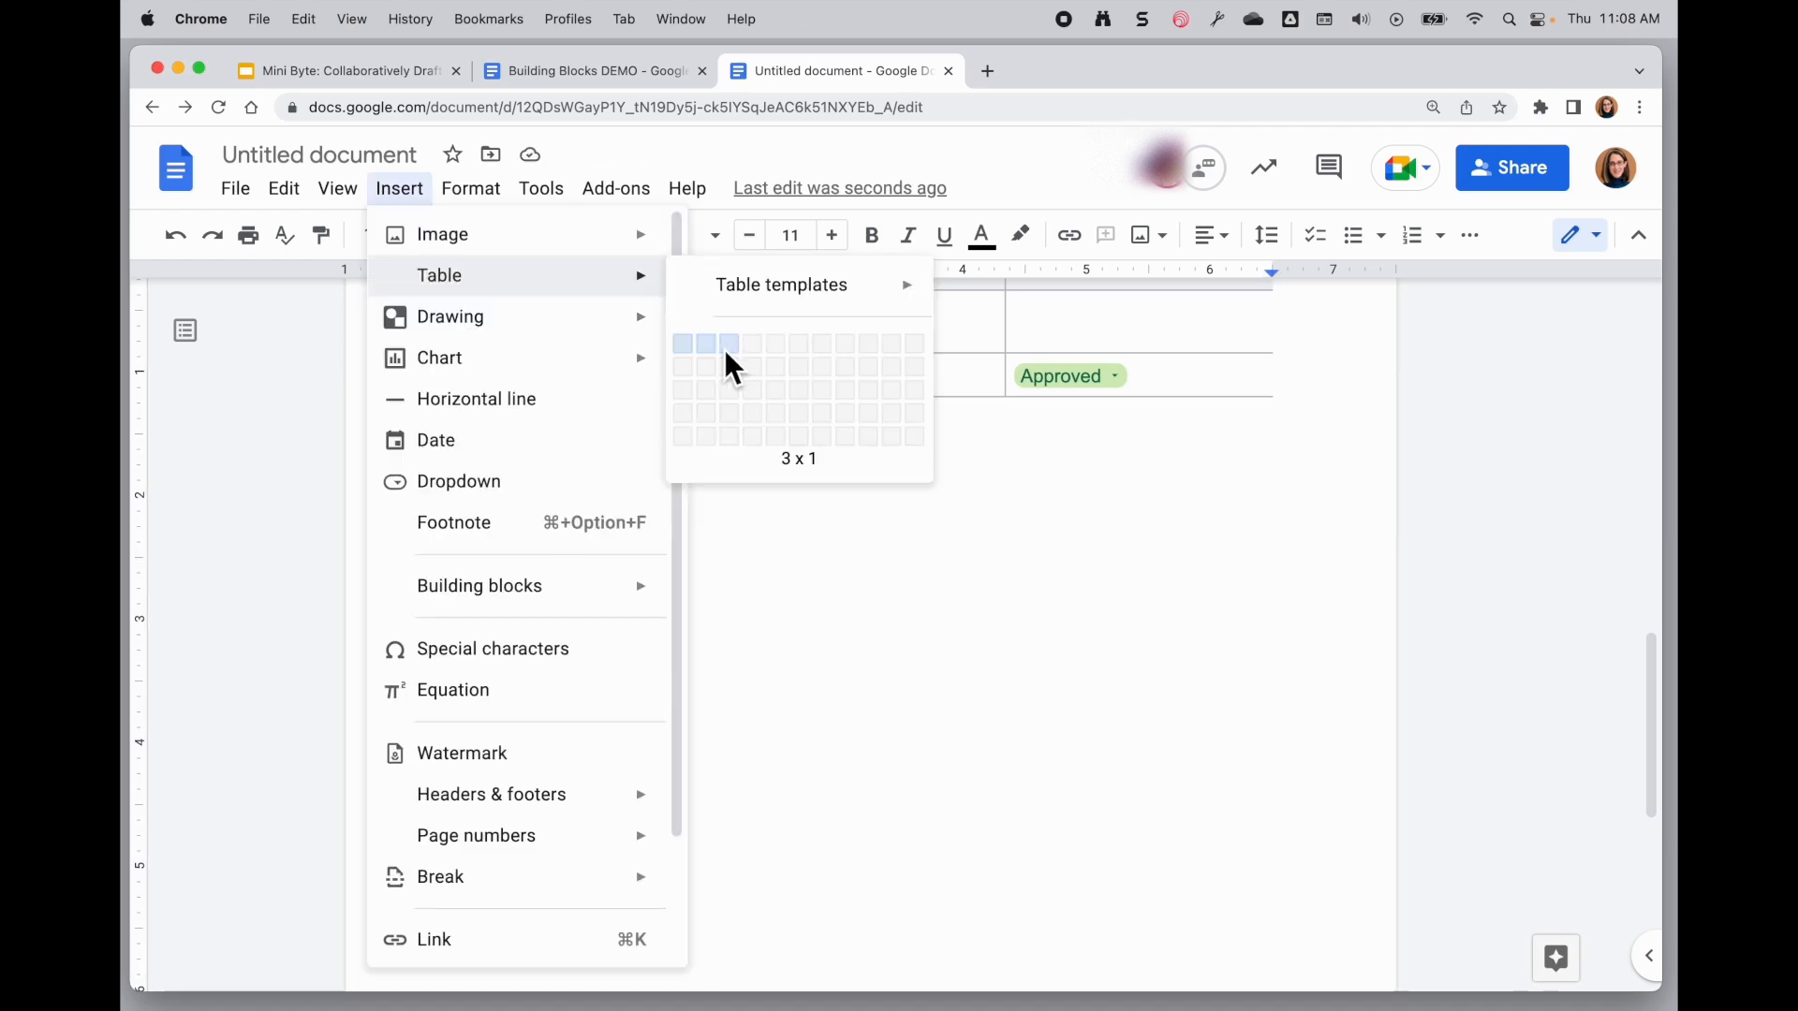
mouse_move(706, 367)
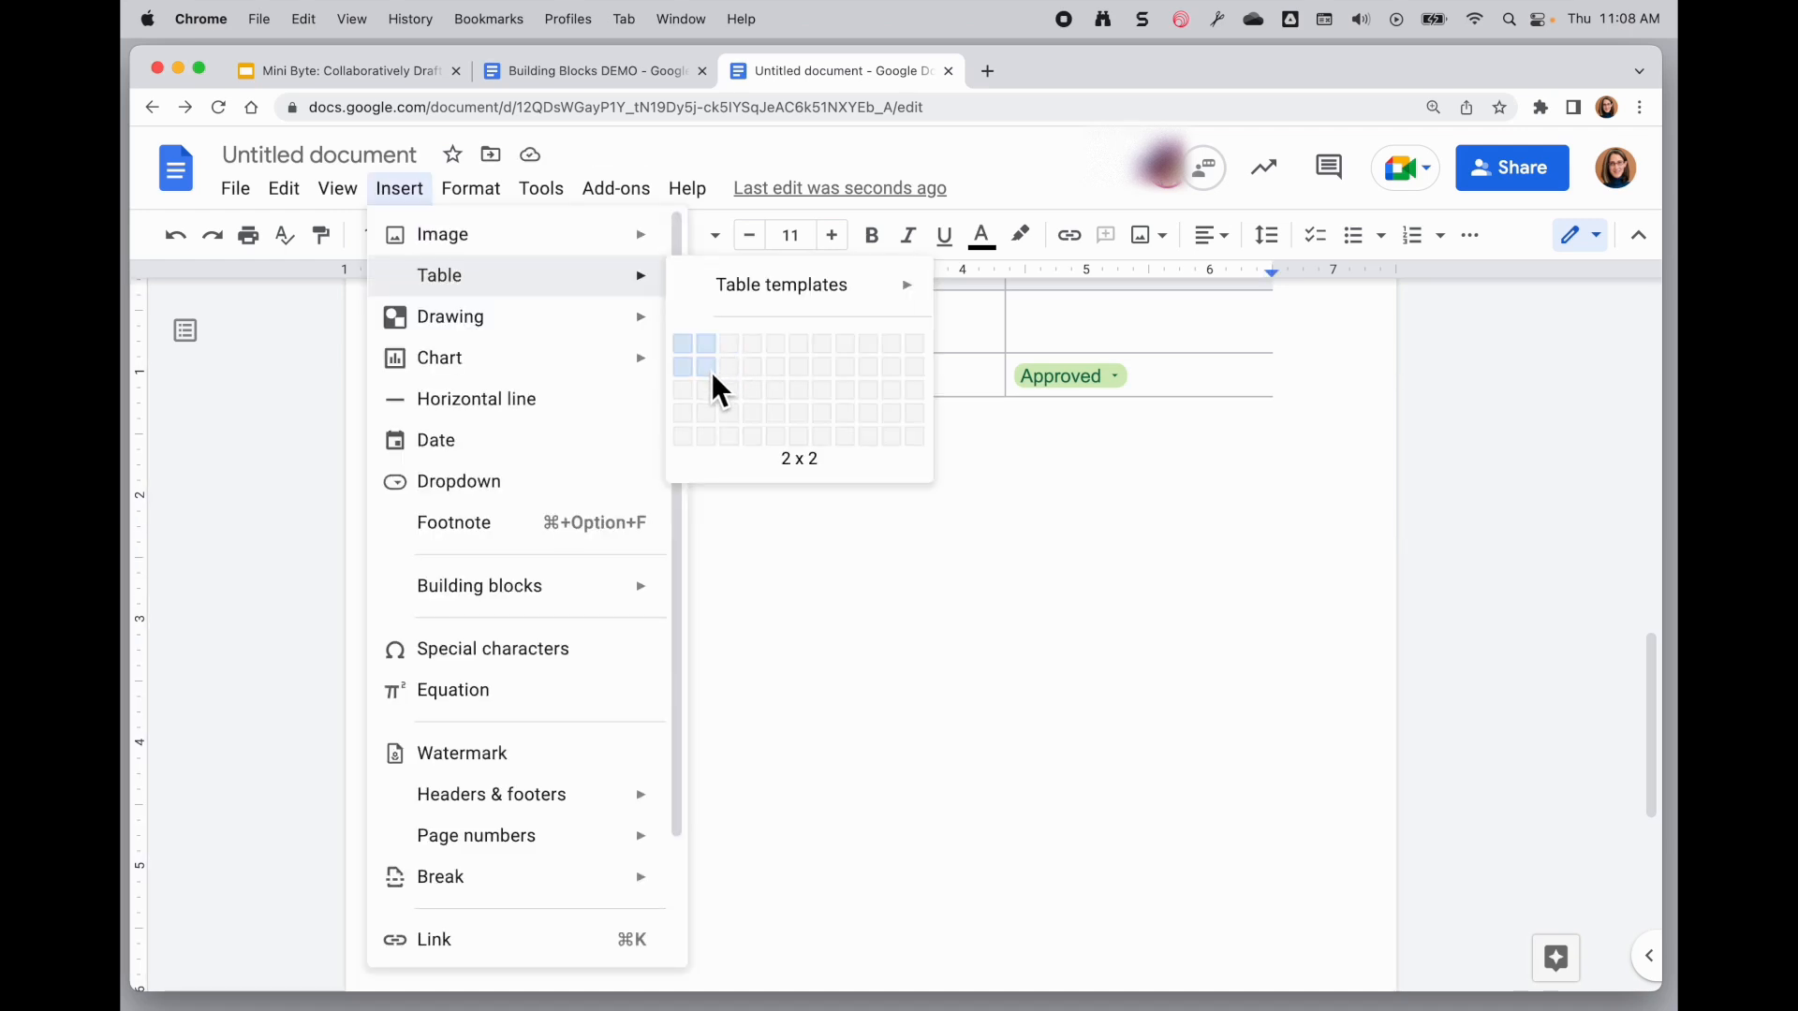
left_click(705, 365)
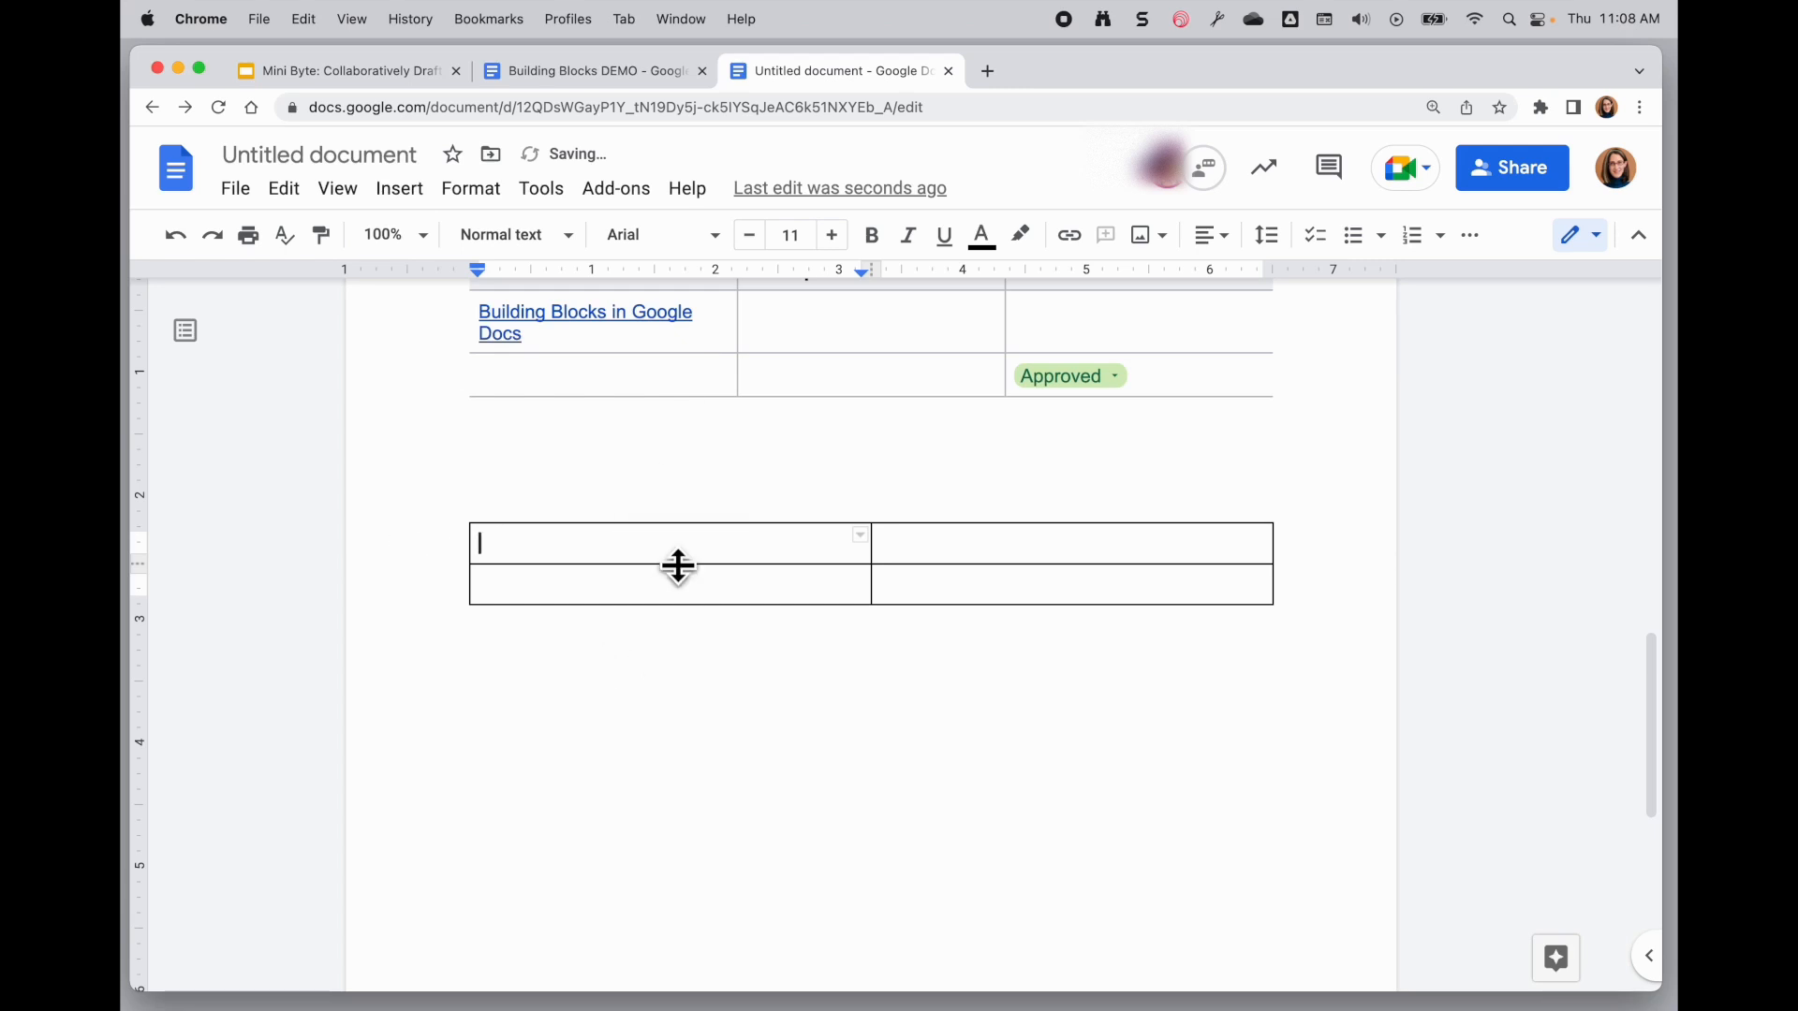
type("U")
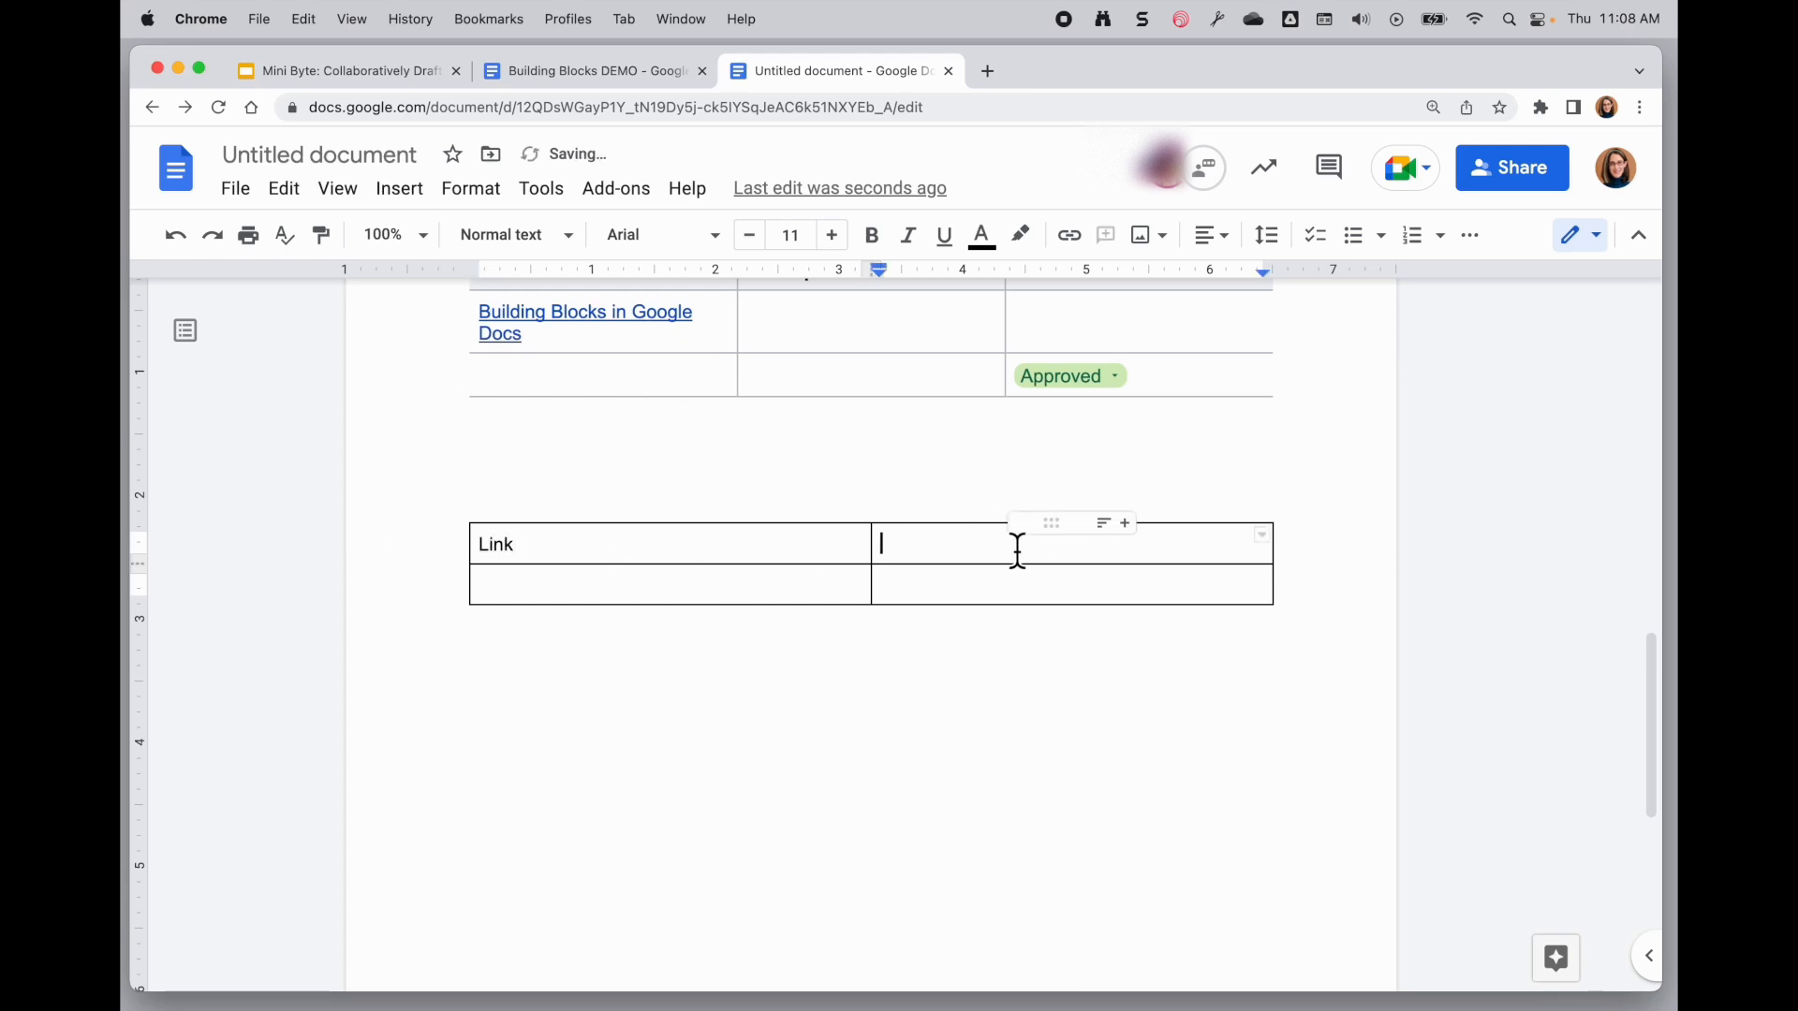
type("Status")
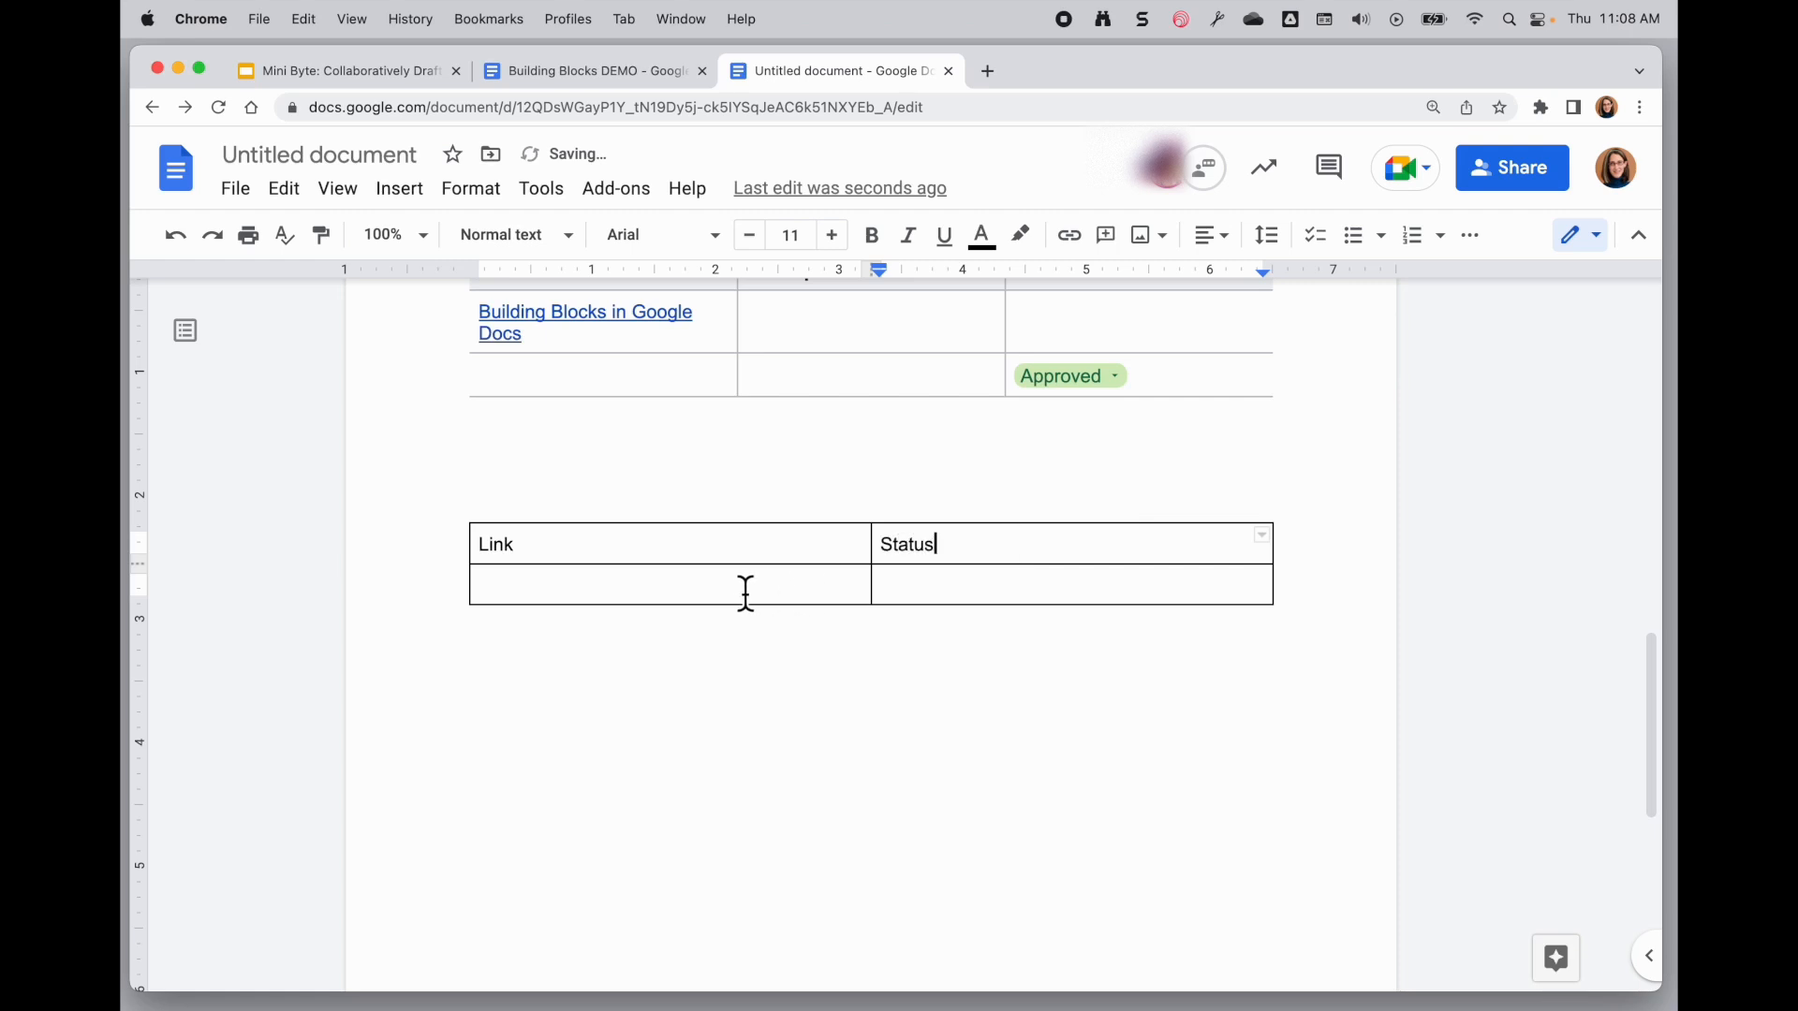
left_click(1071, 584)
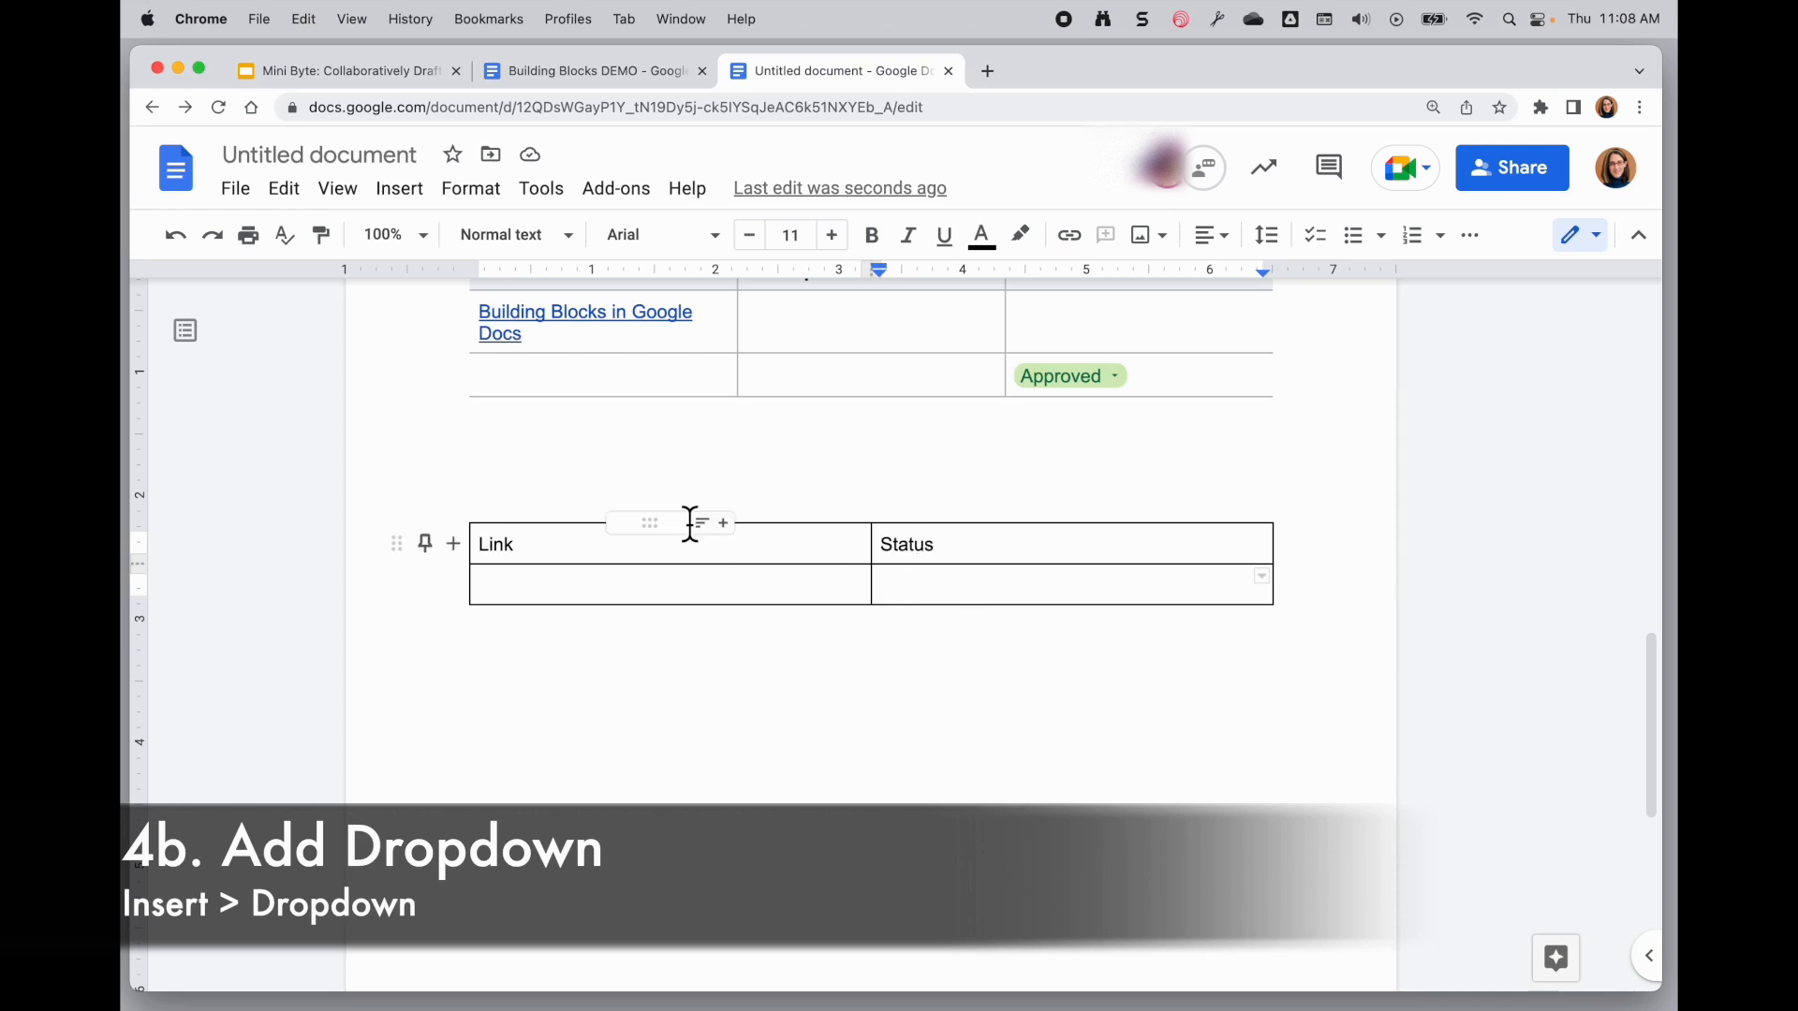
Show the dropdown templates for the new table's empty Status cell
left_click(399, 189)
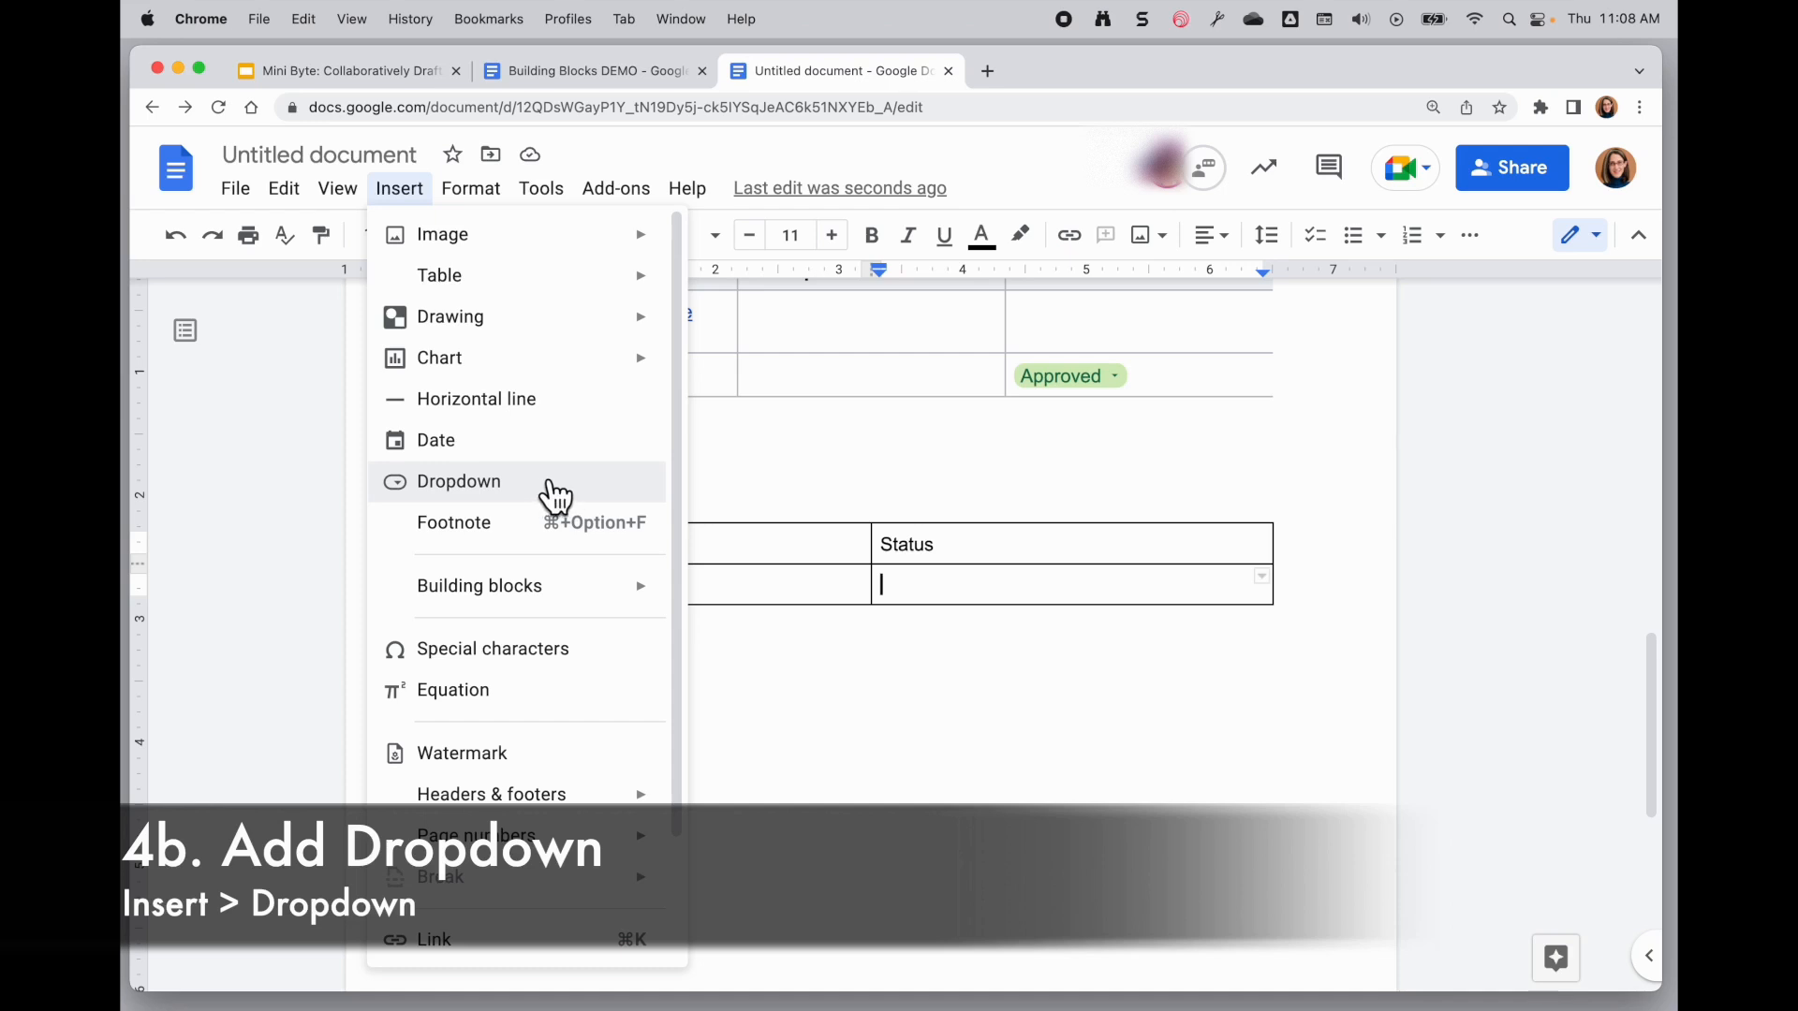
left_click(458, 481)
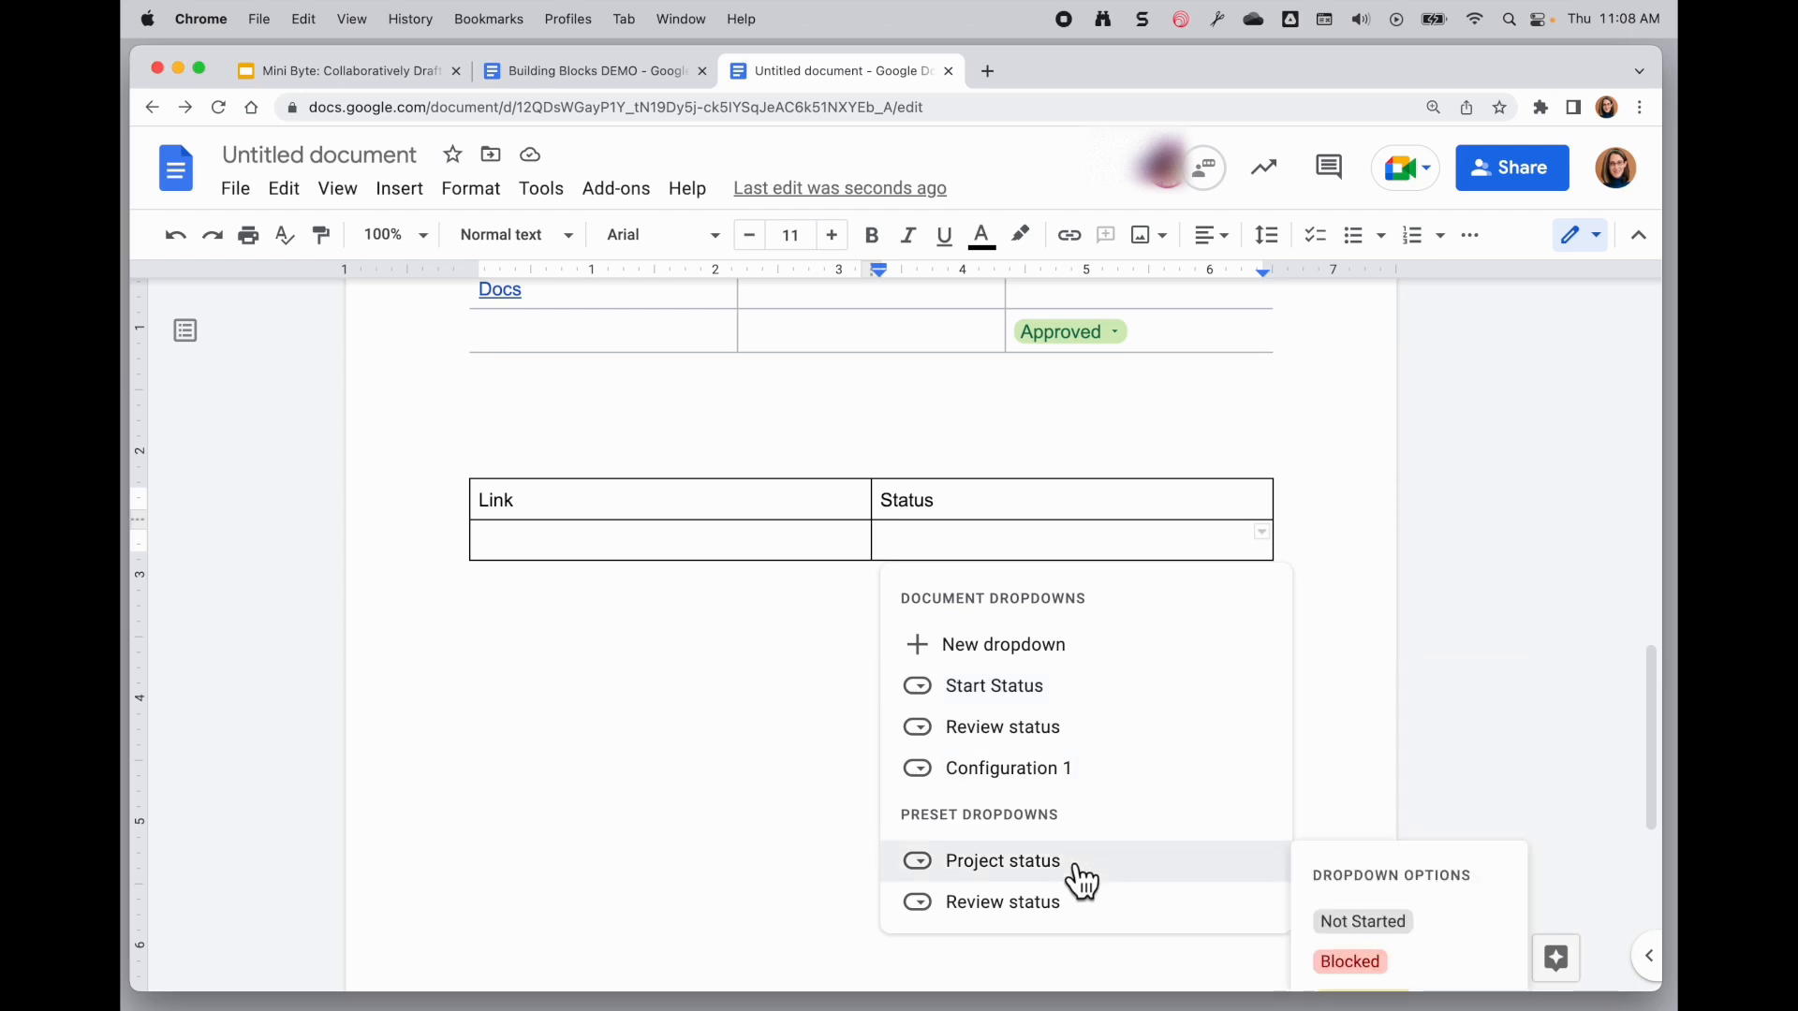
mouse_move(1093, 894)
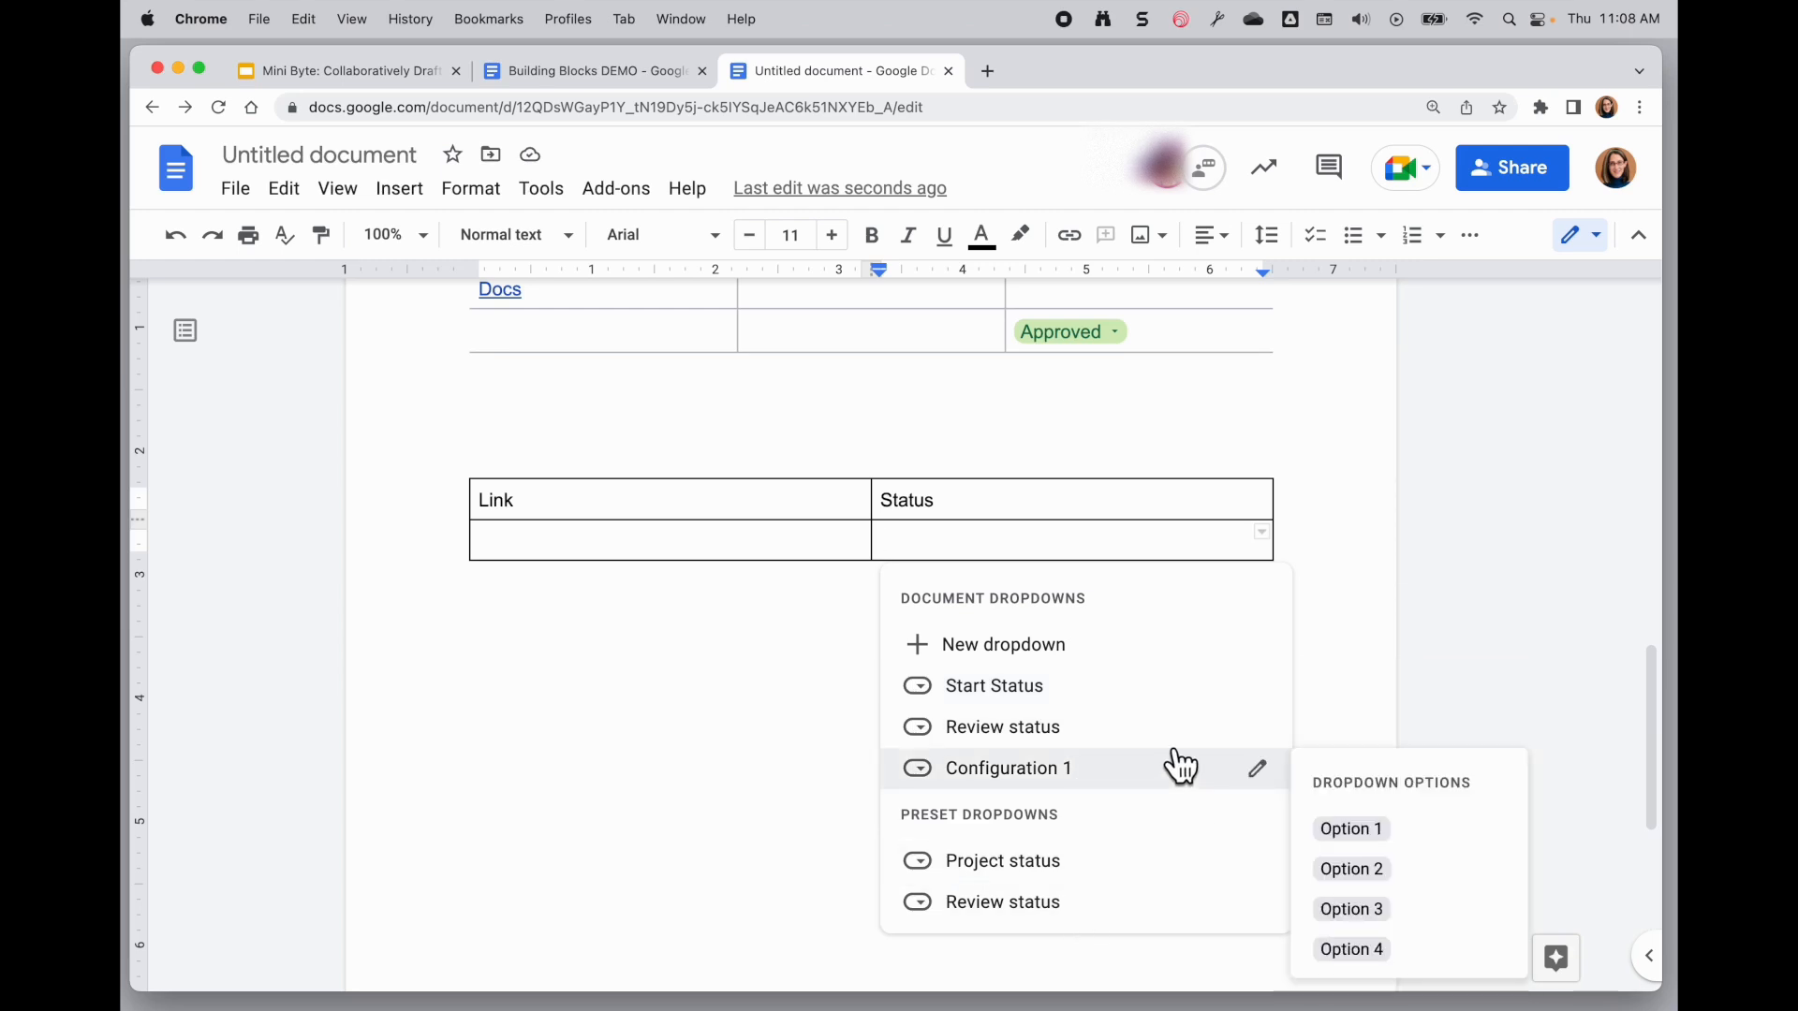
mouse_move(1161, 670)
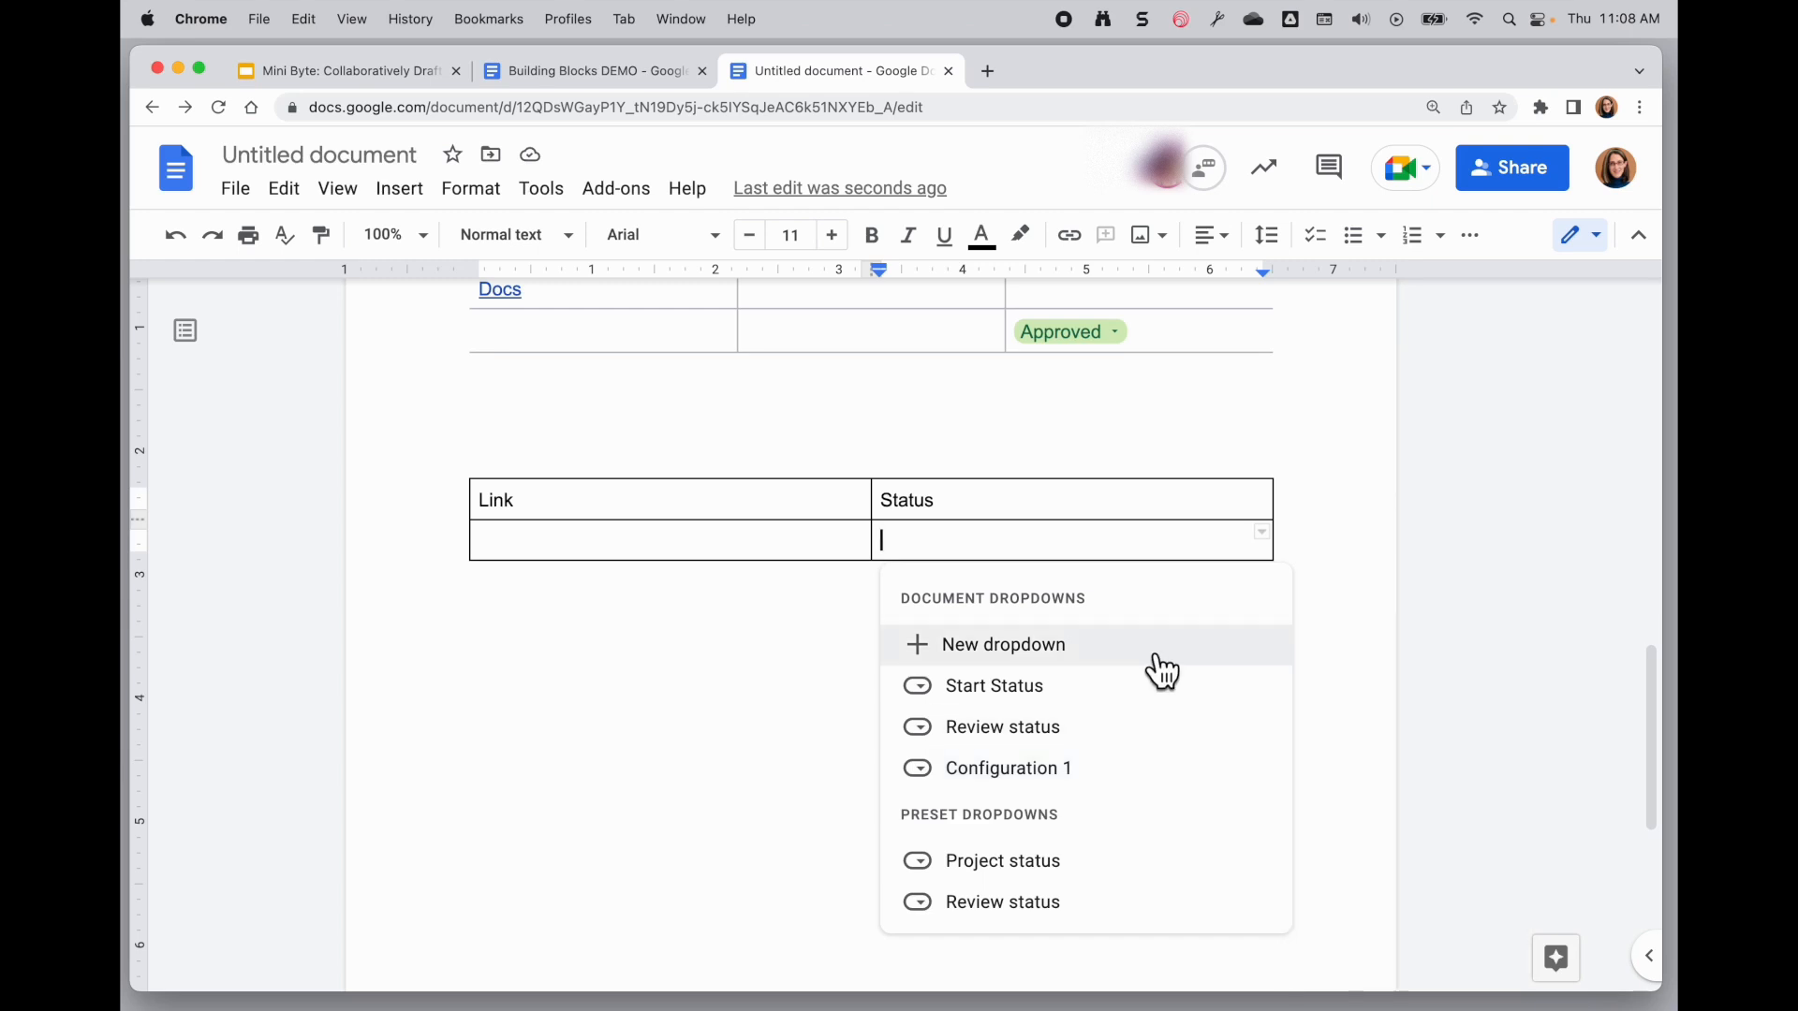
mouse_move(1029, 659)
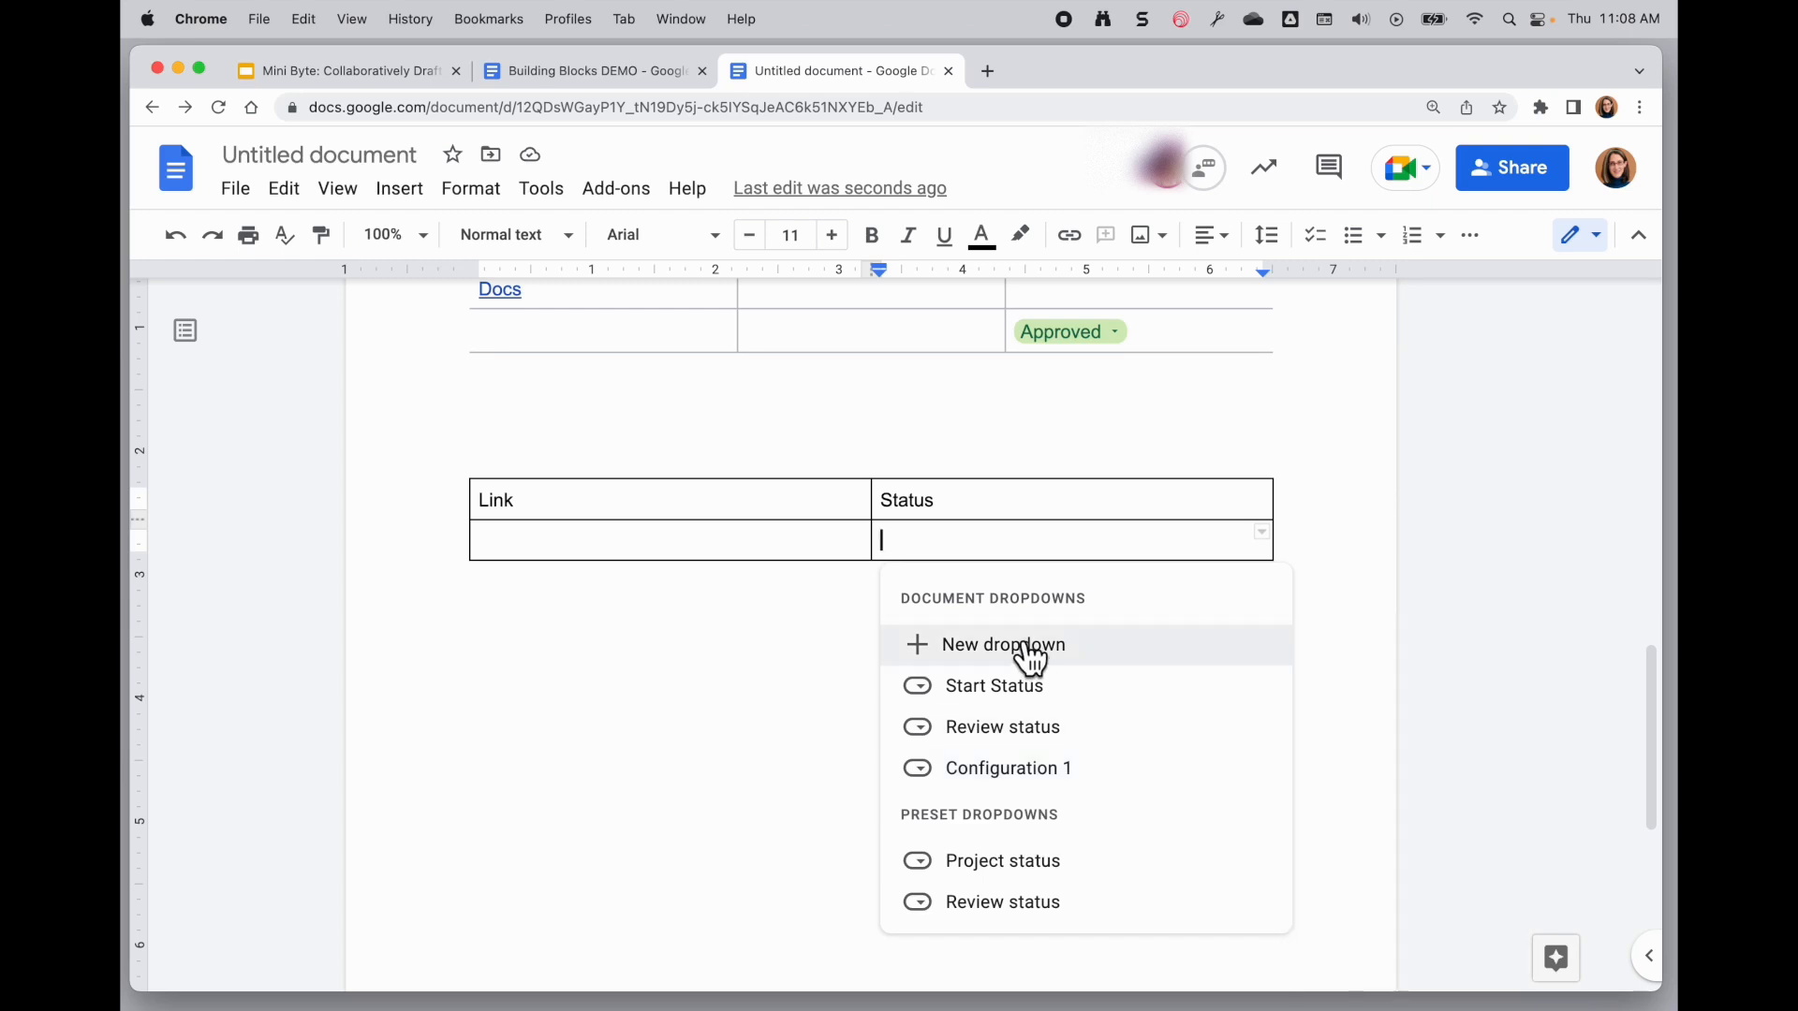
Create and save 'Demo dropdown' with green Yes and red No, removing the extra option
left_click(1001, 644)
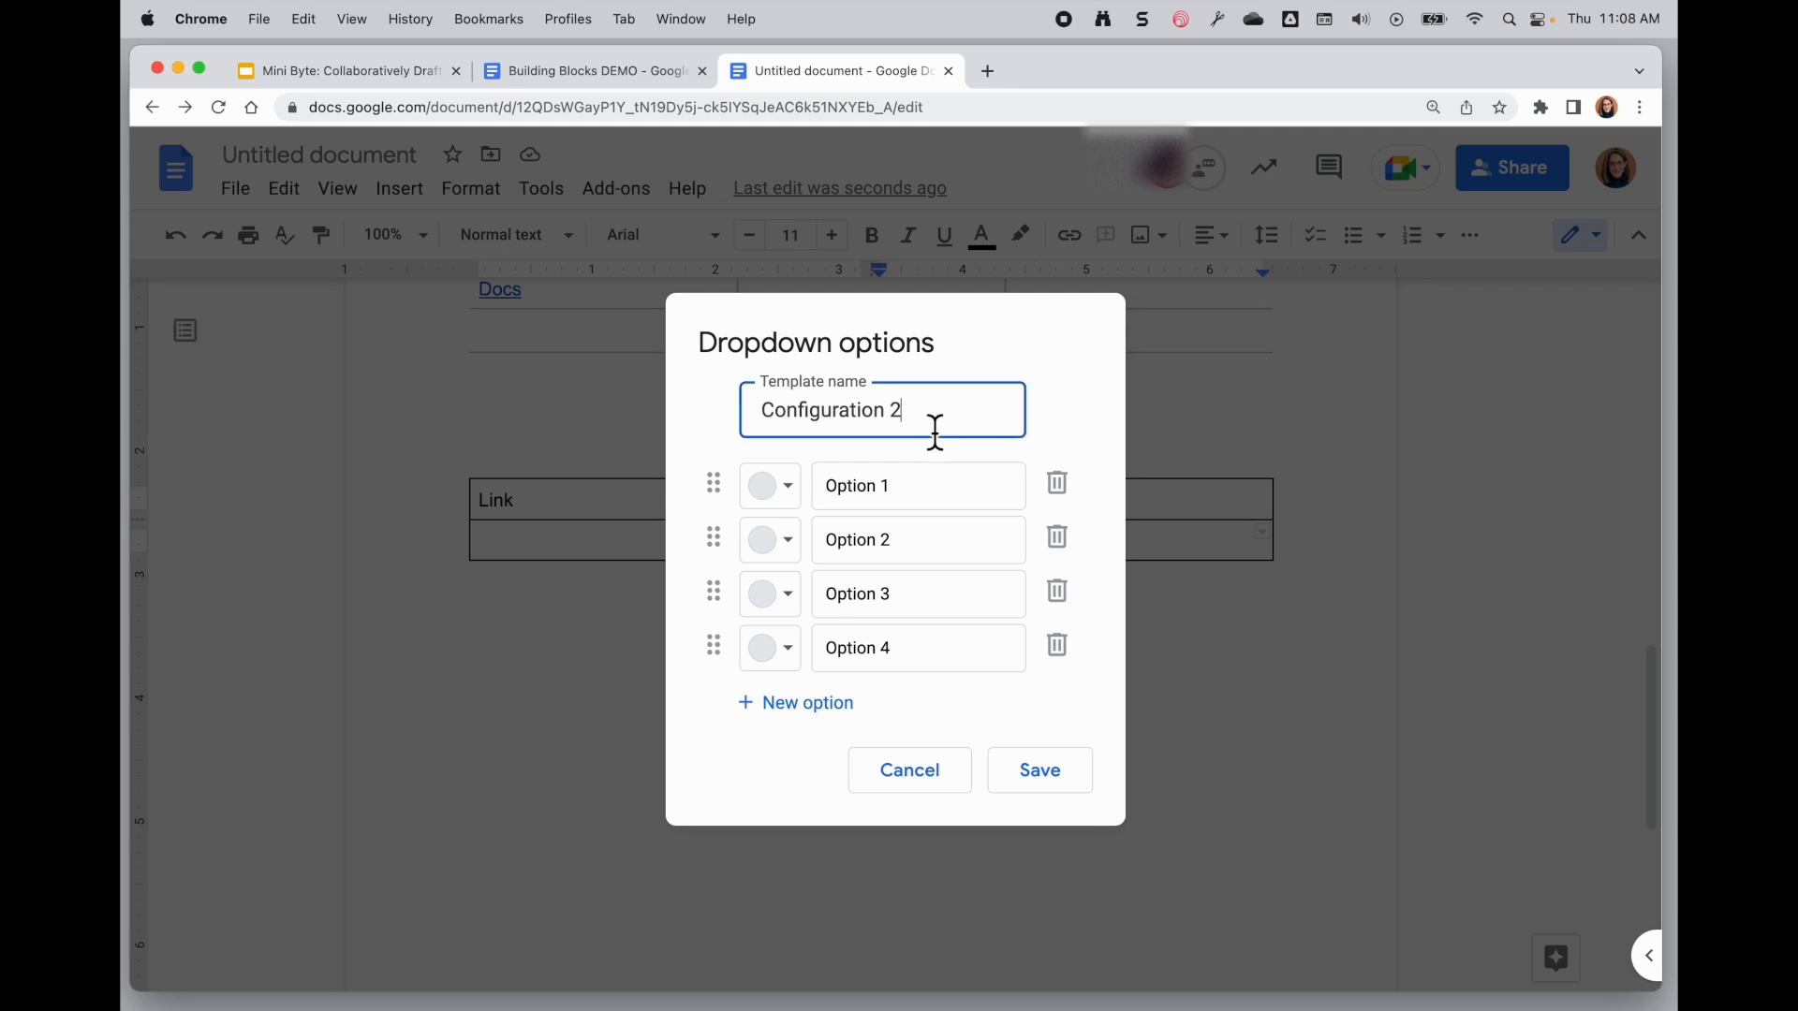
type("Demo drop")
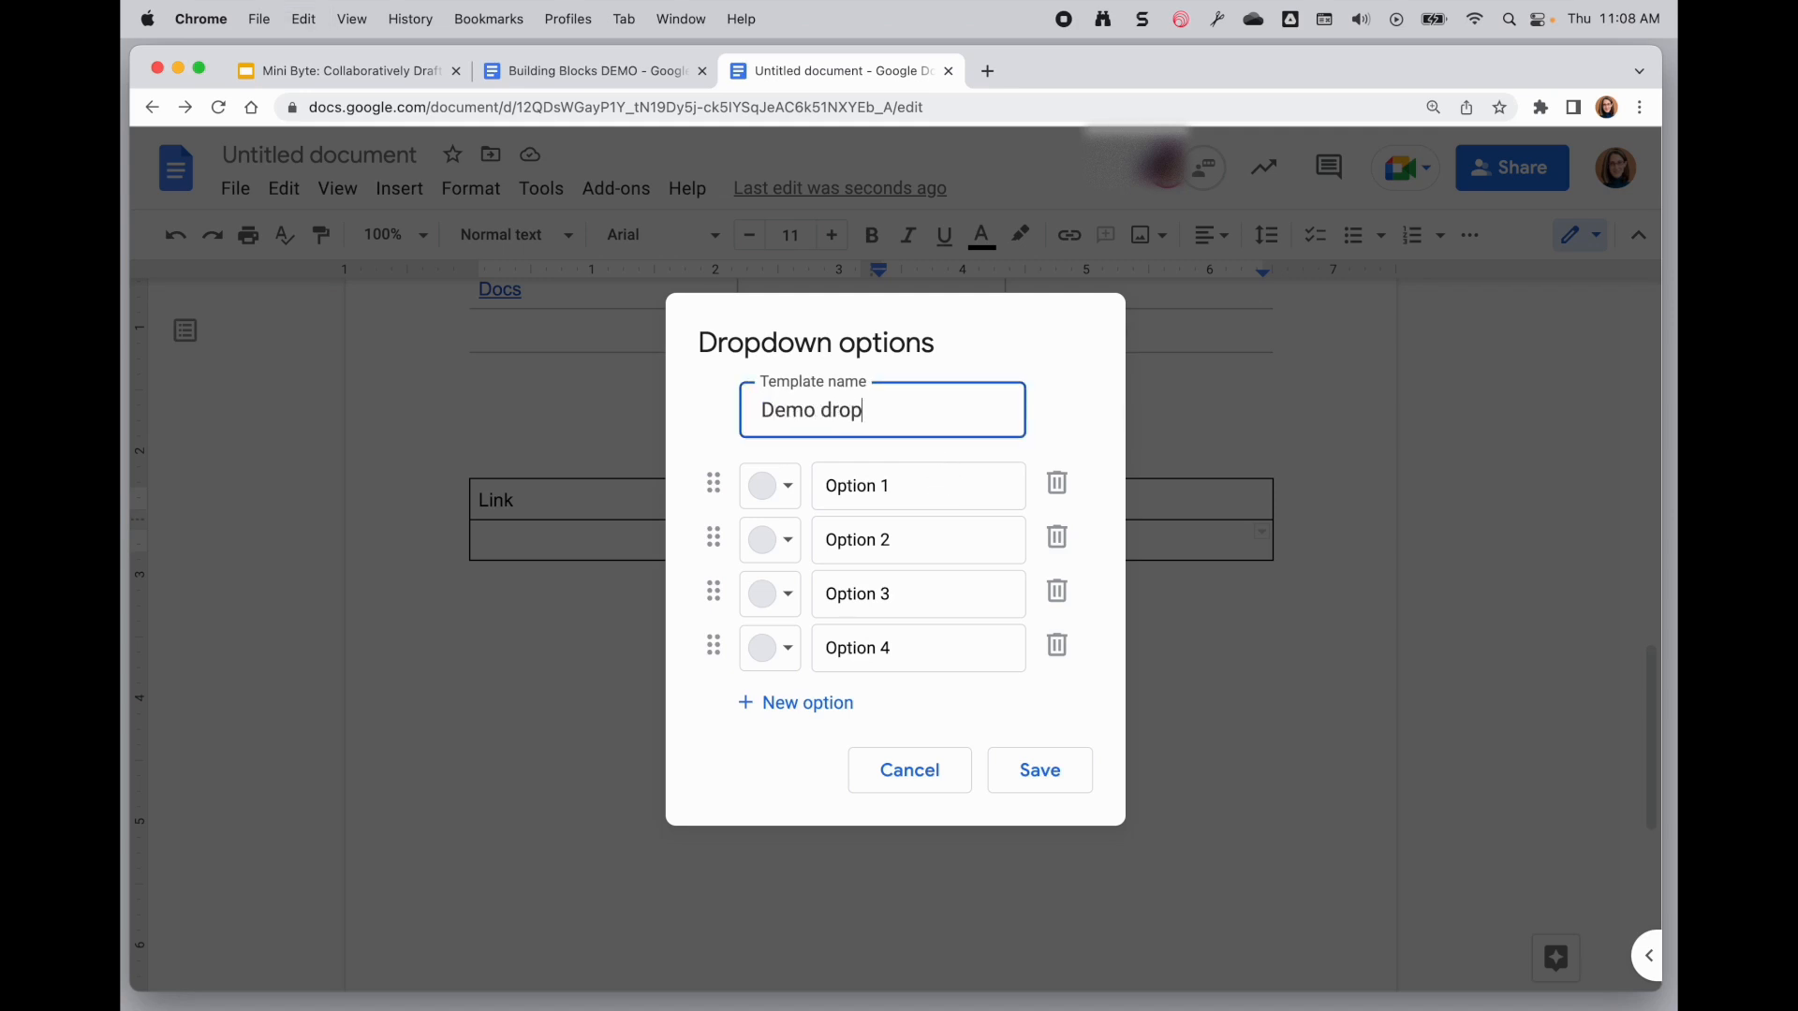
left_click(917, 485)
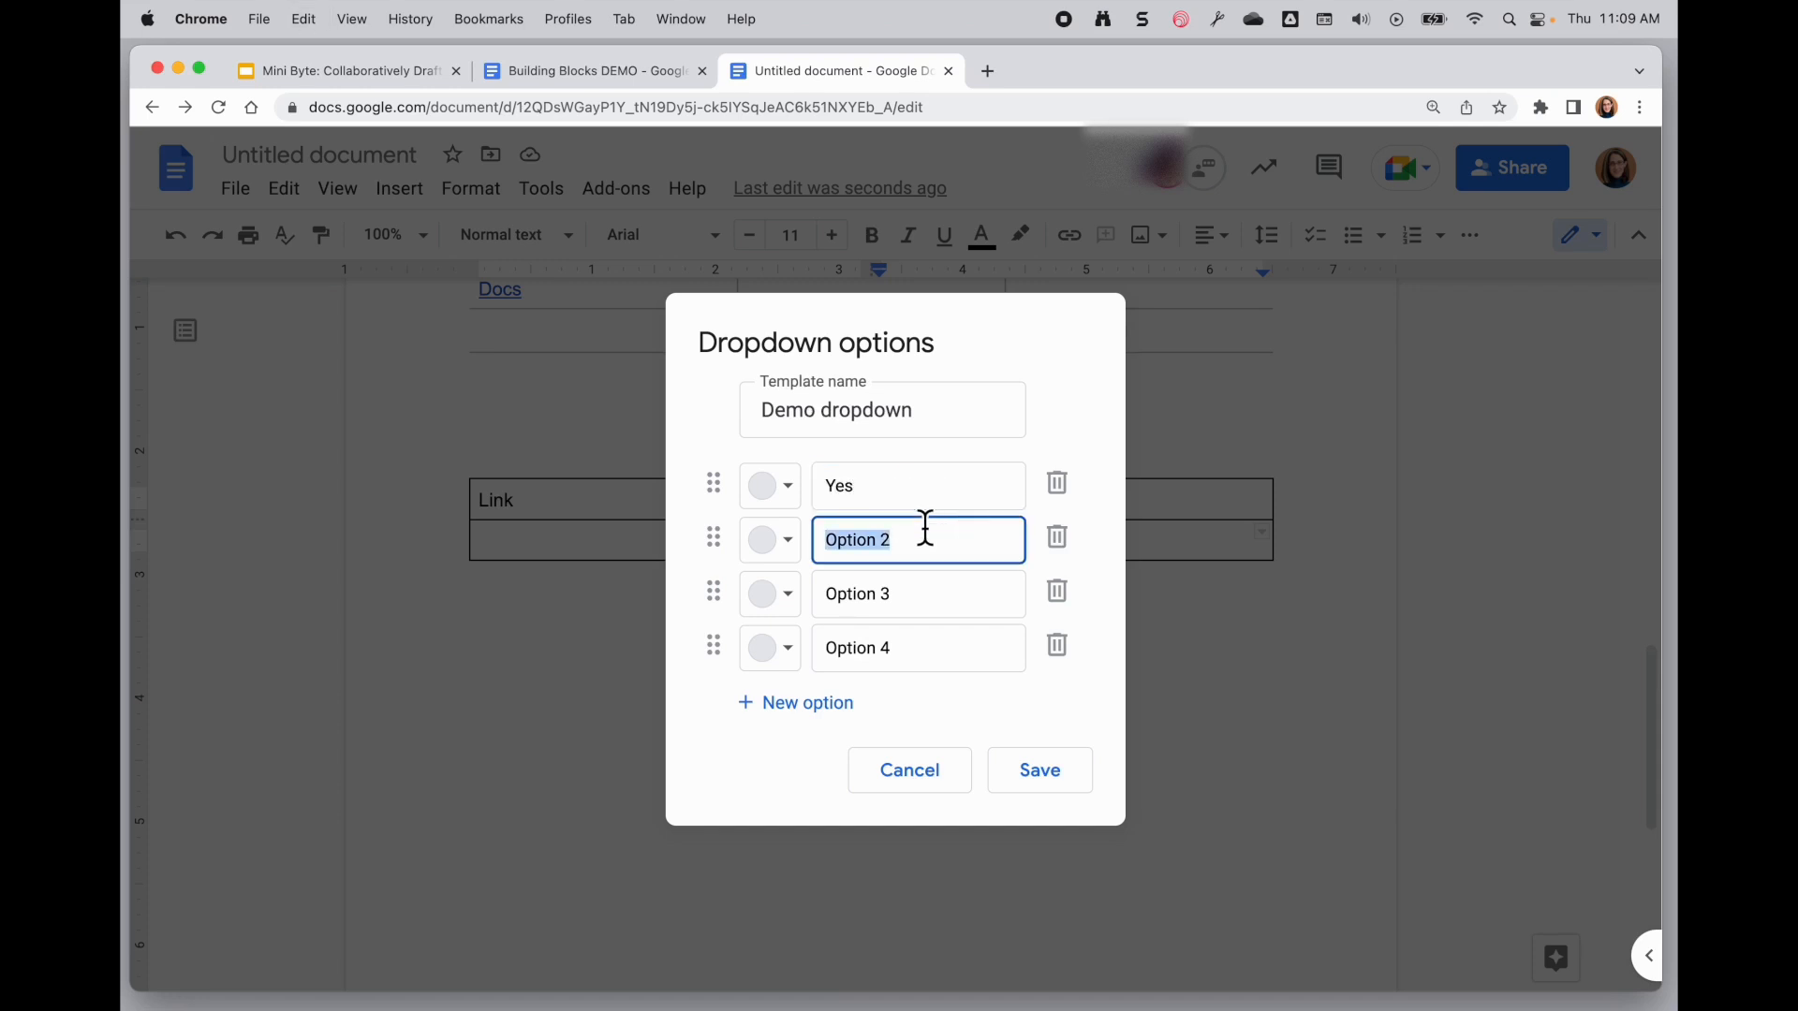
left_click(770, 485)
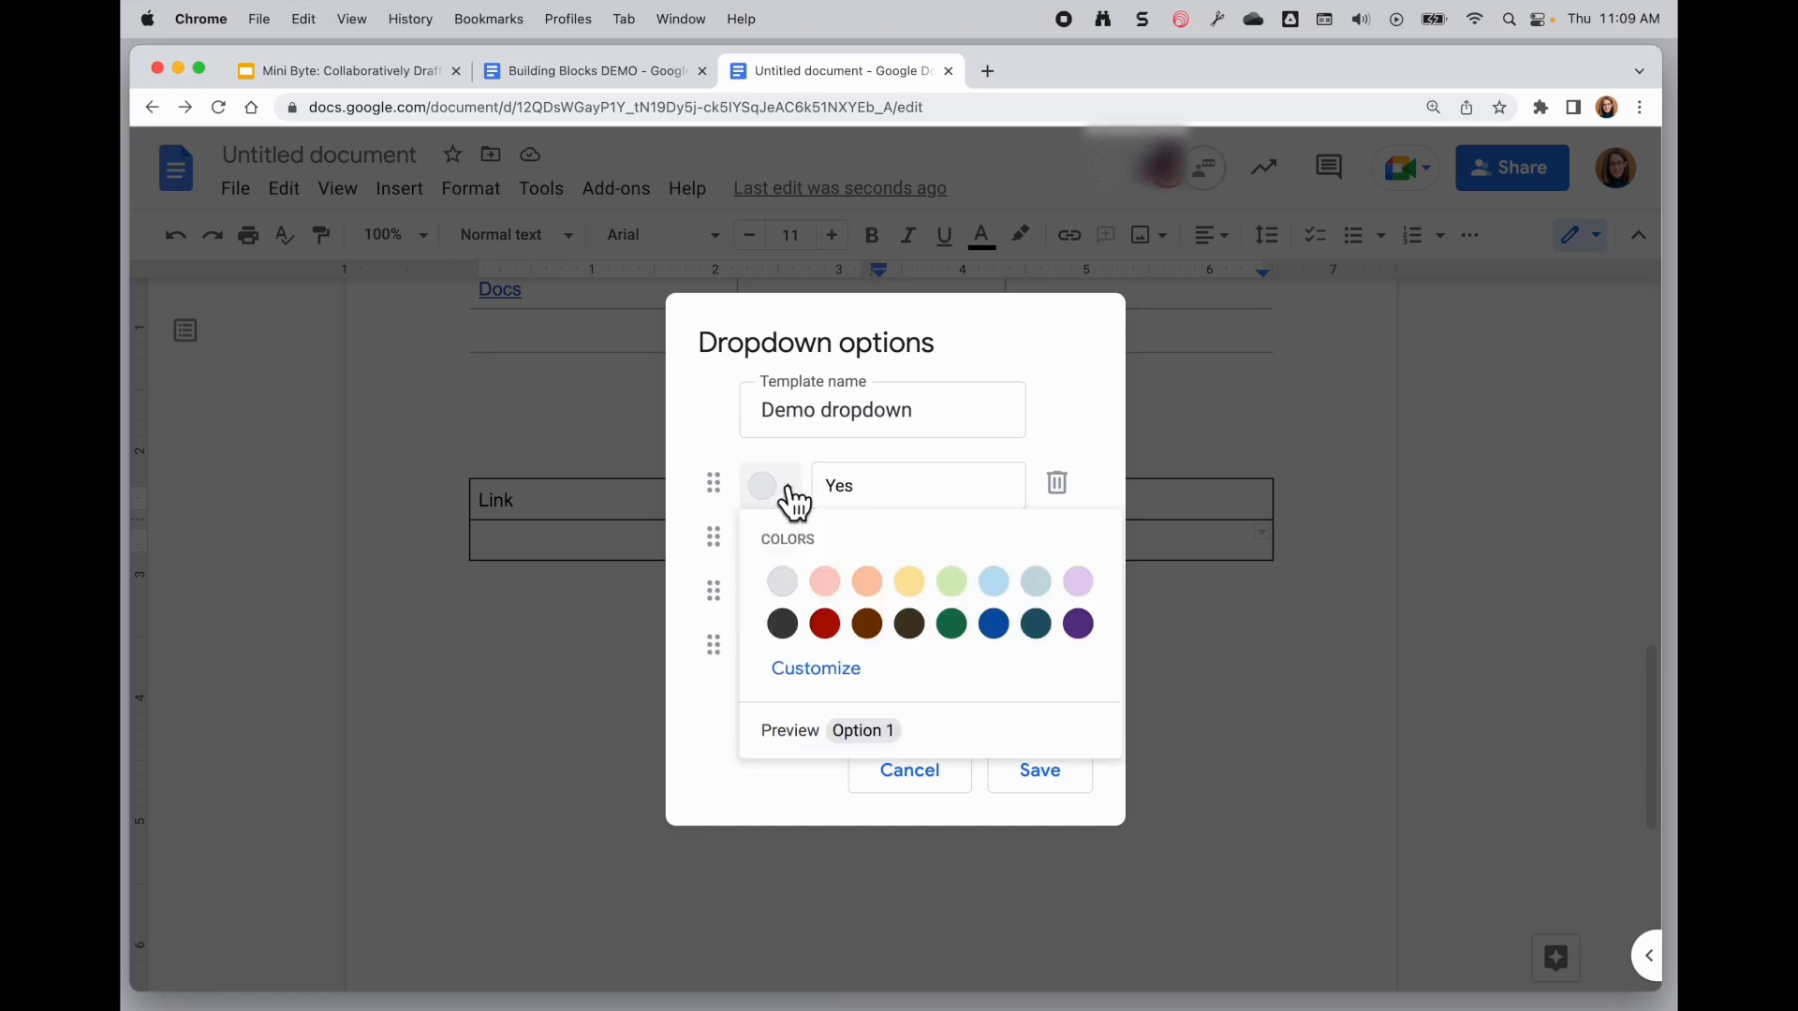
left_click(949, 582)
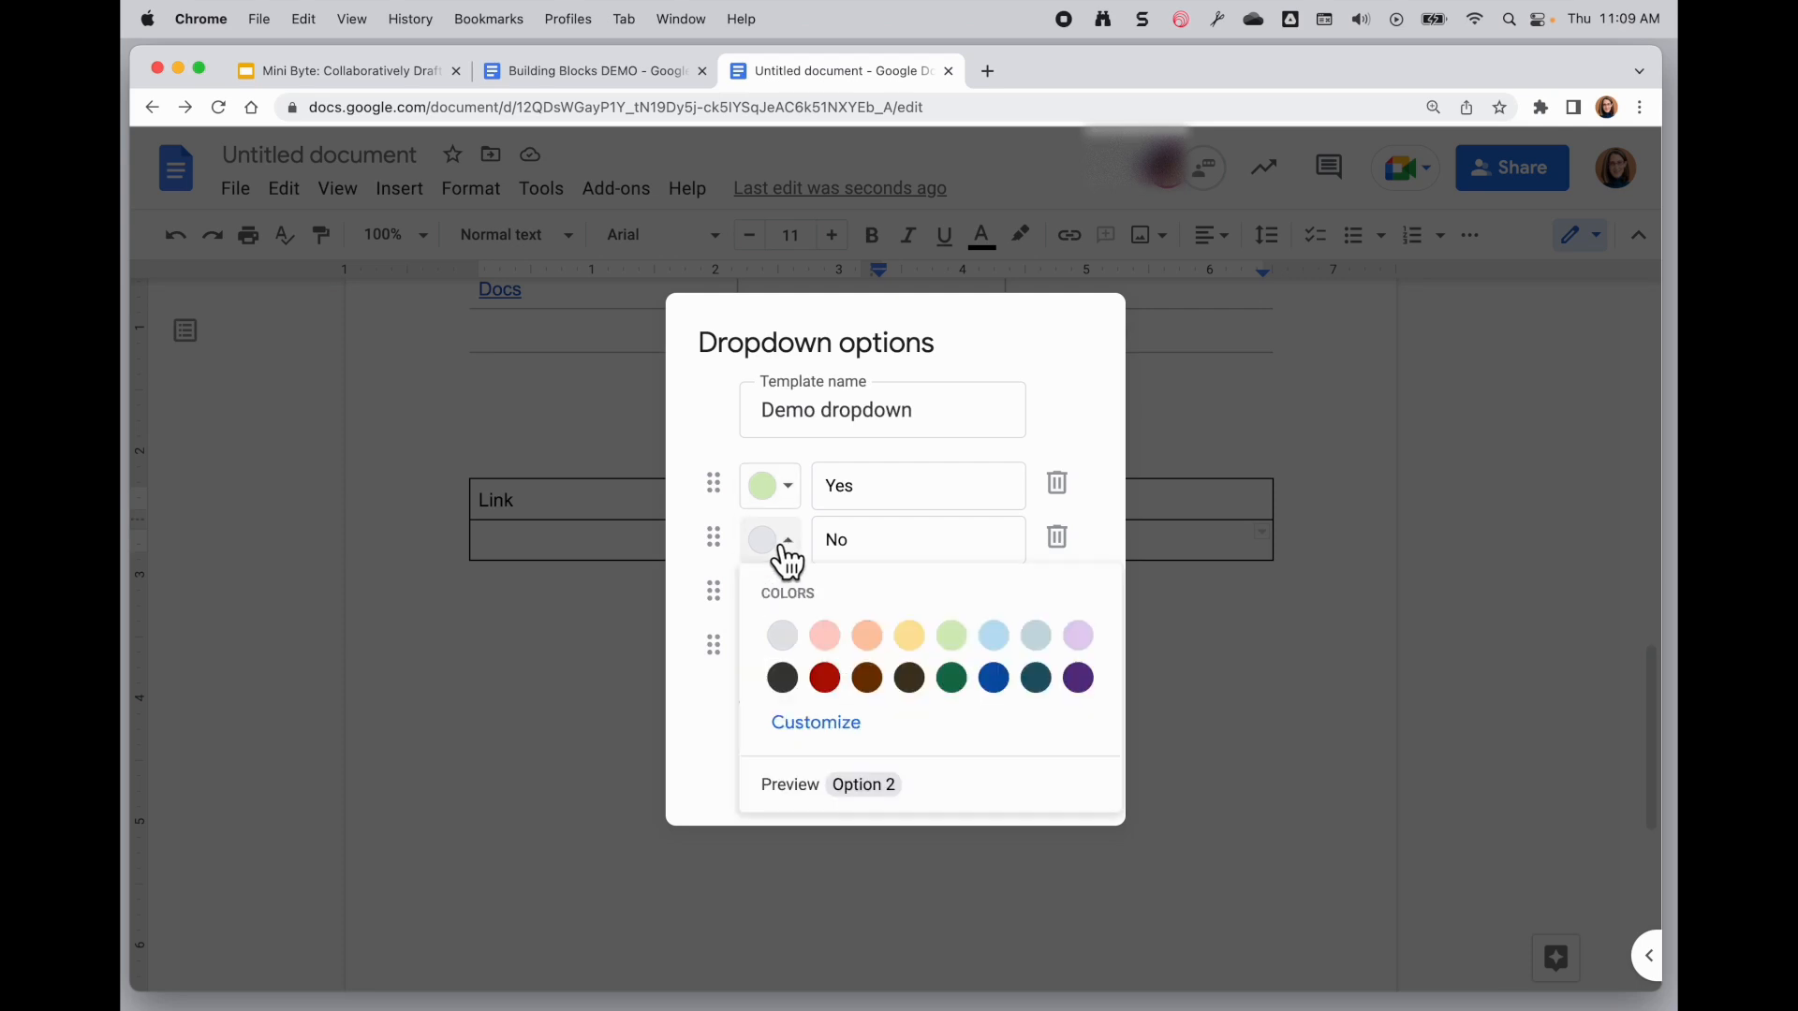
left_click(823, 635)
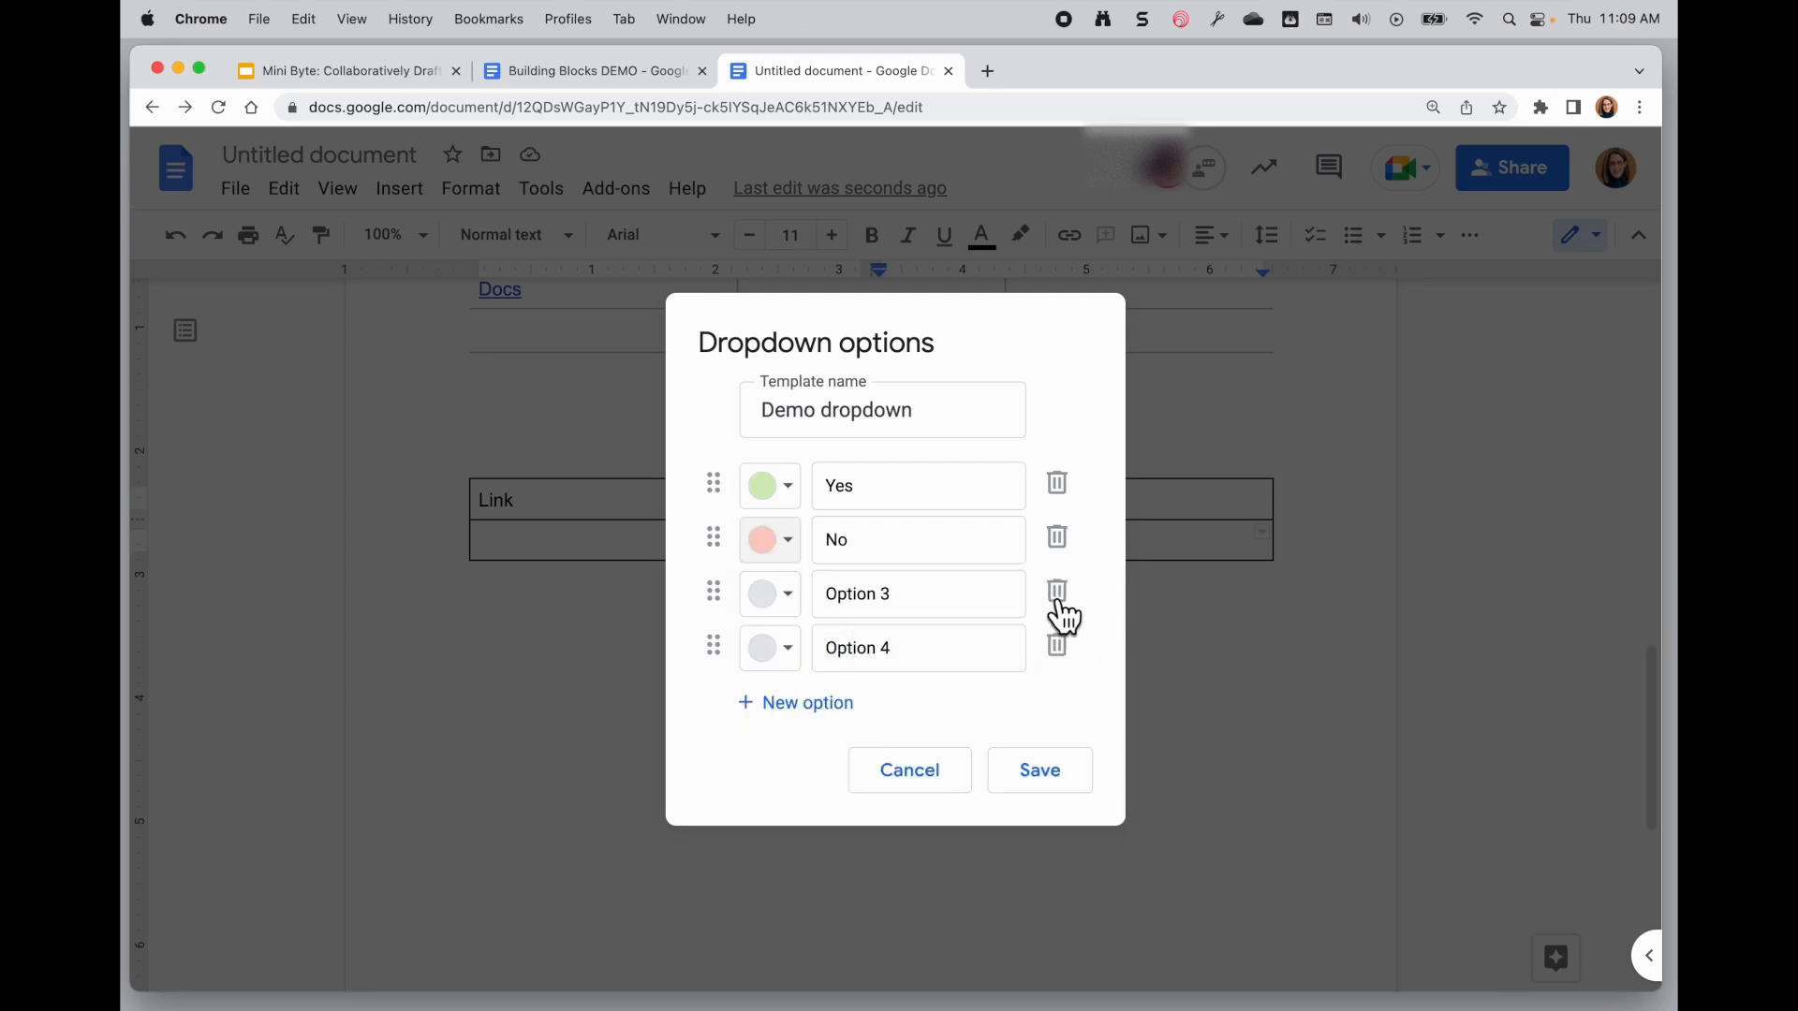
left_click(1057, 593)
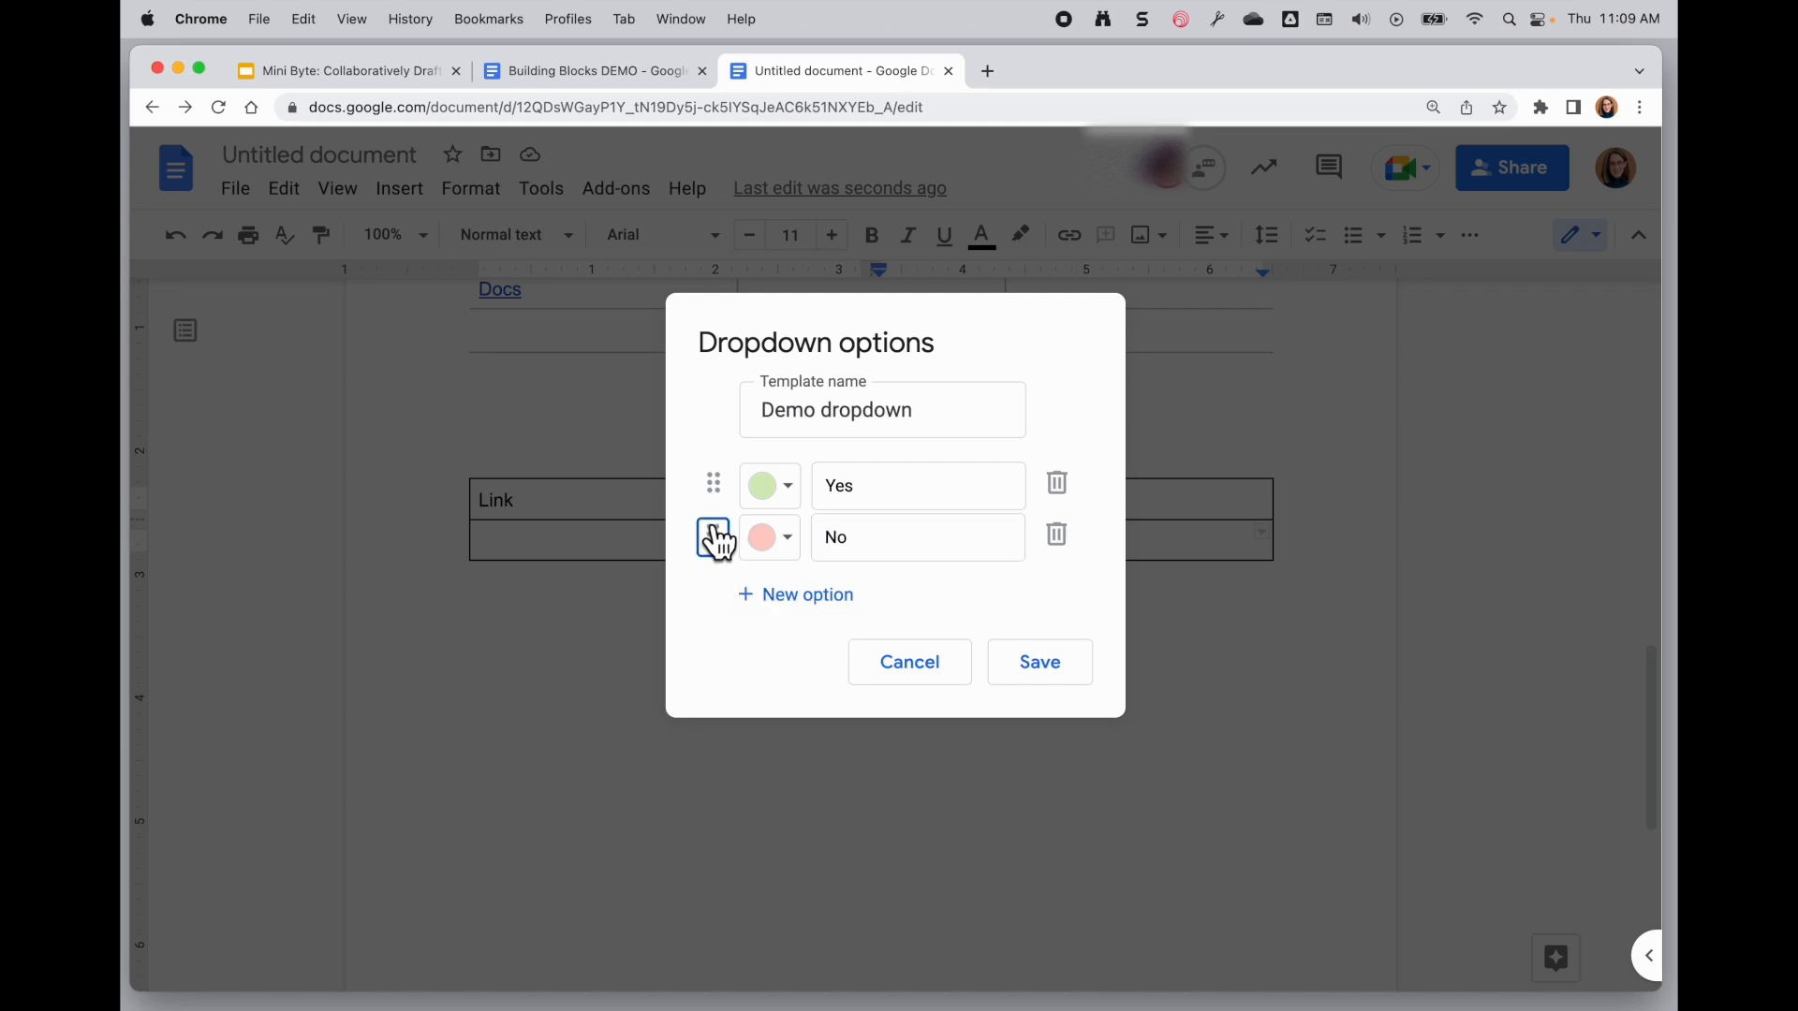
mouse_move(1036, 619)
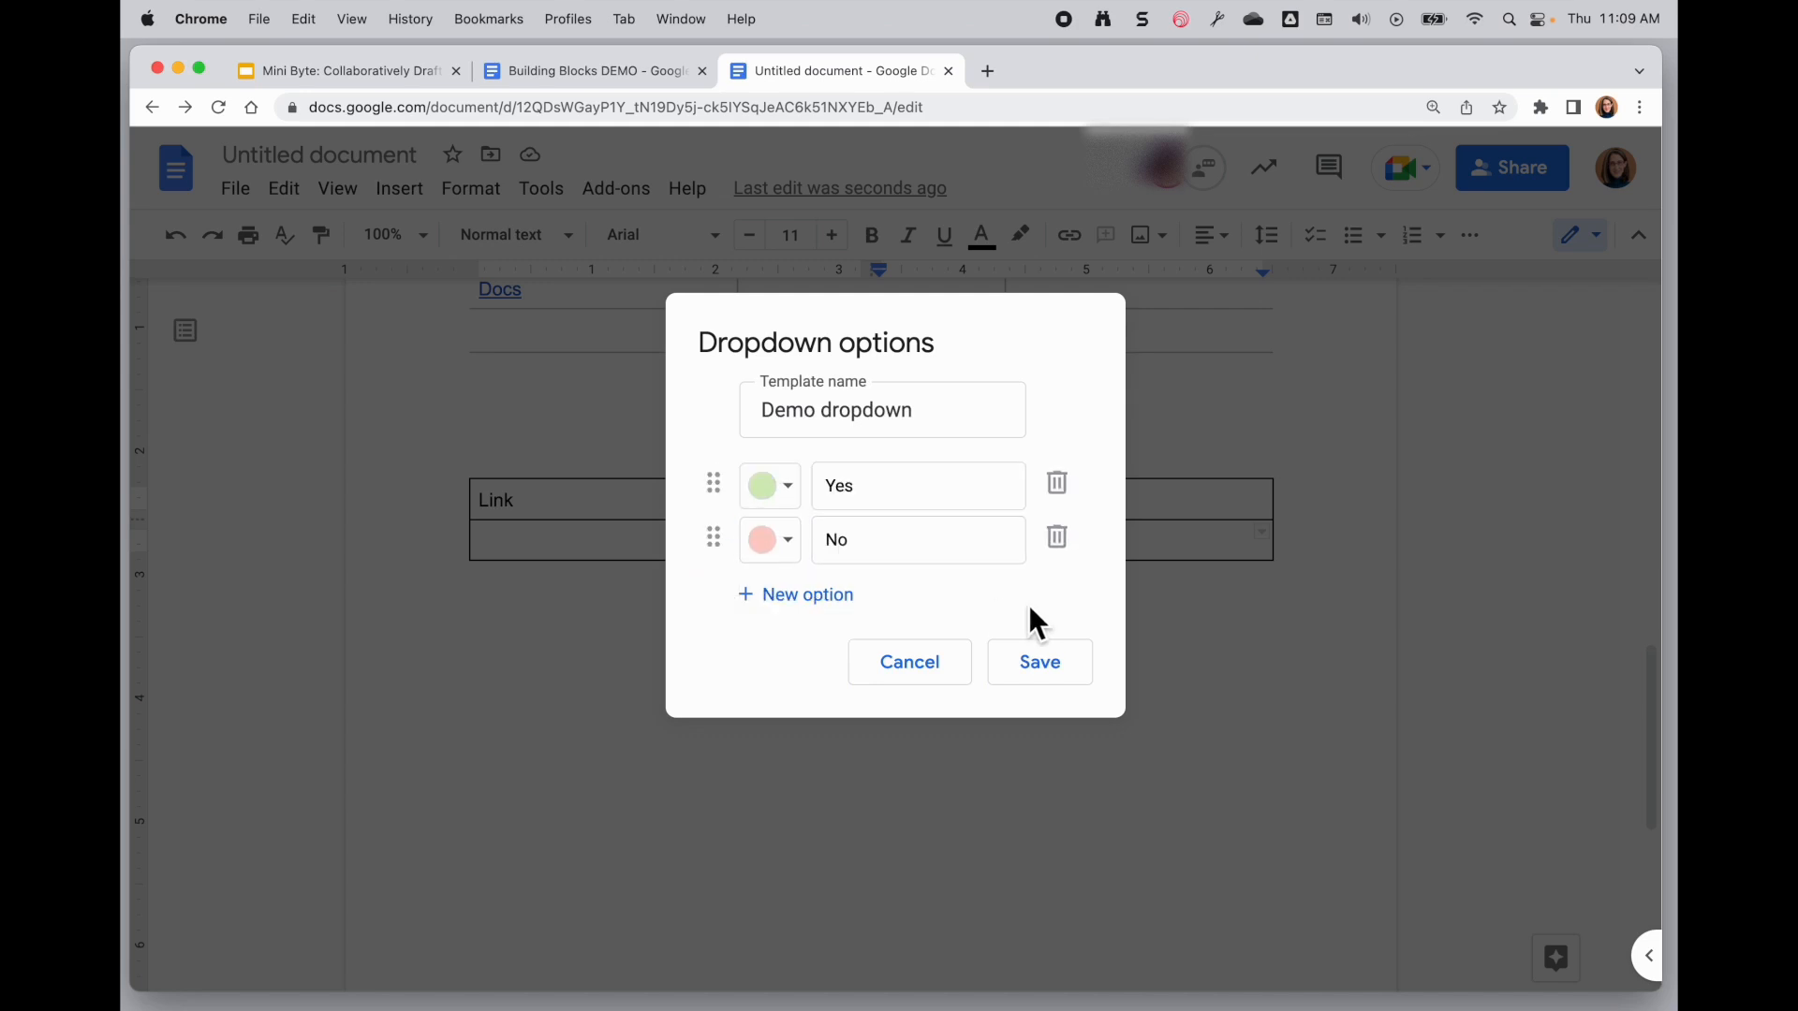
mouse_move(1038, 662)
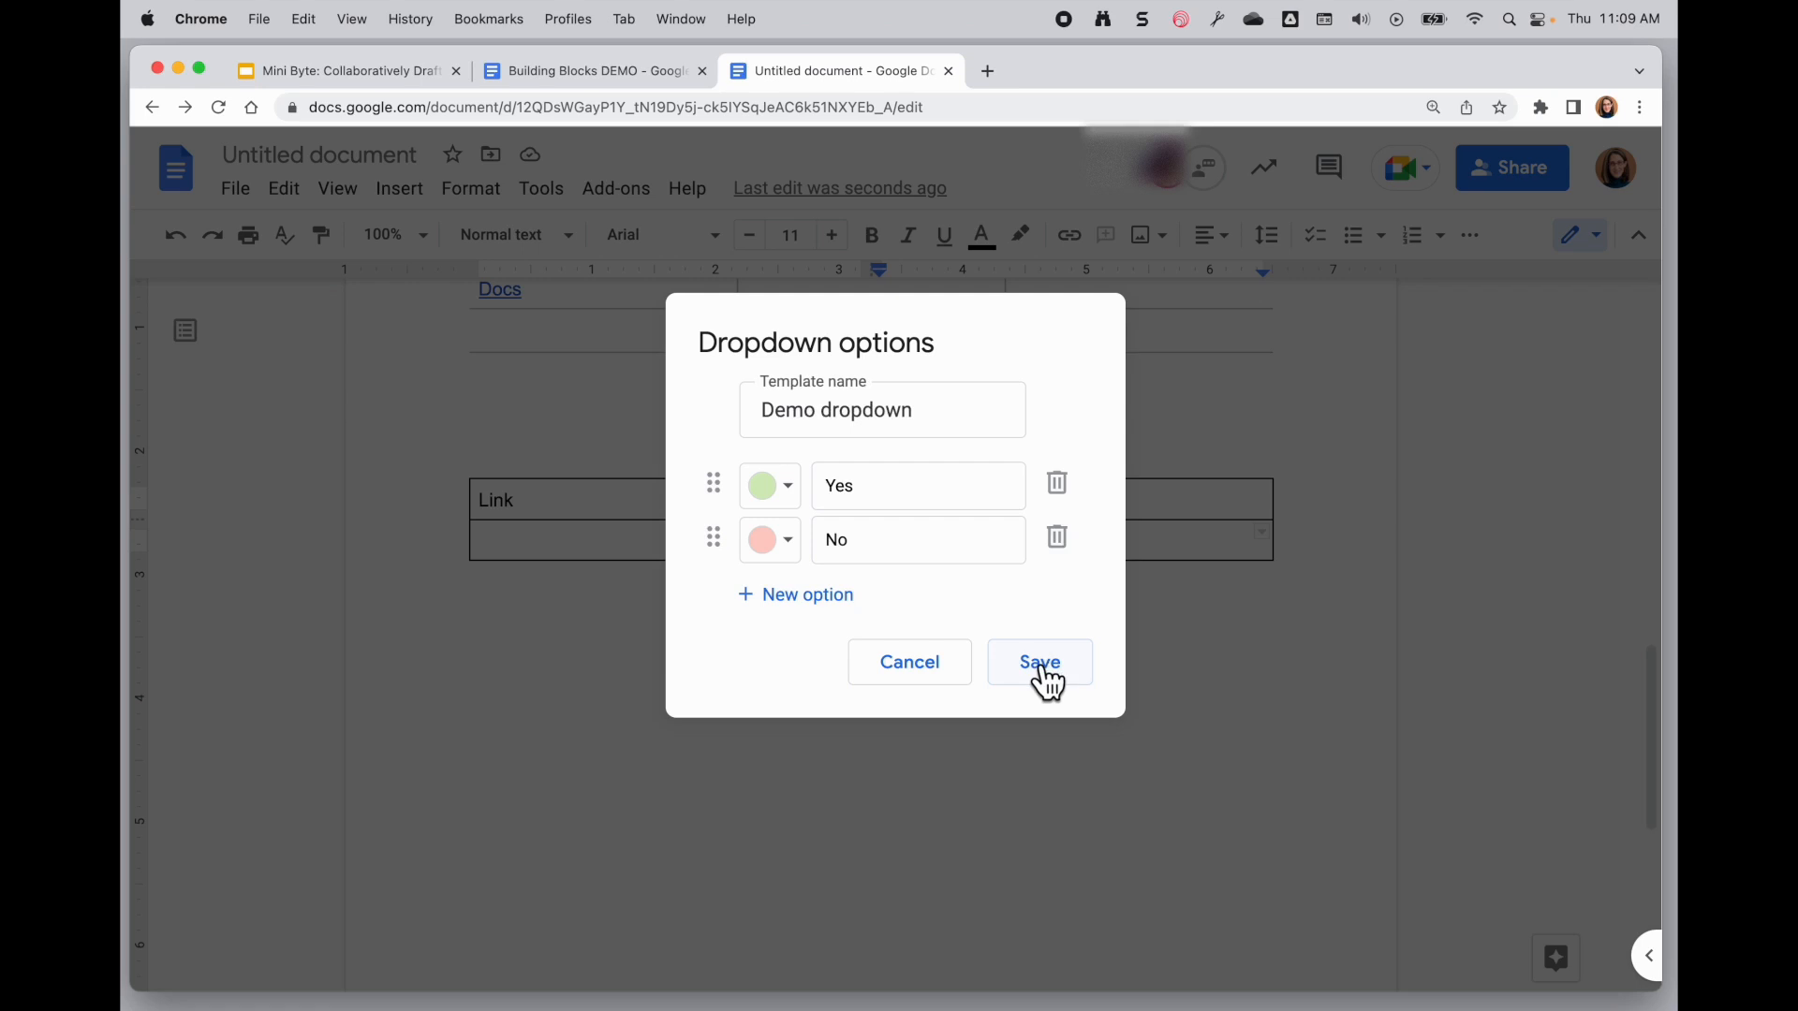
left_click(1038, 662)
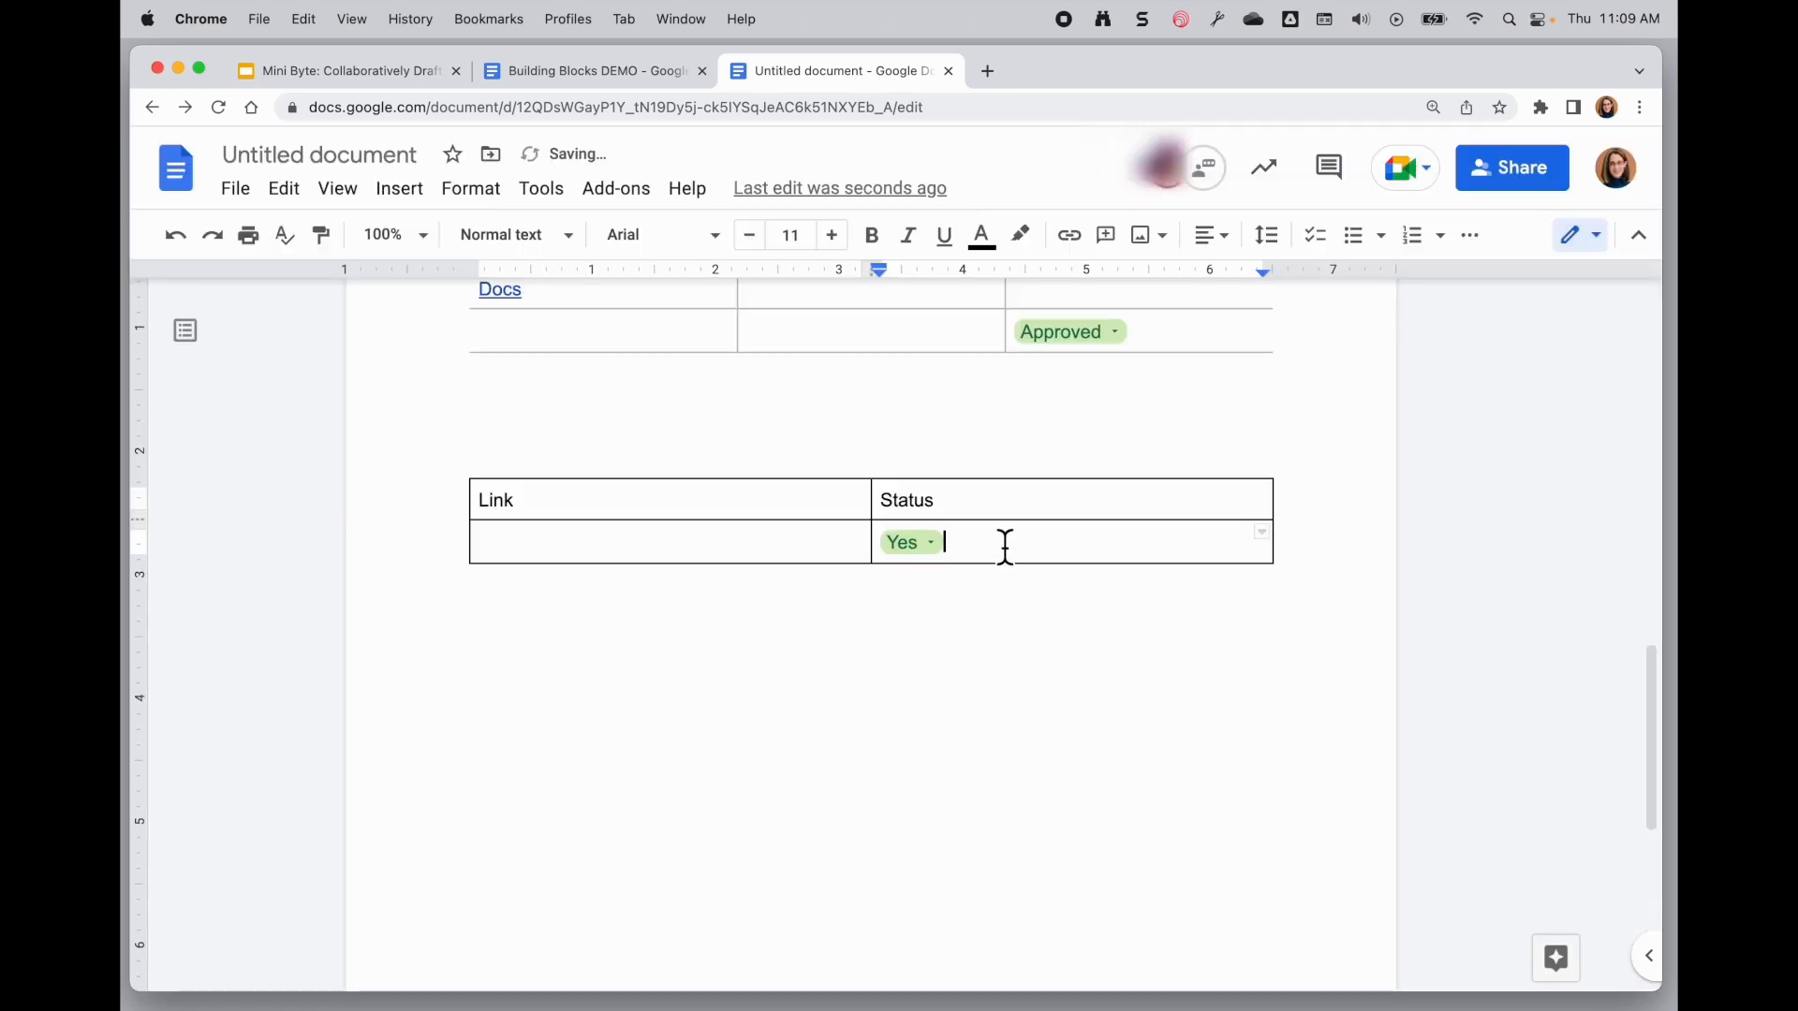
mouse_move(982, 560)
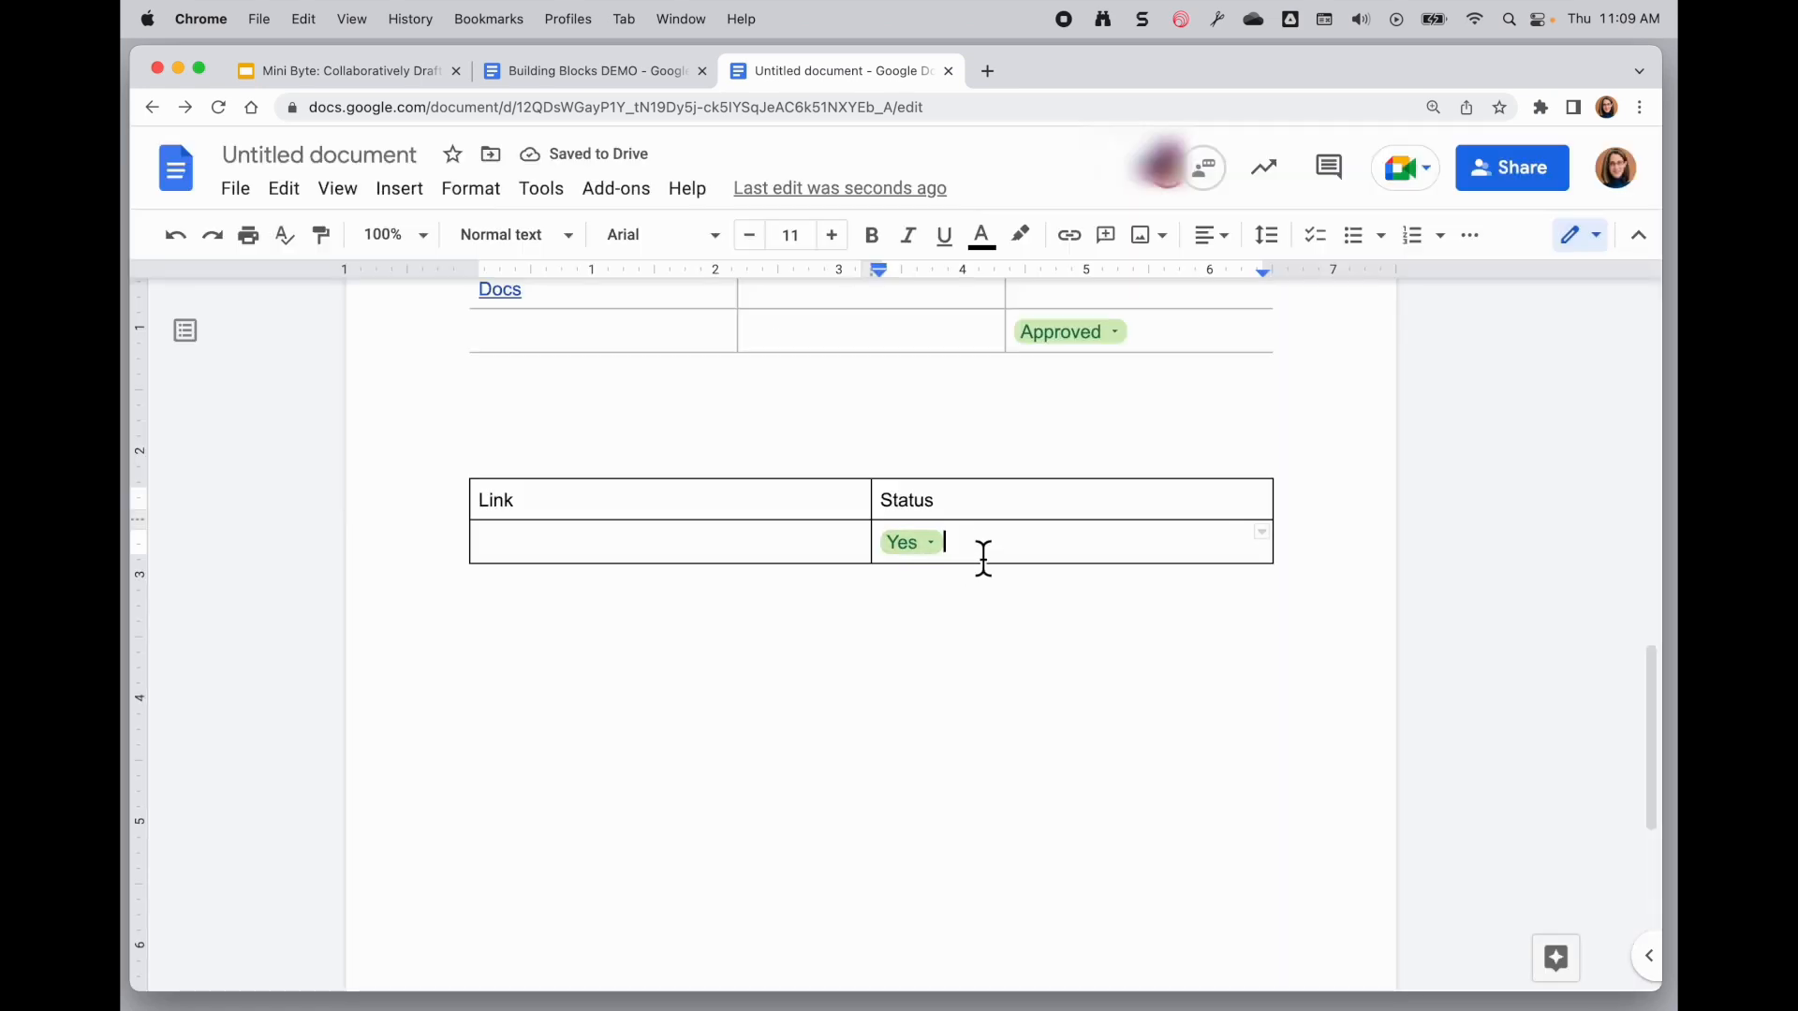
Pin the Link/Status heading row as the table's header
left_click(496, 500)
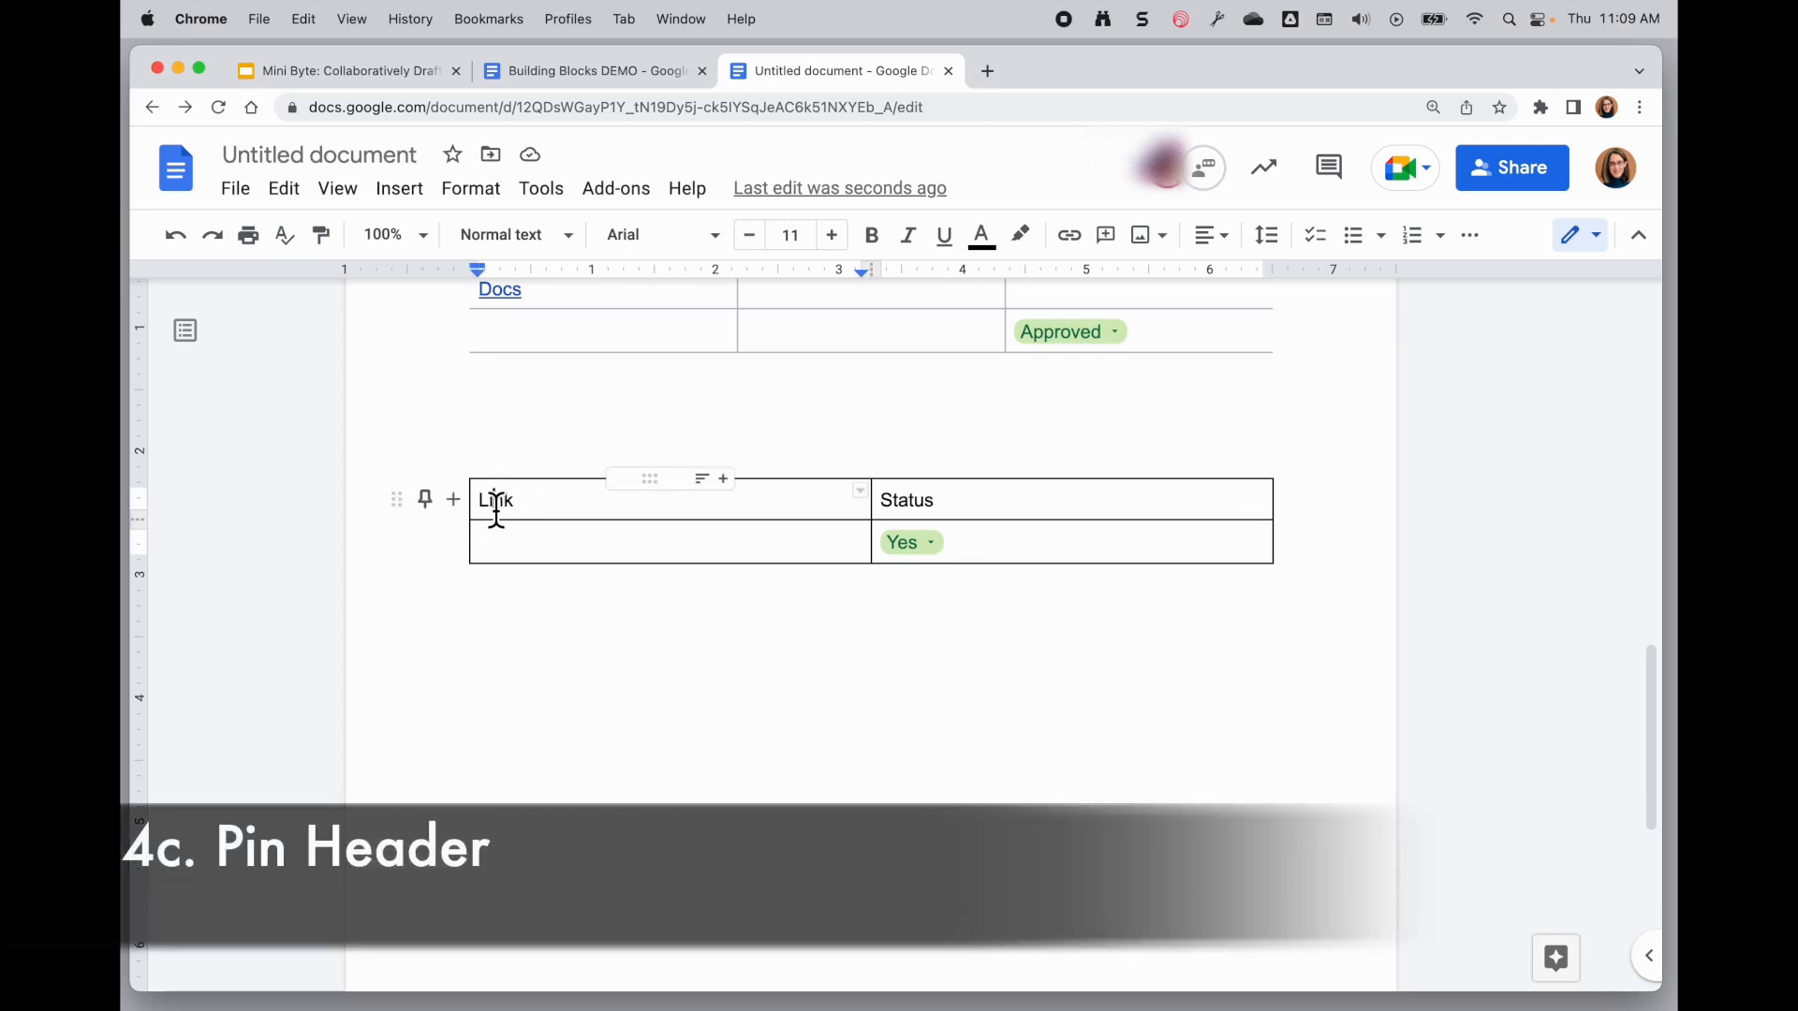
mouse_move(424, 499)
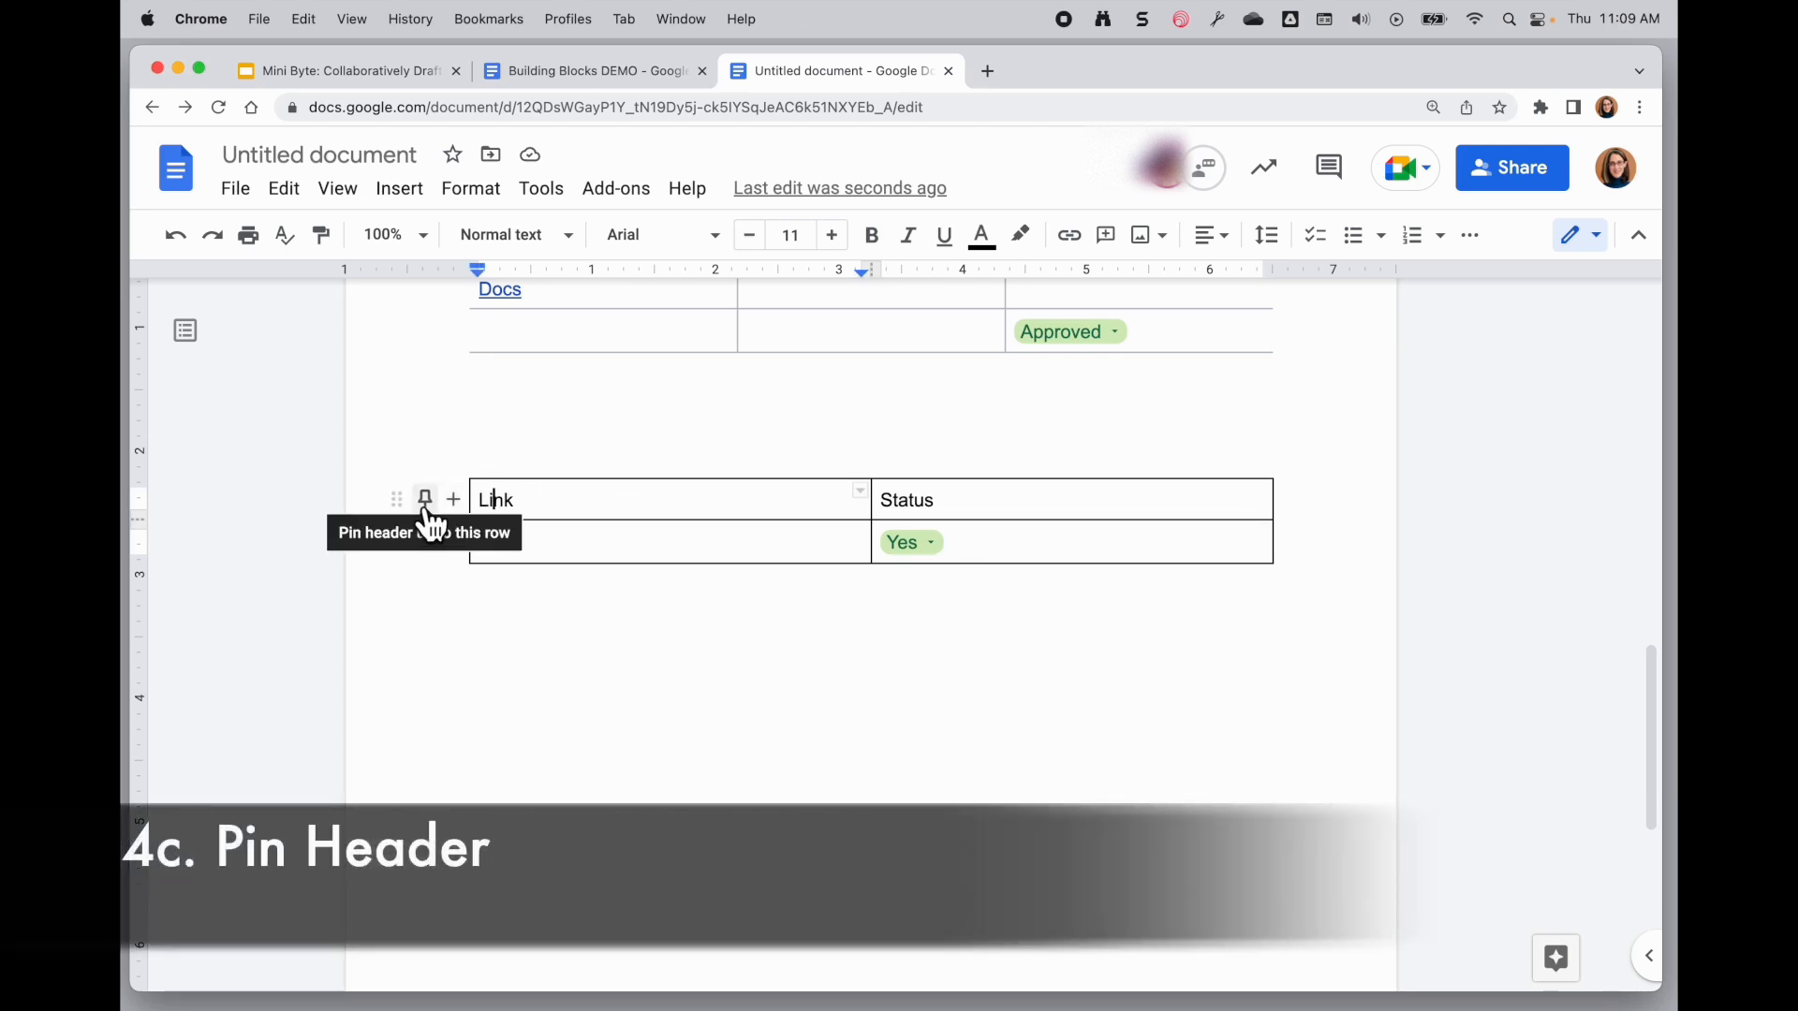
left_click(423, 499)
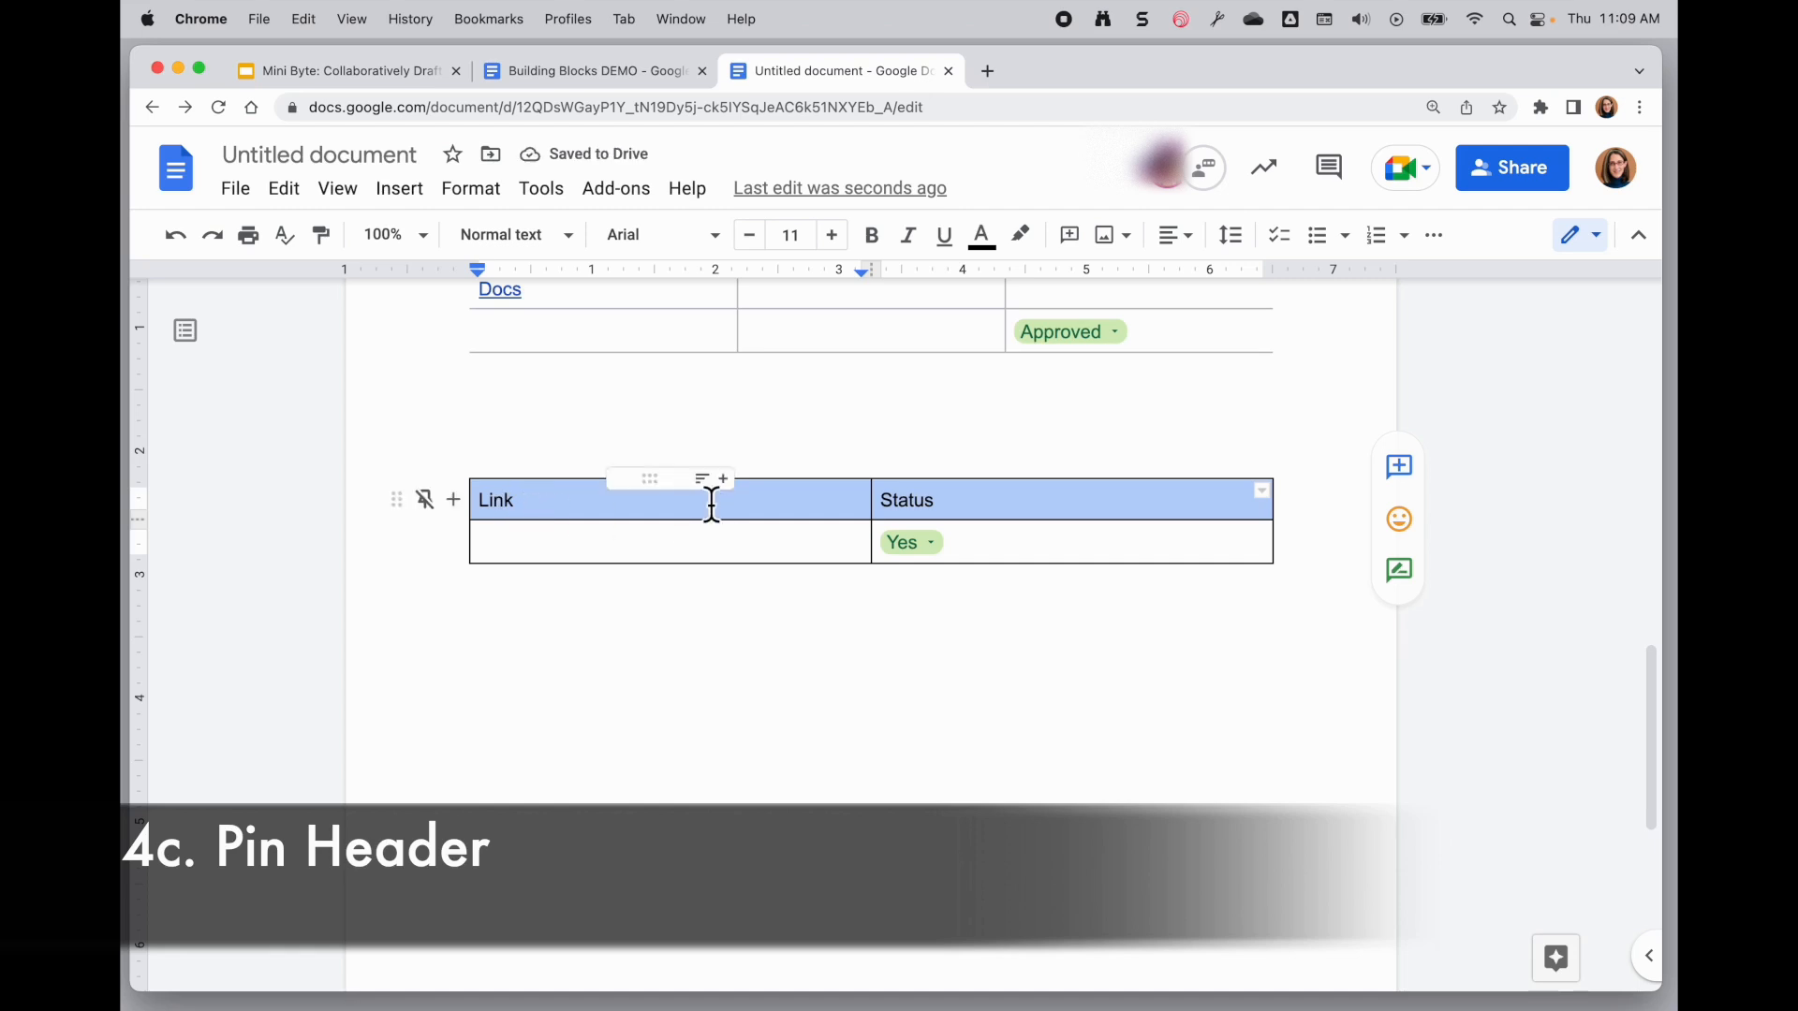
mouse_move(701, 478)
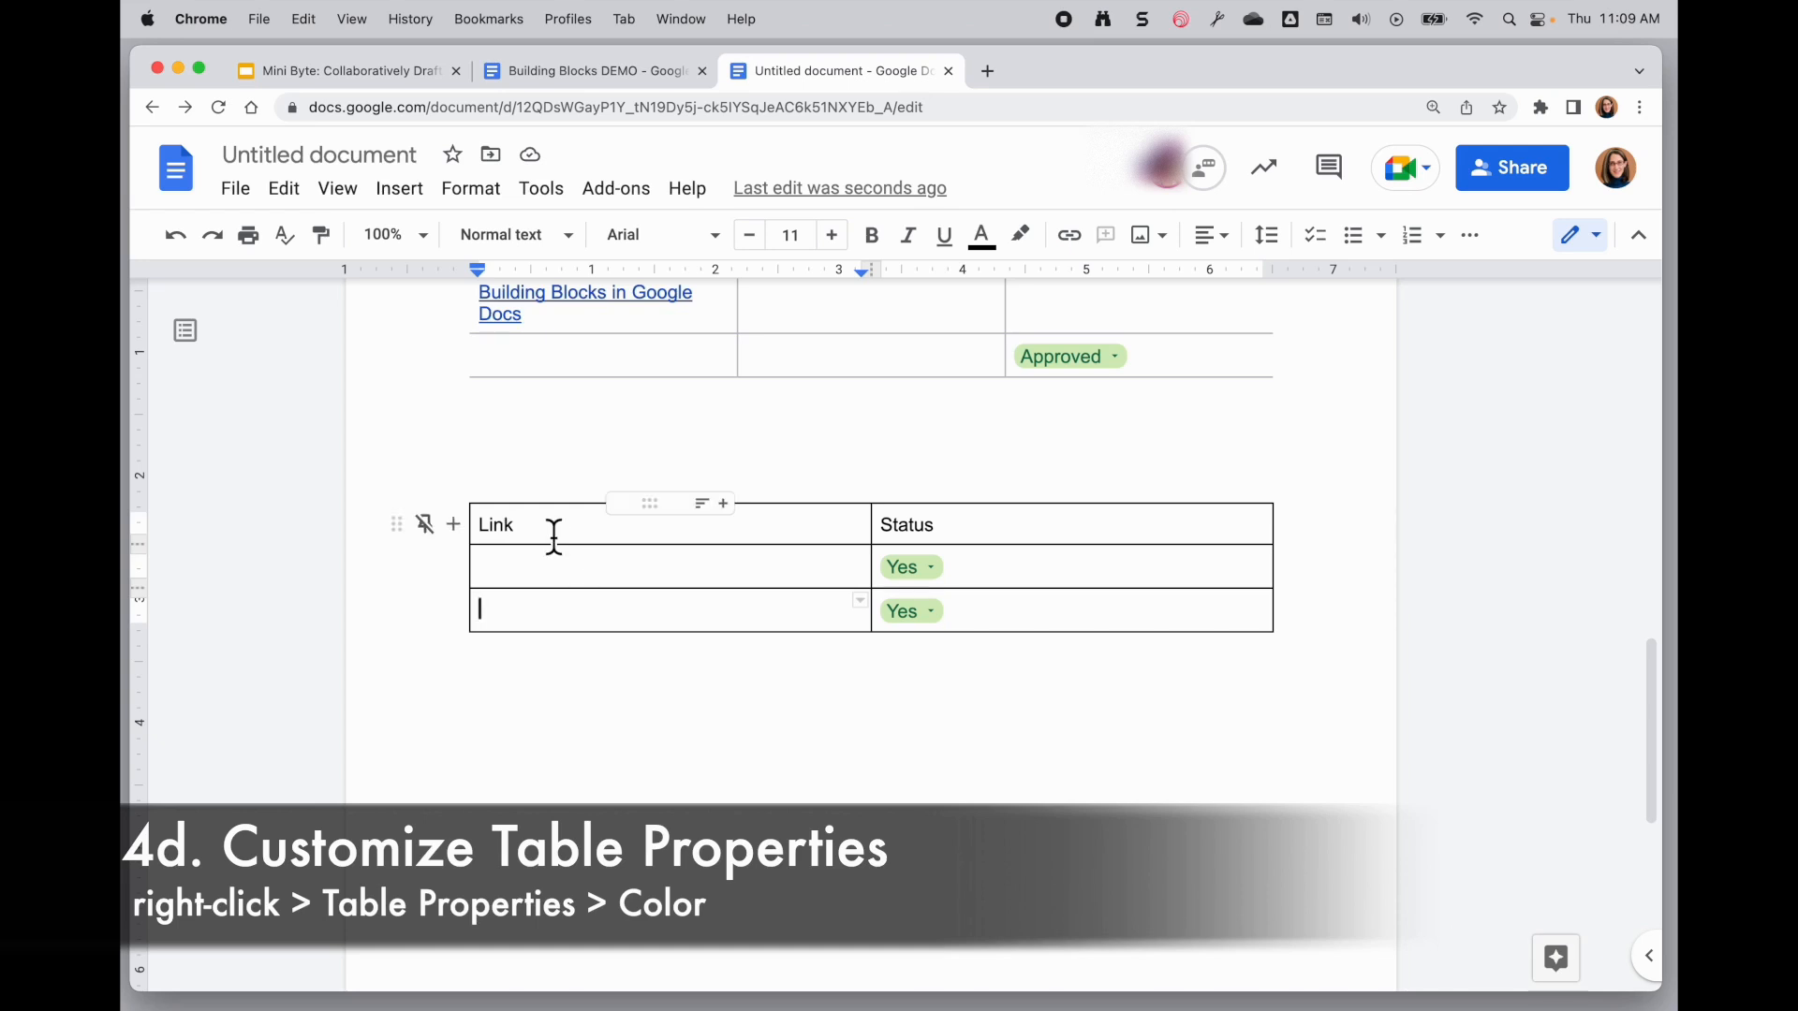
Shade the Link/Status header row grey and make the table borders light grey
right_click(495, 524)
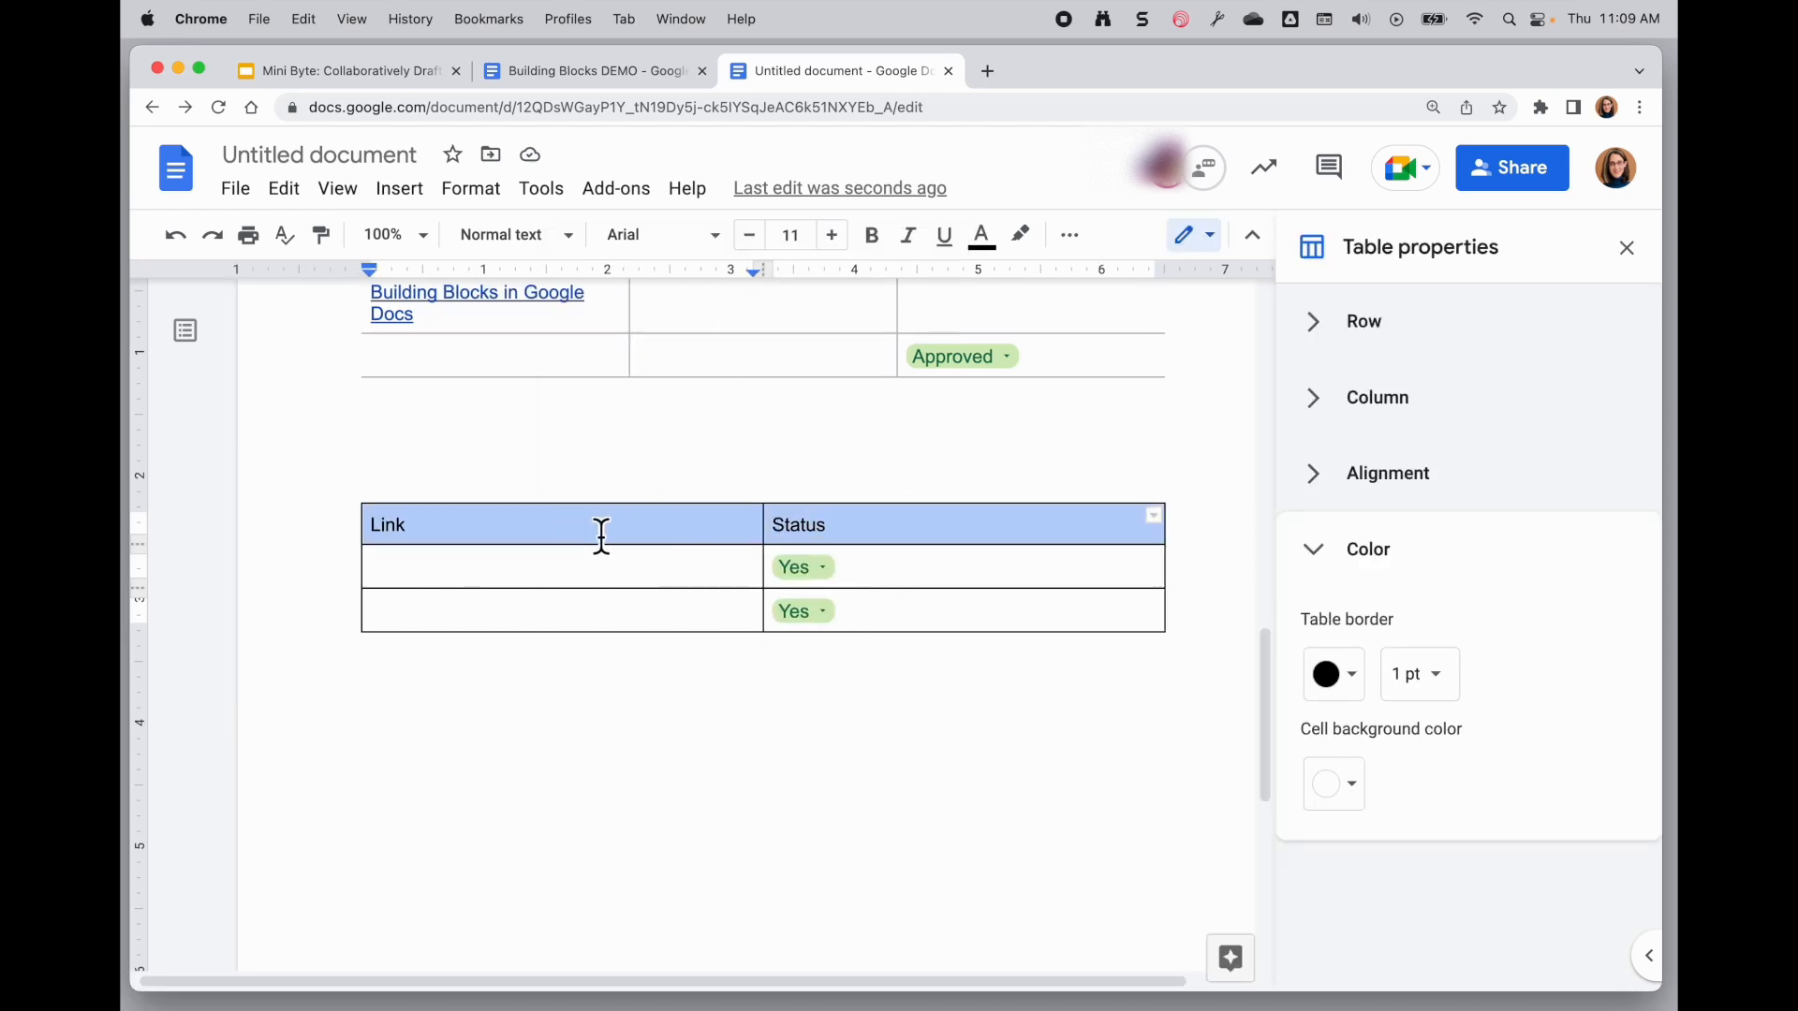
mouse_move(974, 531)
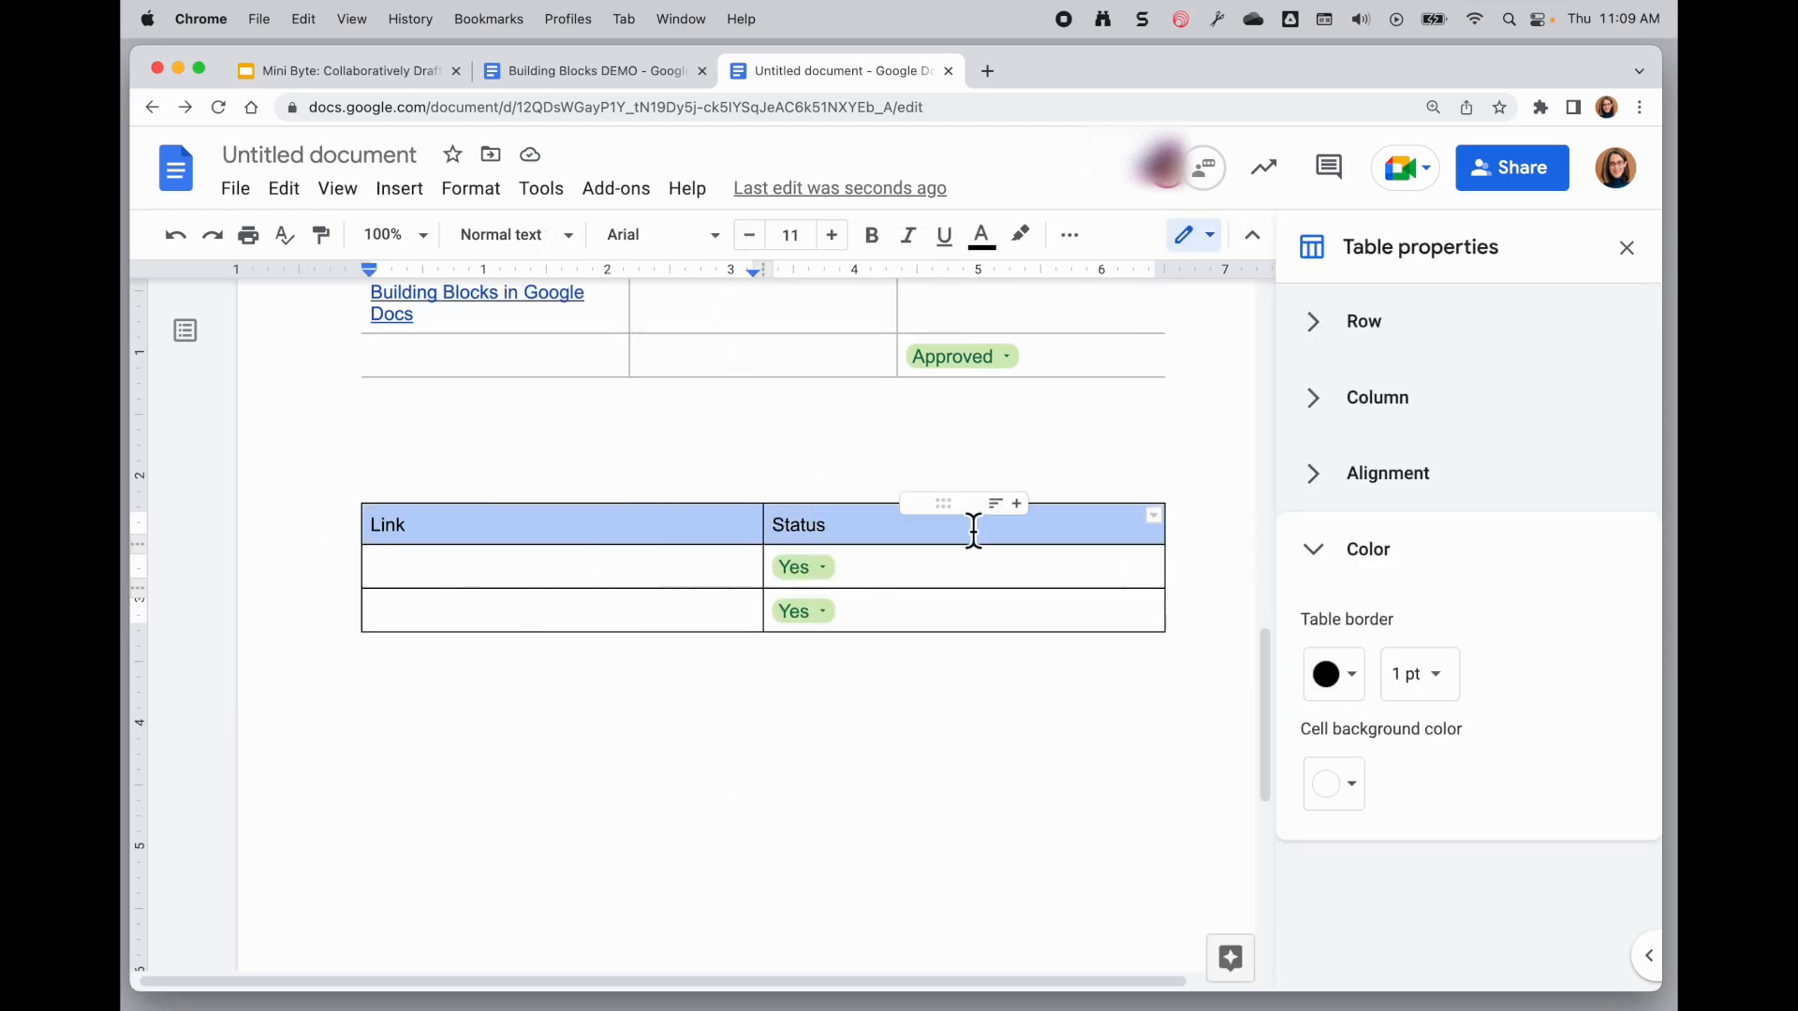
left_click(1332, 785)
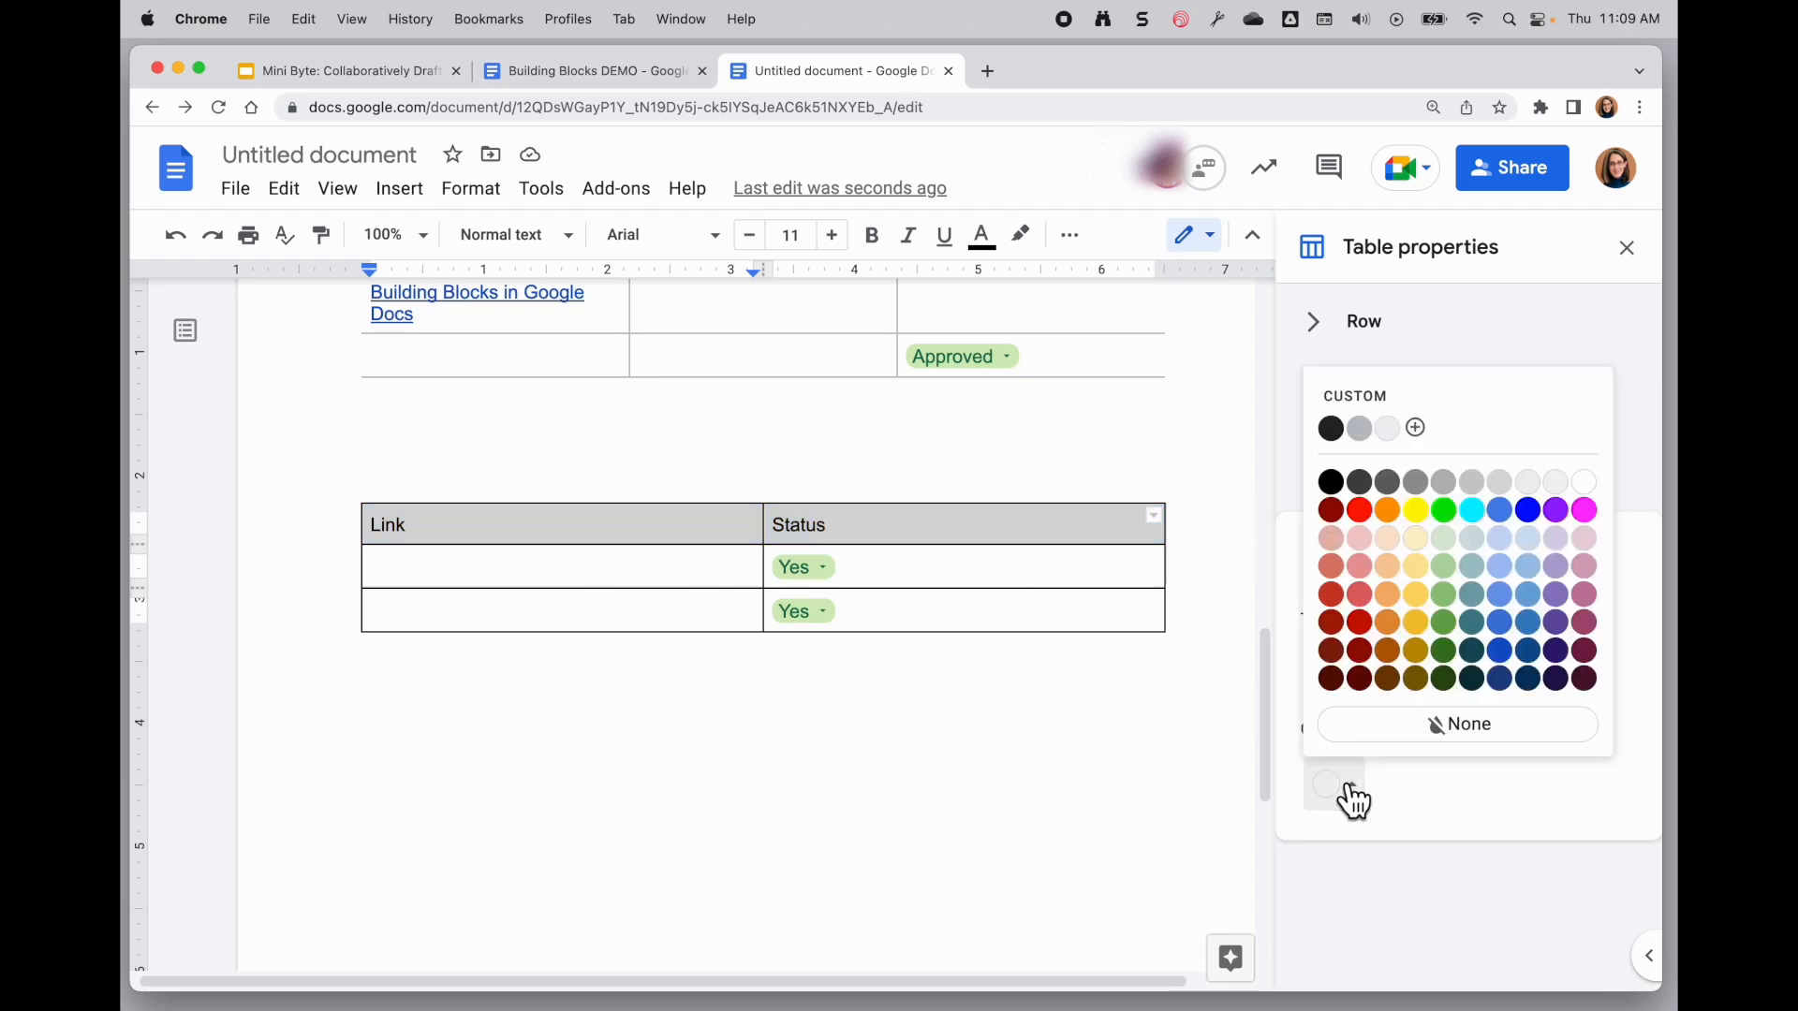
mouse_move(1565, 495)
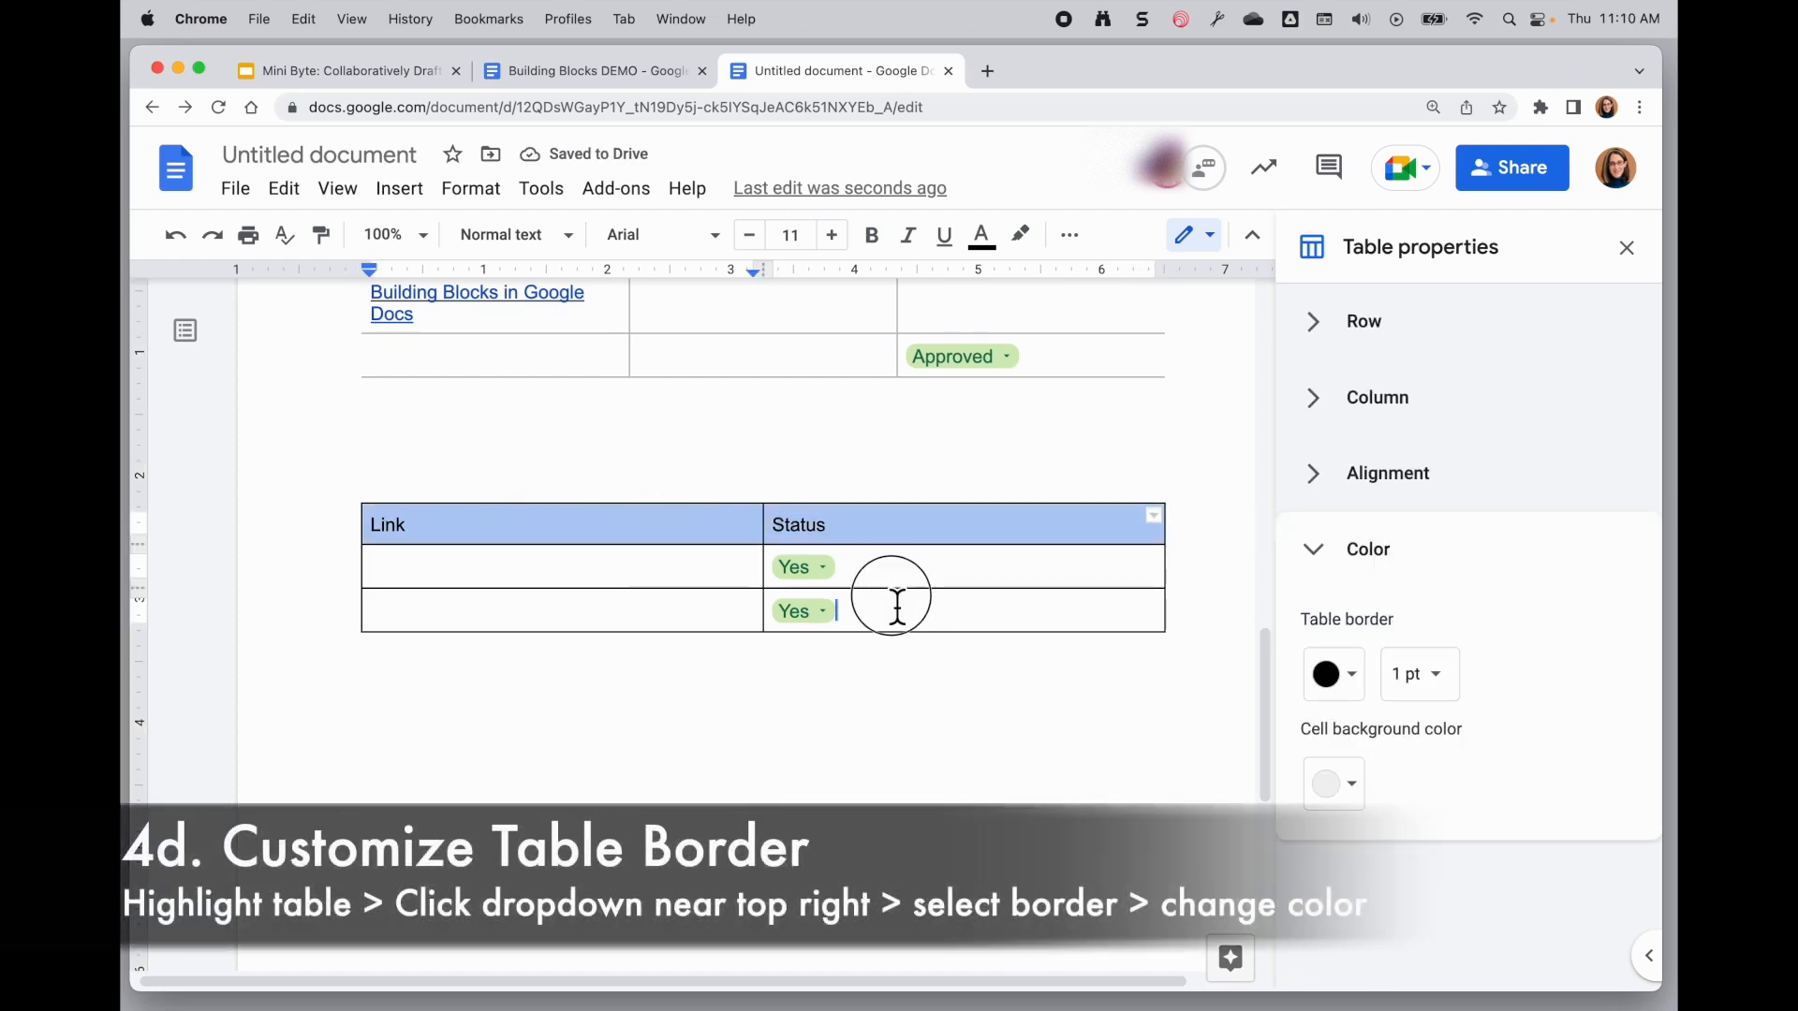
left_click(390, 524)
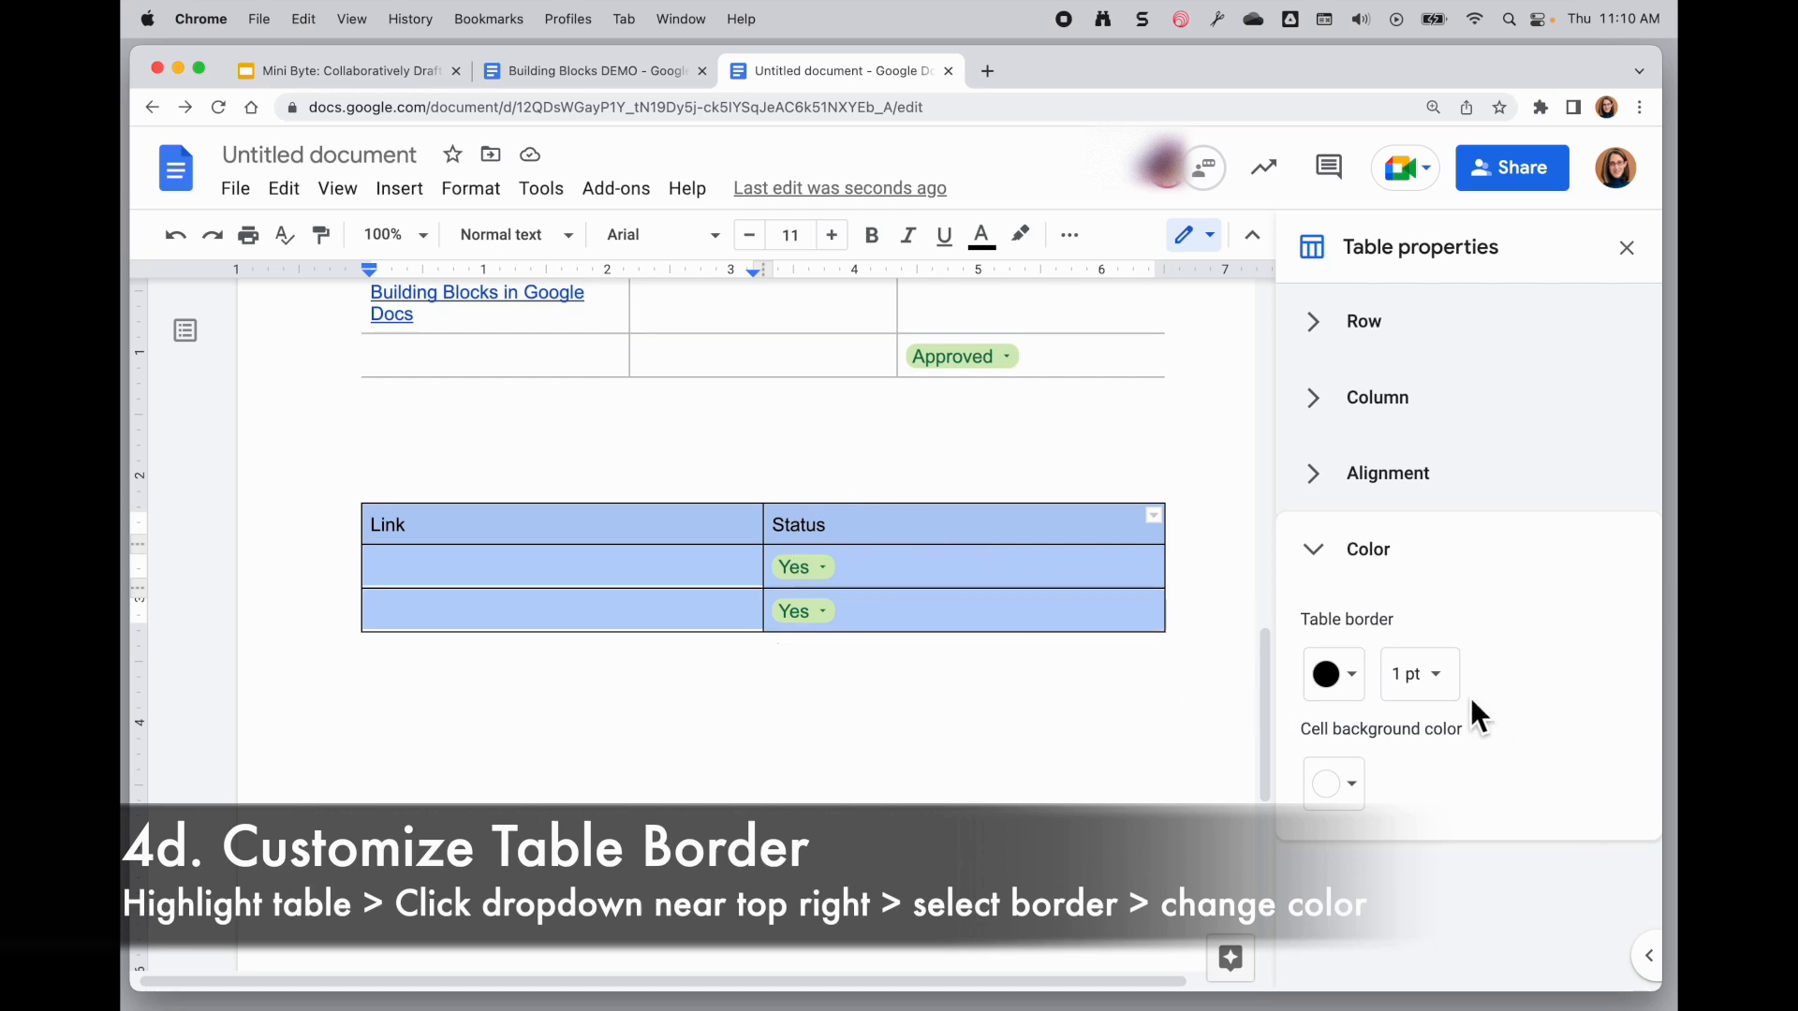
left_click(1326, 673)
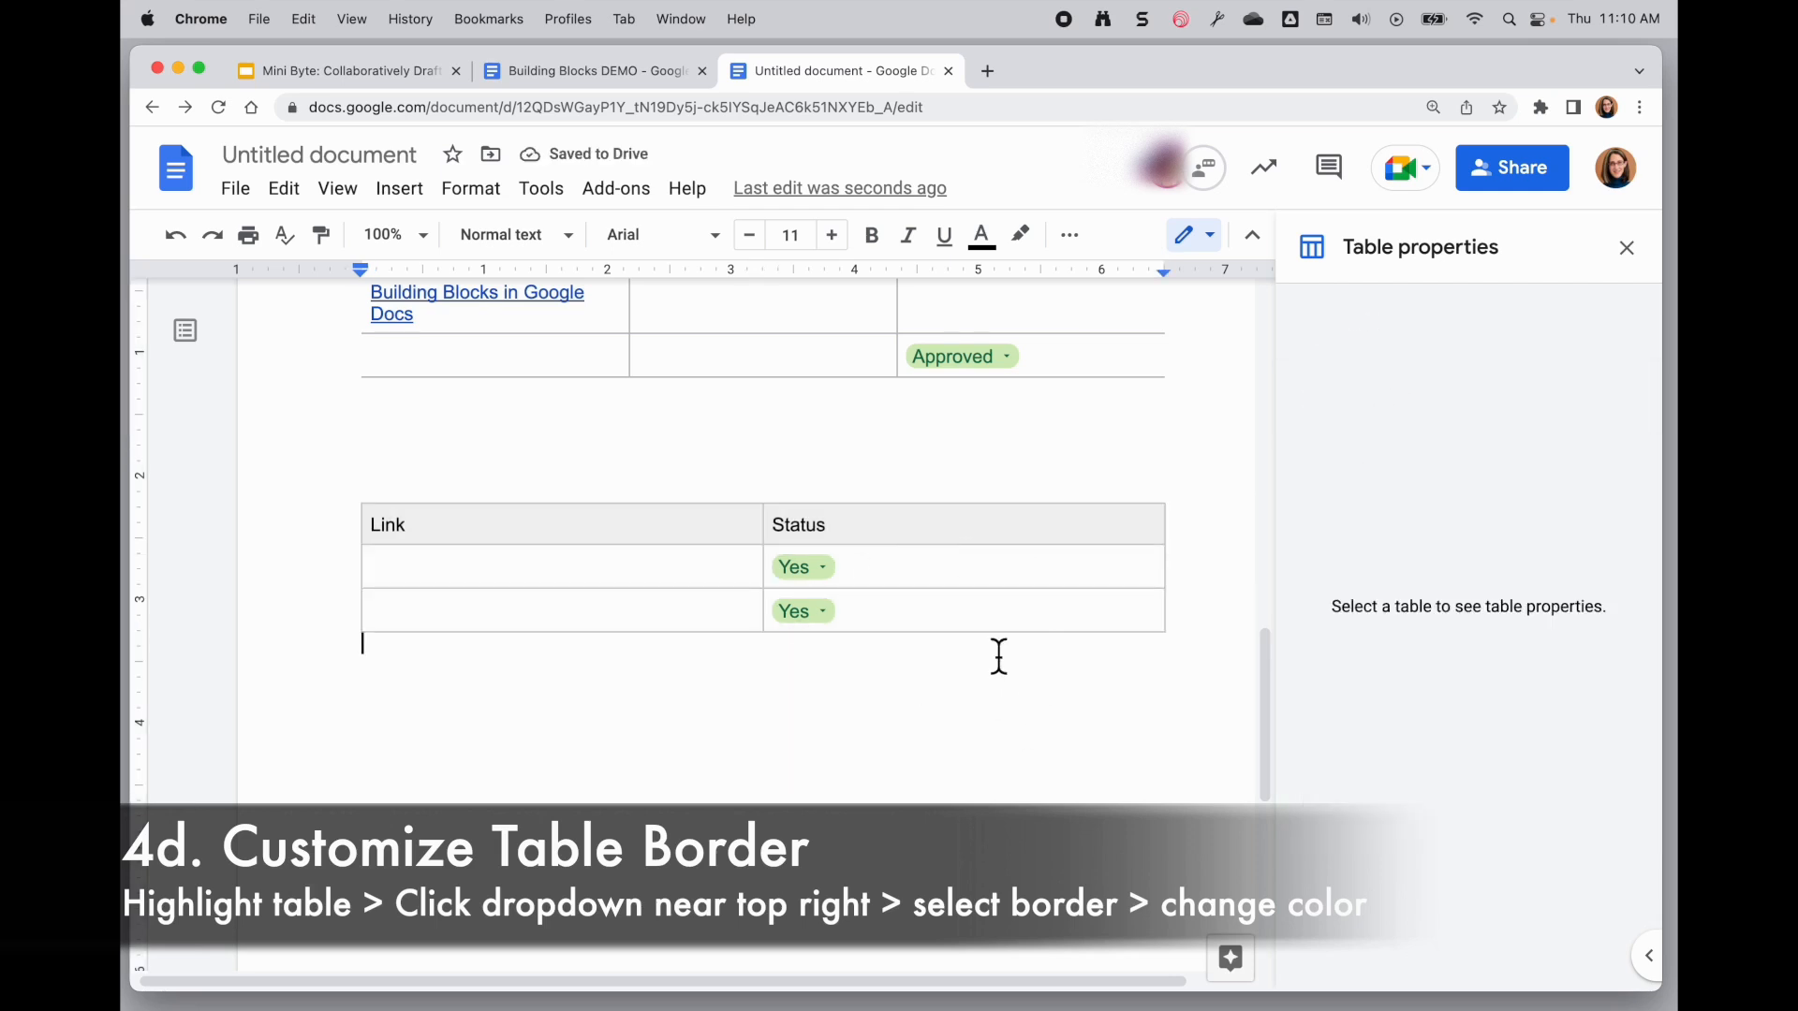
Set the Link/Status table's outer side borders to white
scroll("up", 3)
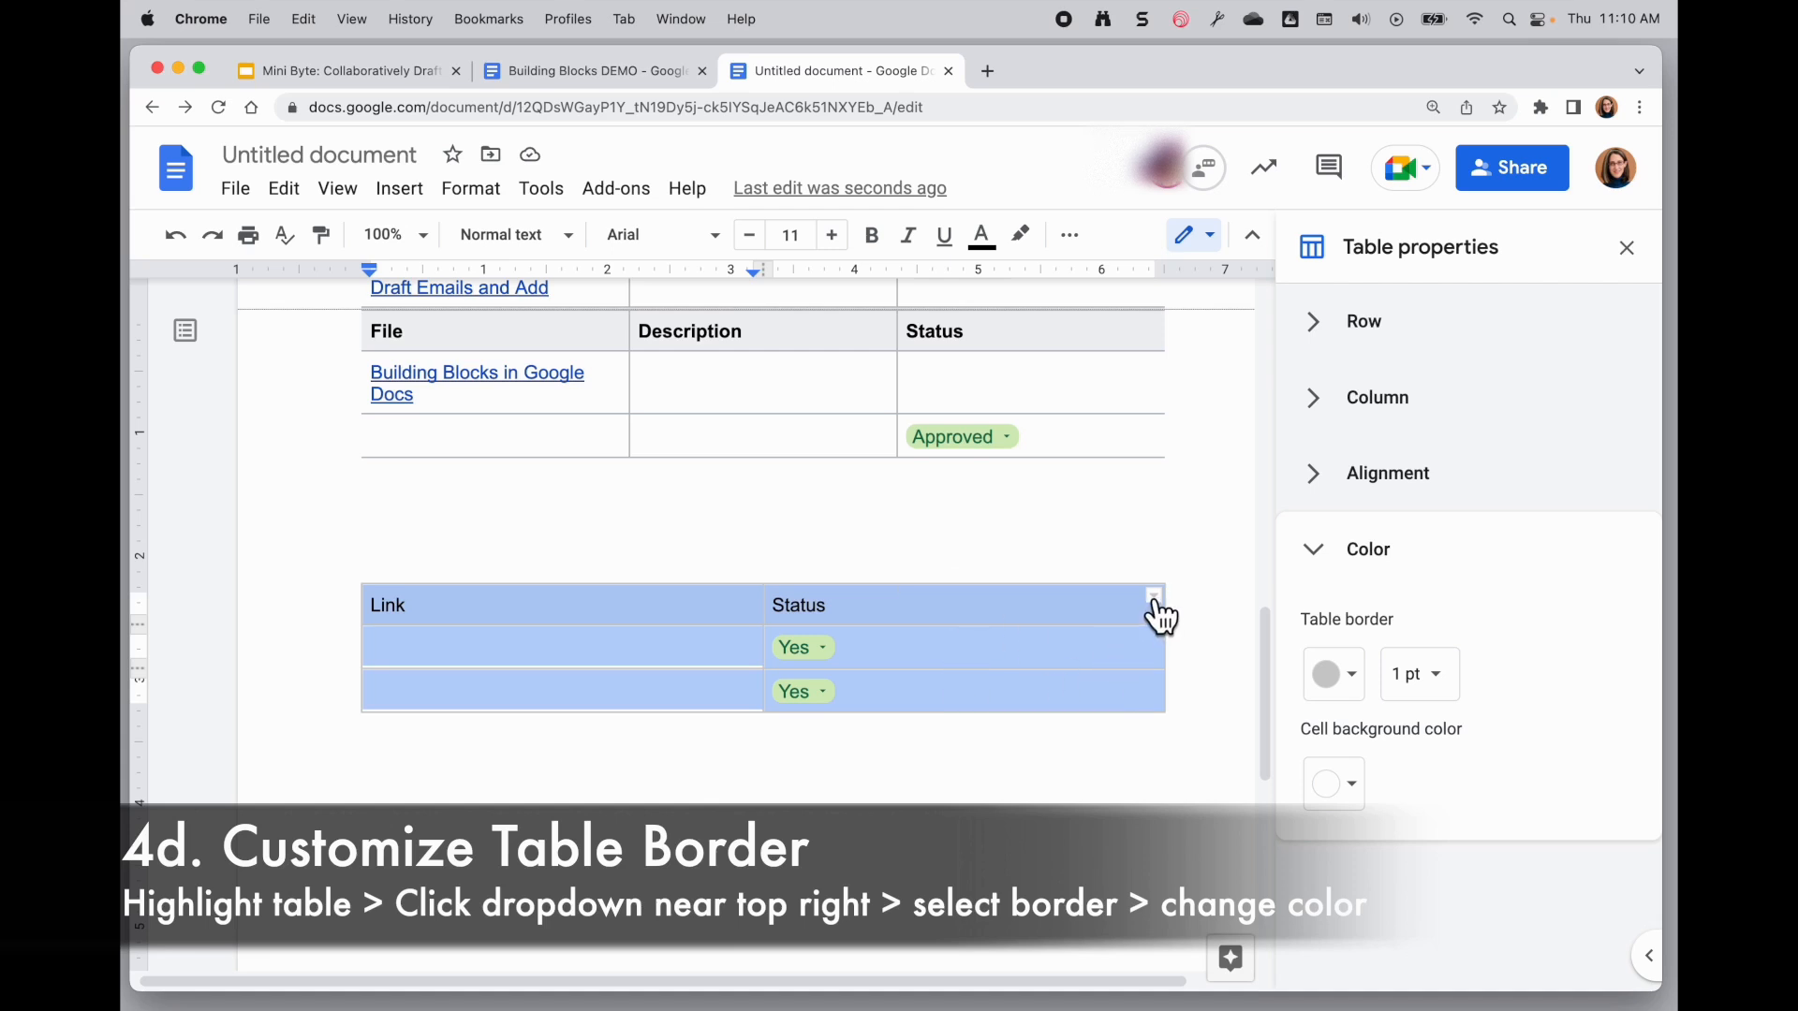
left_click(1153, 604)
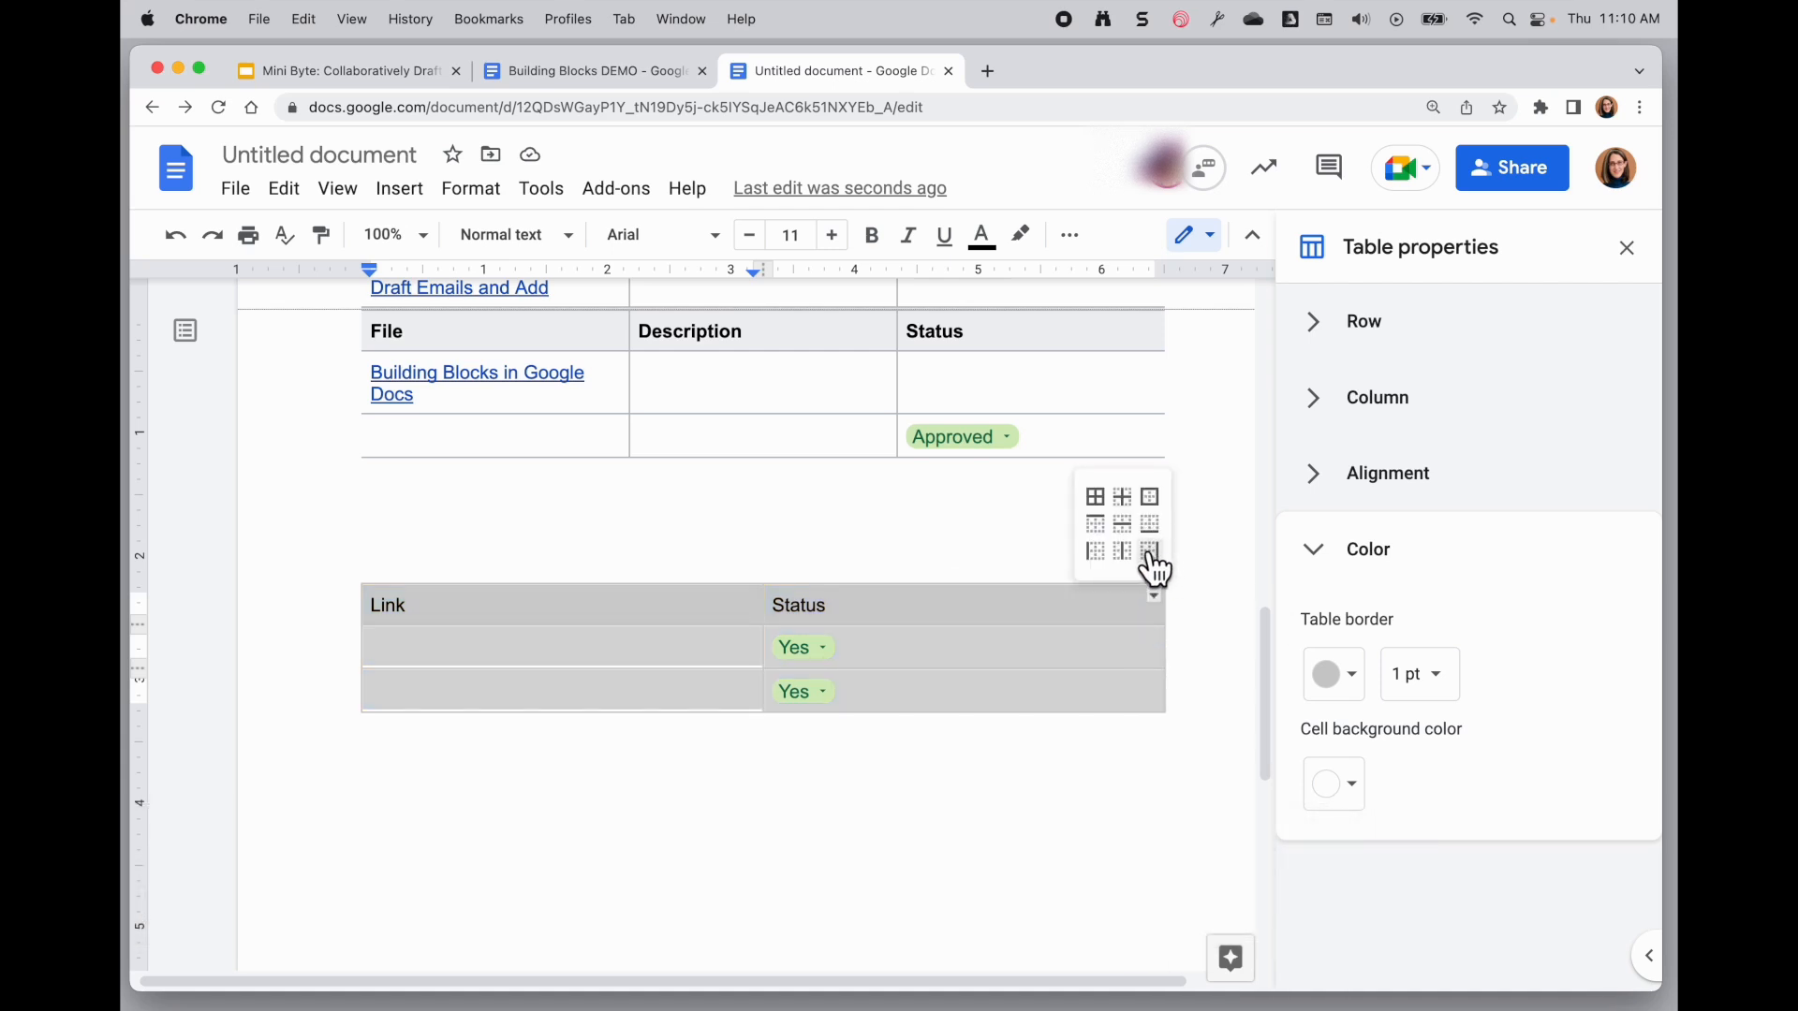
mouse_move(1150, 551)
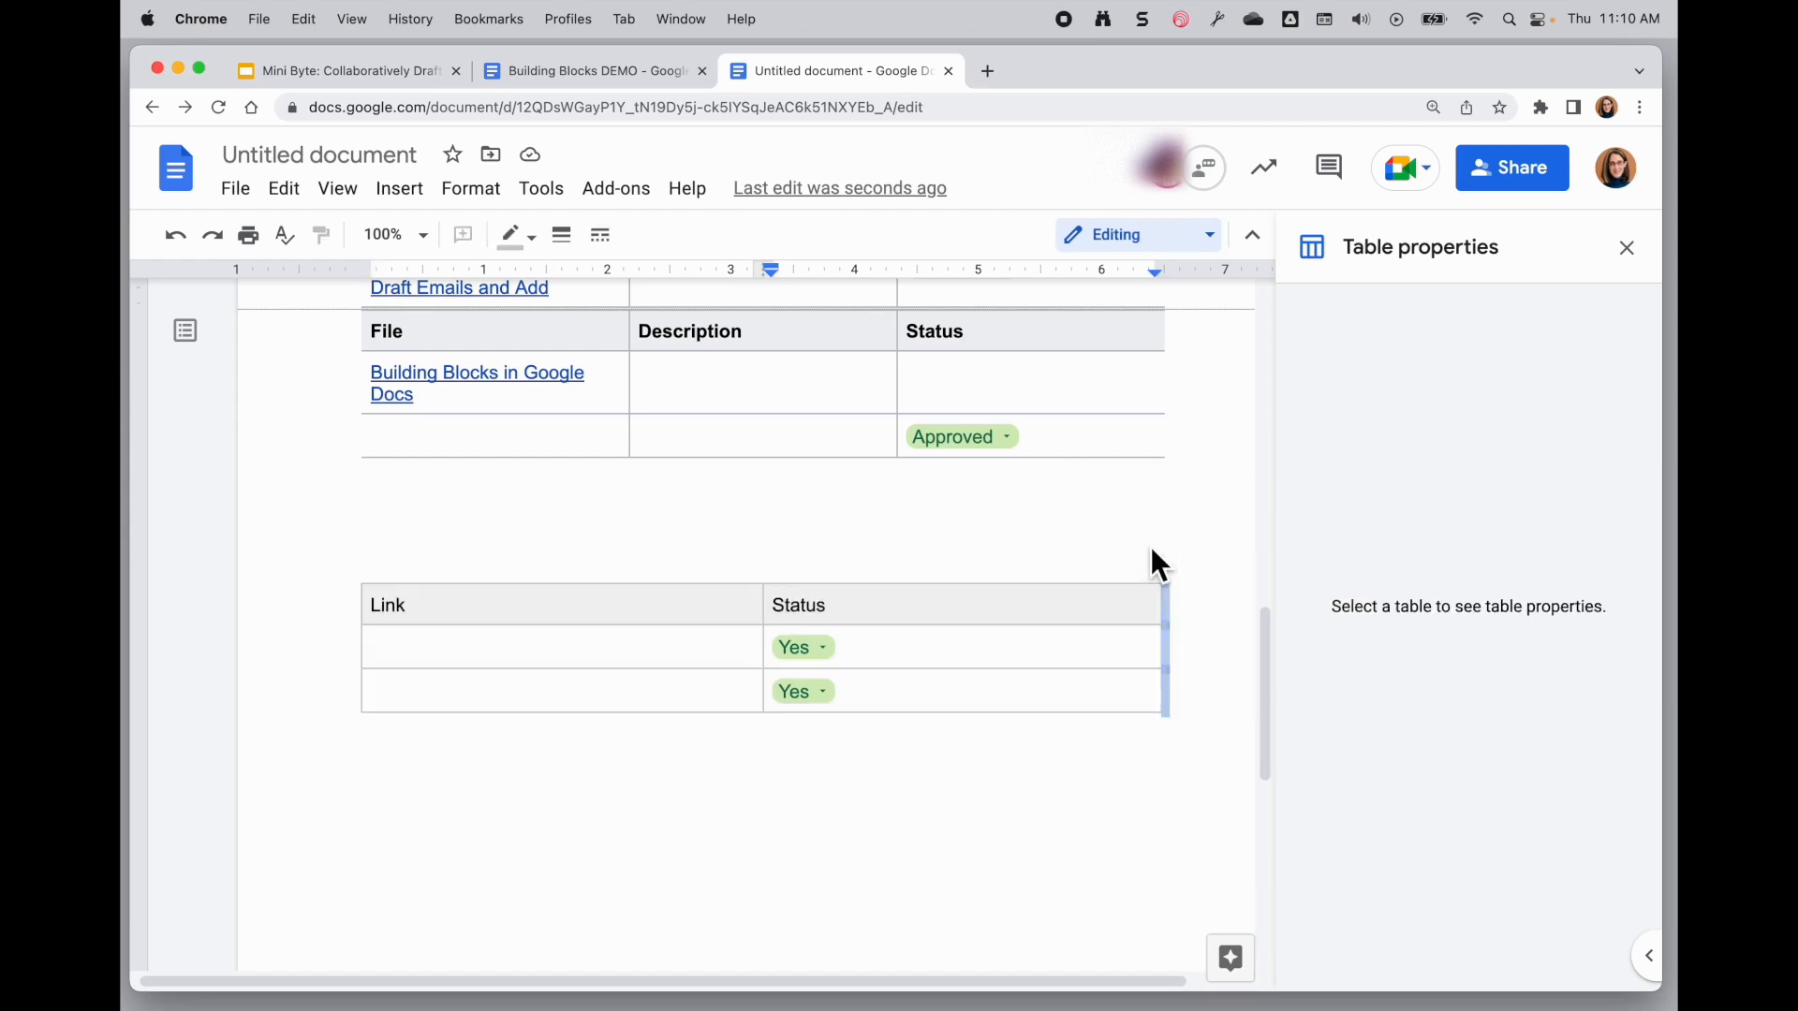
mouse_move(512, 235)
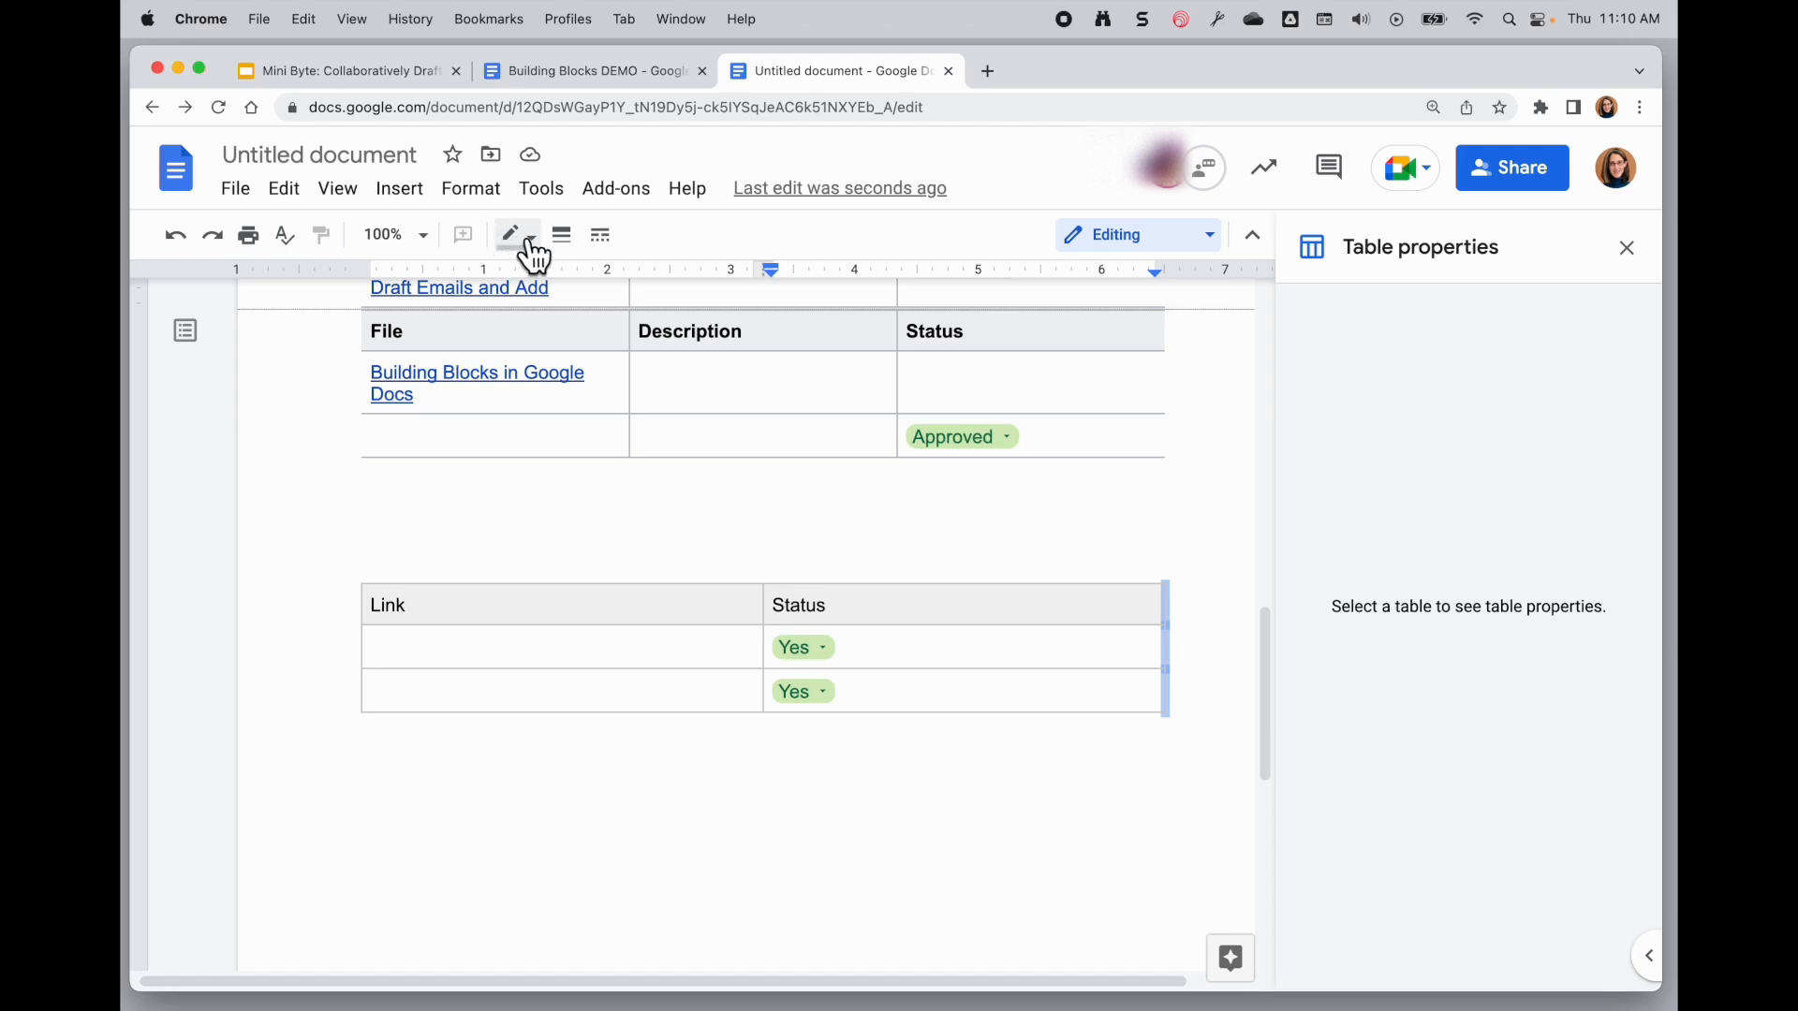
left_click(510, 235)
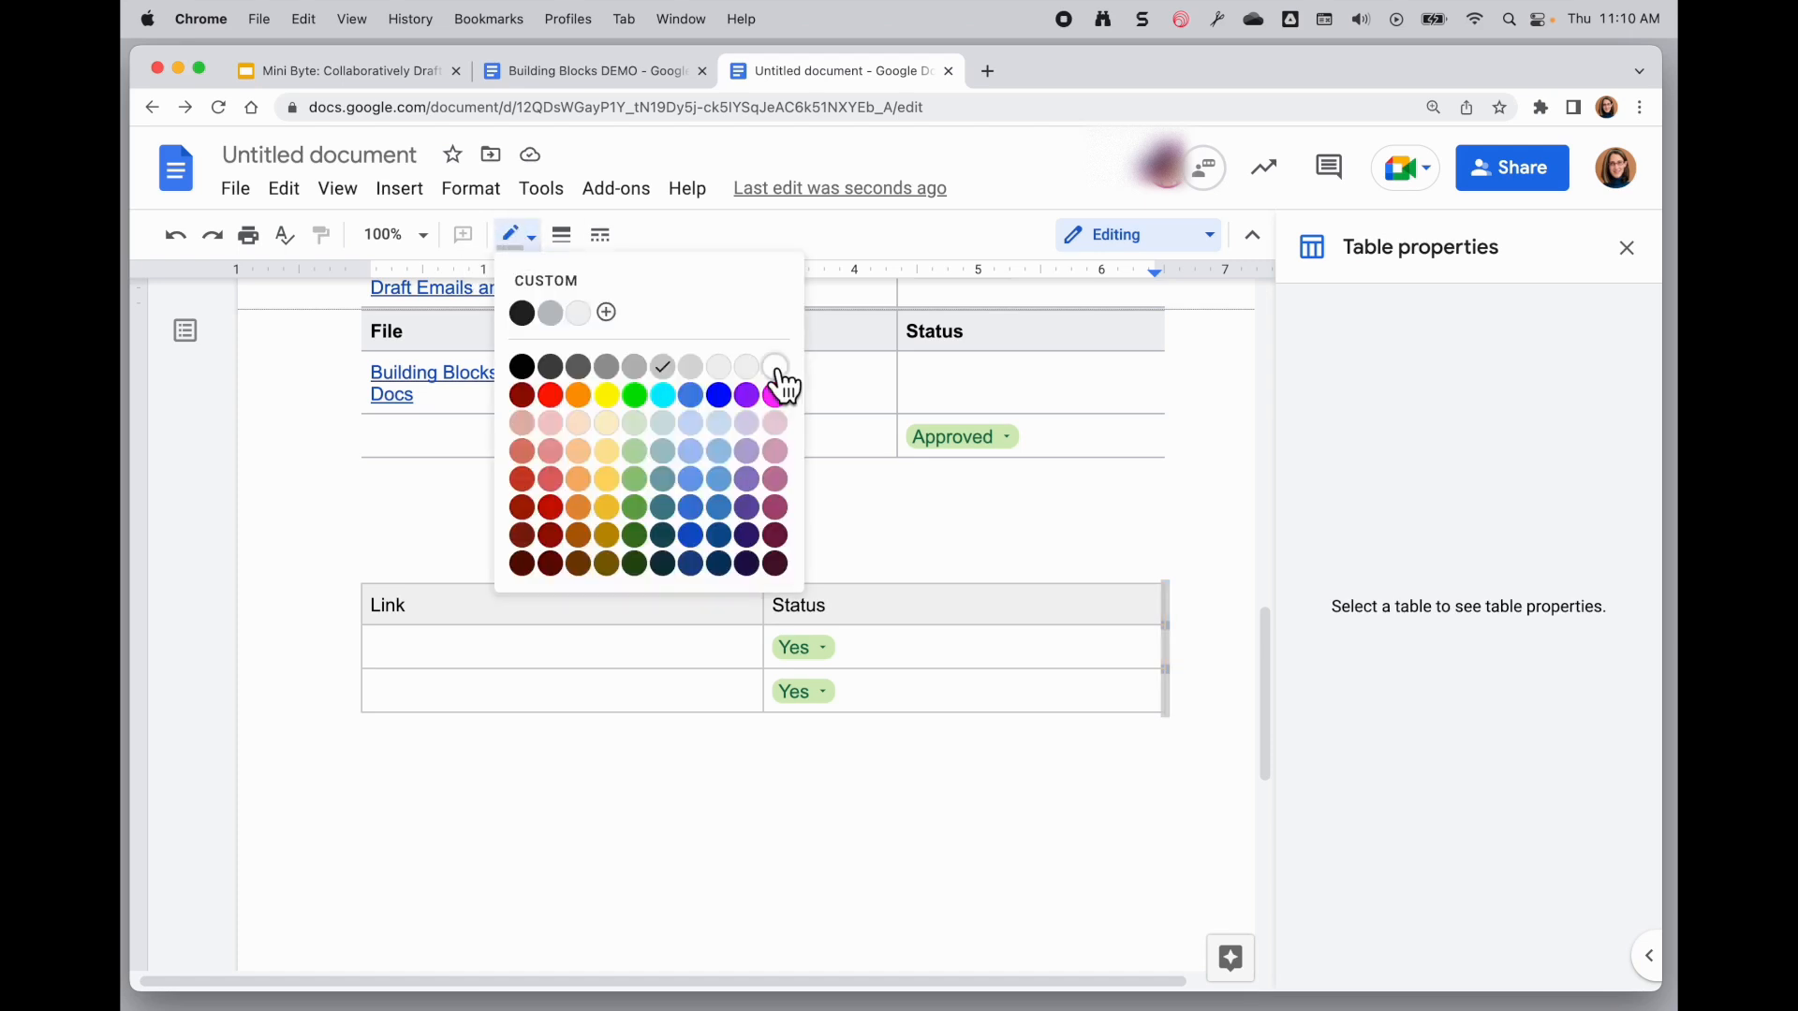
left_click(728, 619)
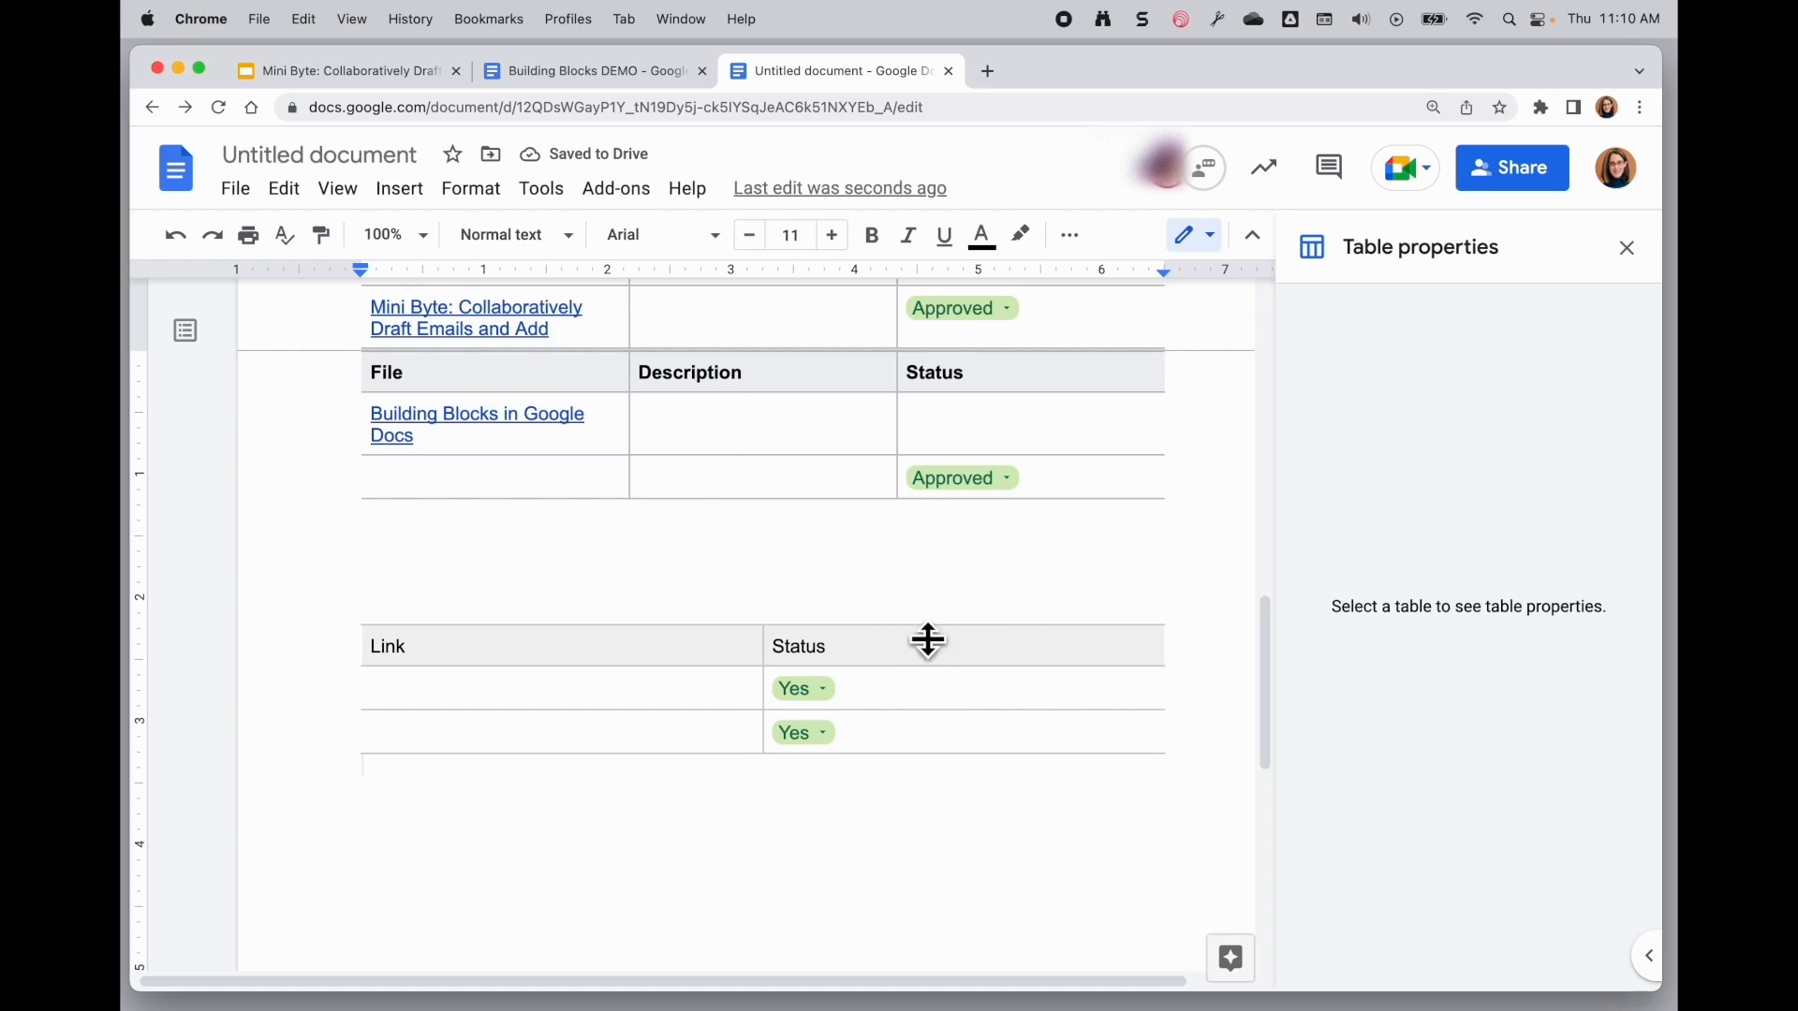
Make the Link and Status header labels bold
left_click(562, 645)
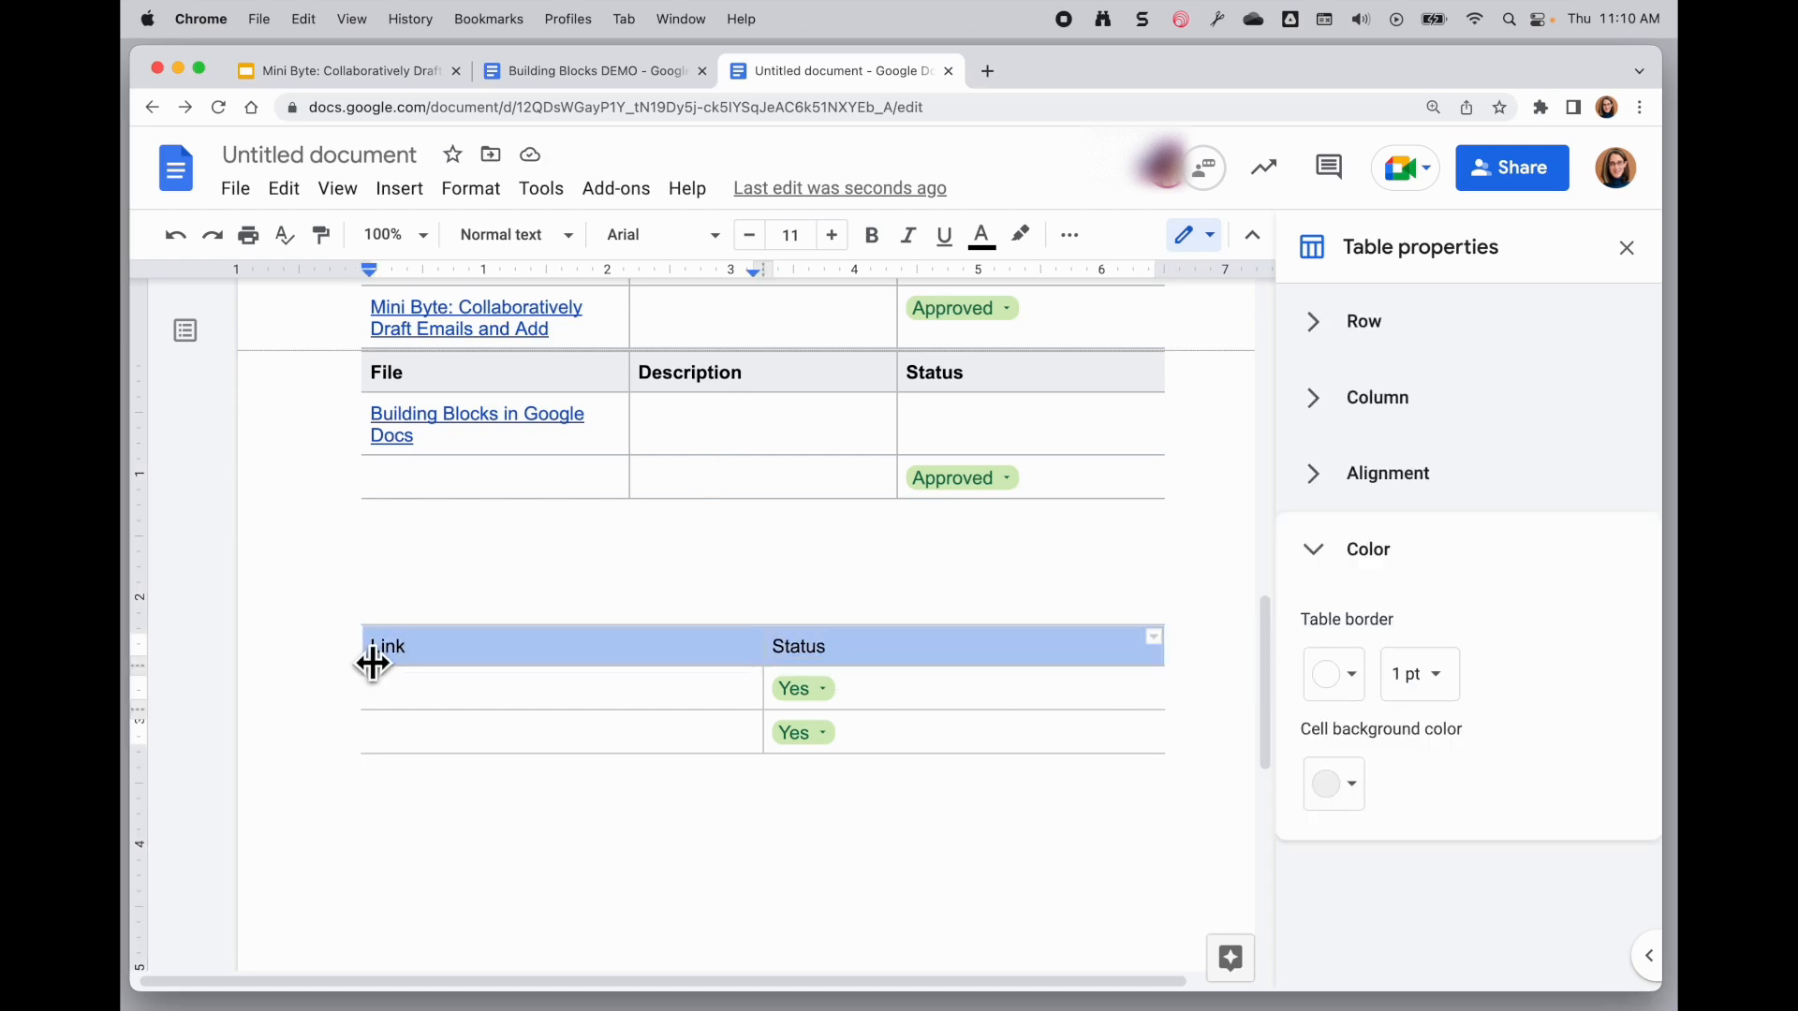
left_click(870, 235)
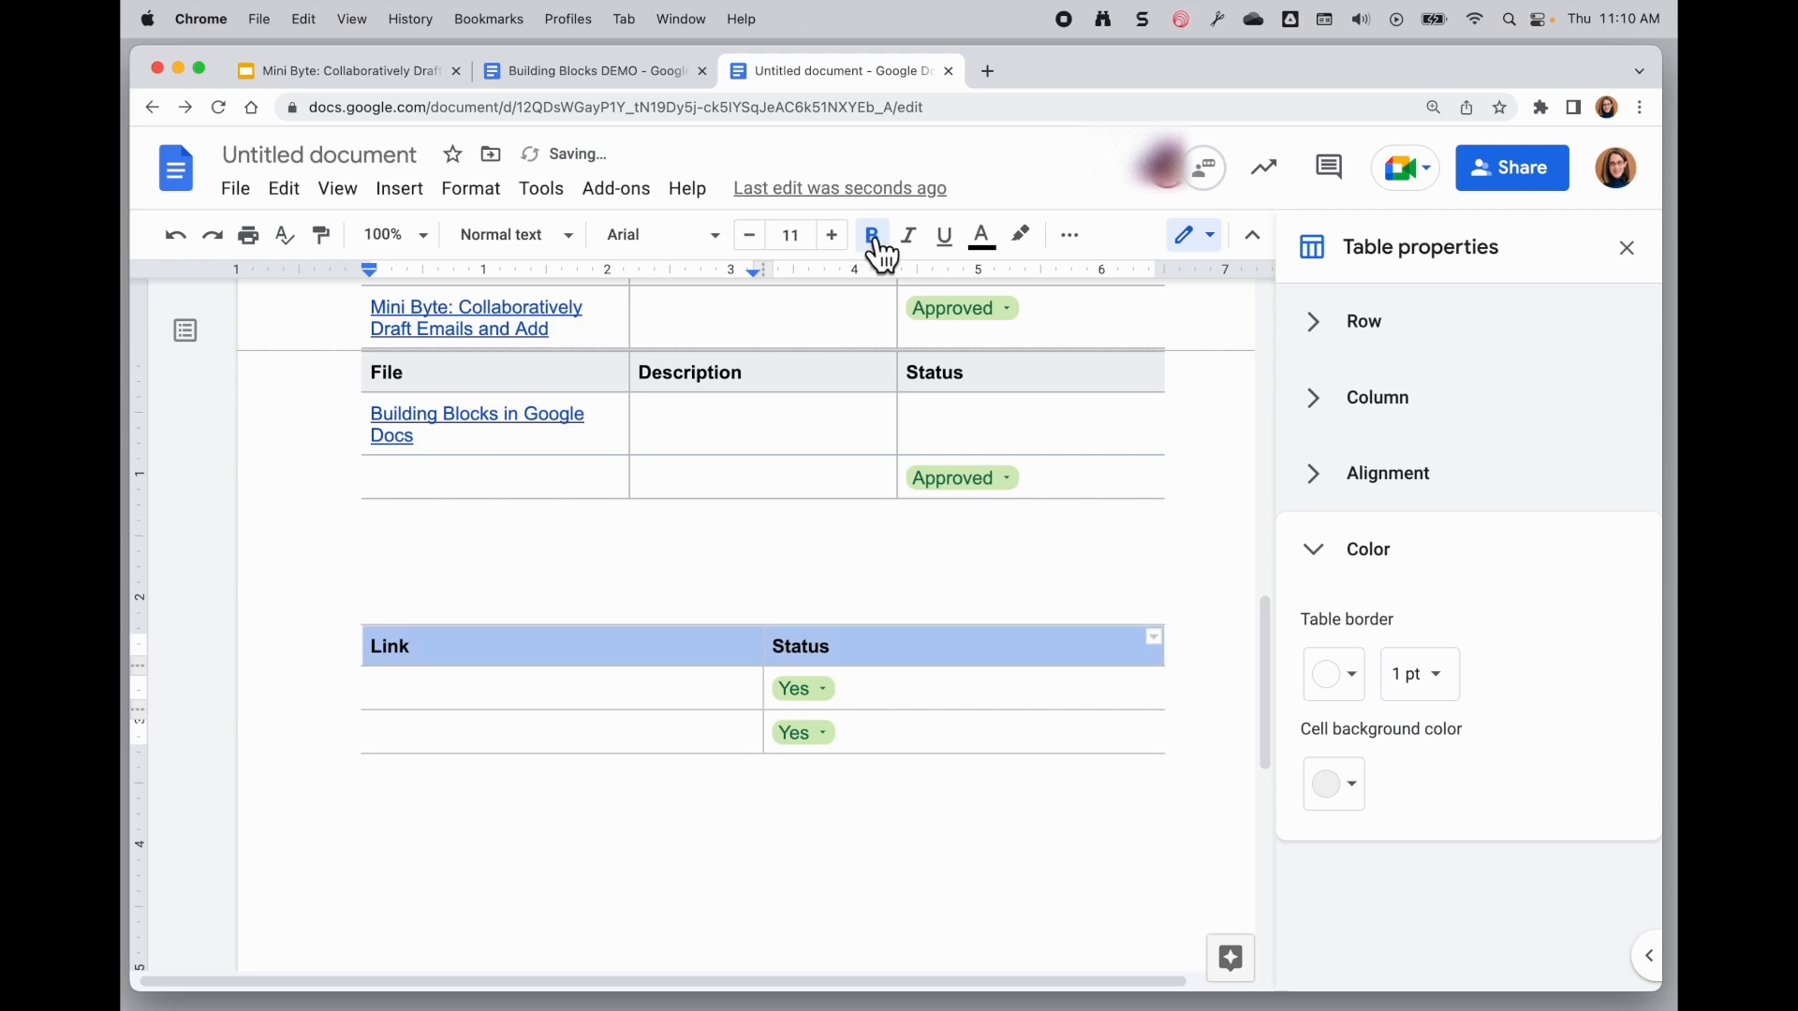
left_click(1068, 235)
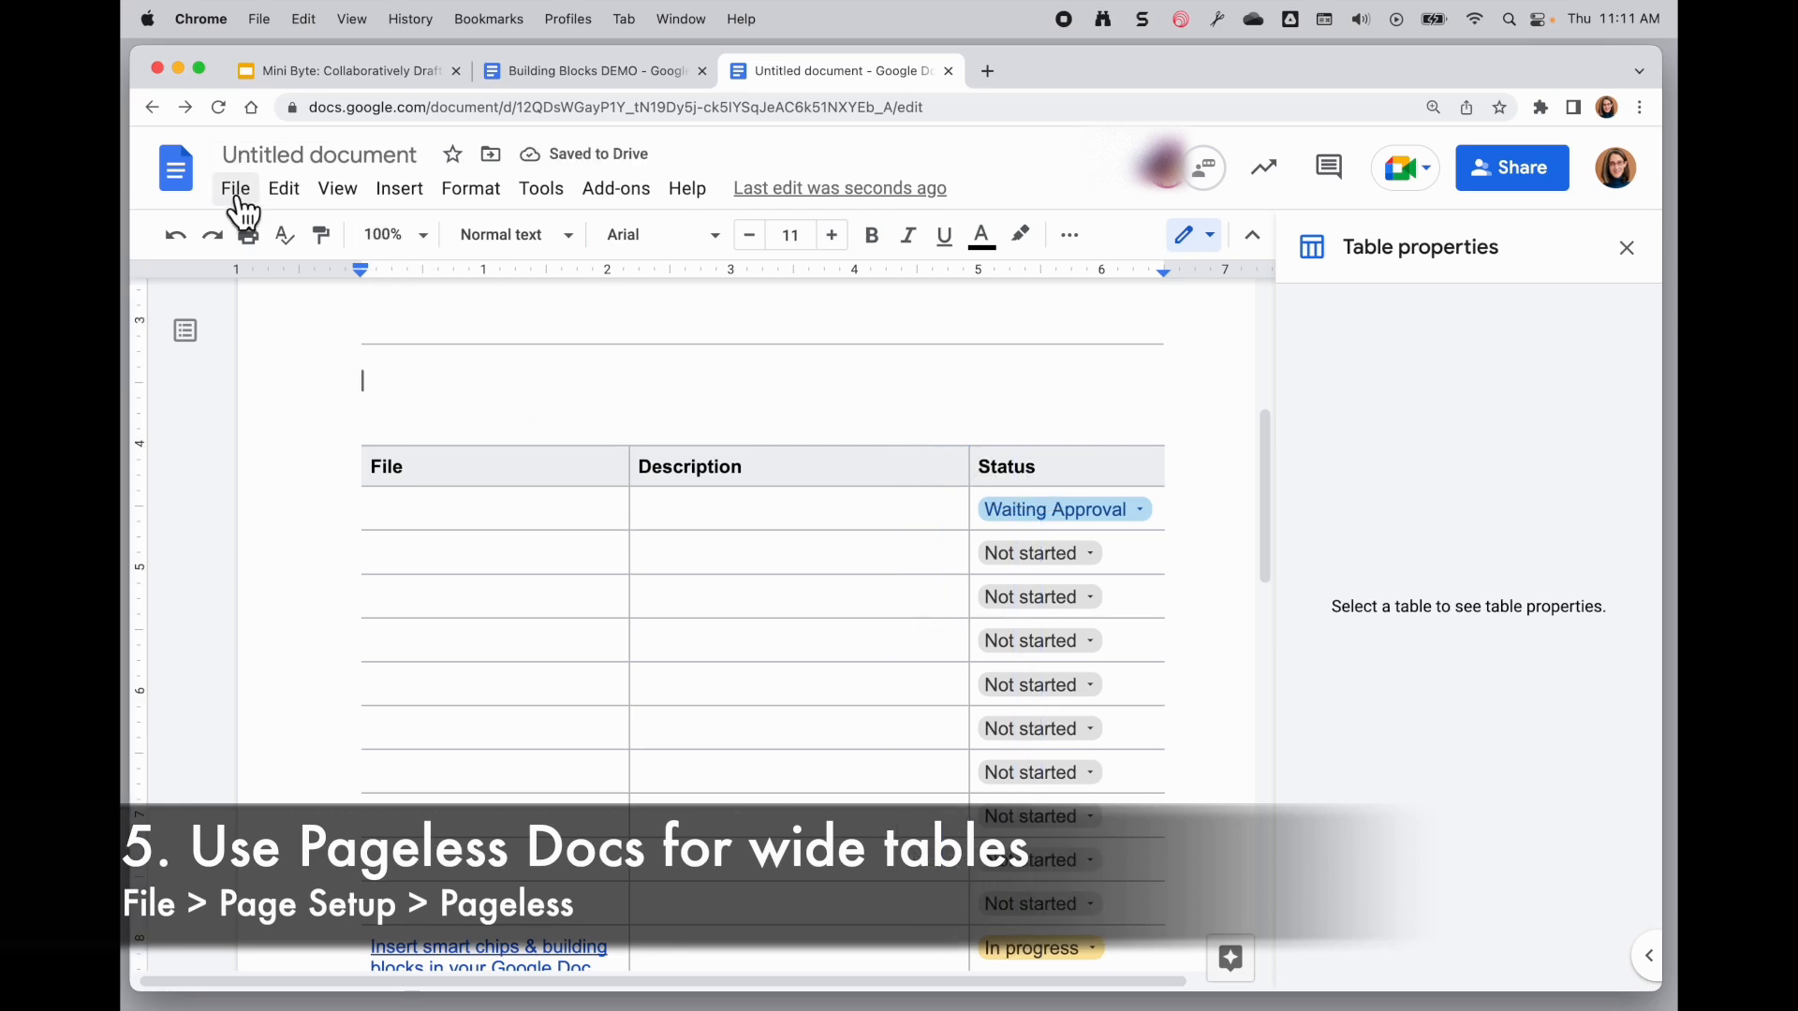
Switch the document to pageless and add a blank column beside File
left_click(235, 188)
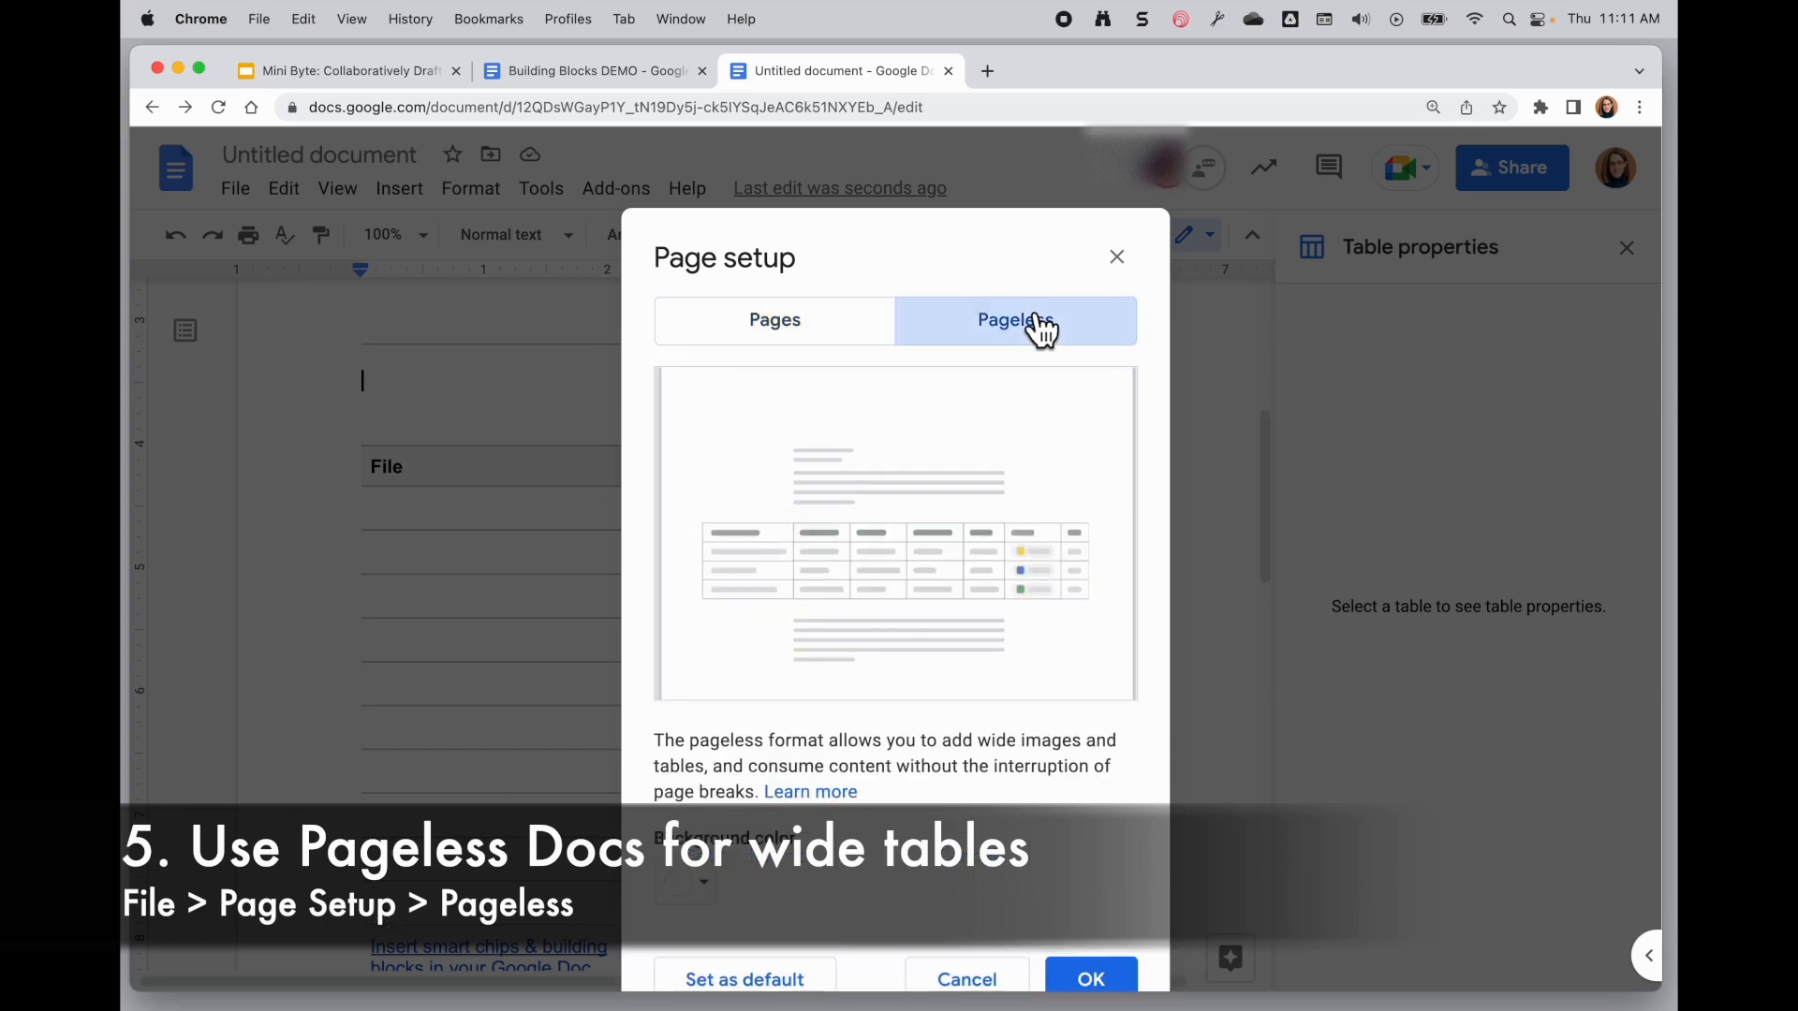
left_click(1088, 979)
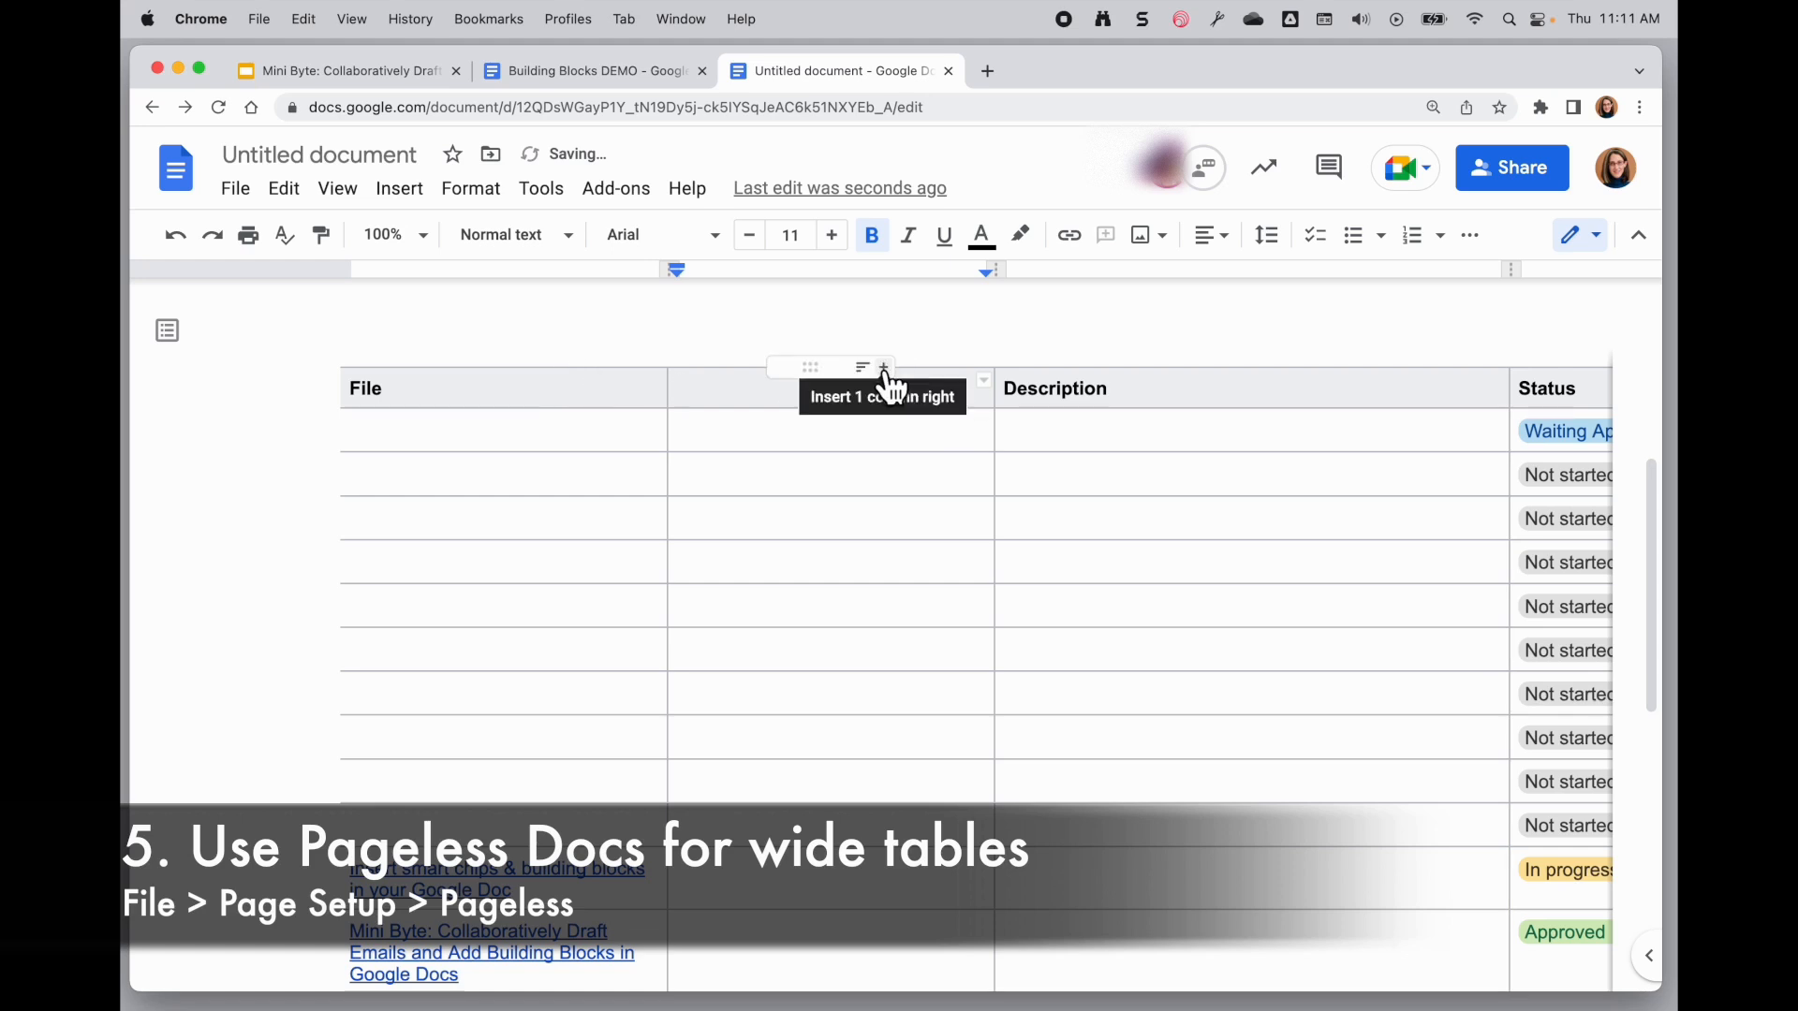
left_click(883, 368)
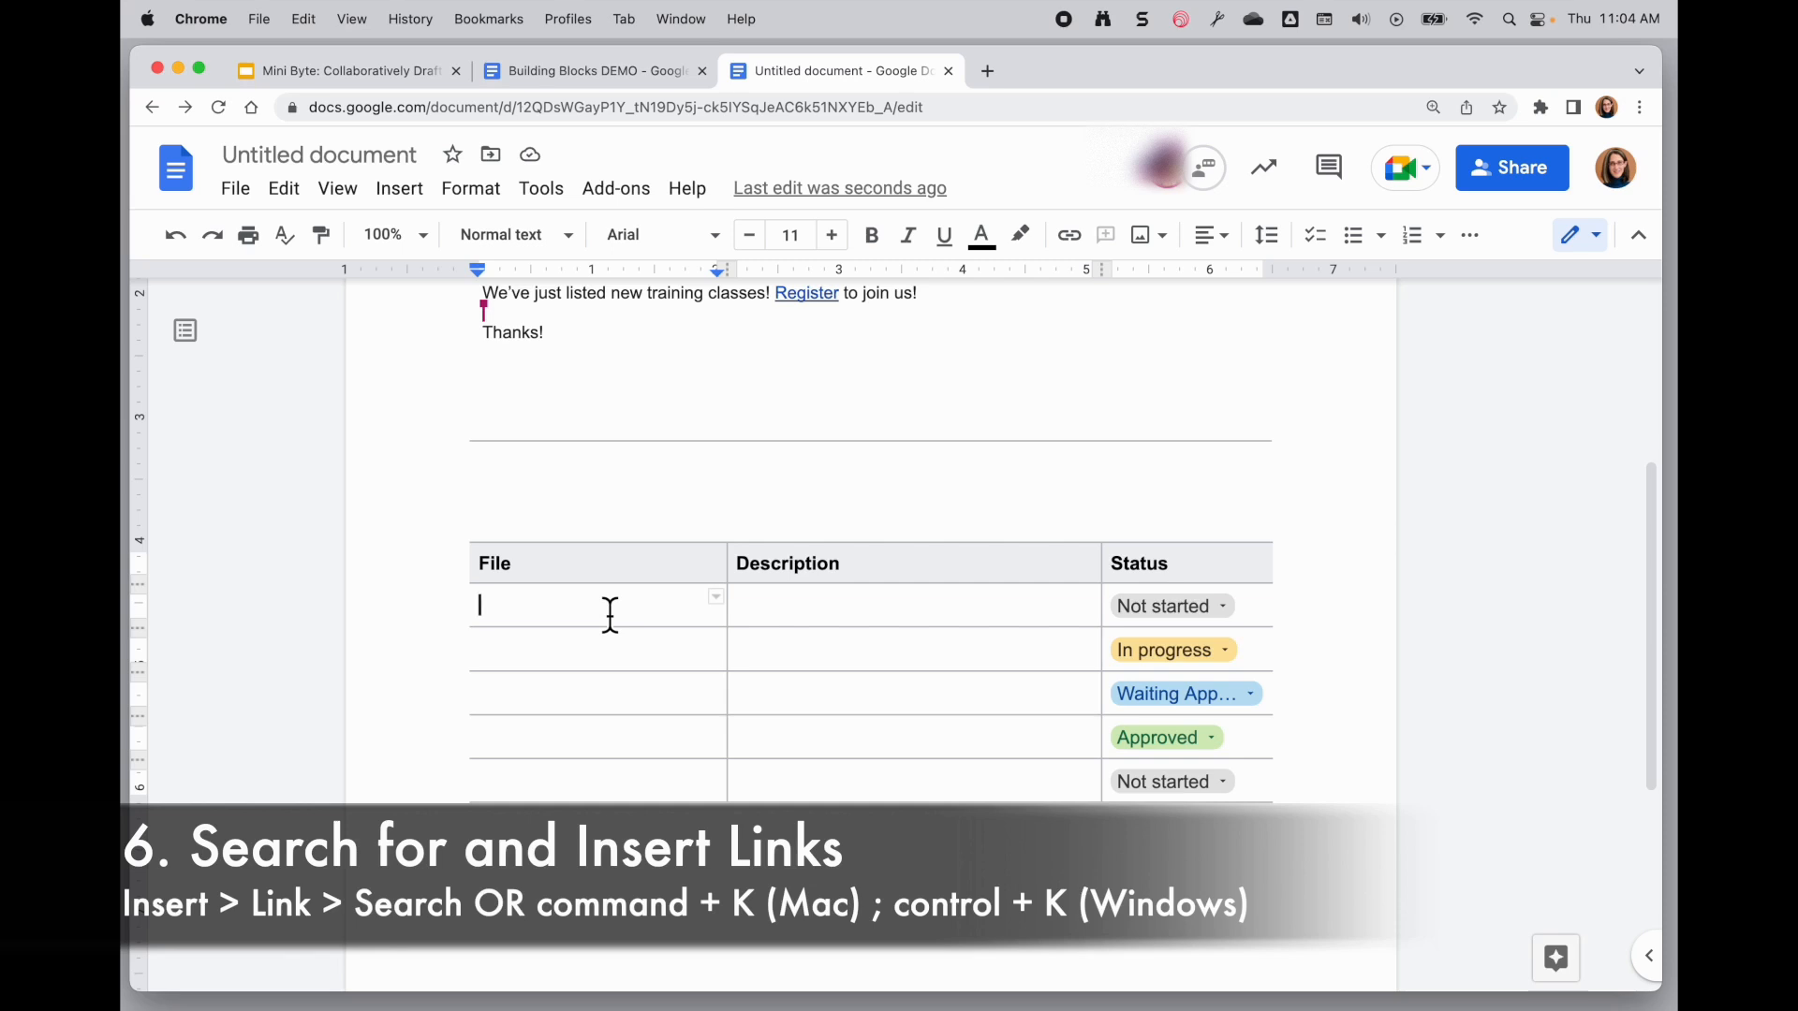
mouse_move(1083, 276)
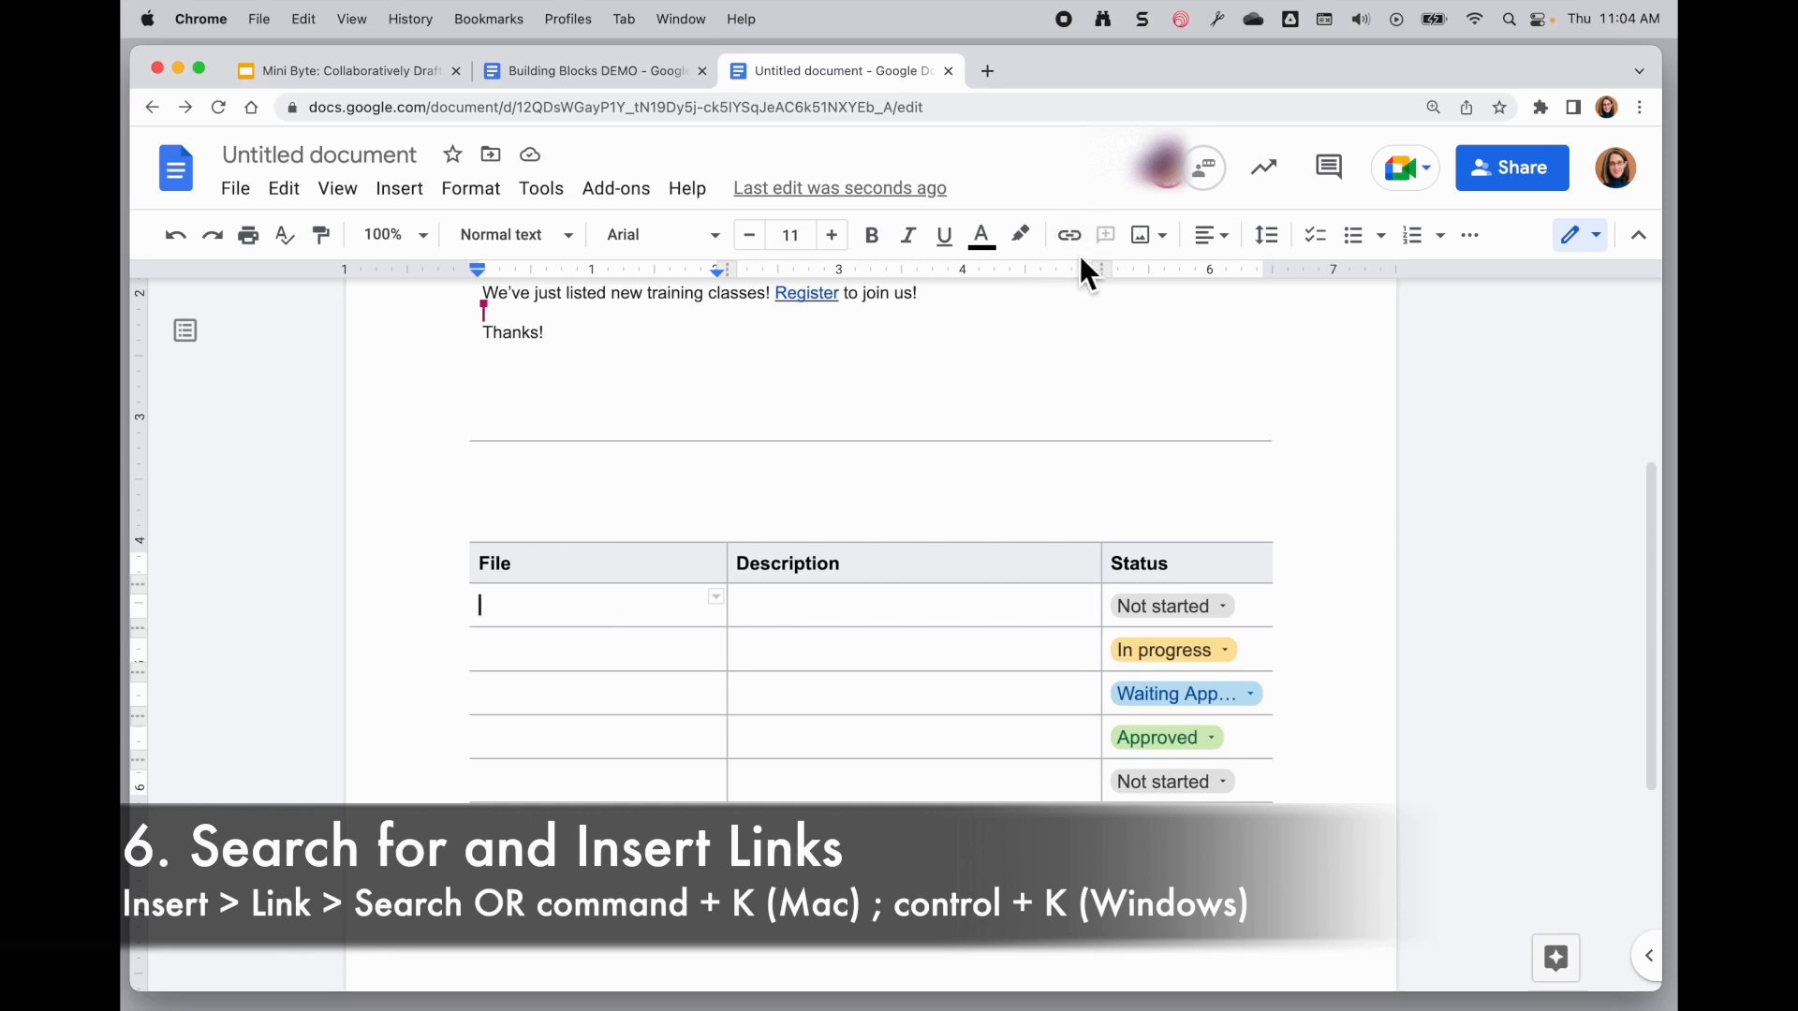
mouse_move(1067, 235)
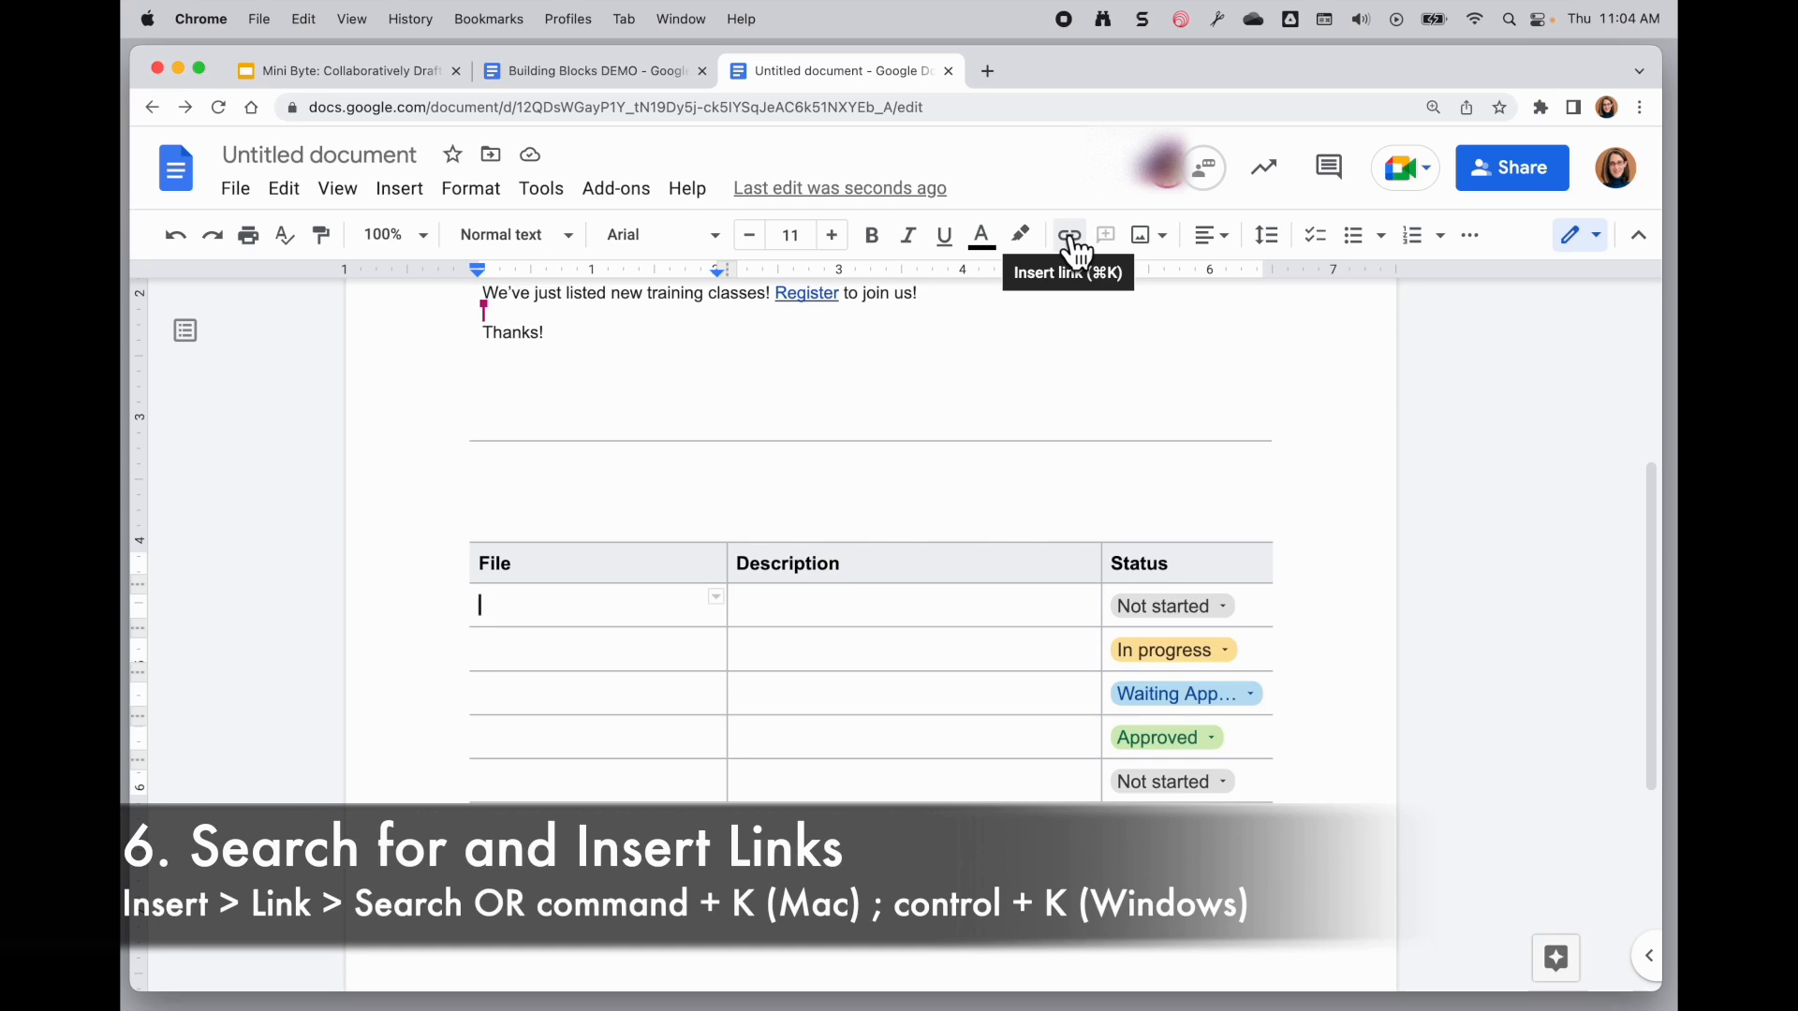
mouse_move(399, 188)
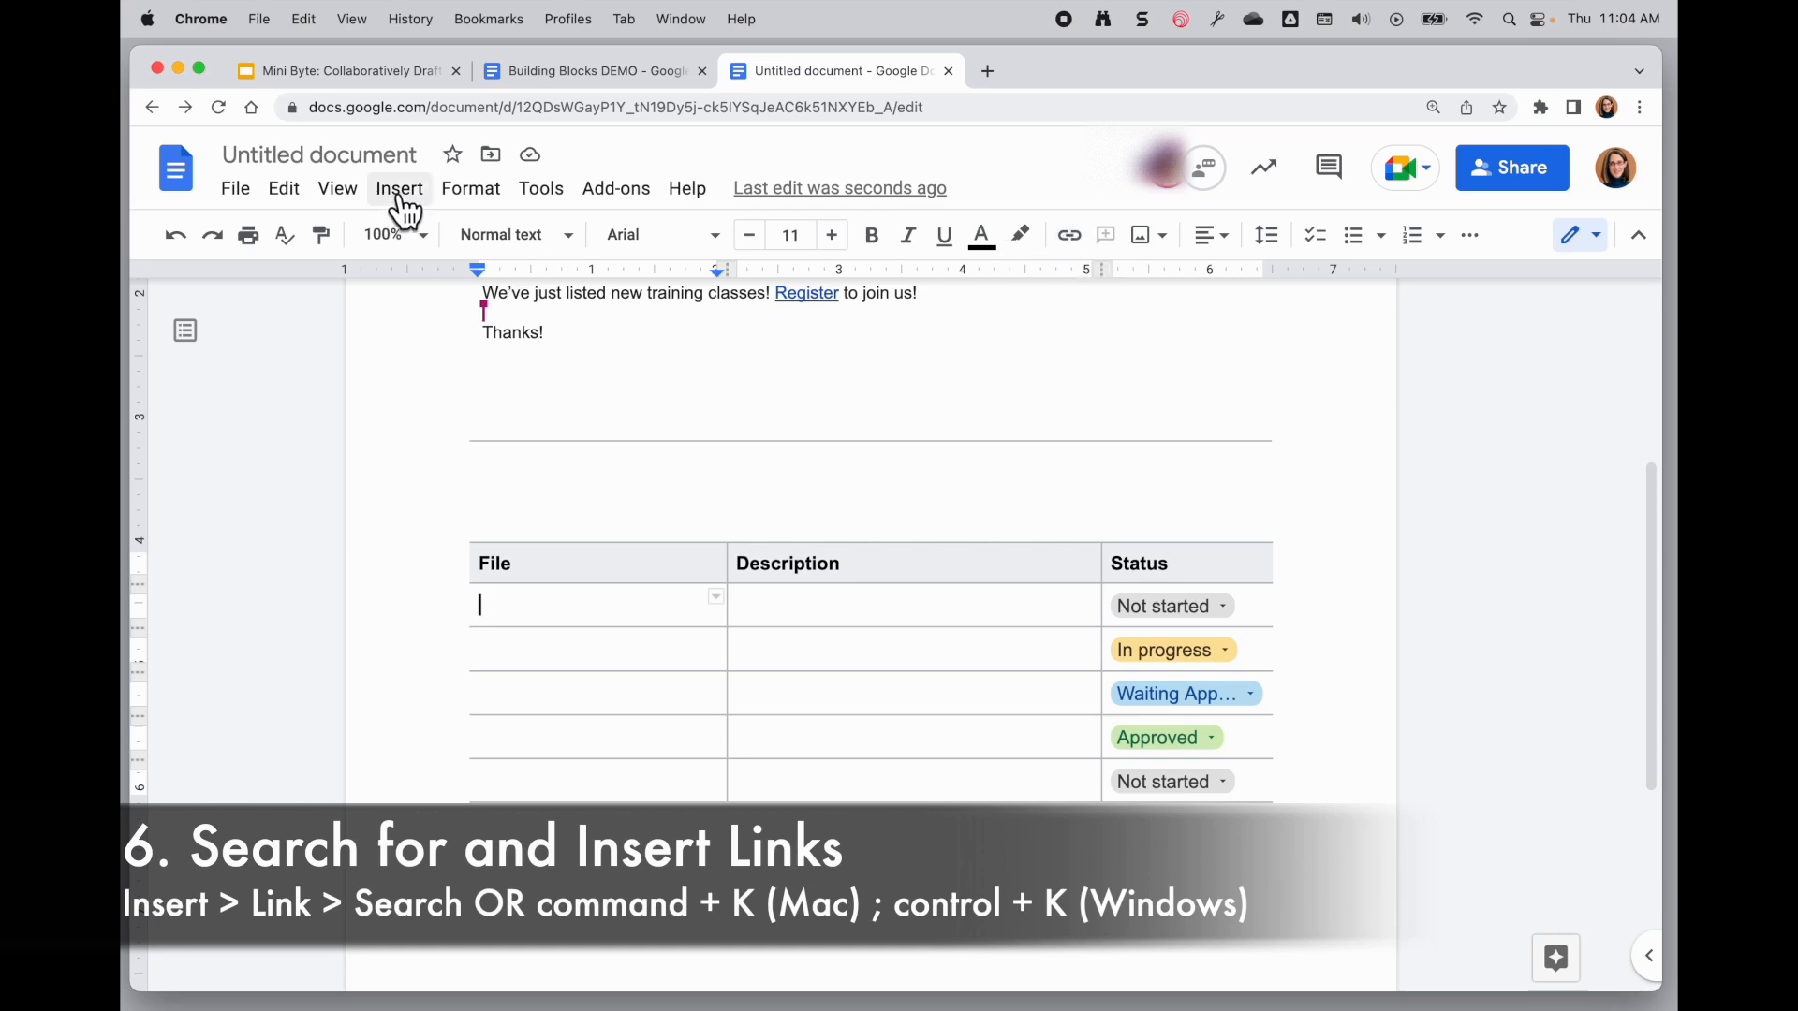
Start a link in the first File cell and search for 'mini building'
left_click(399, 188)
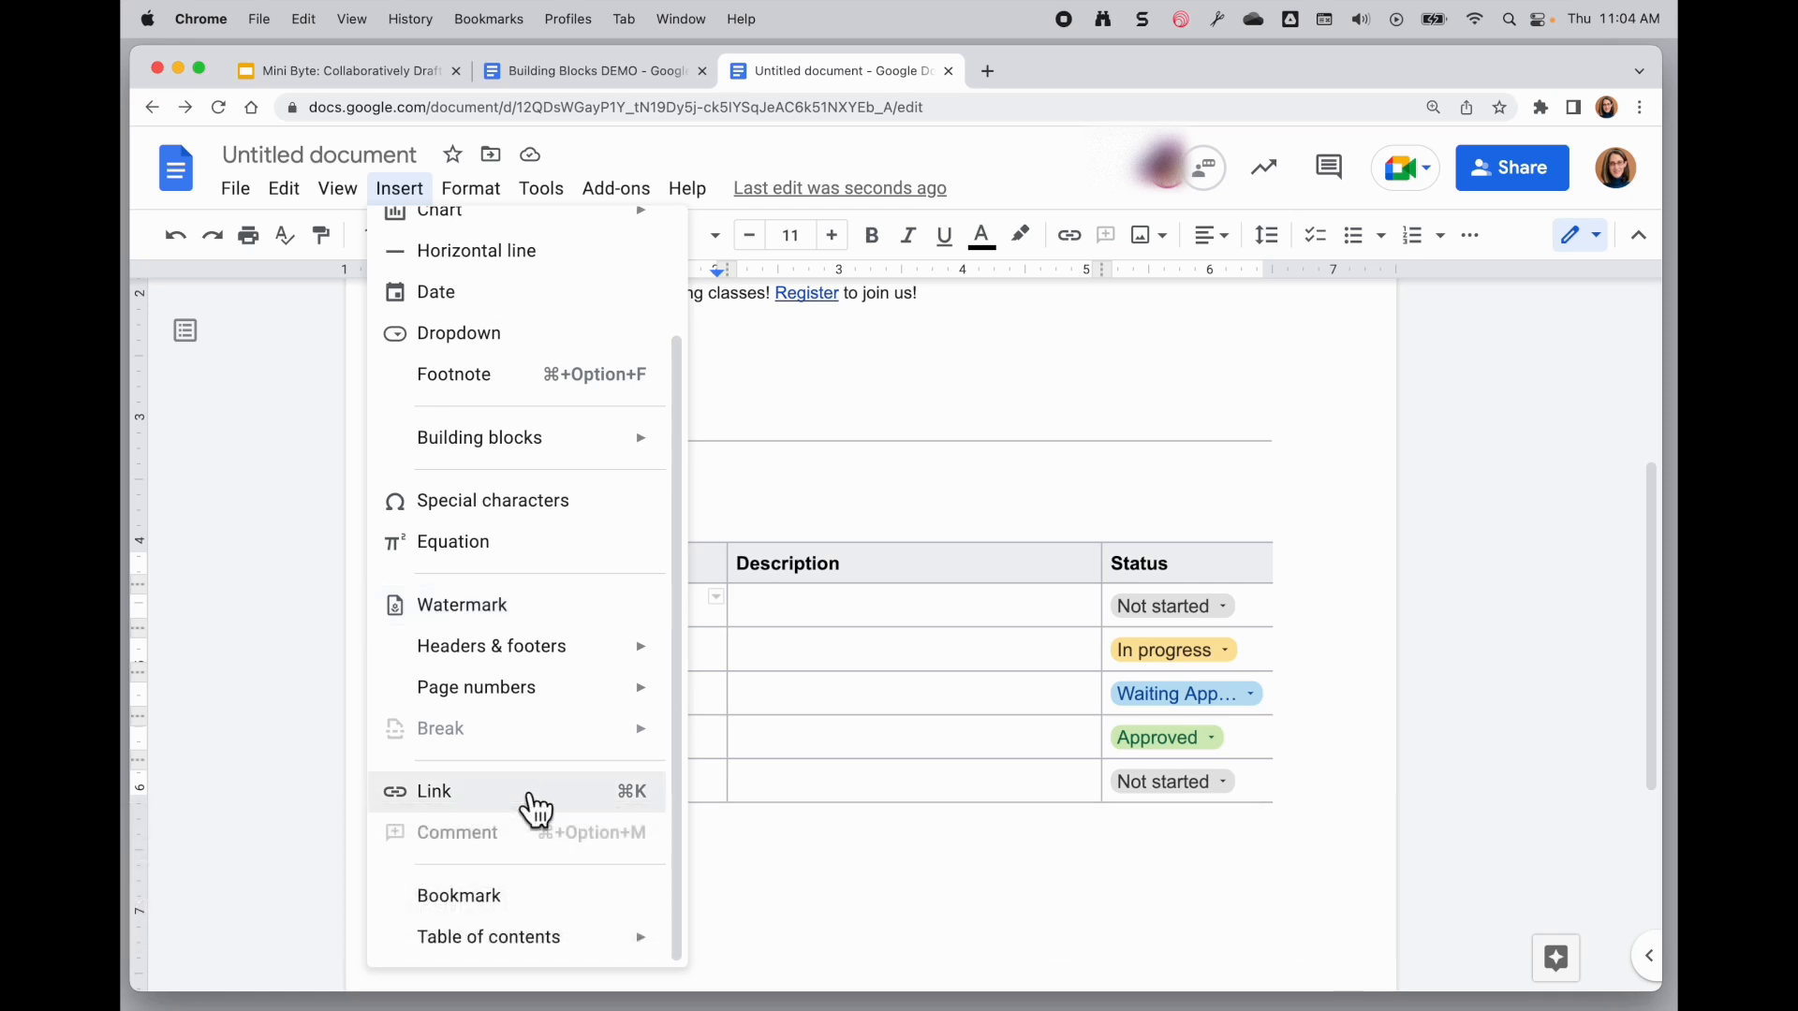
left_click(434, 792)
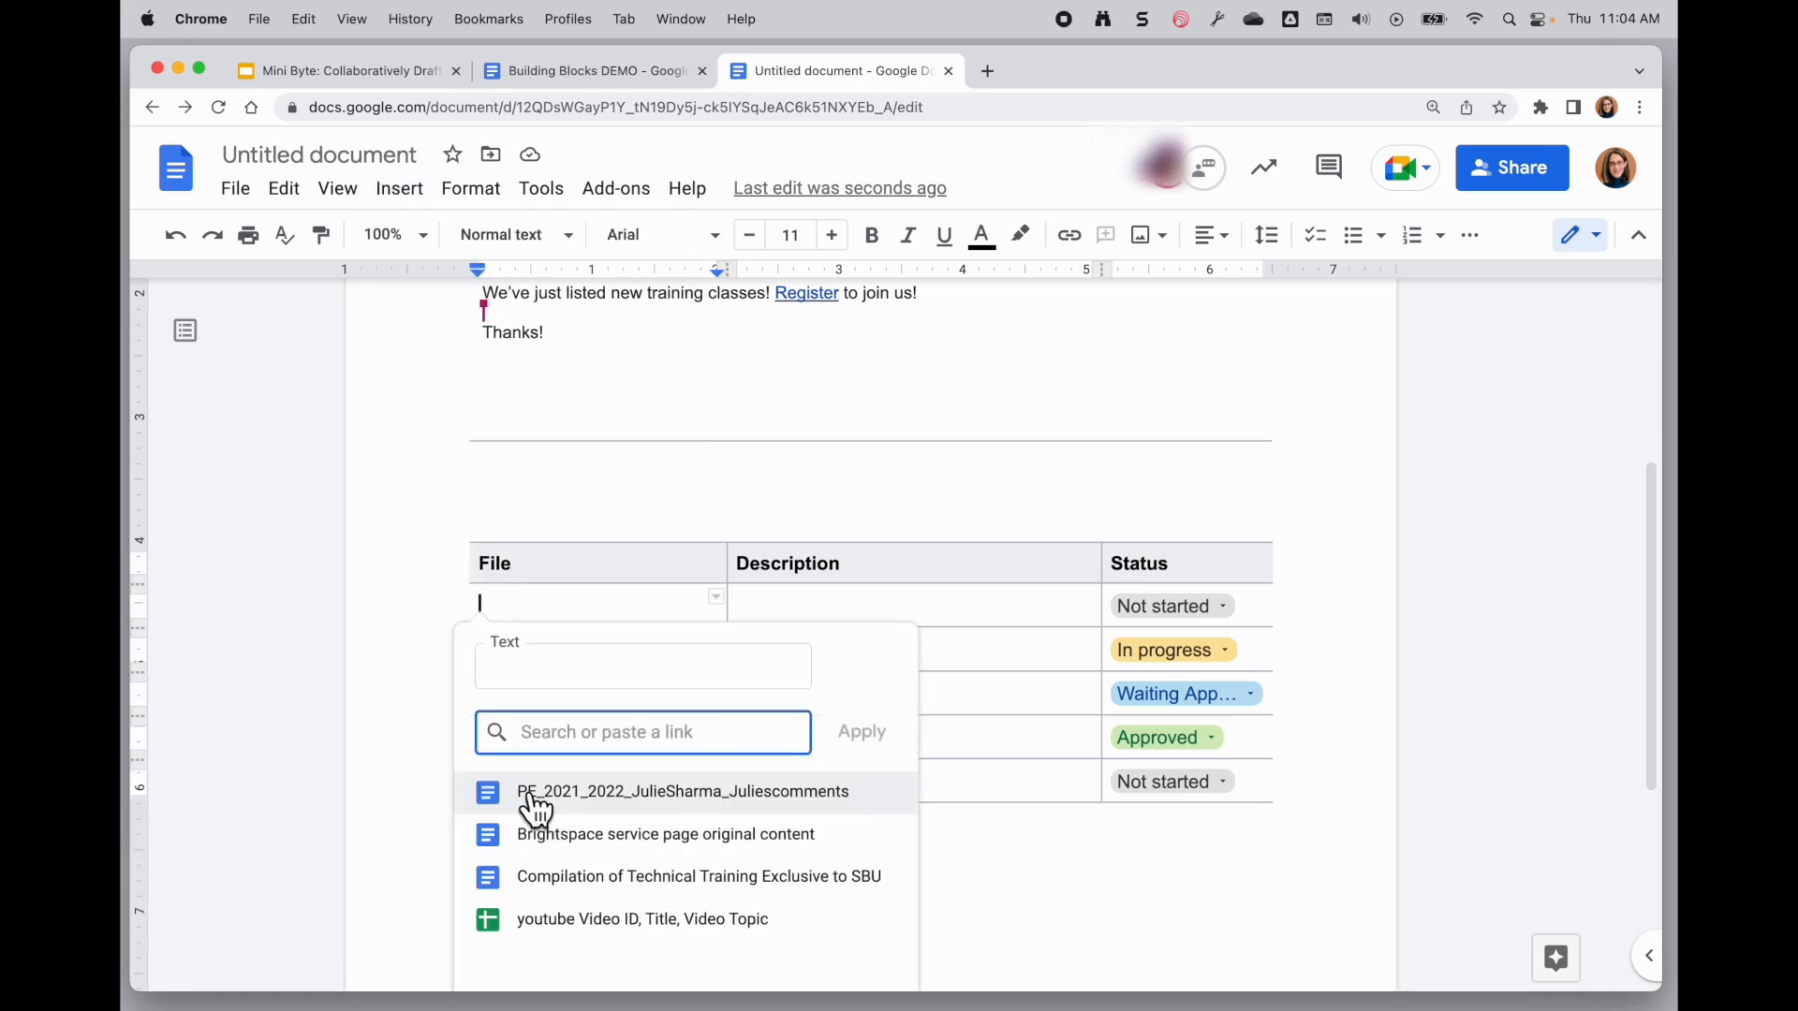
type("mi")
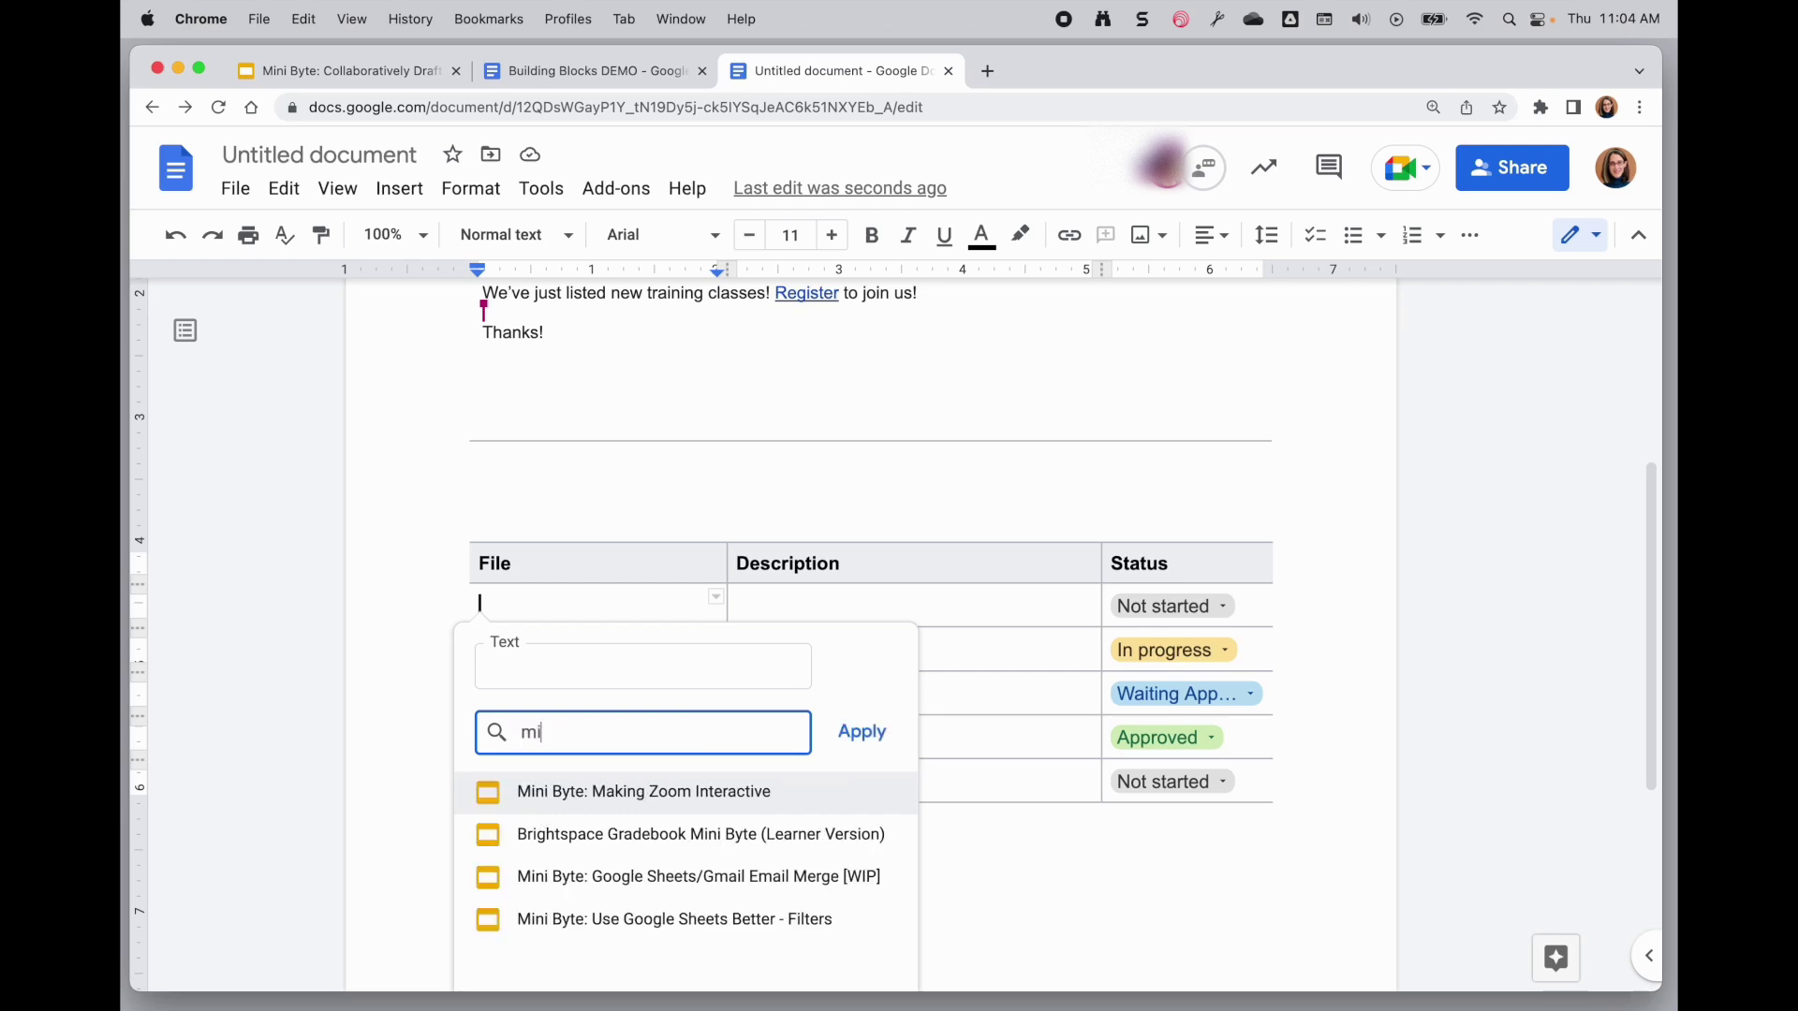
type("ni")
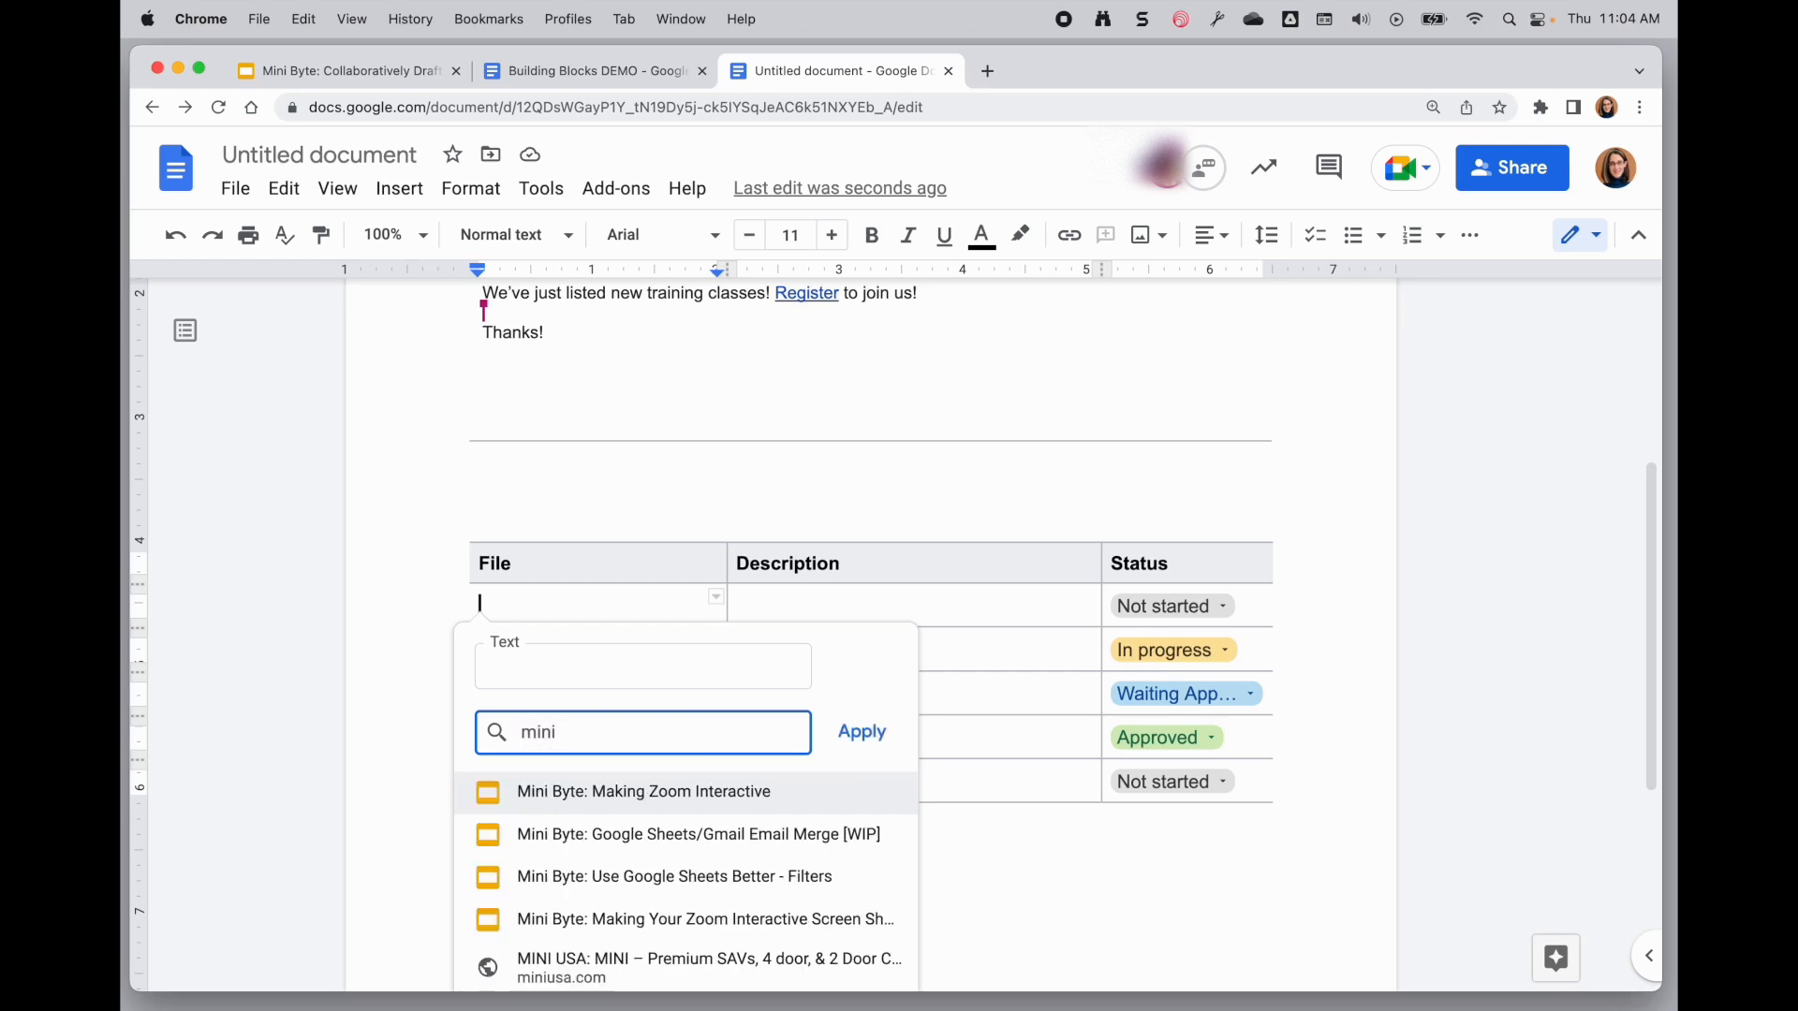
type("bul")
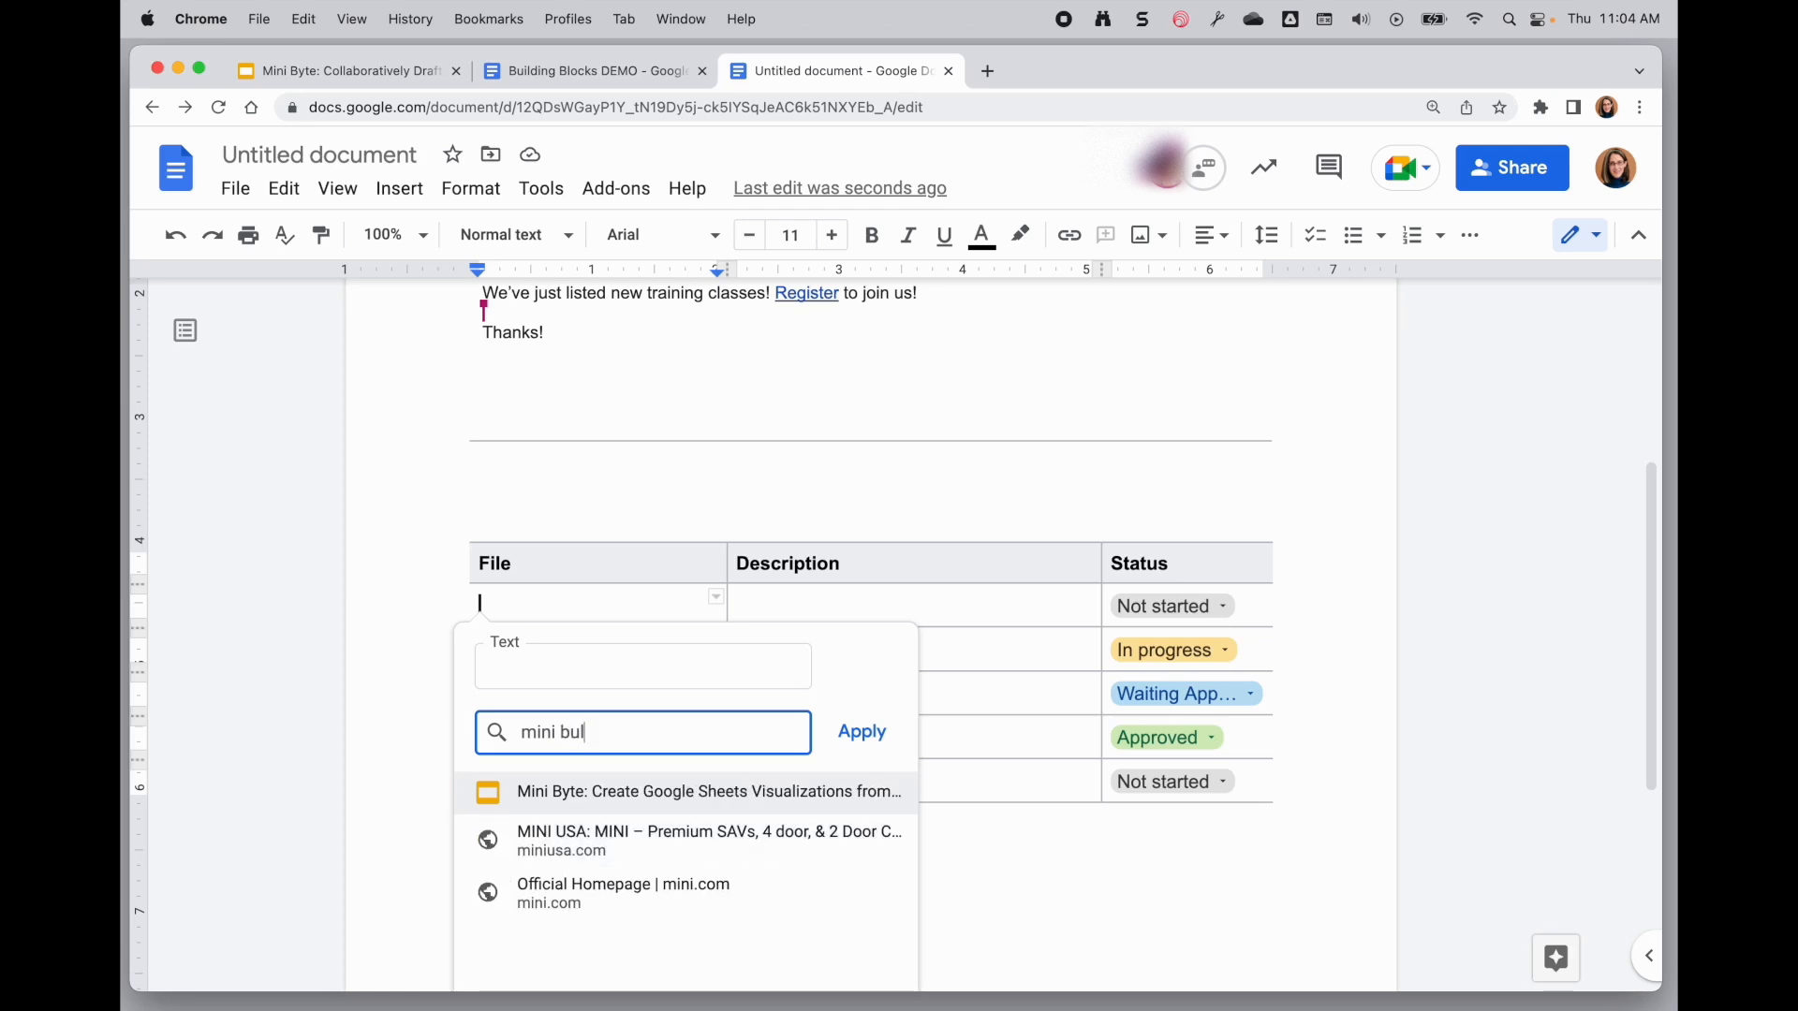
type("lding")
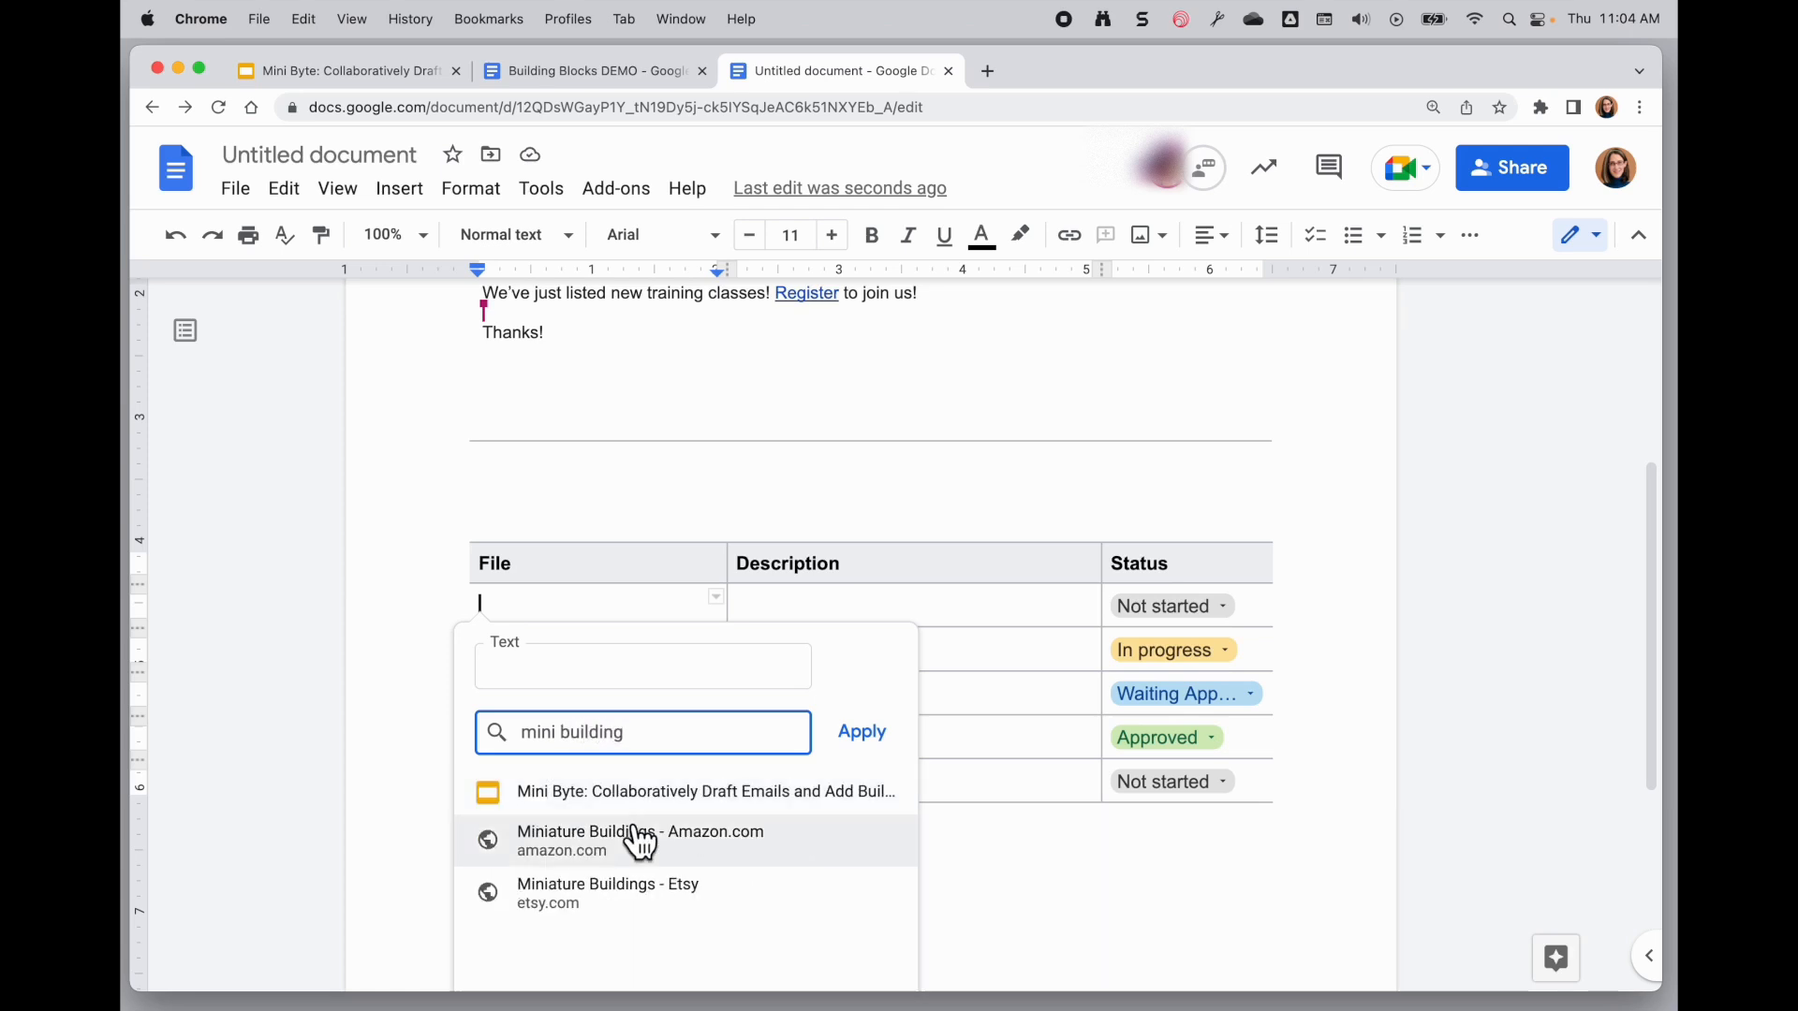
mouse_move(693, 802)
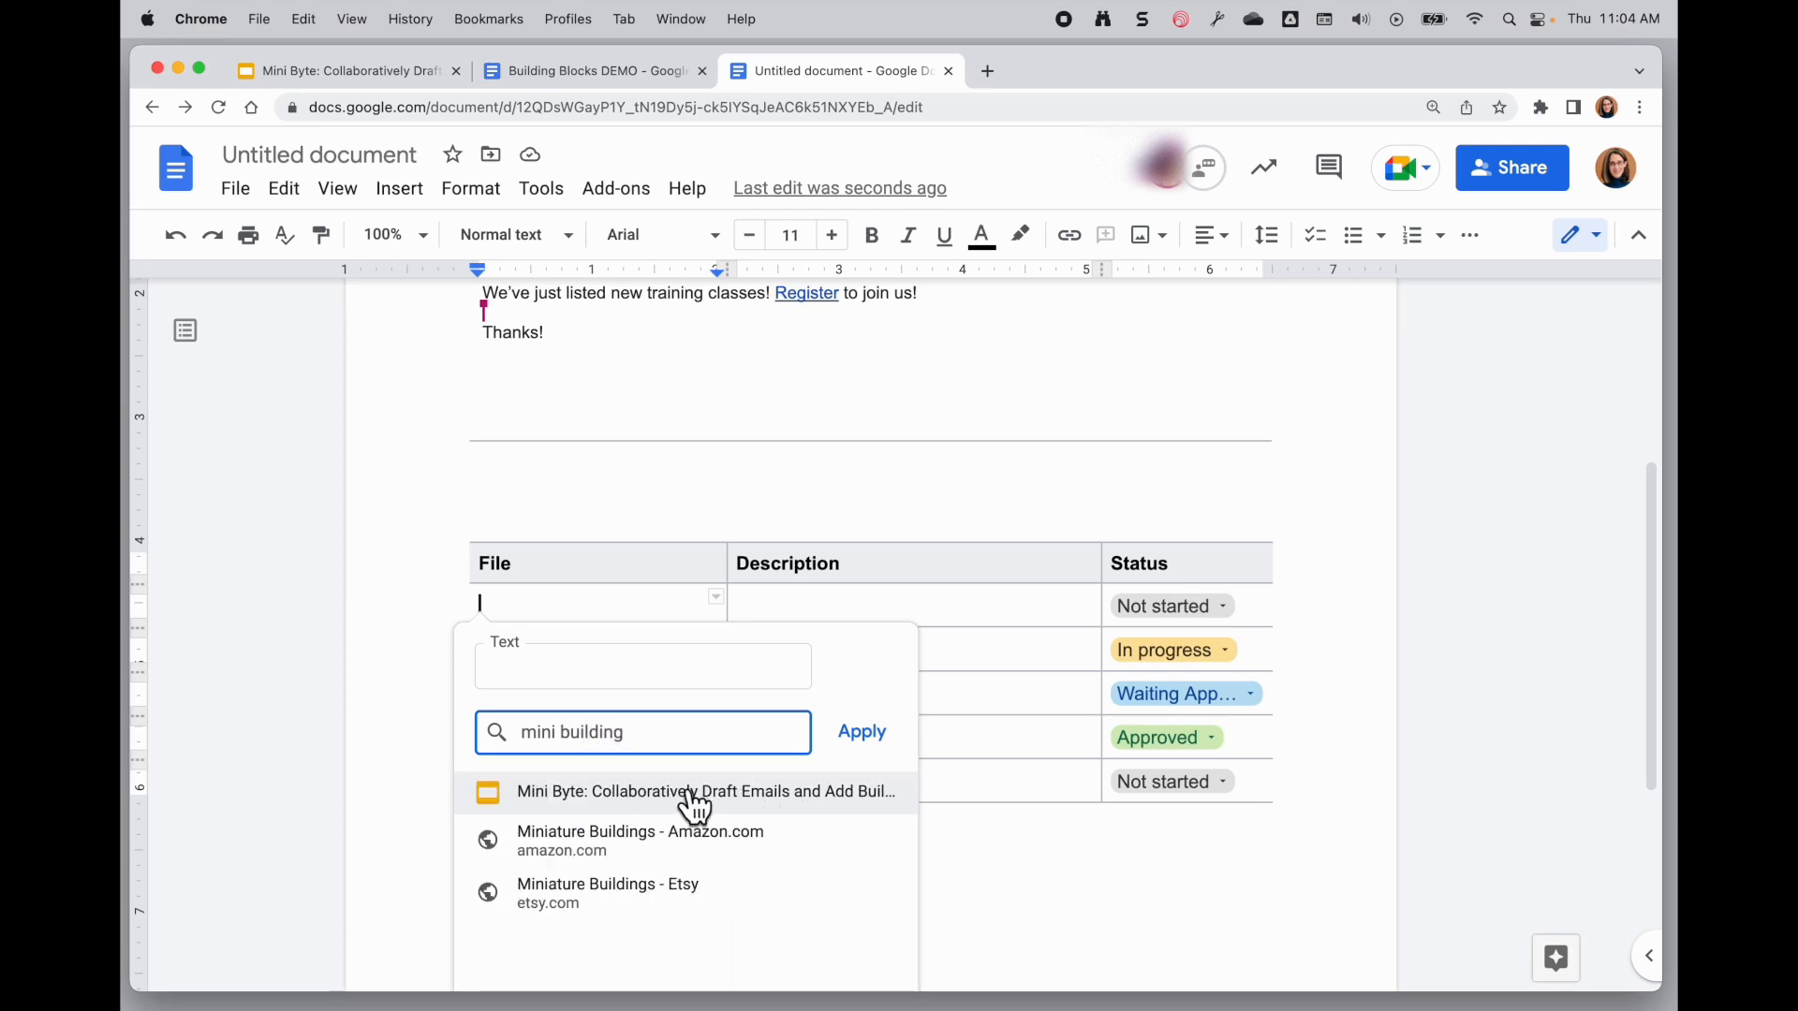
Link and preview the Mini Byte presentation, then search 'building block' for the next row
left_click(705, 791)
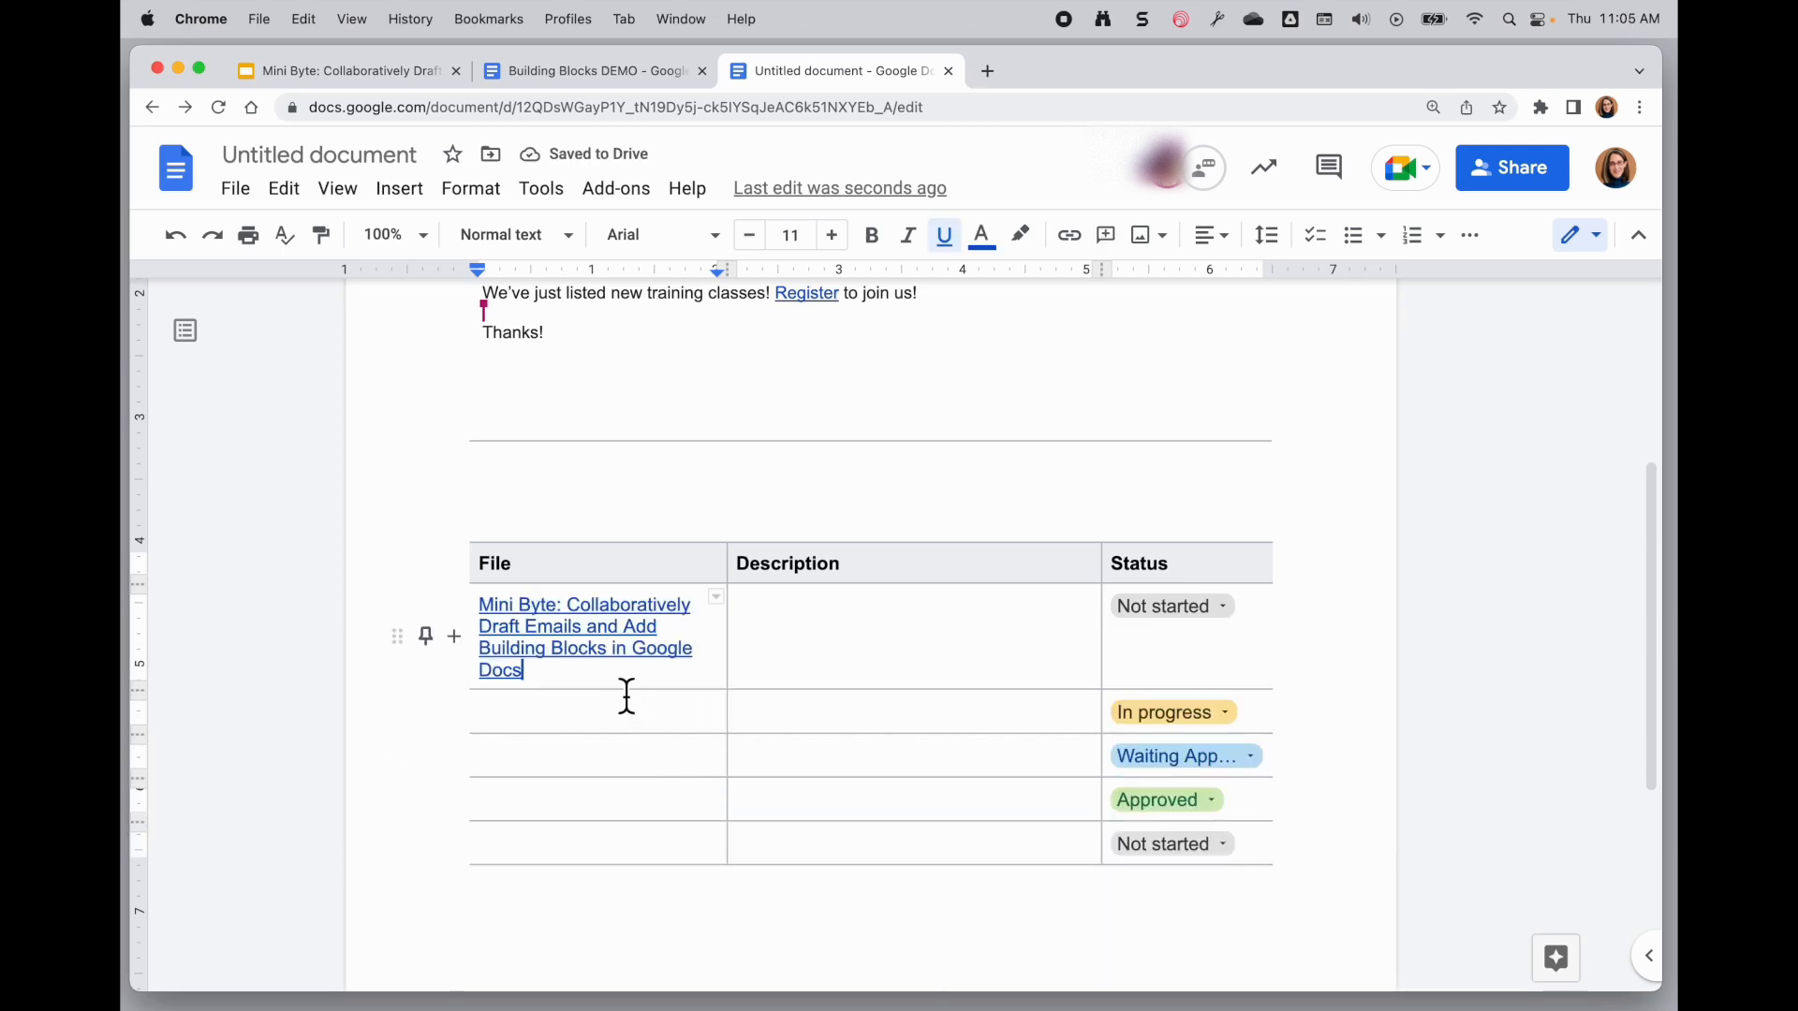
mouse_move(542, 642)
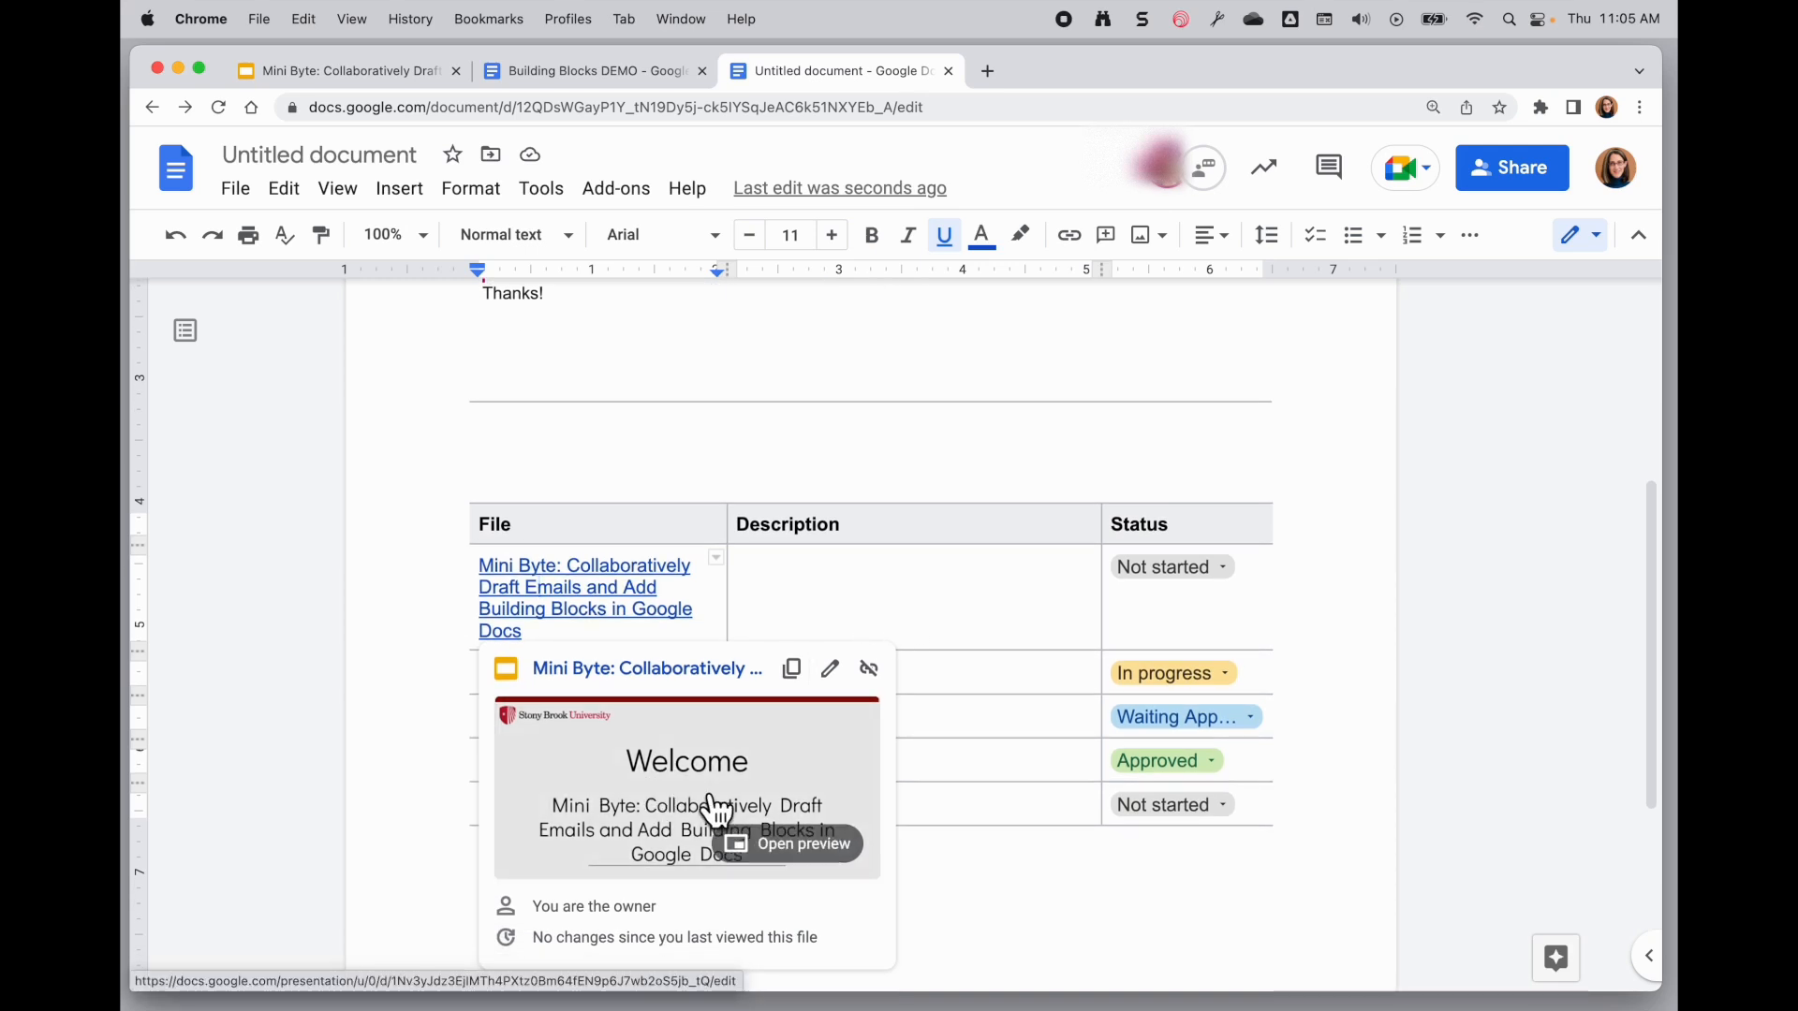
left_click(1161, 566)
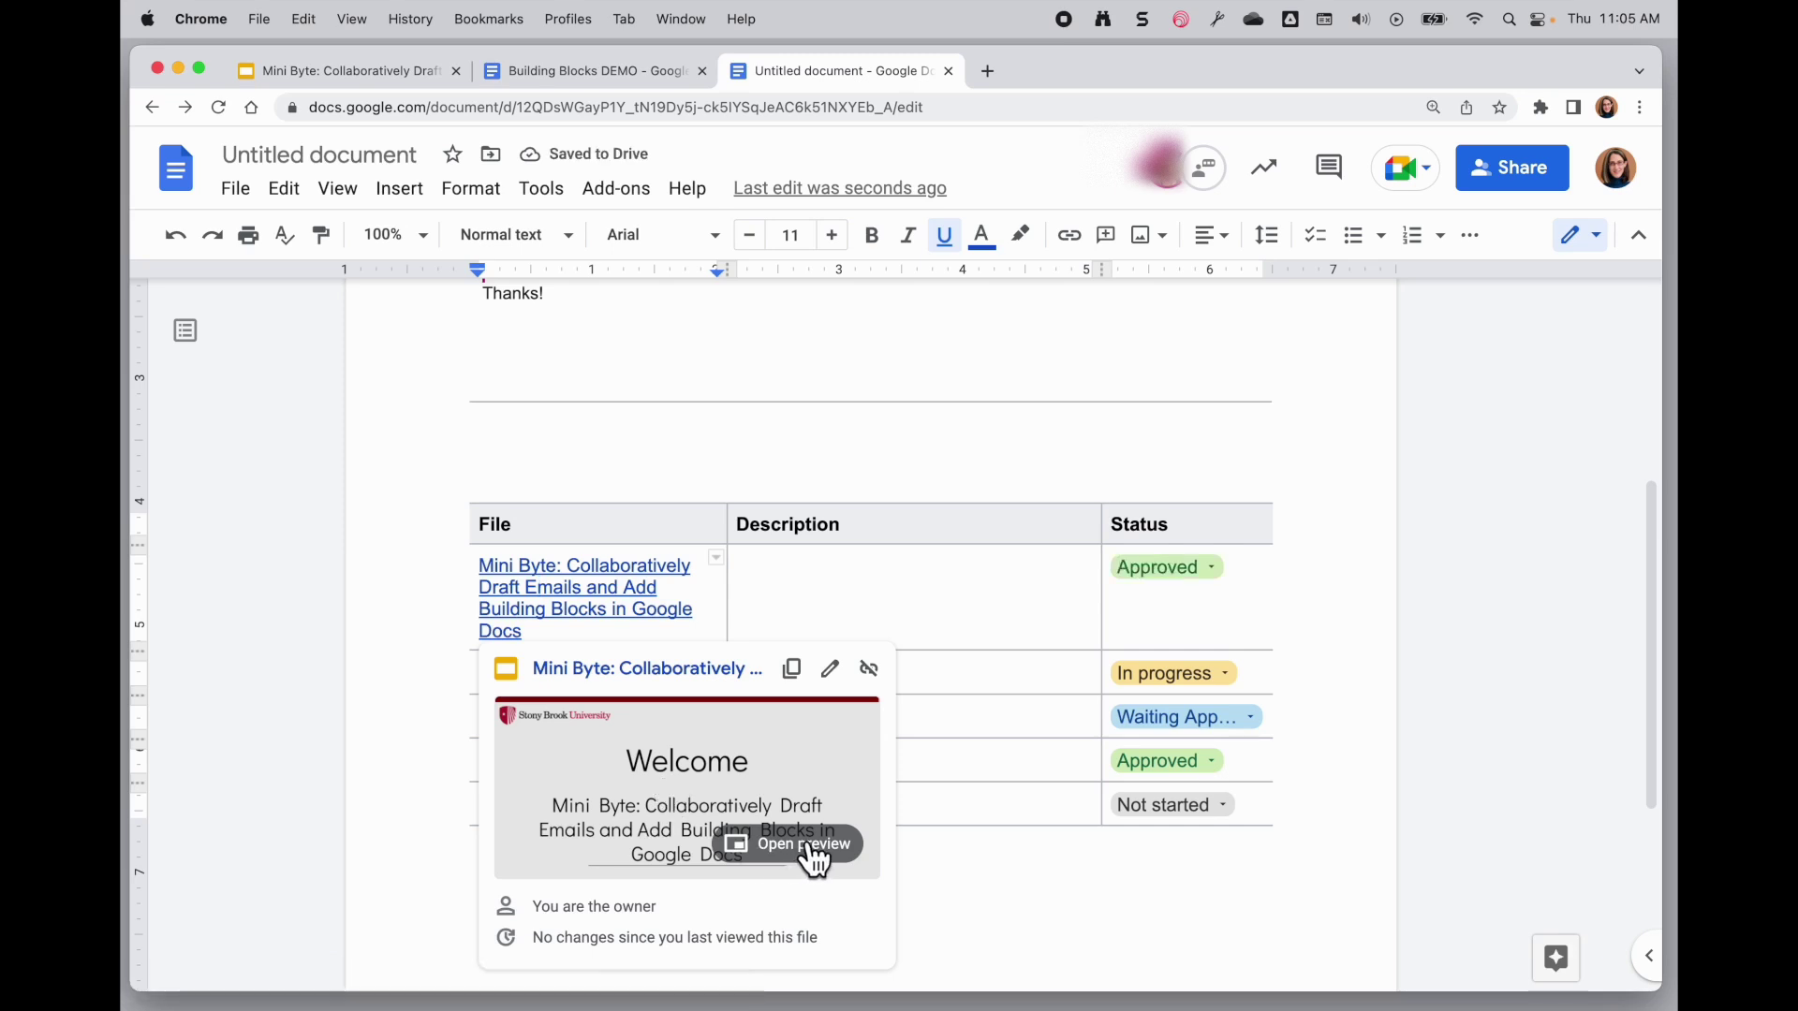
left_click(802, 842)
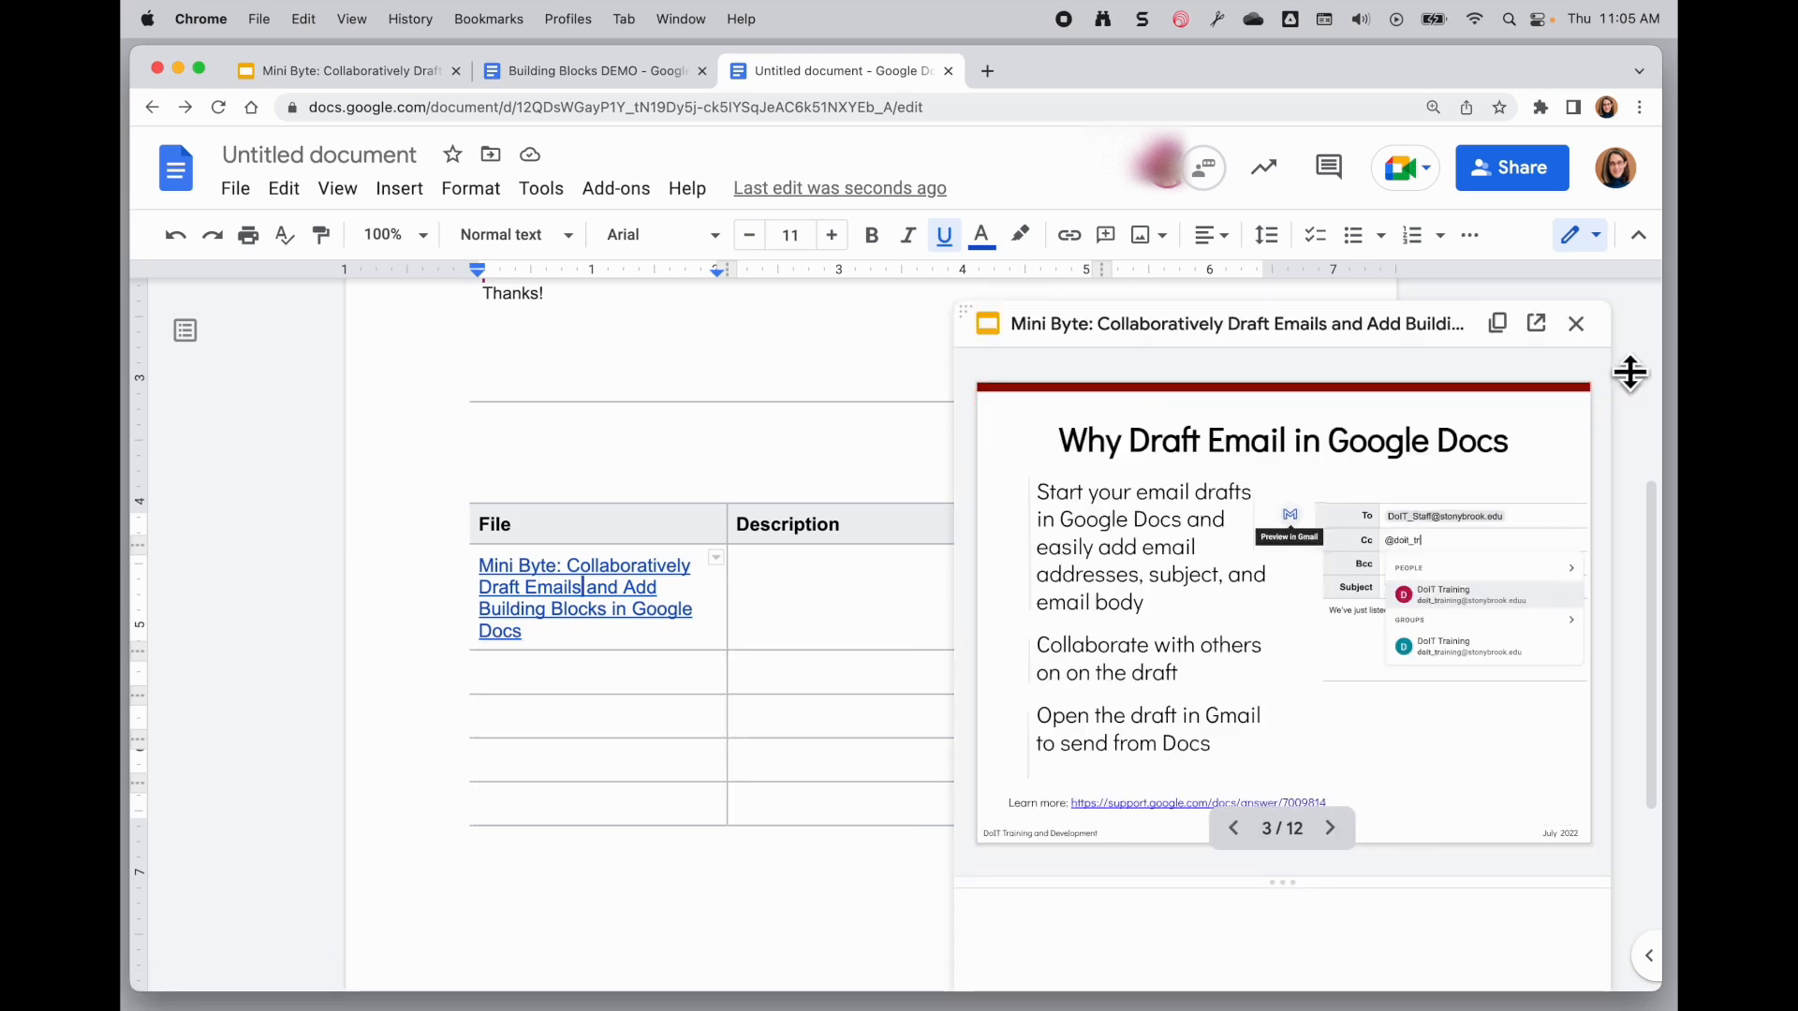
left_click(1575, 323)
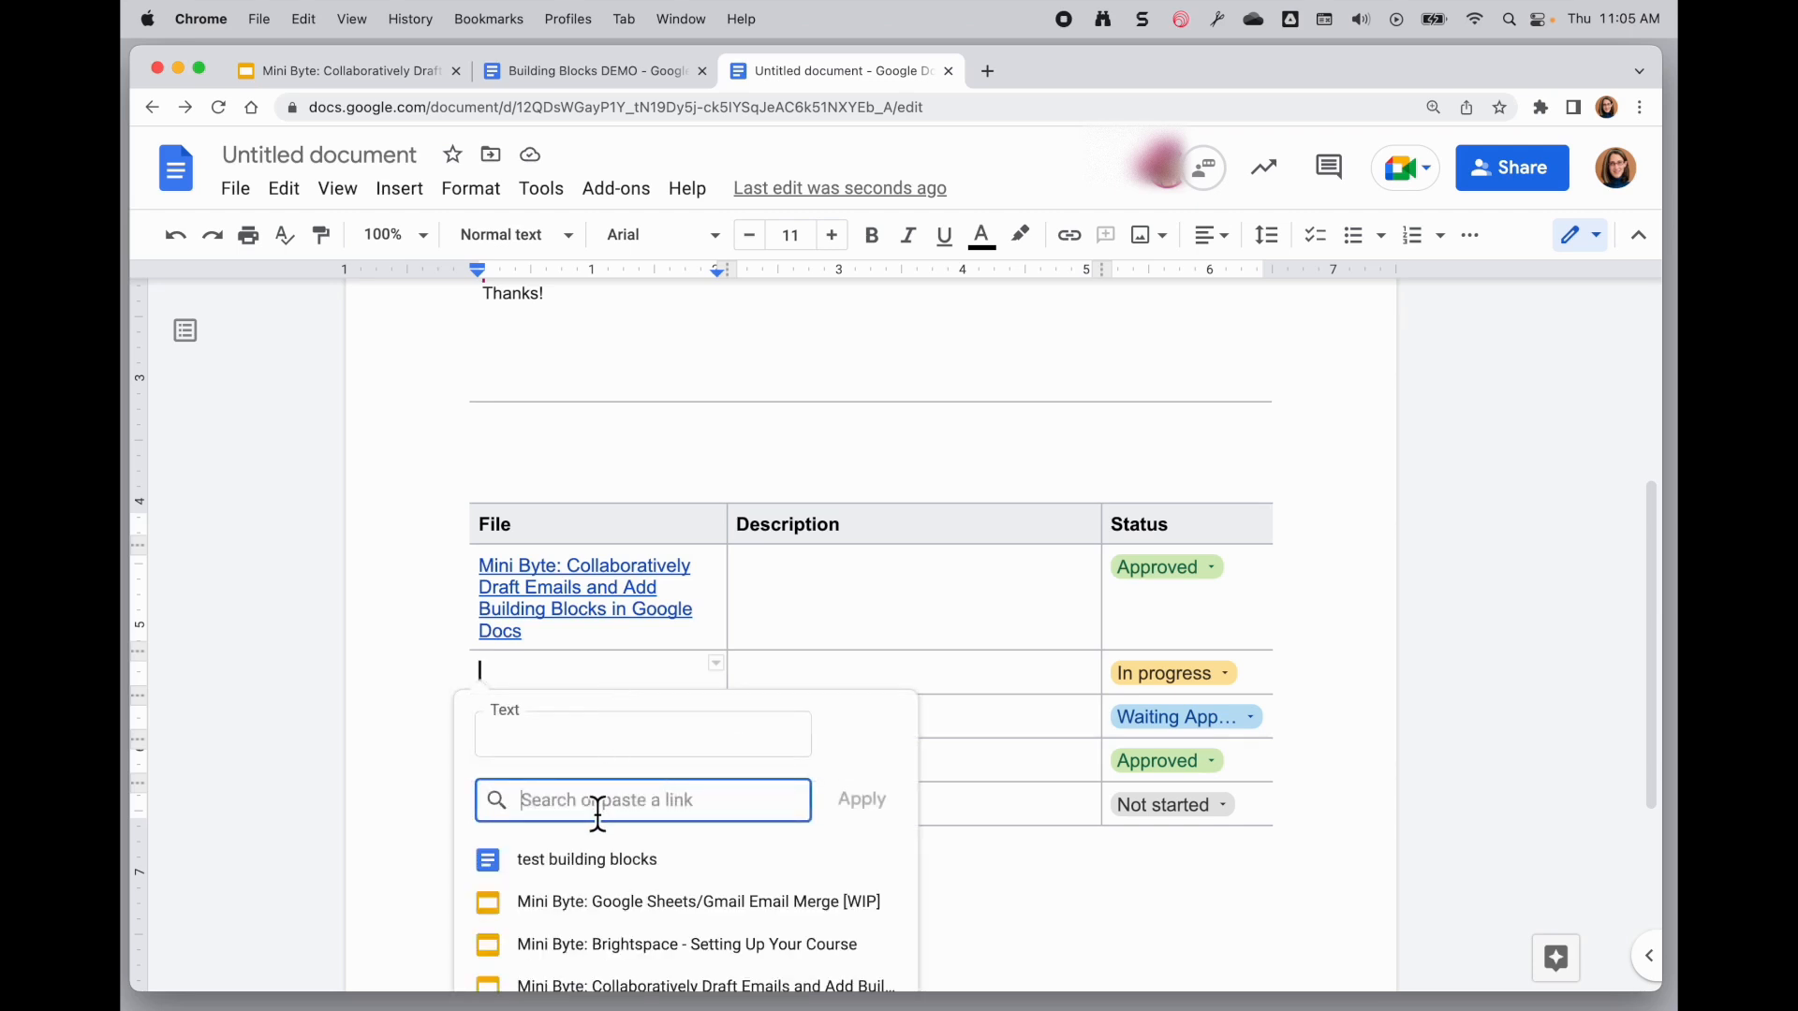
type("building block")
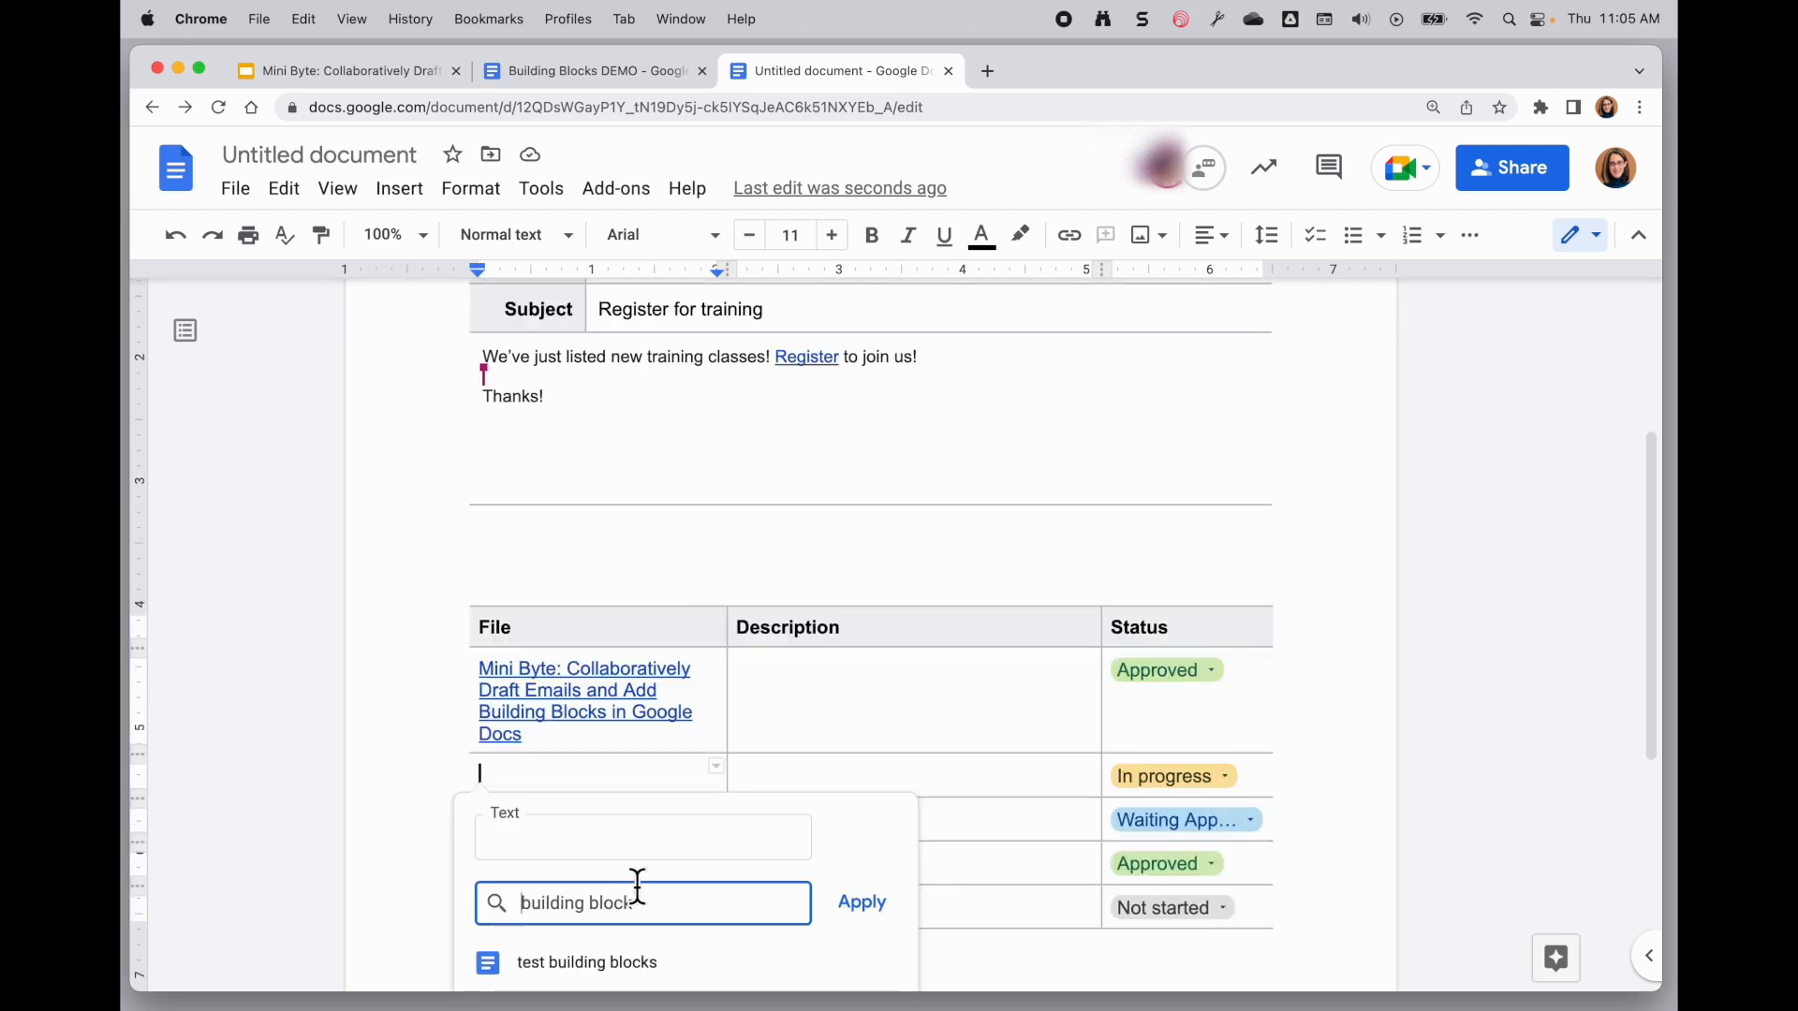